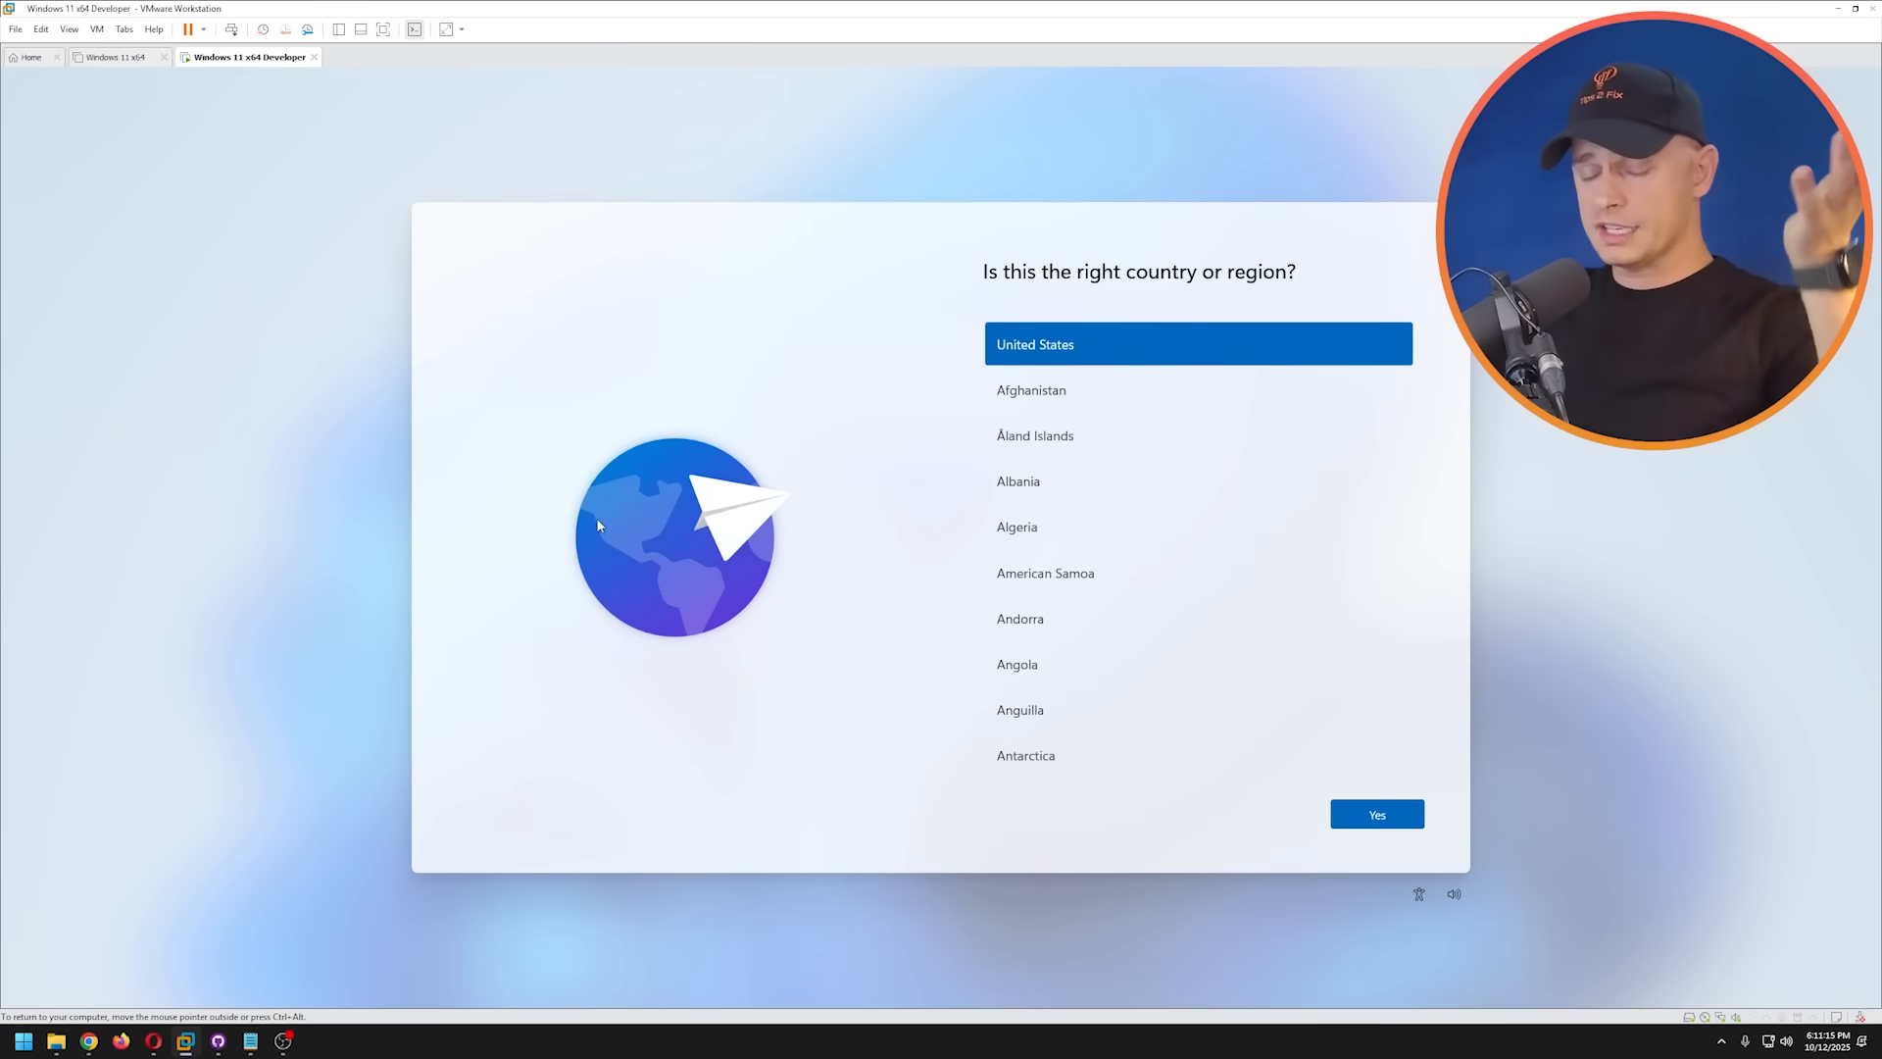
{"action": "mouse_move", "coordinate": [564, 431]}
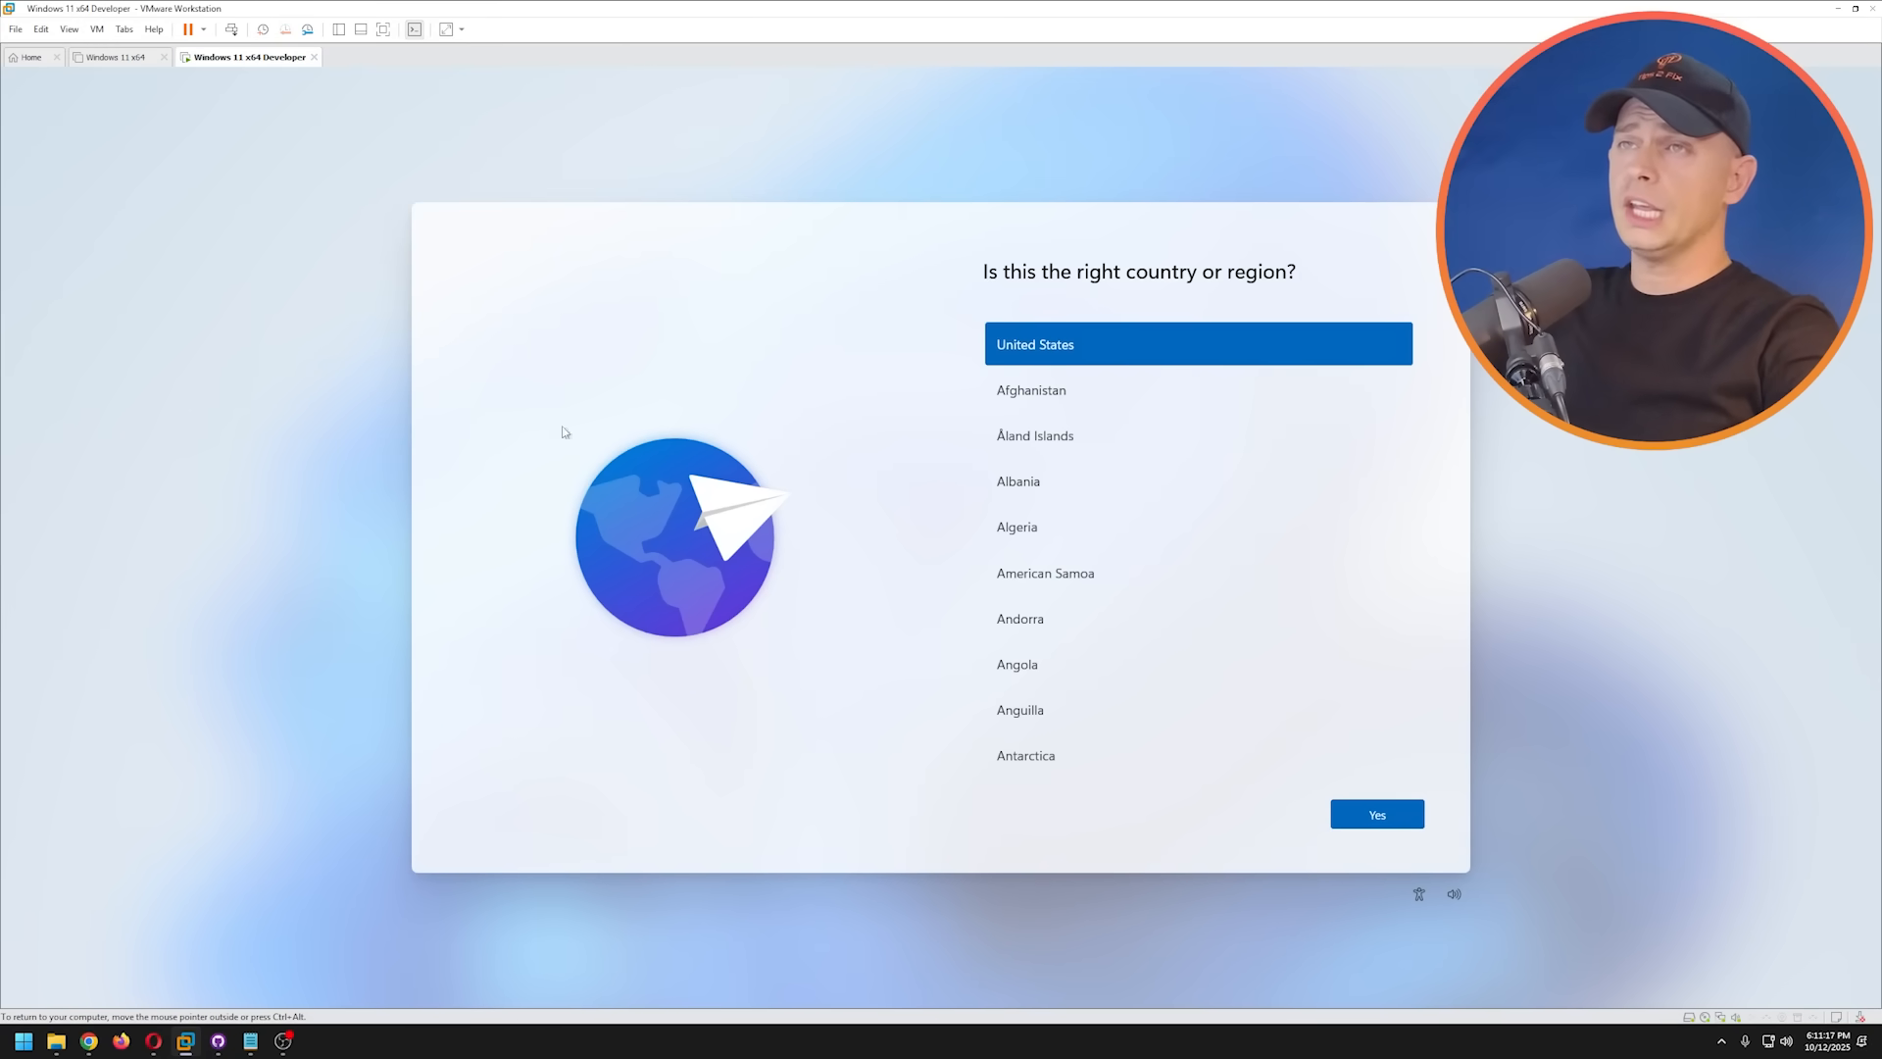
{"action": "mouse_move", "coordinate": [329, 143]}
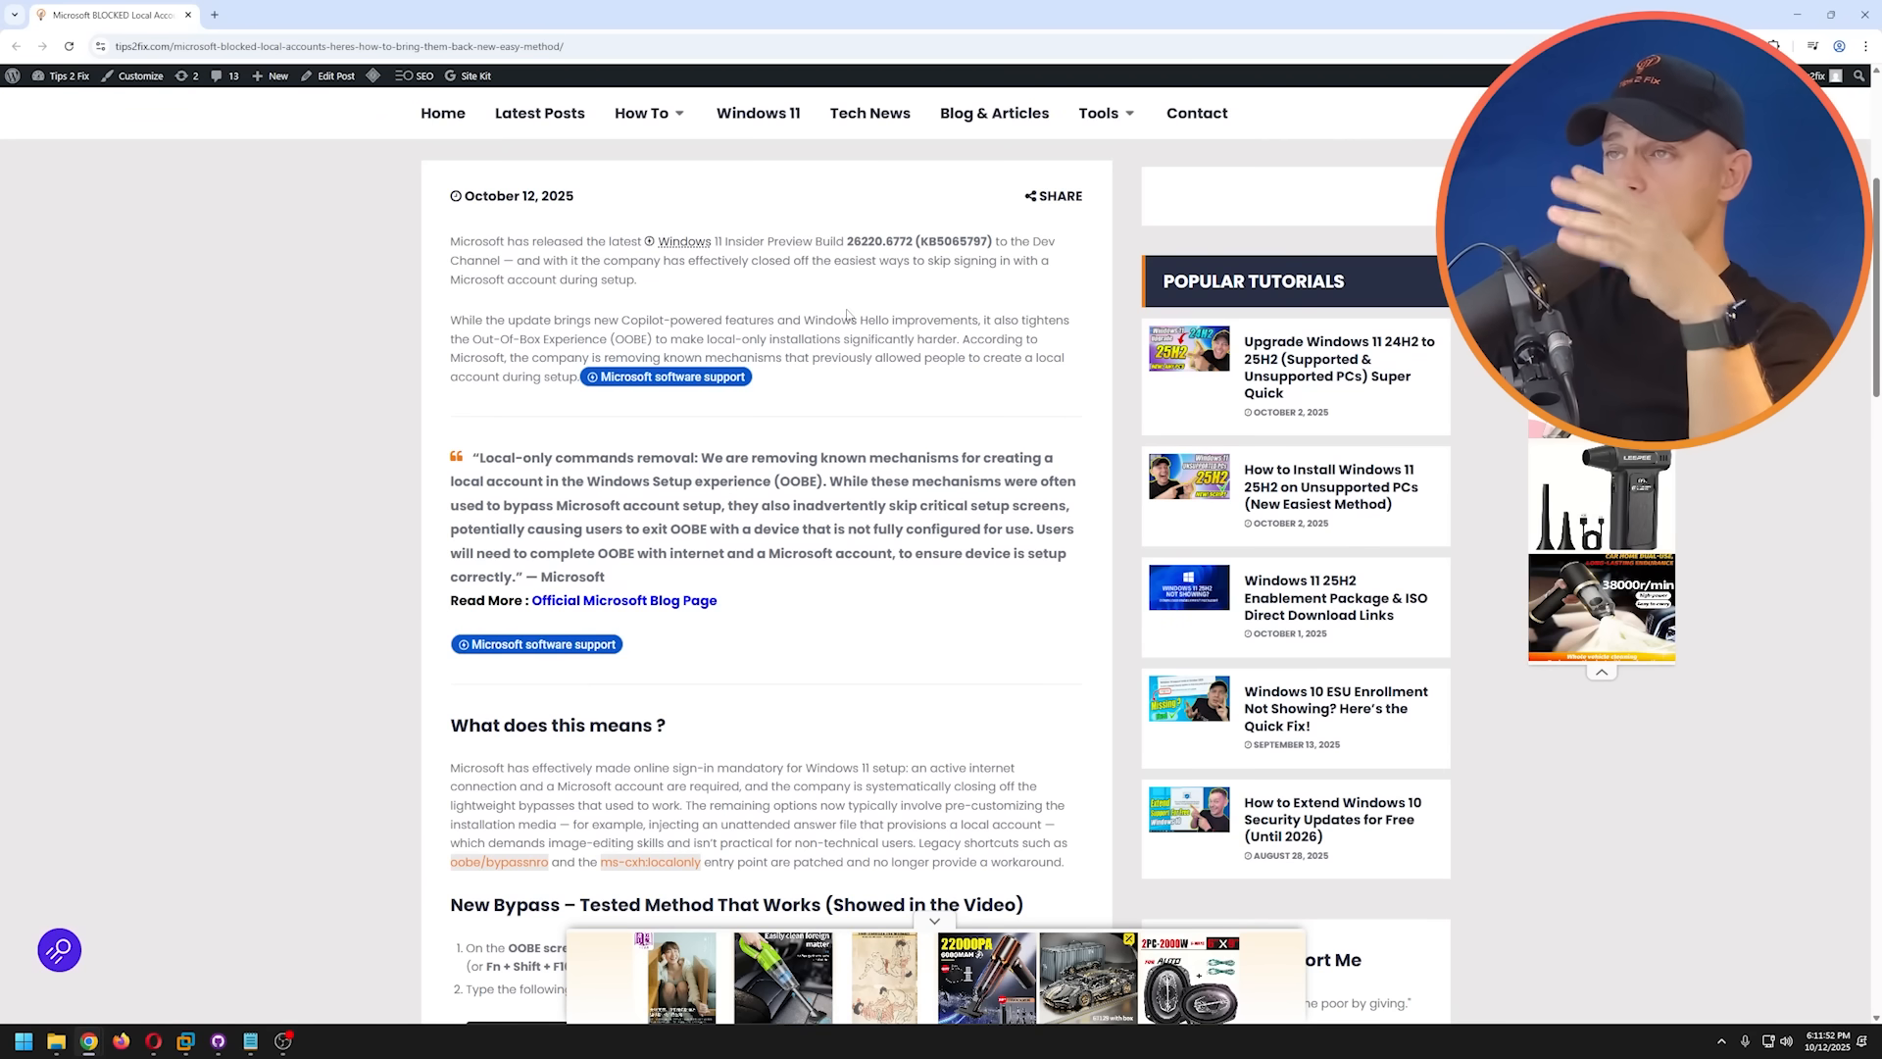
- Scroll the Tips2Fix article and follow its 'Official Microsoft Blog Page' link
{"action": "scroll", "scroll_direction": "down", "scroll_amount": 3}
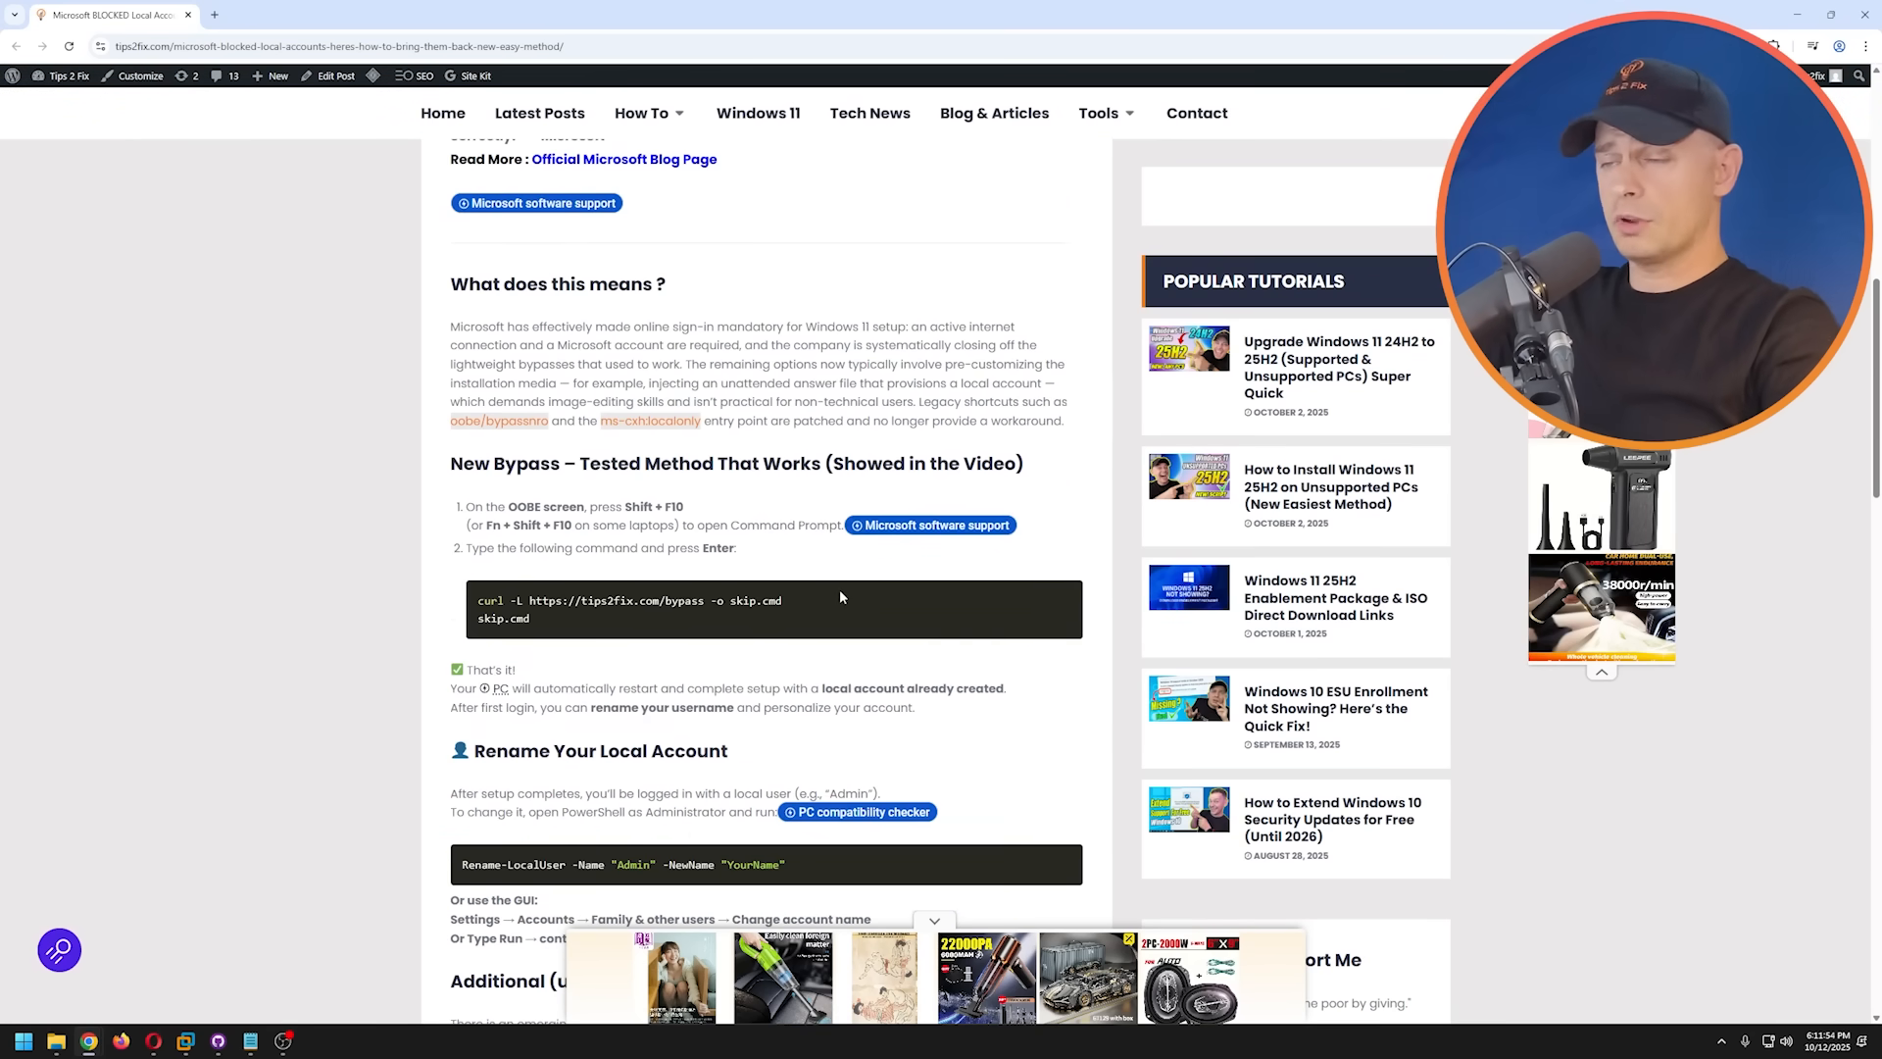
{"action": "scroll", "scroll_direction": "down", "scroll_amount": 3}
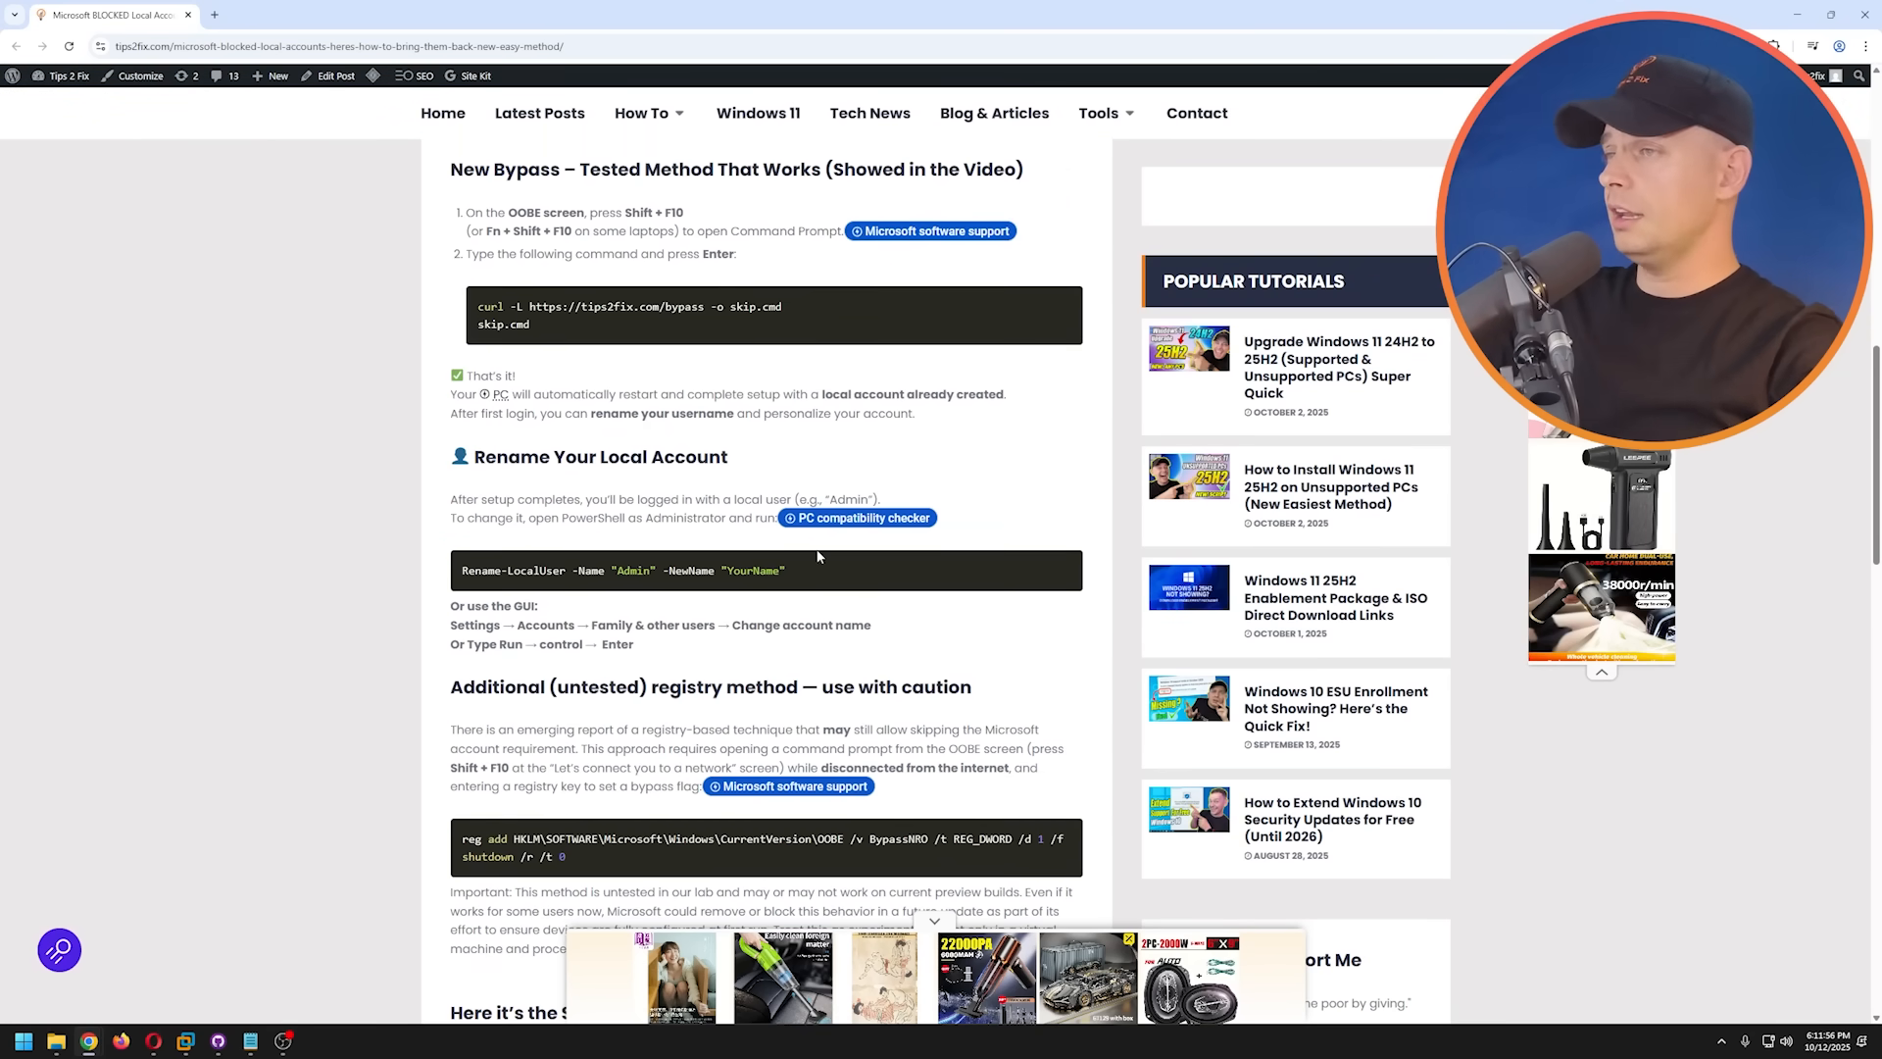
{"action": "scroll", "scroll_direction": "up", "scroll_amount": 3}
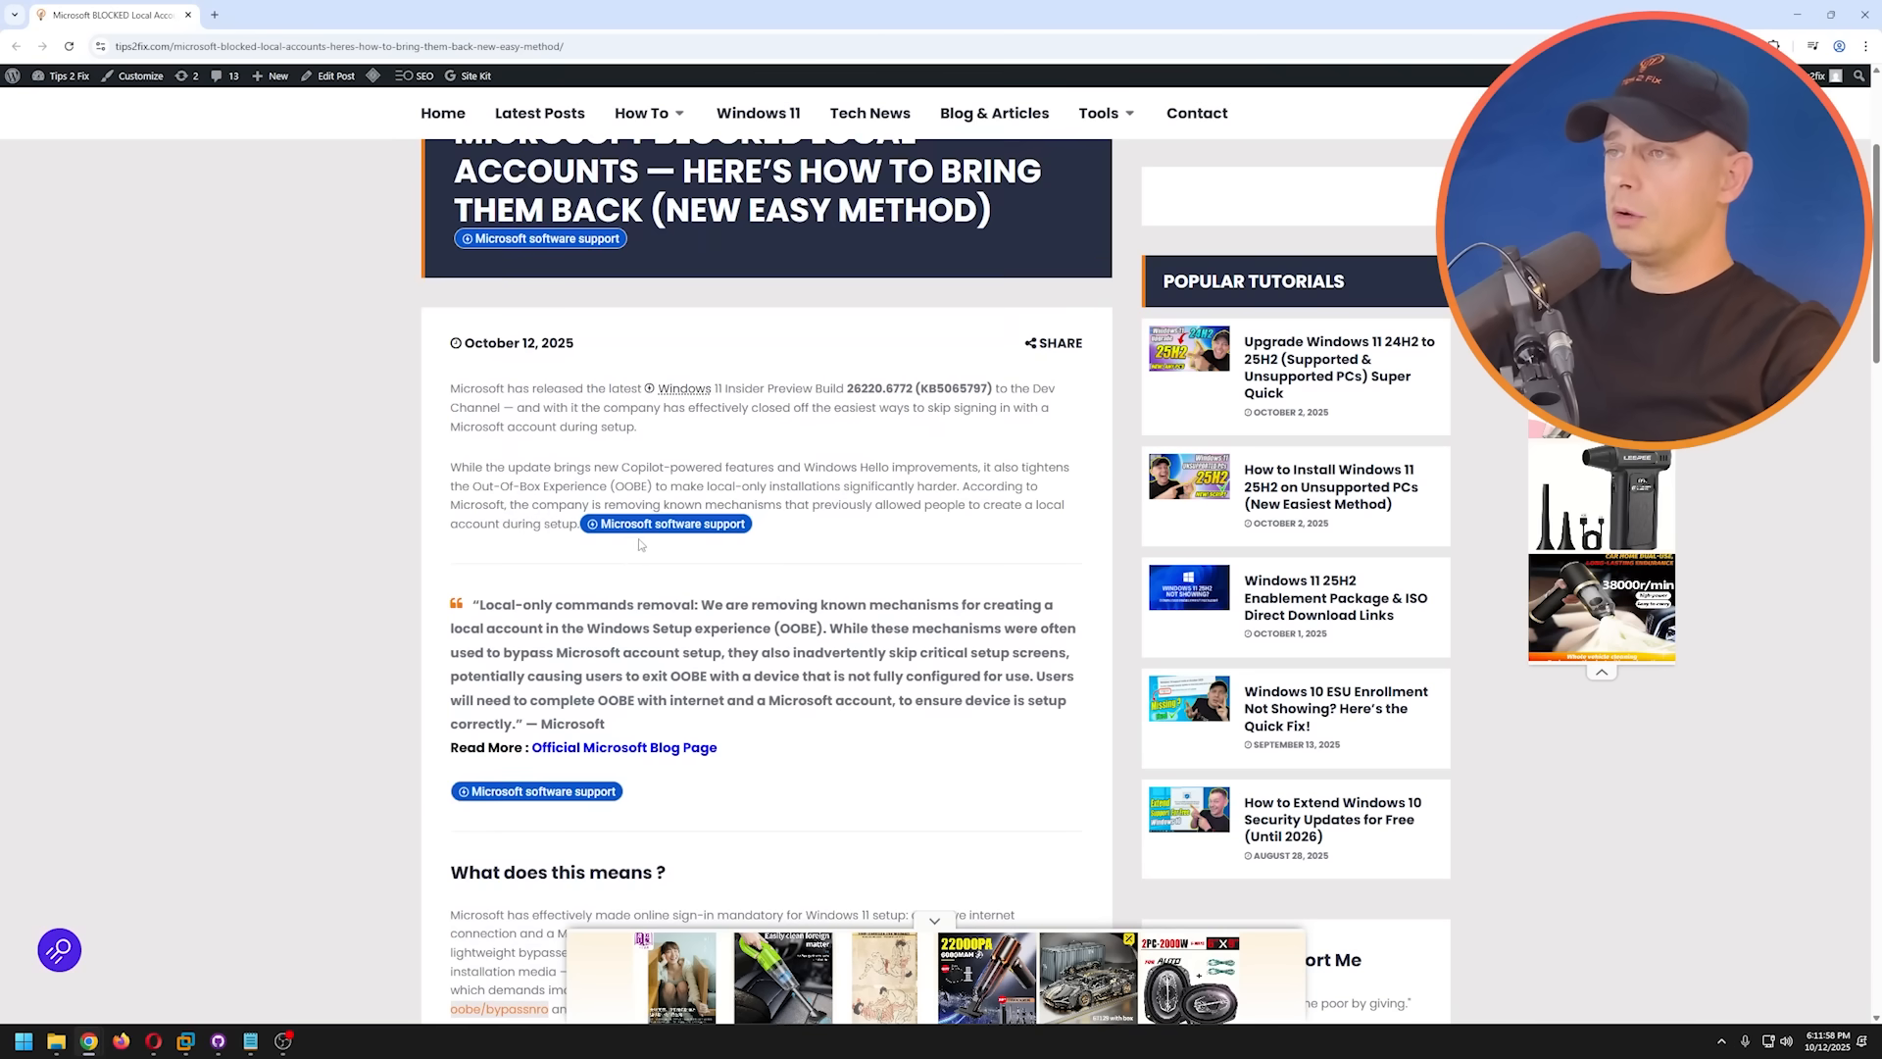
{"action": "scroll", "scroll_direction": "down", "scroll_amount": 3}
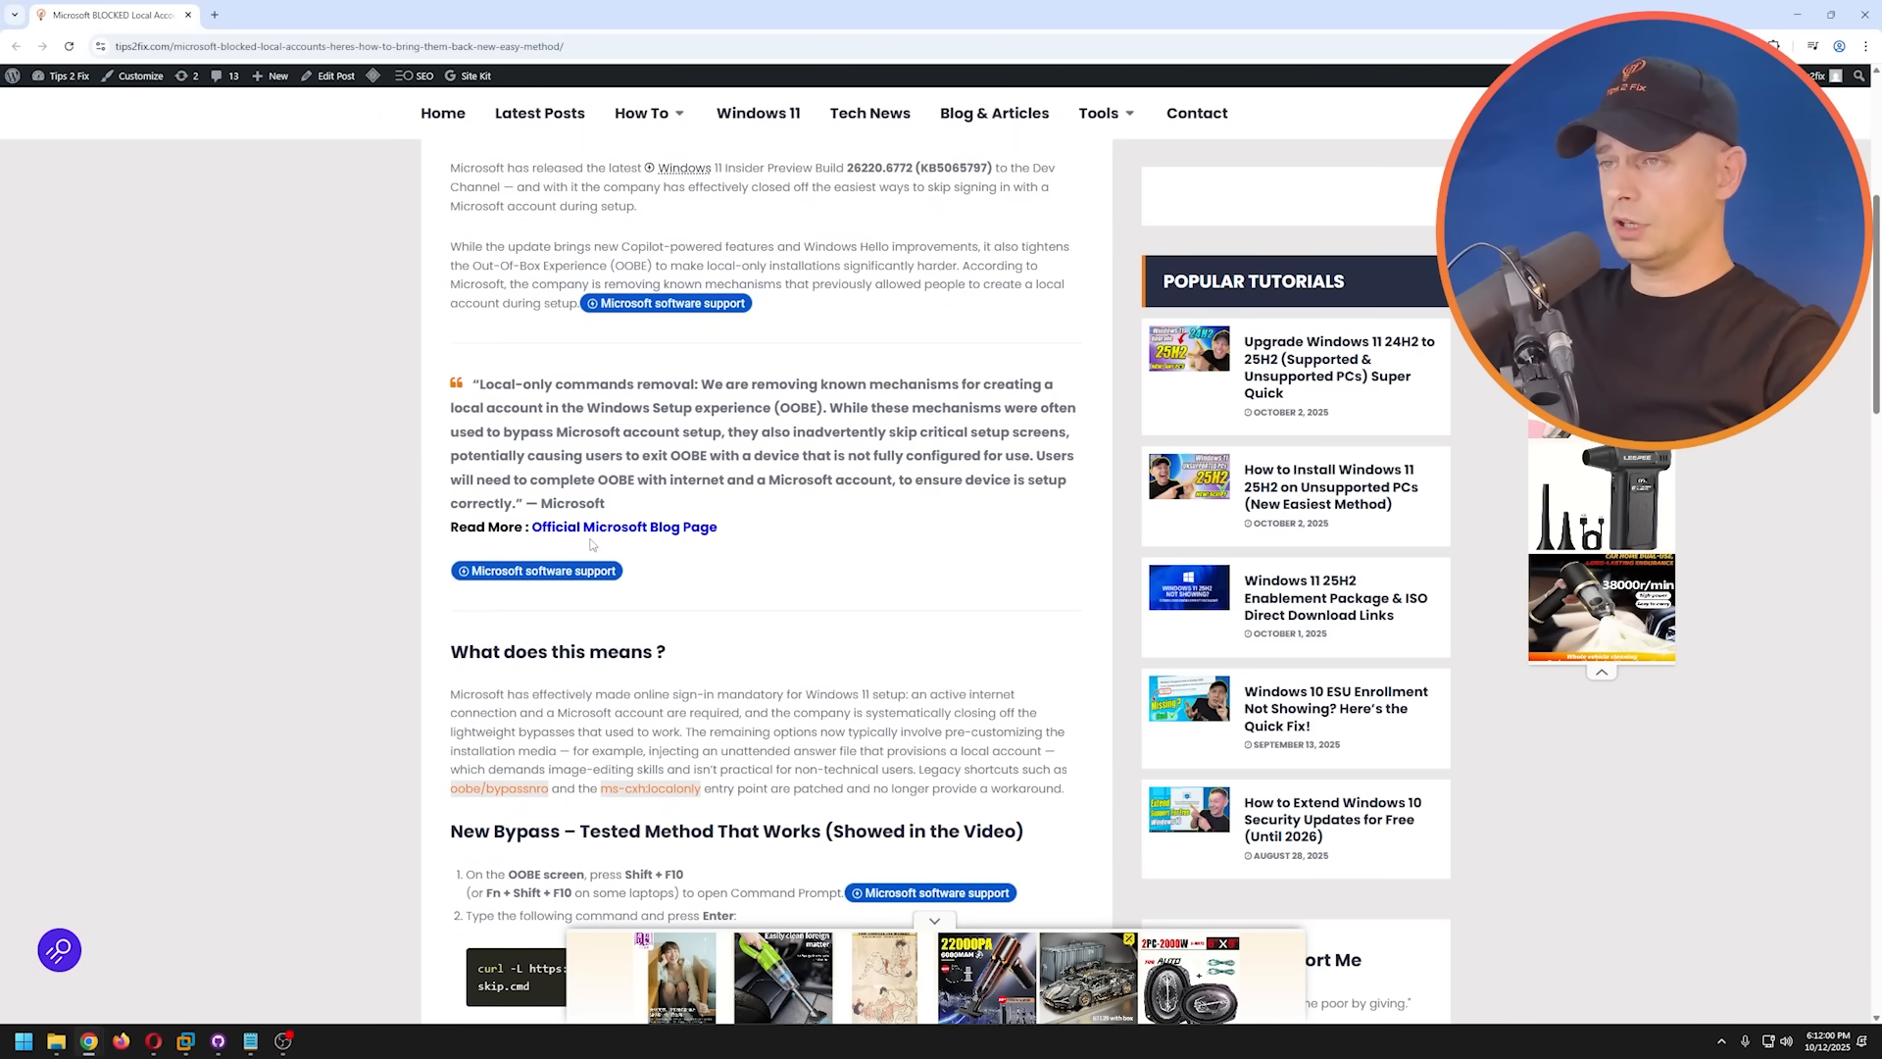
{"action": "left_click", "coordinate": [624, 528]}
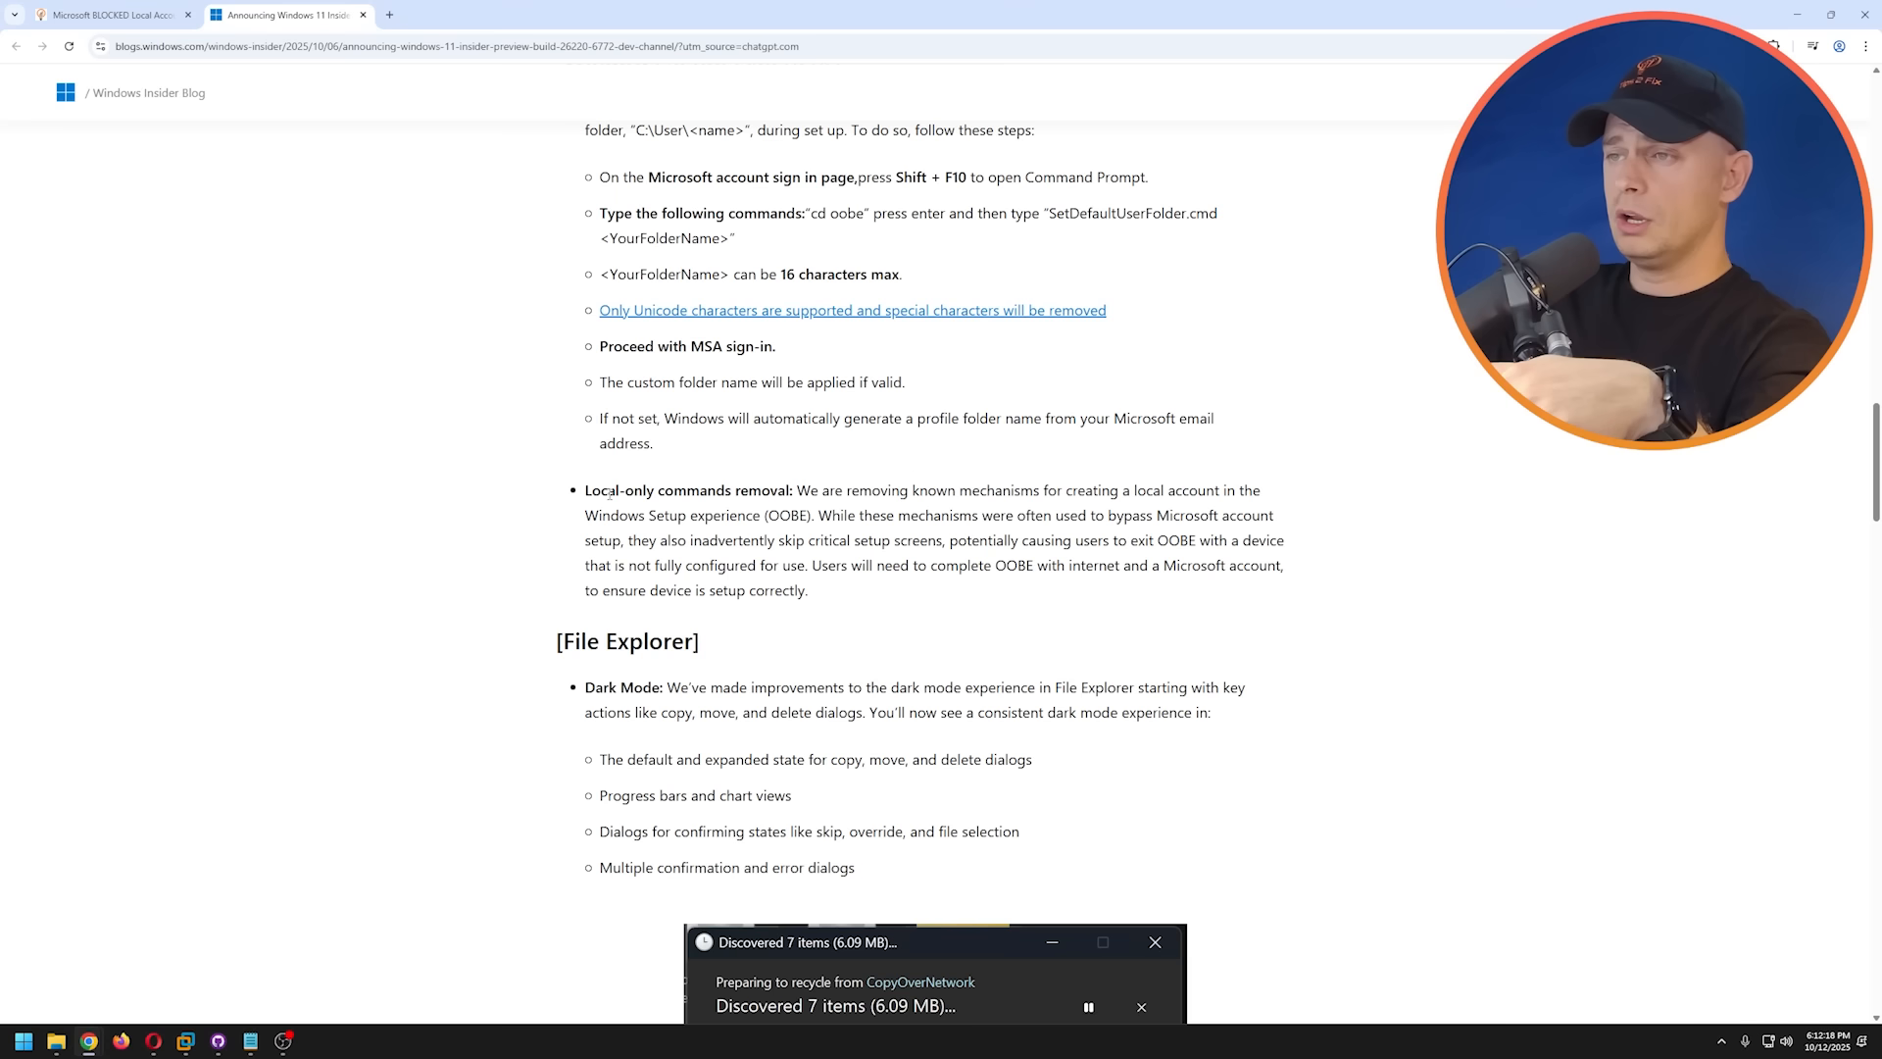
- Highlight the 'Local-only commands removal' note in the Insider Blog, then clear the highlight
{"action": "double_click", "coordinate": [678, 490]}
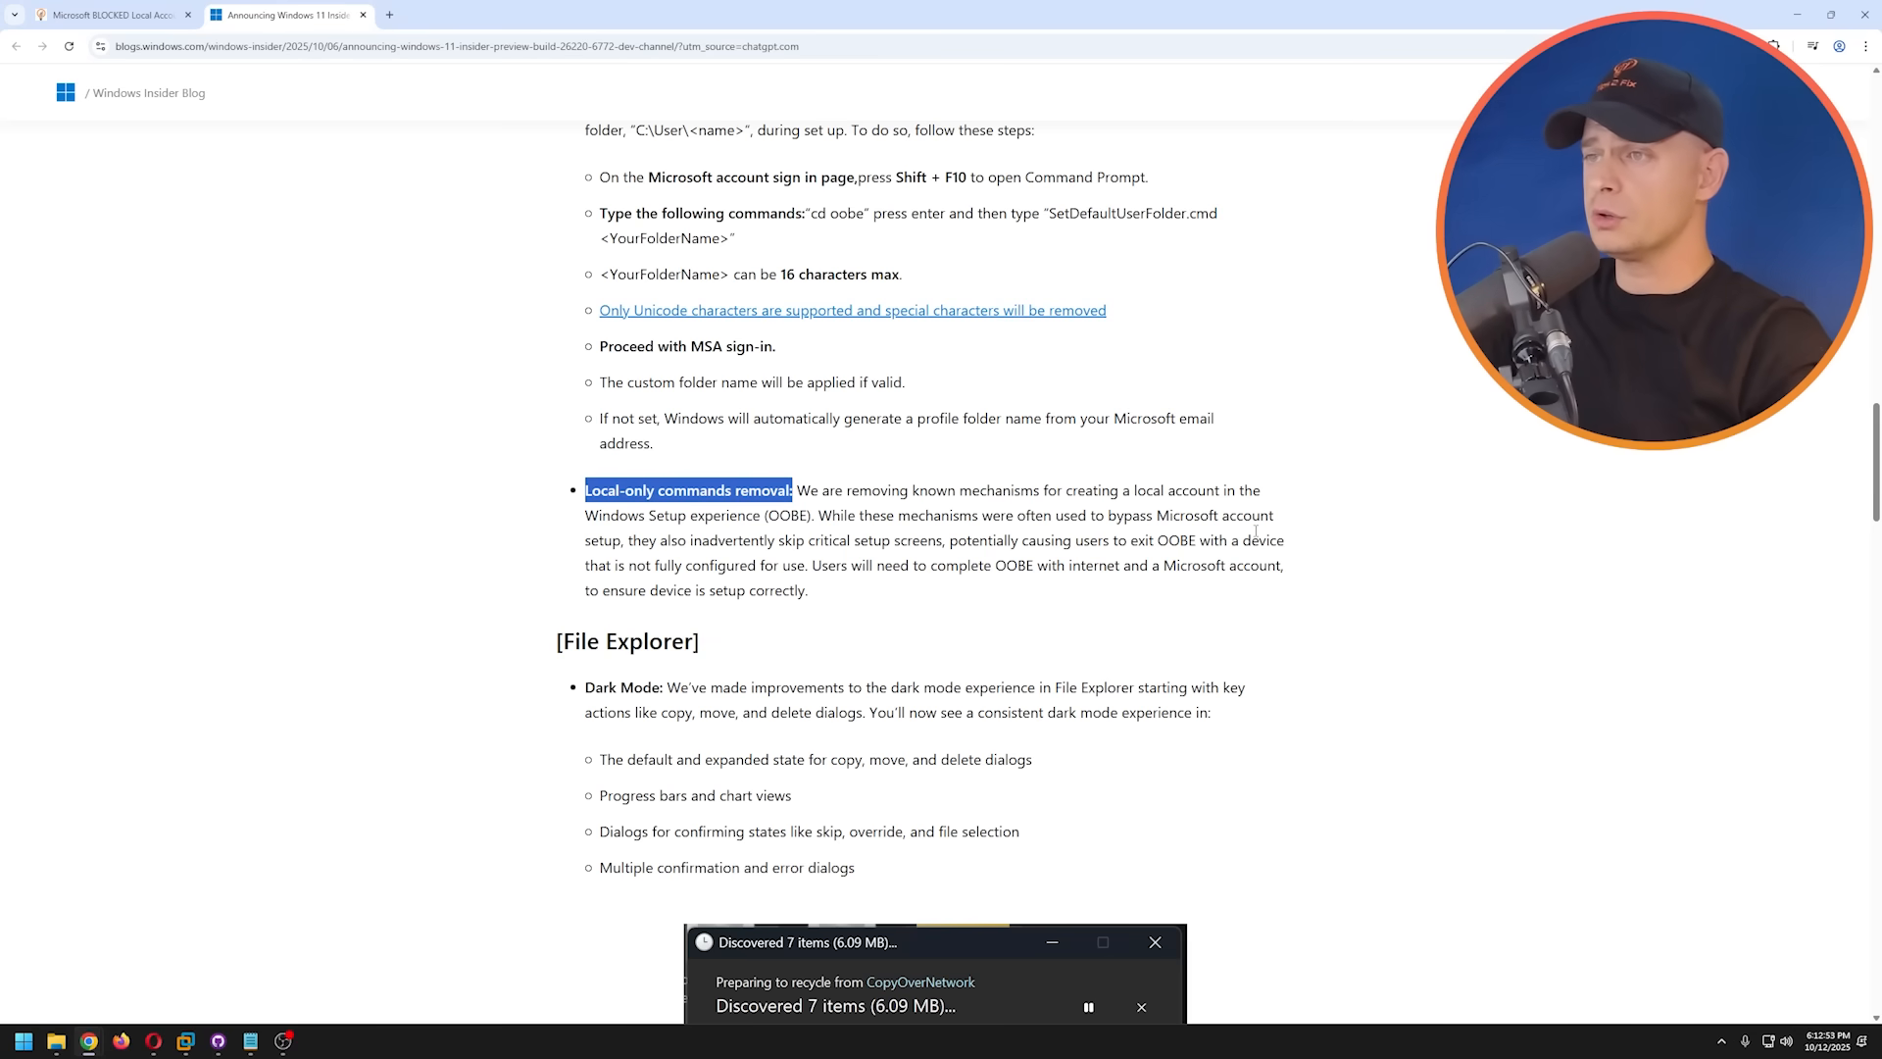
{"action": "double_click", "coordinate": [784, 515]}
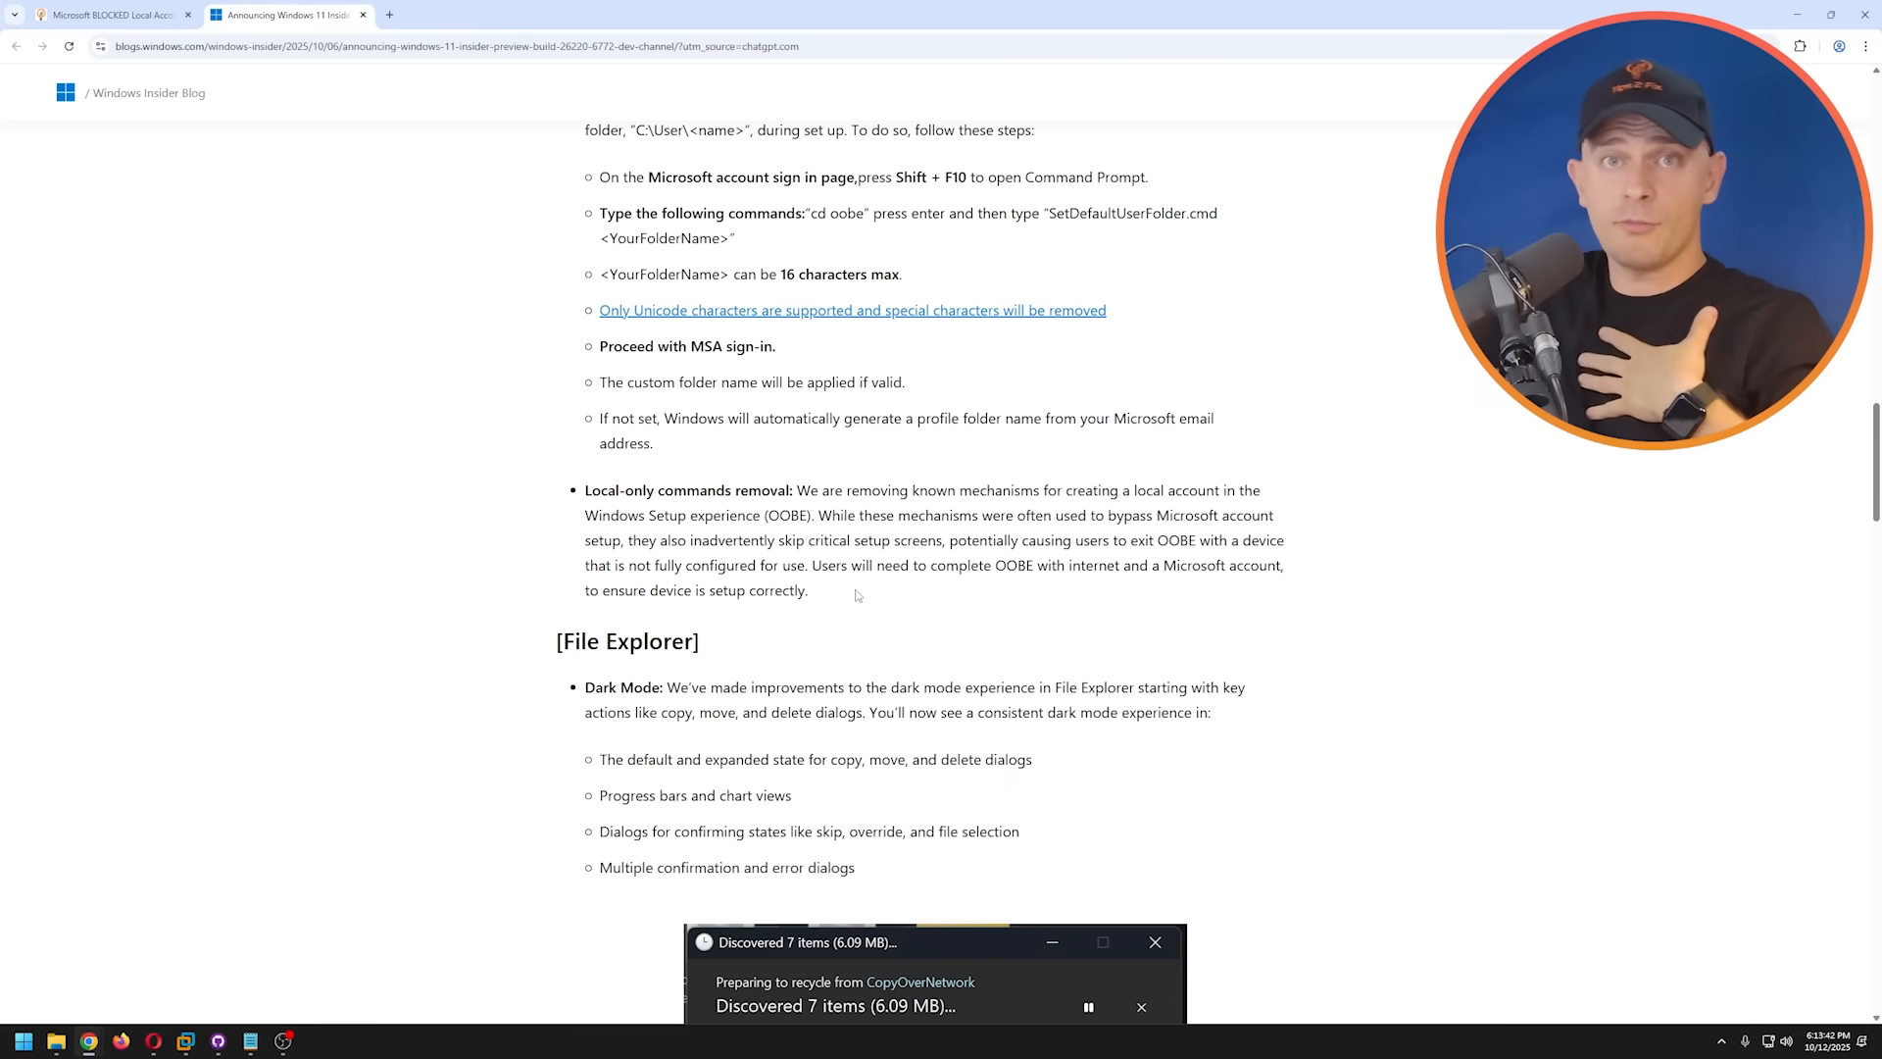
{"action": "mouse_move", "coordinate": [392, 451]}
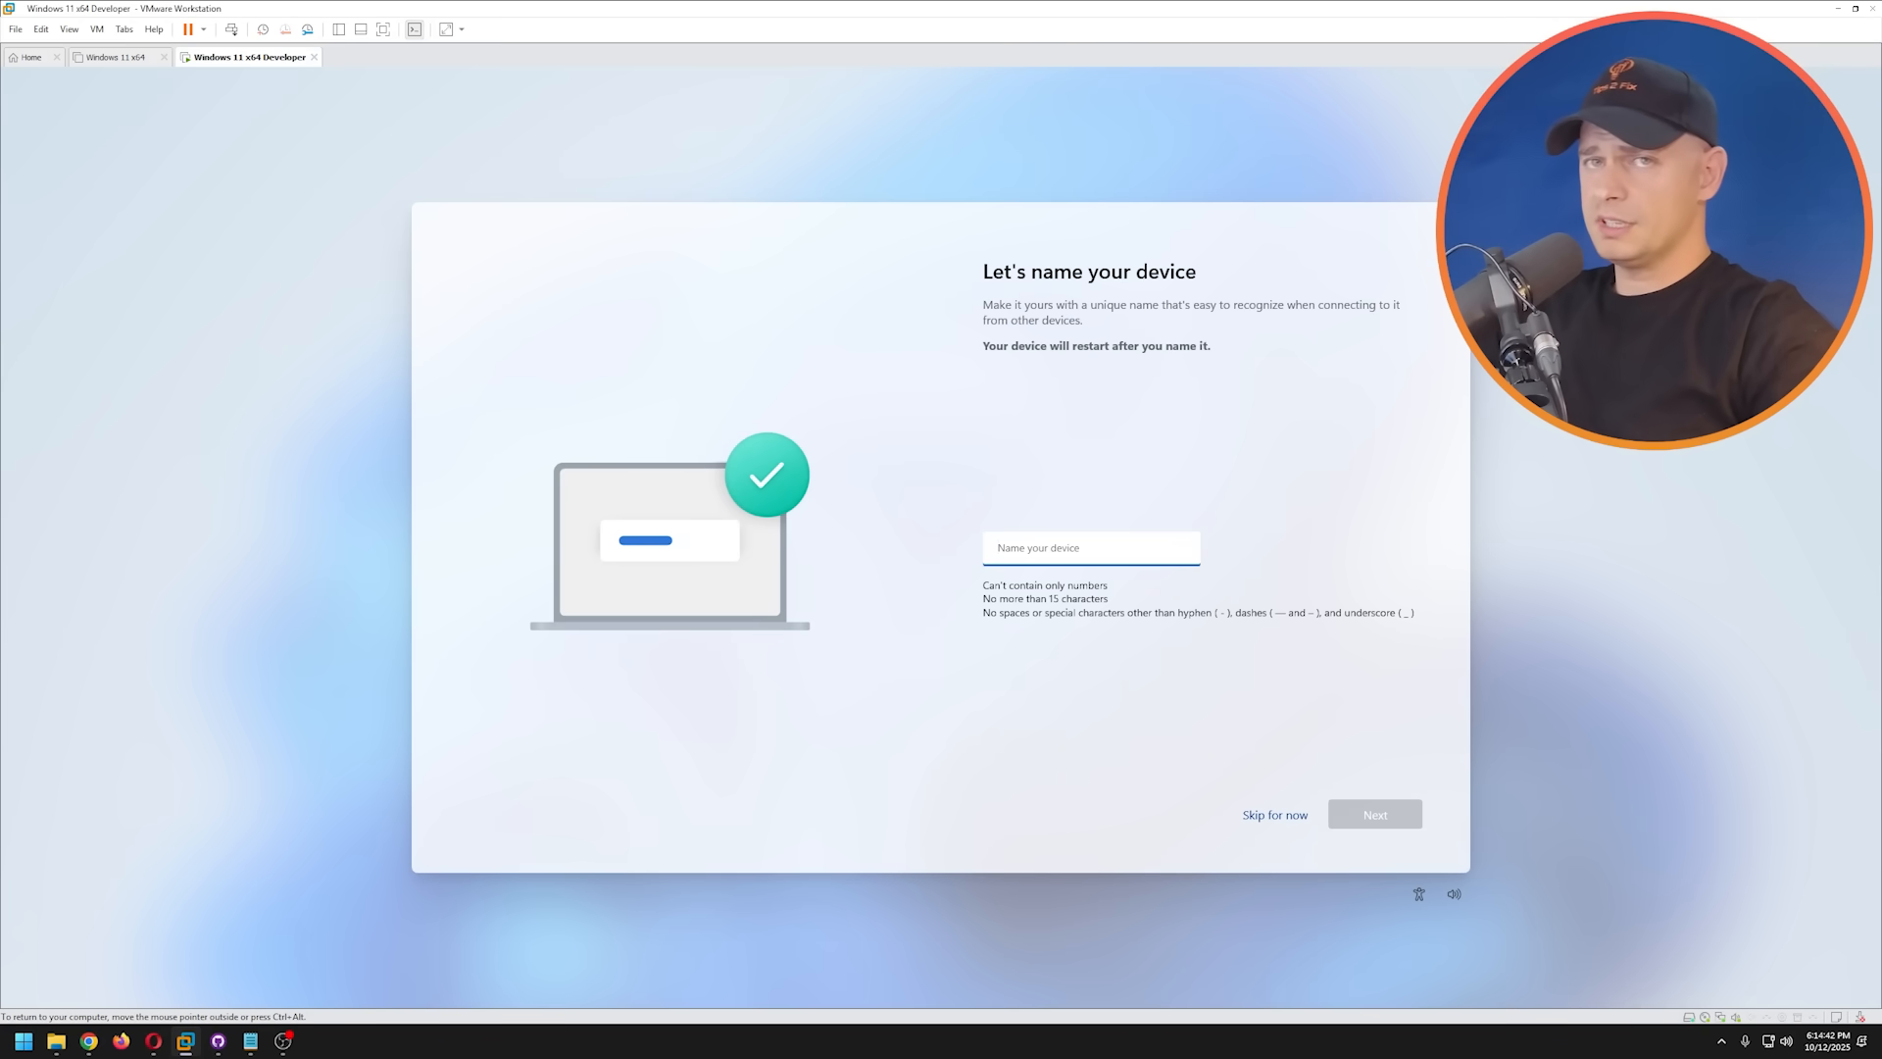
- Skip device naming, choose Set up for work or school, then pick Domain join instead from Sign-in options
{"action": "left_click", "coordinate": [1274, 813]}
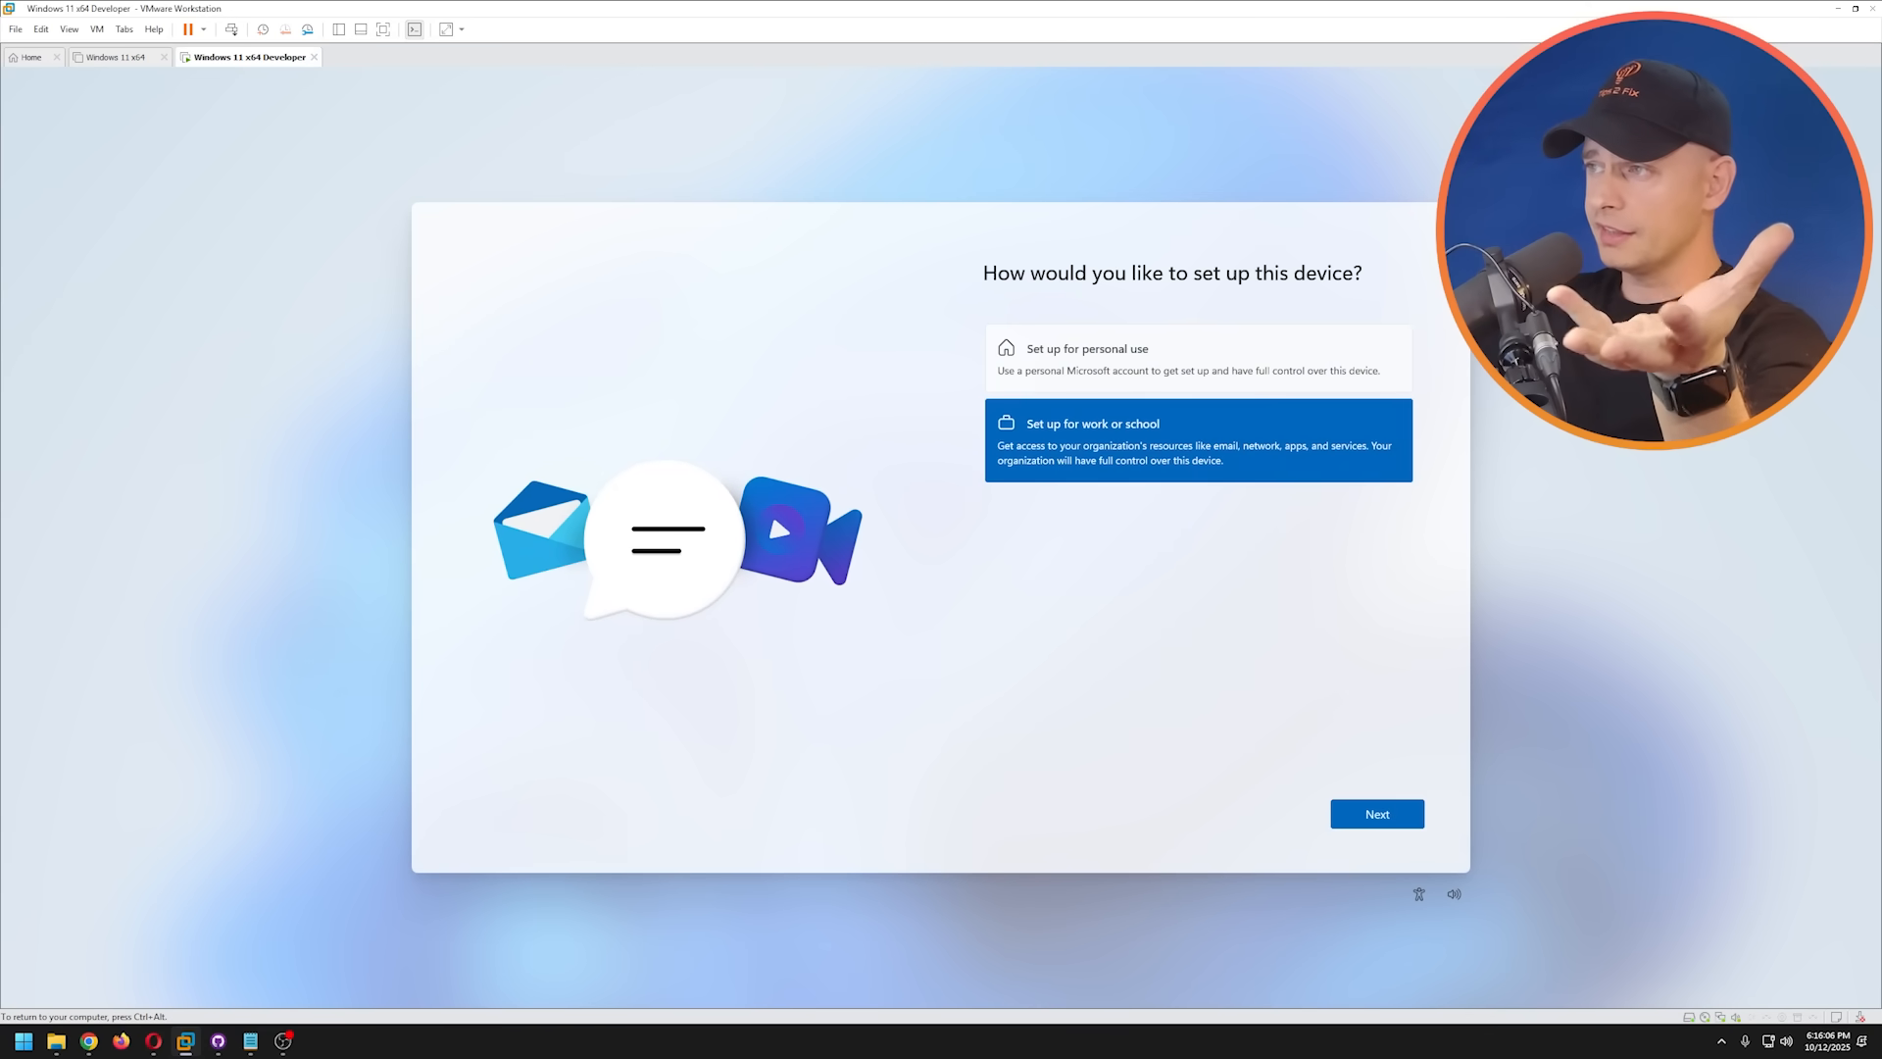
{"action": "left_click", "coordinate": [1376, 811]}
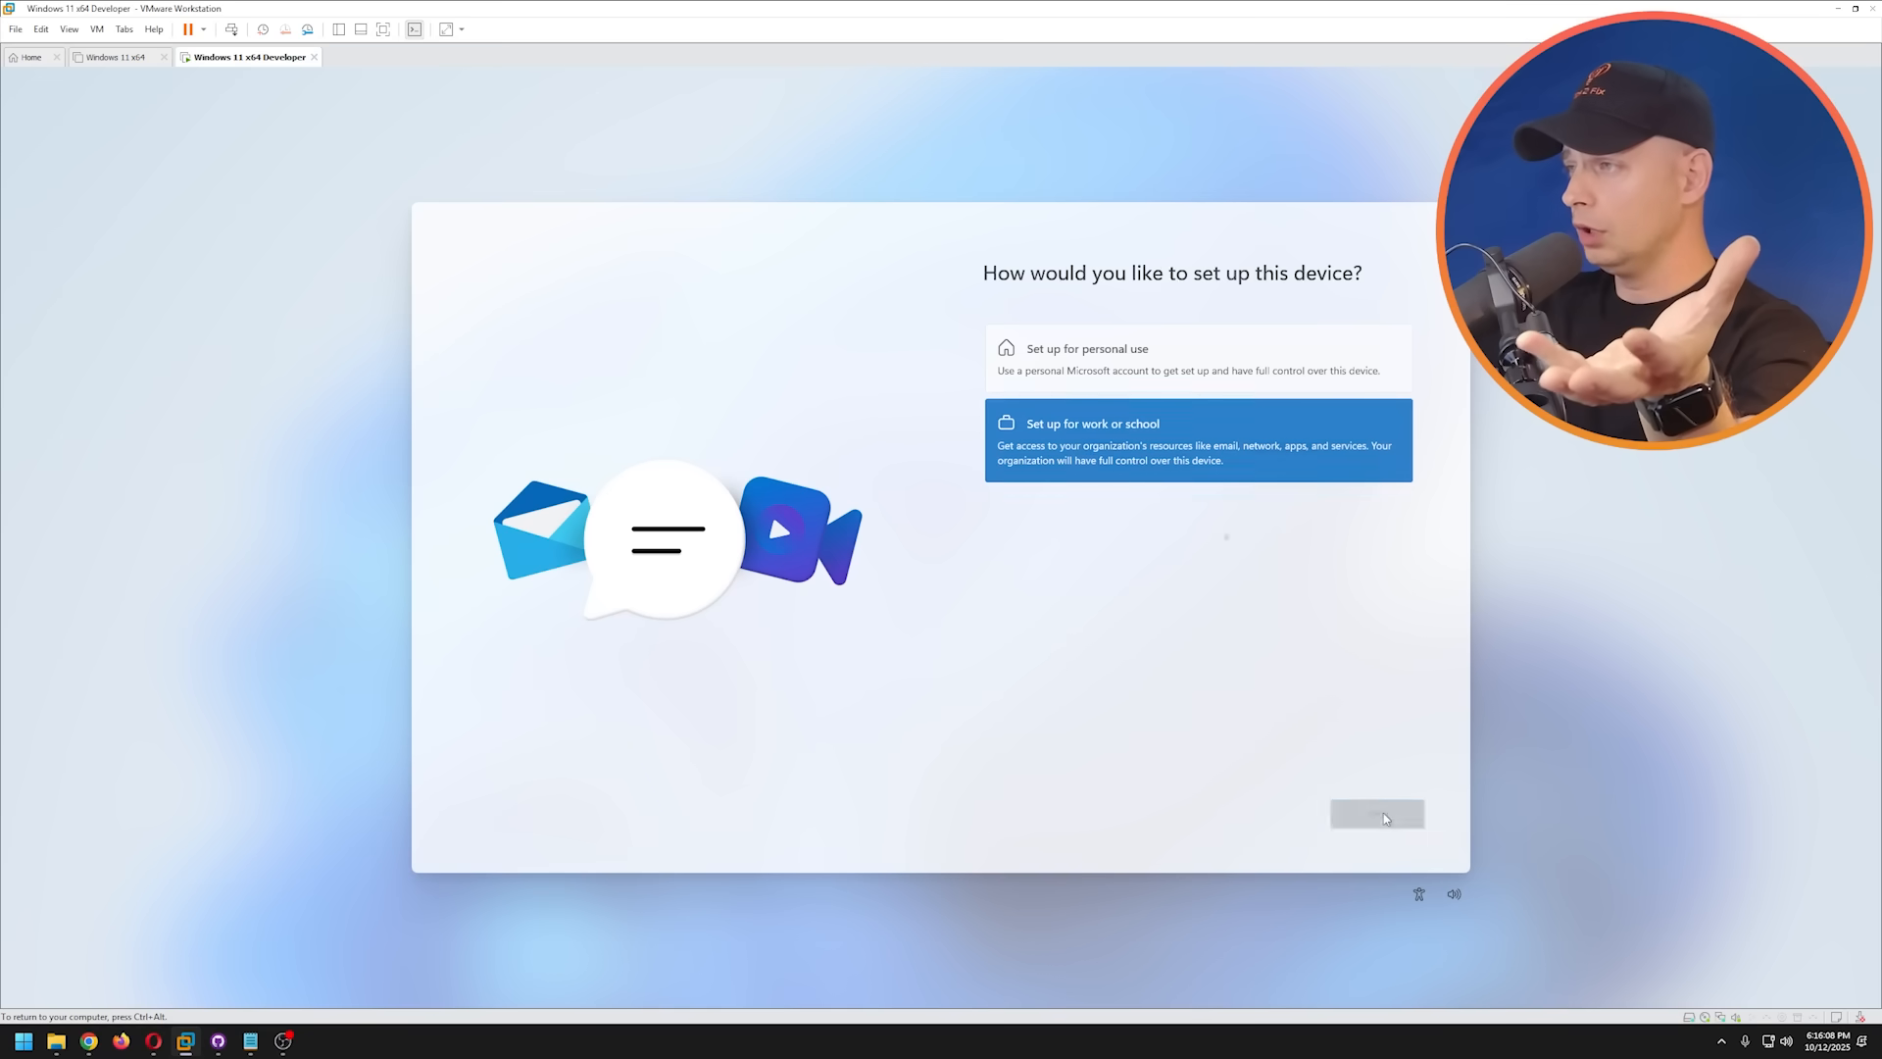
{"action": "left_click", "coordinate": [1377, 814]}
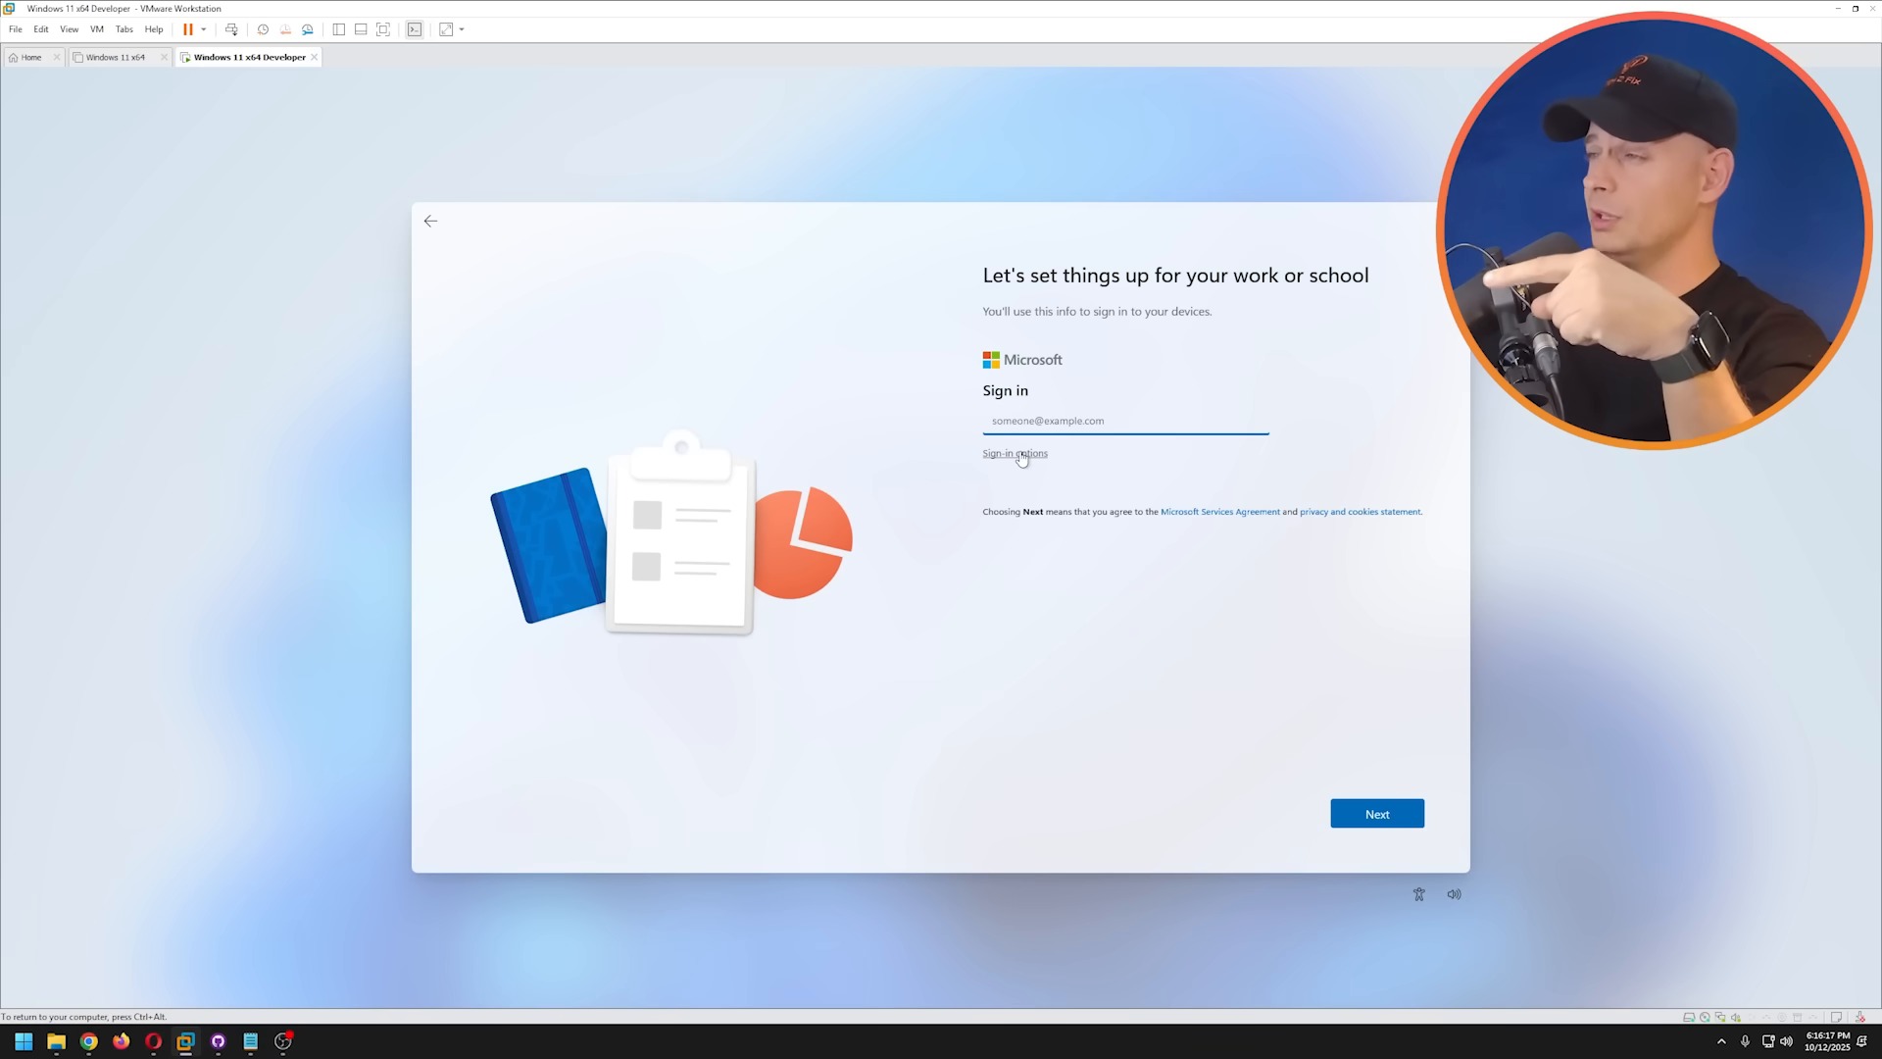
{"action": "left_click", "coordinate": [1014, 453]}
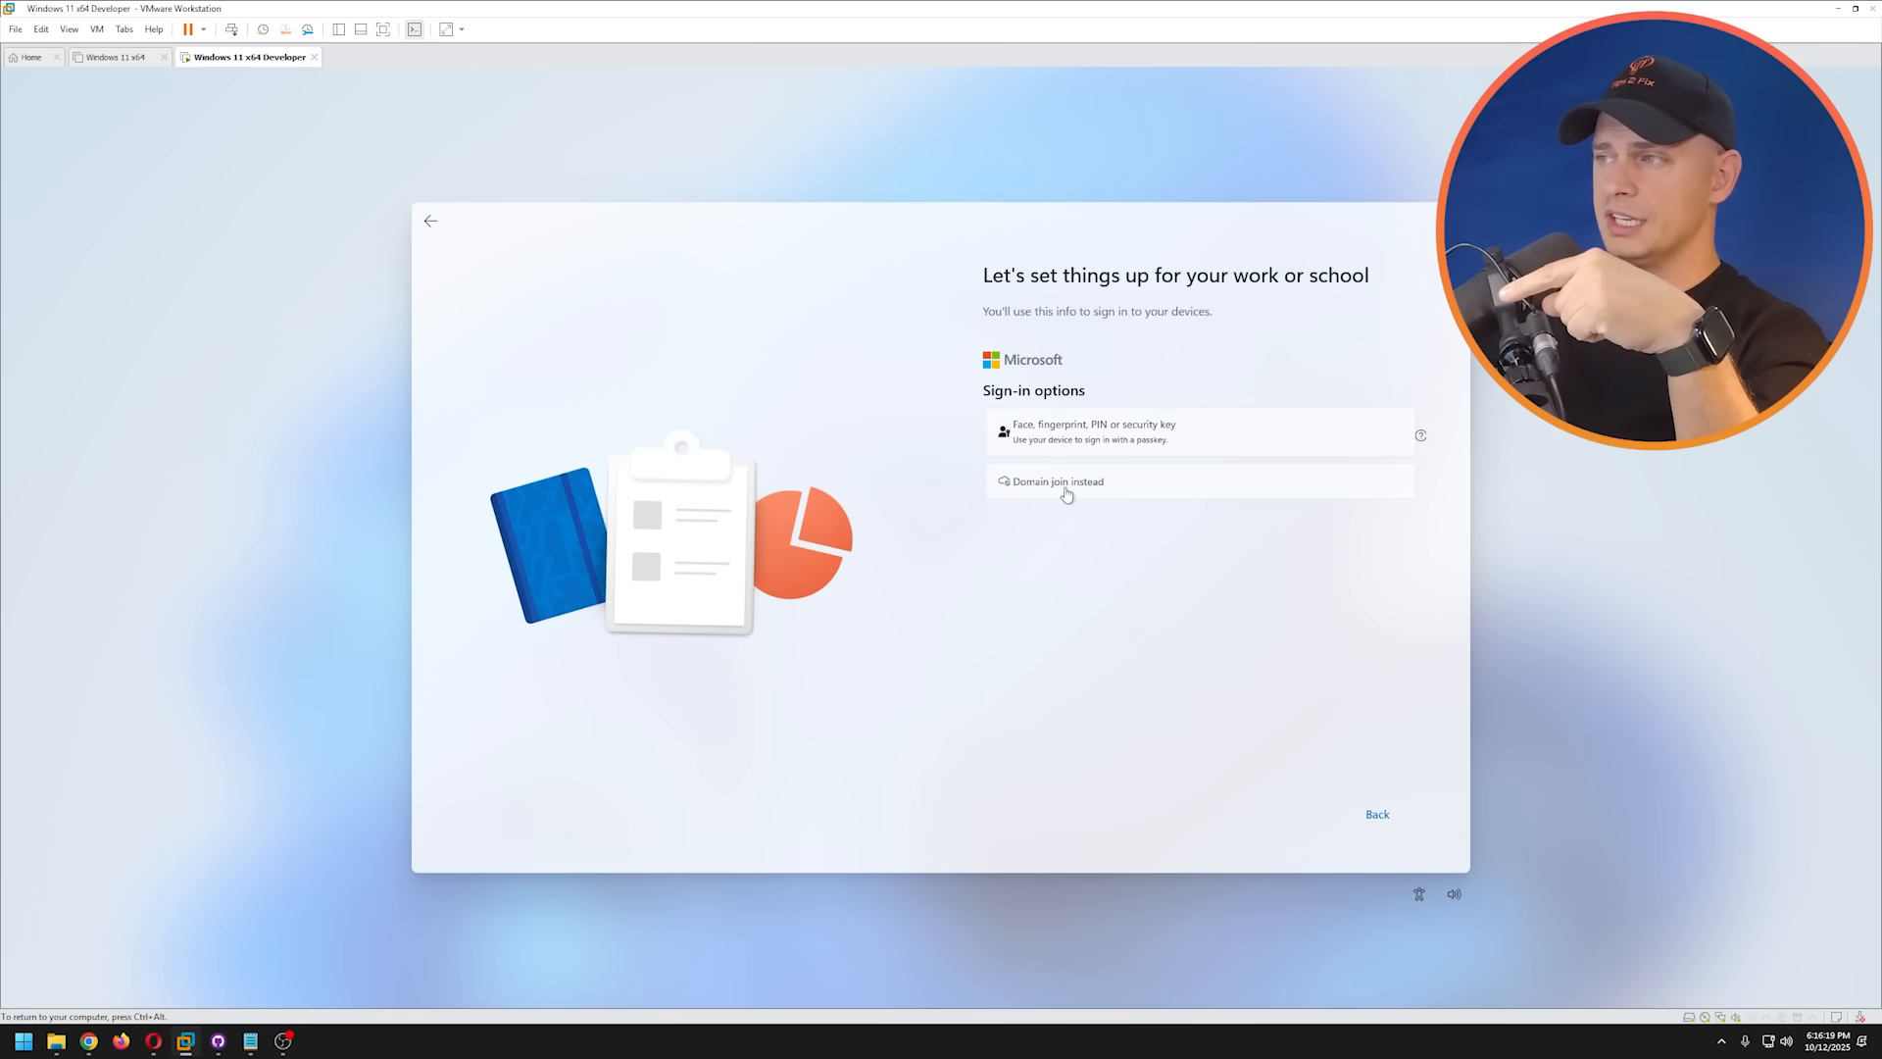
{"action": "left_click", "coordinate": [1057, 482]}
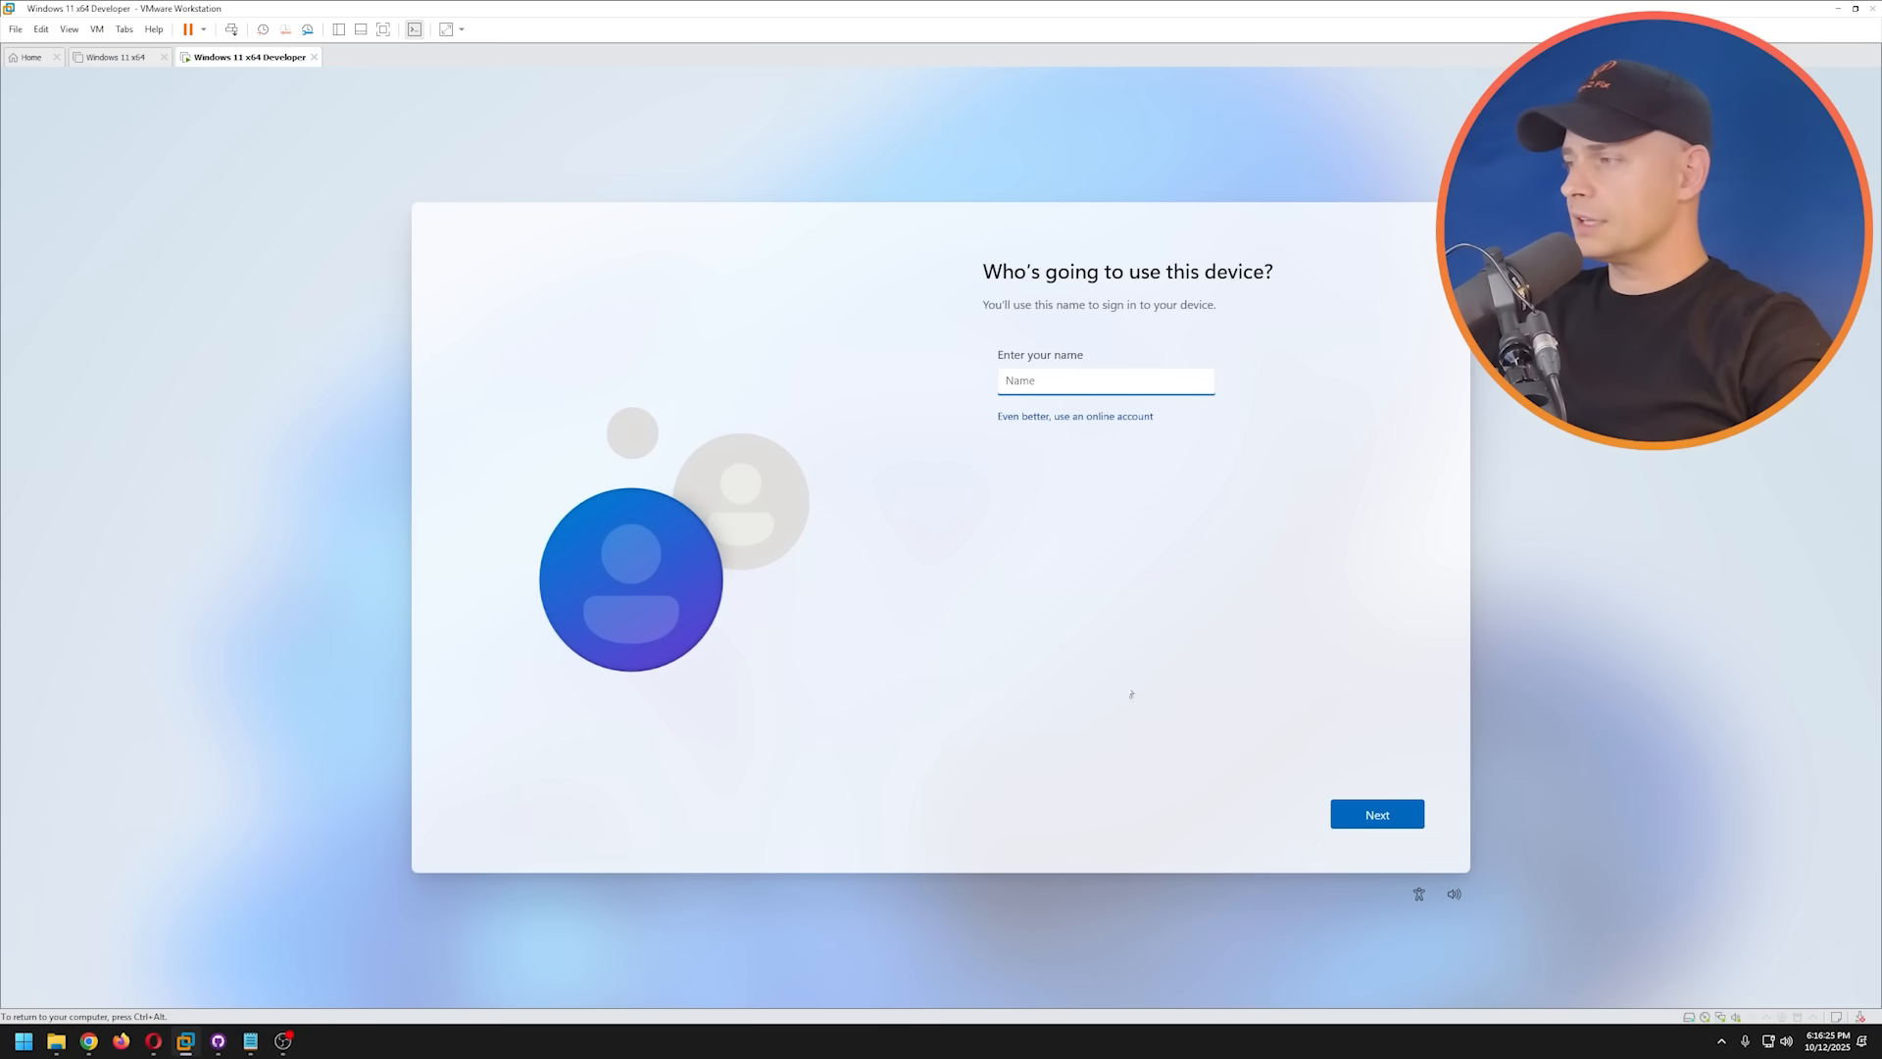
- Switch to online account sign-in, explore Sign-in options and Forgot my username, then cancel back
{"action": "left_click", "coordinate": [1376, 814]}
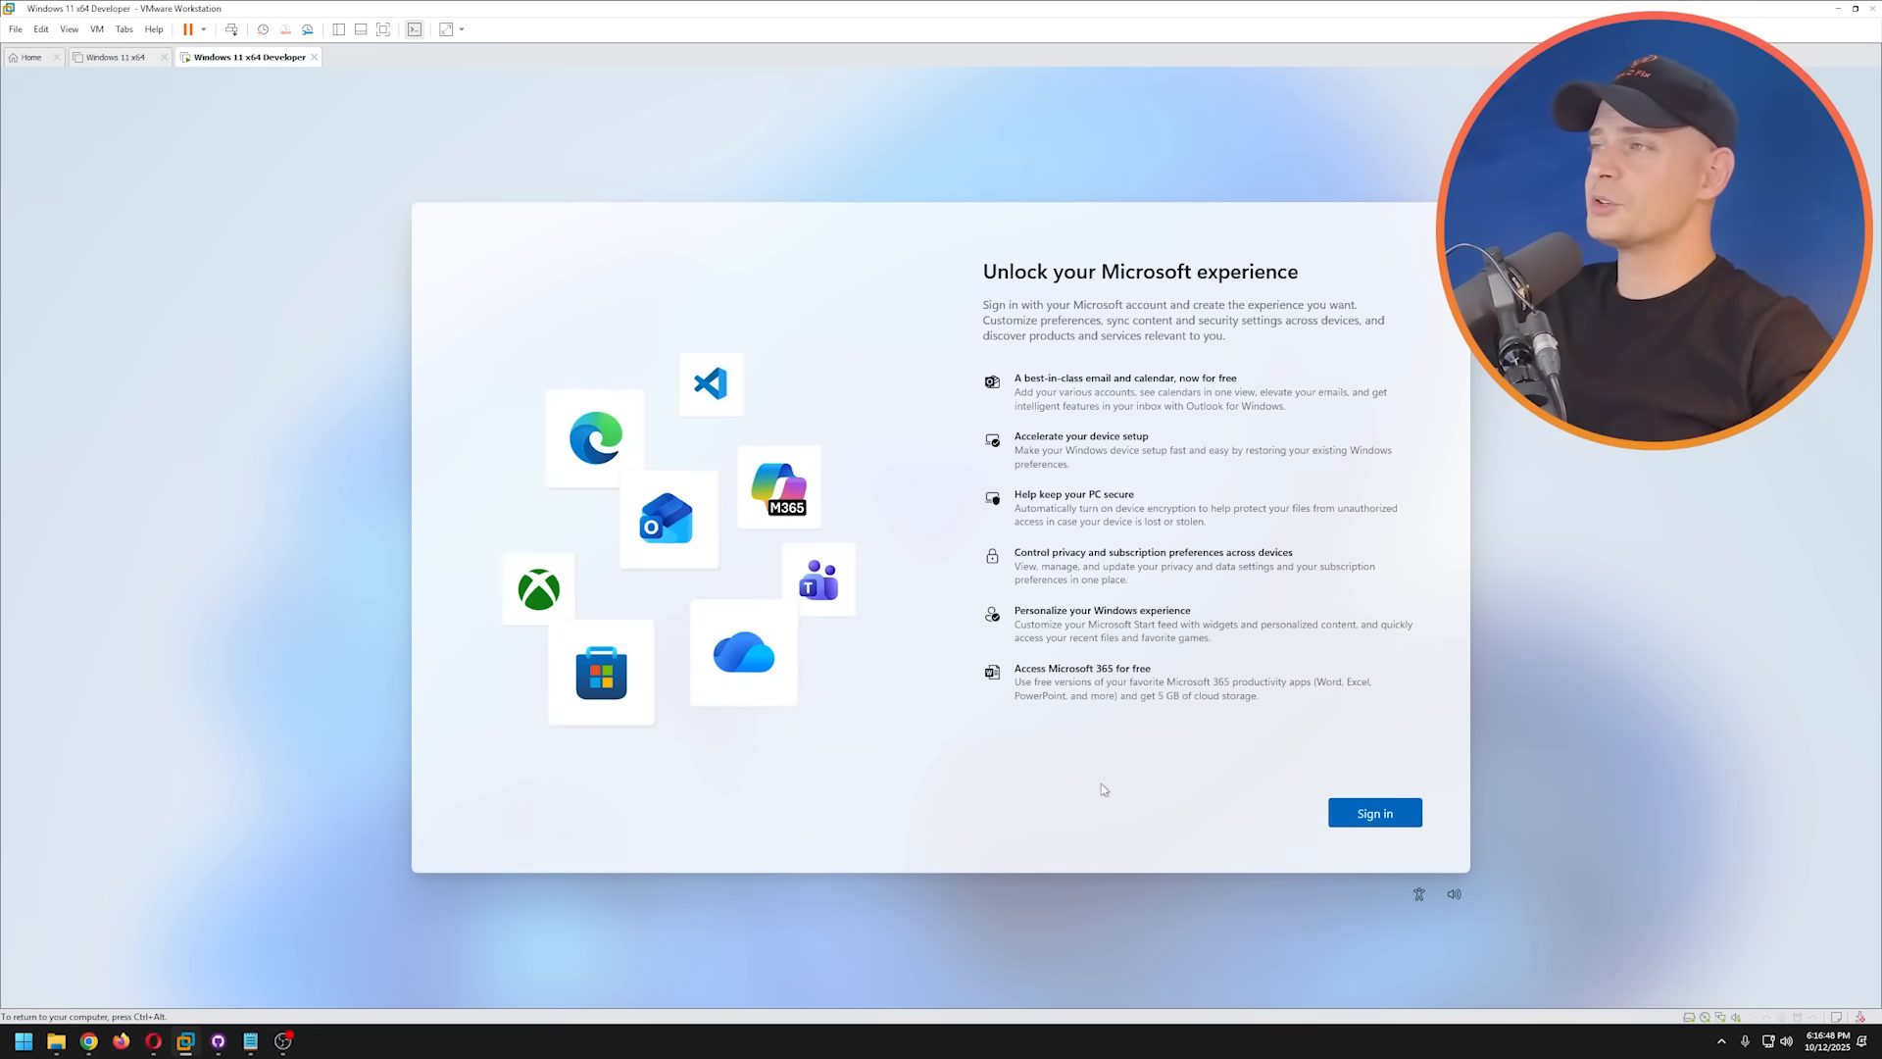
{"action": "mouse_move", "coordinate": [1259, 761]}
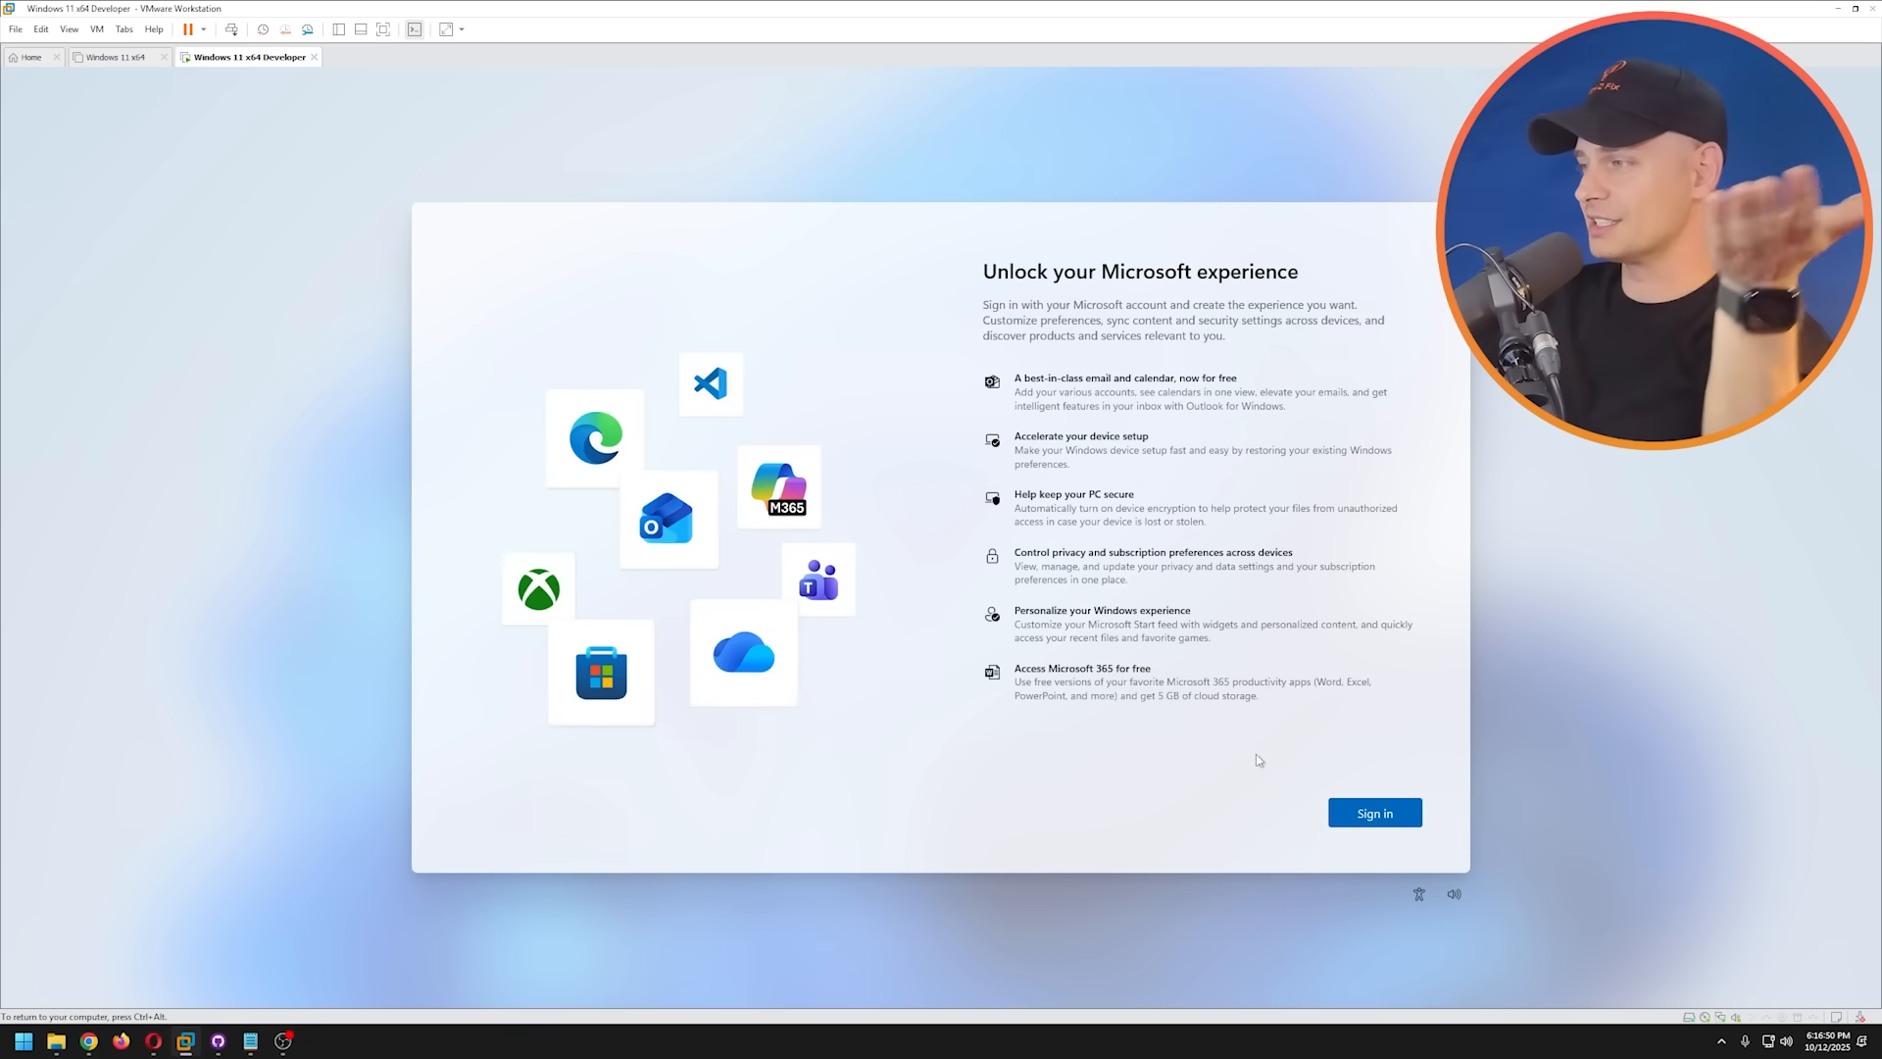
{"action": "left_click", "coordinate": [1374, 812]}
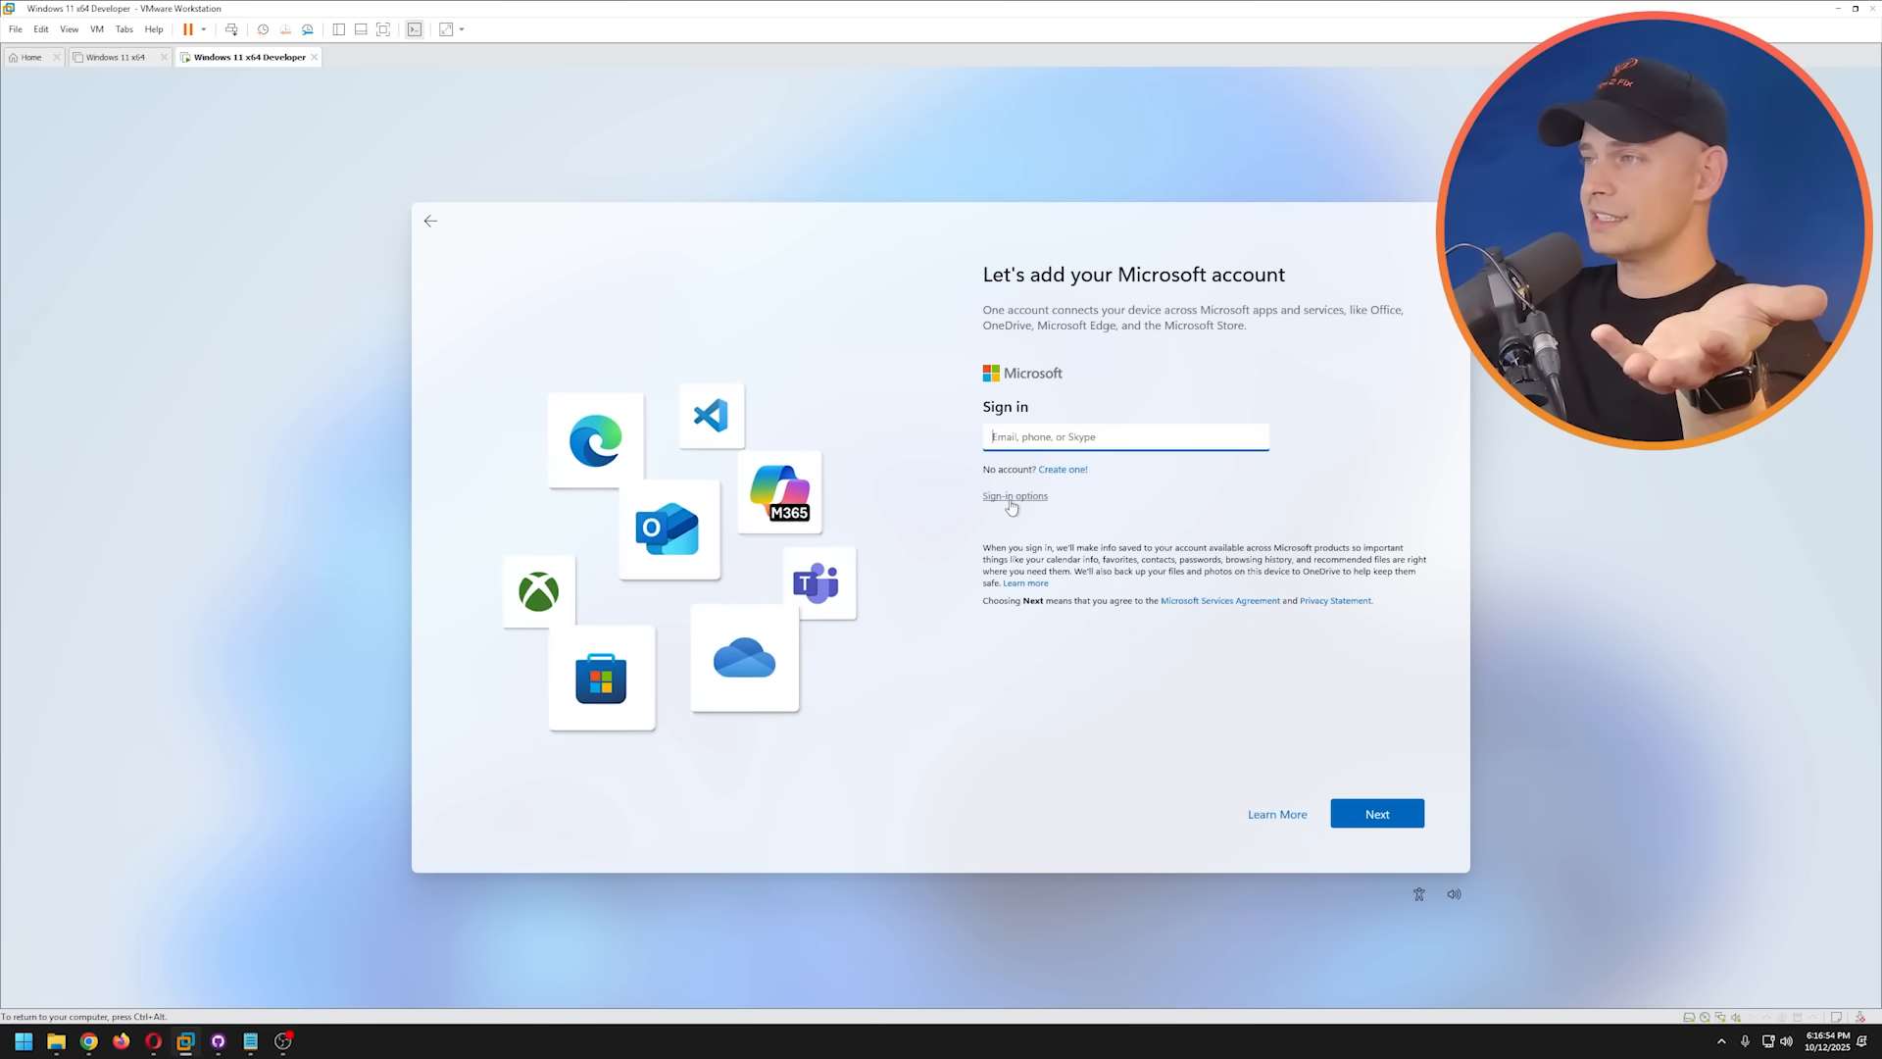
{"action": "left_click", "coordinate": [1014, 496]}
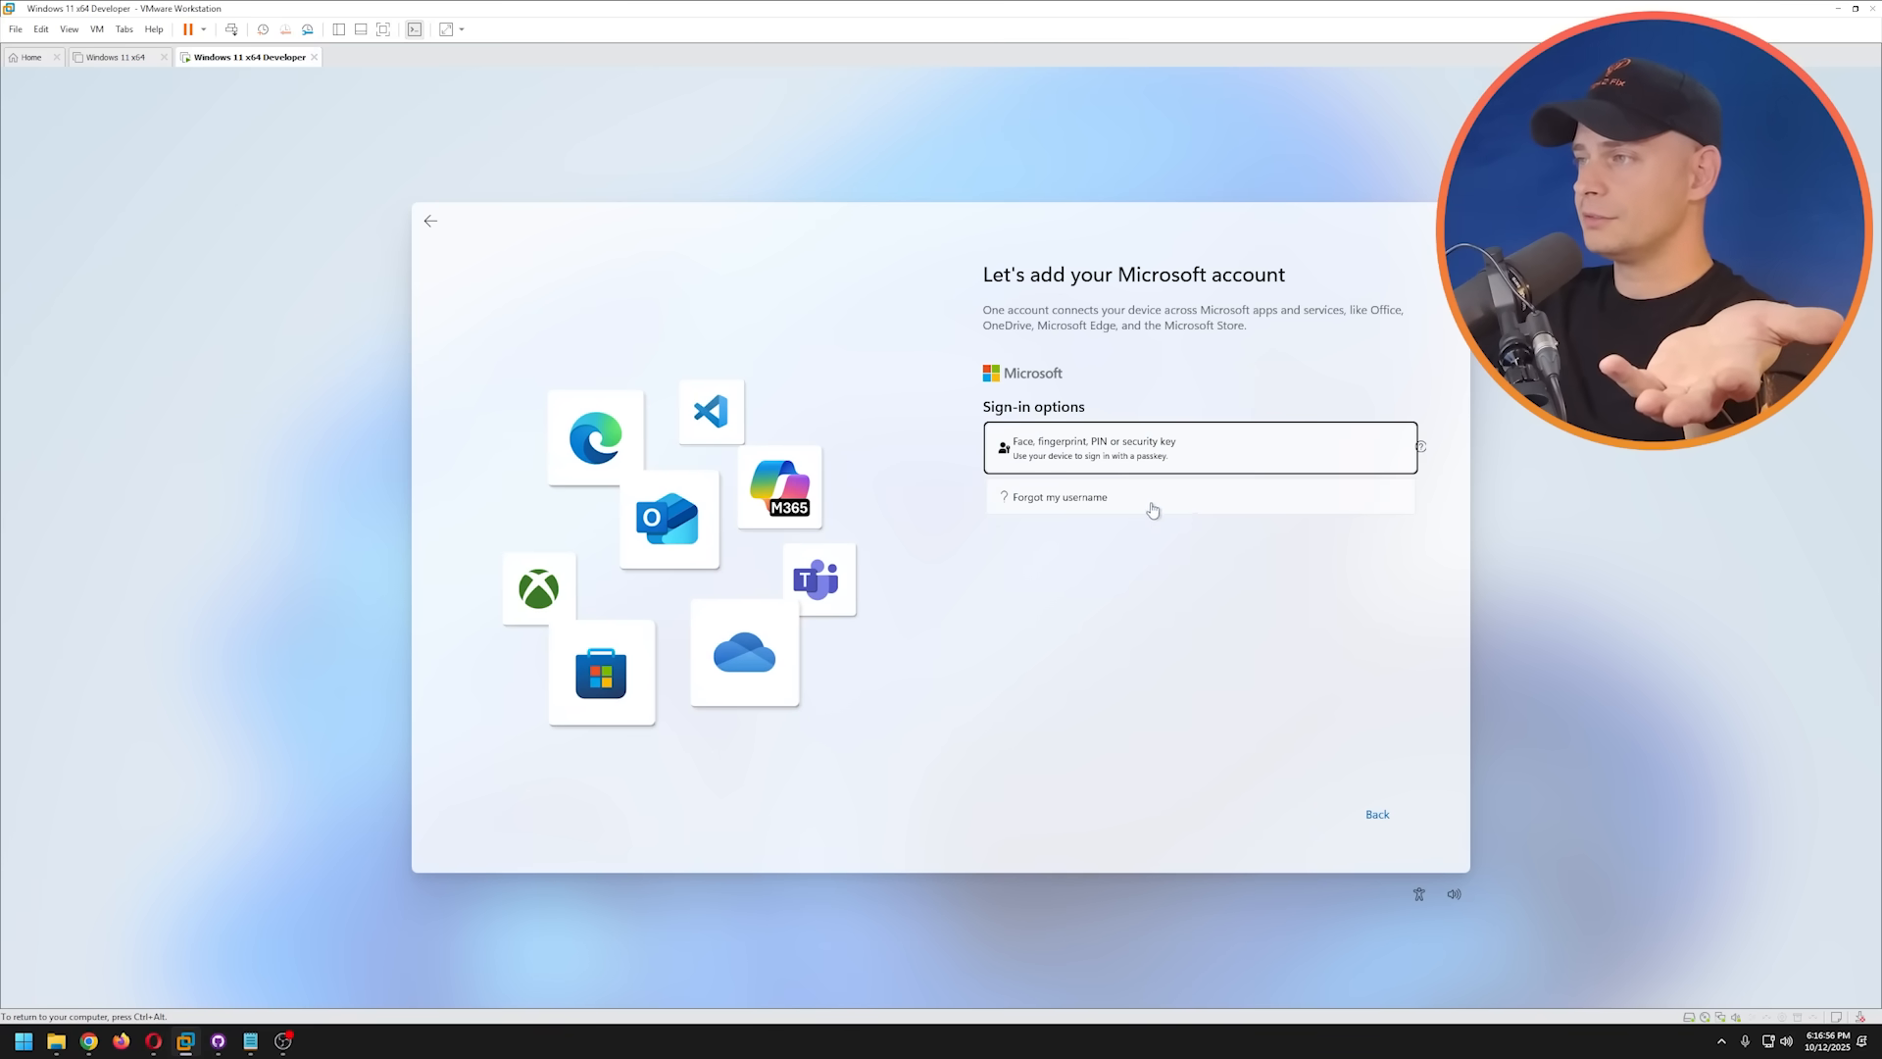
{"action": "left_click", "coordinate": [1059, 496]}
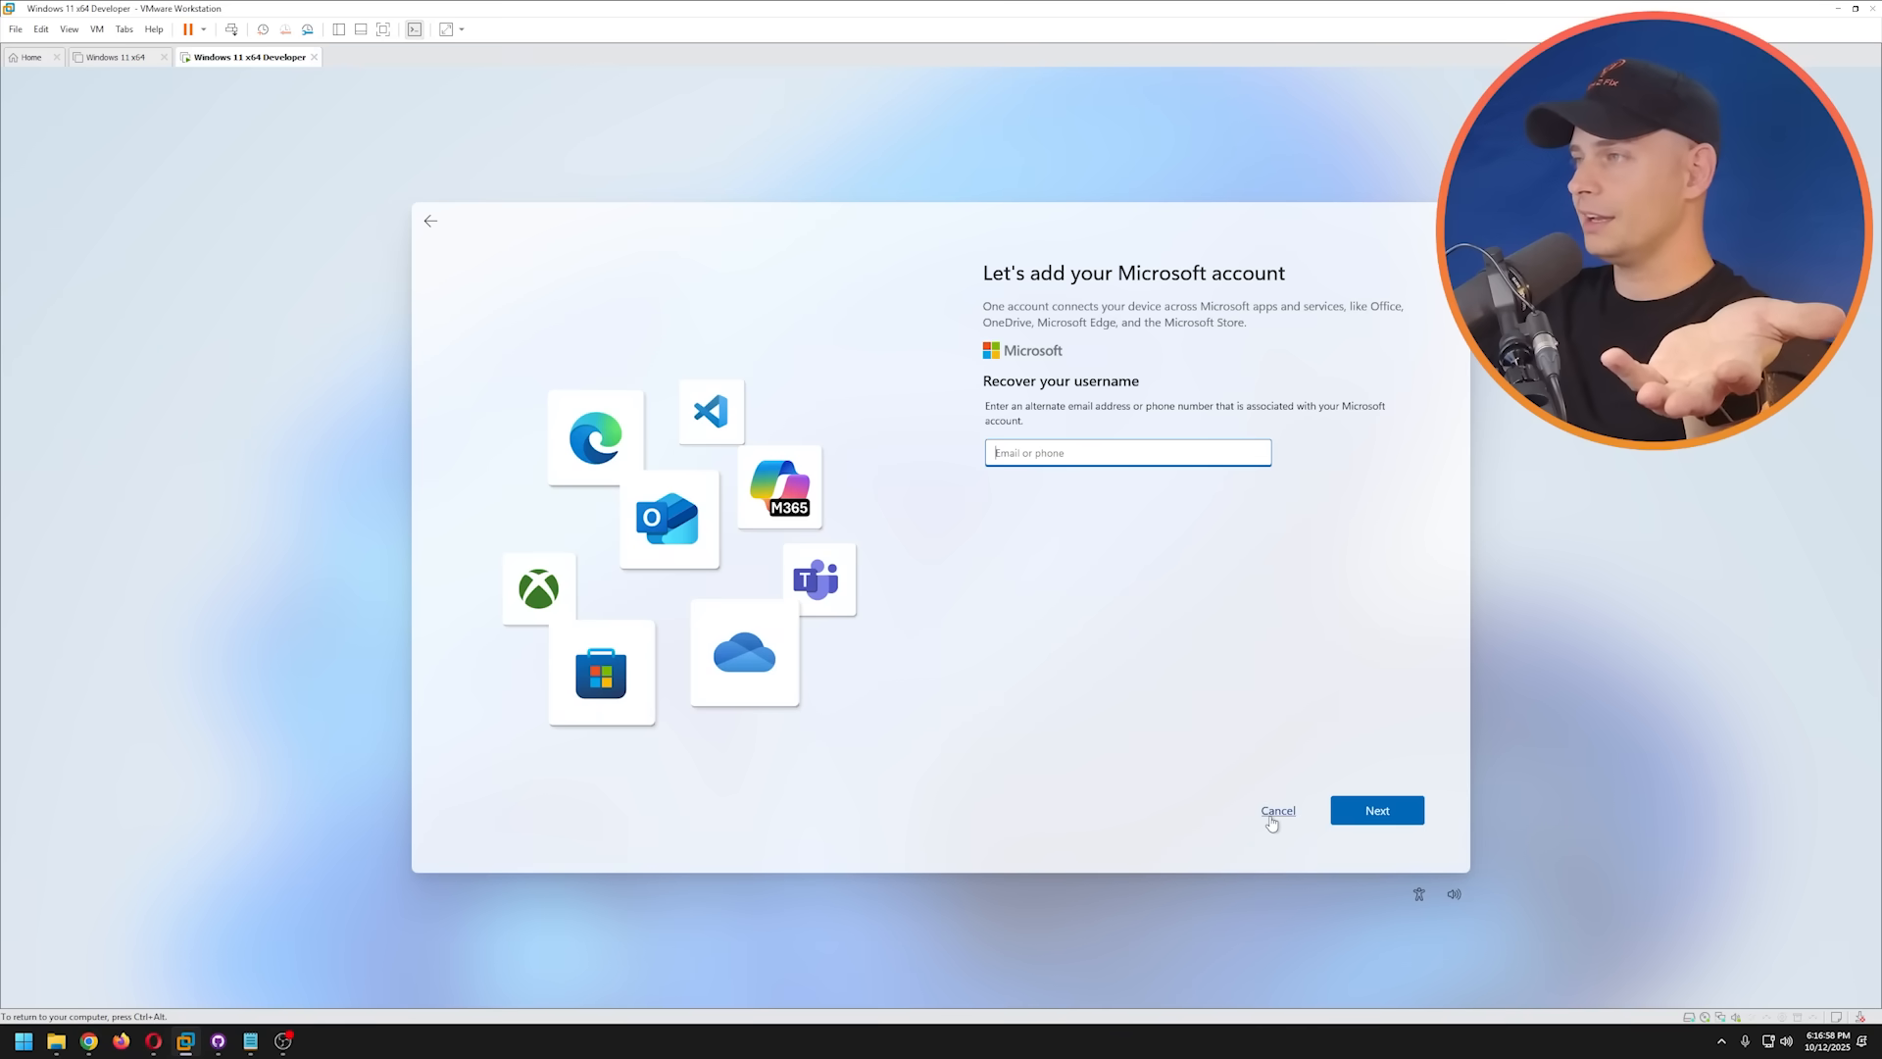
{"action": "left_click", "coordinate": [1276, 810]}
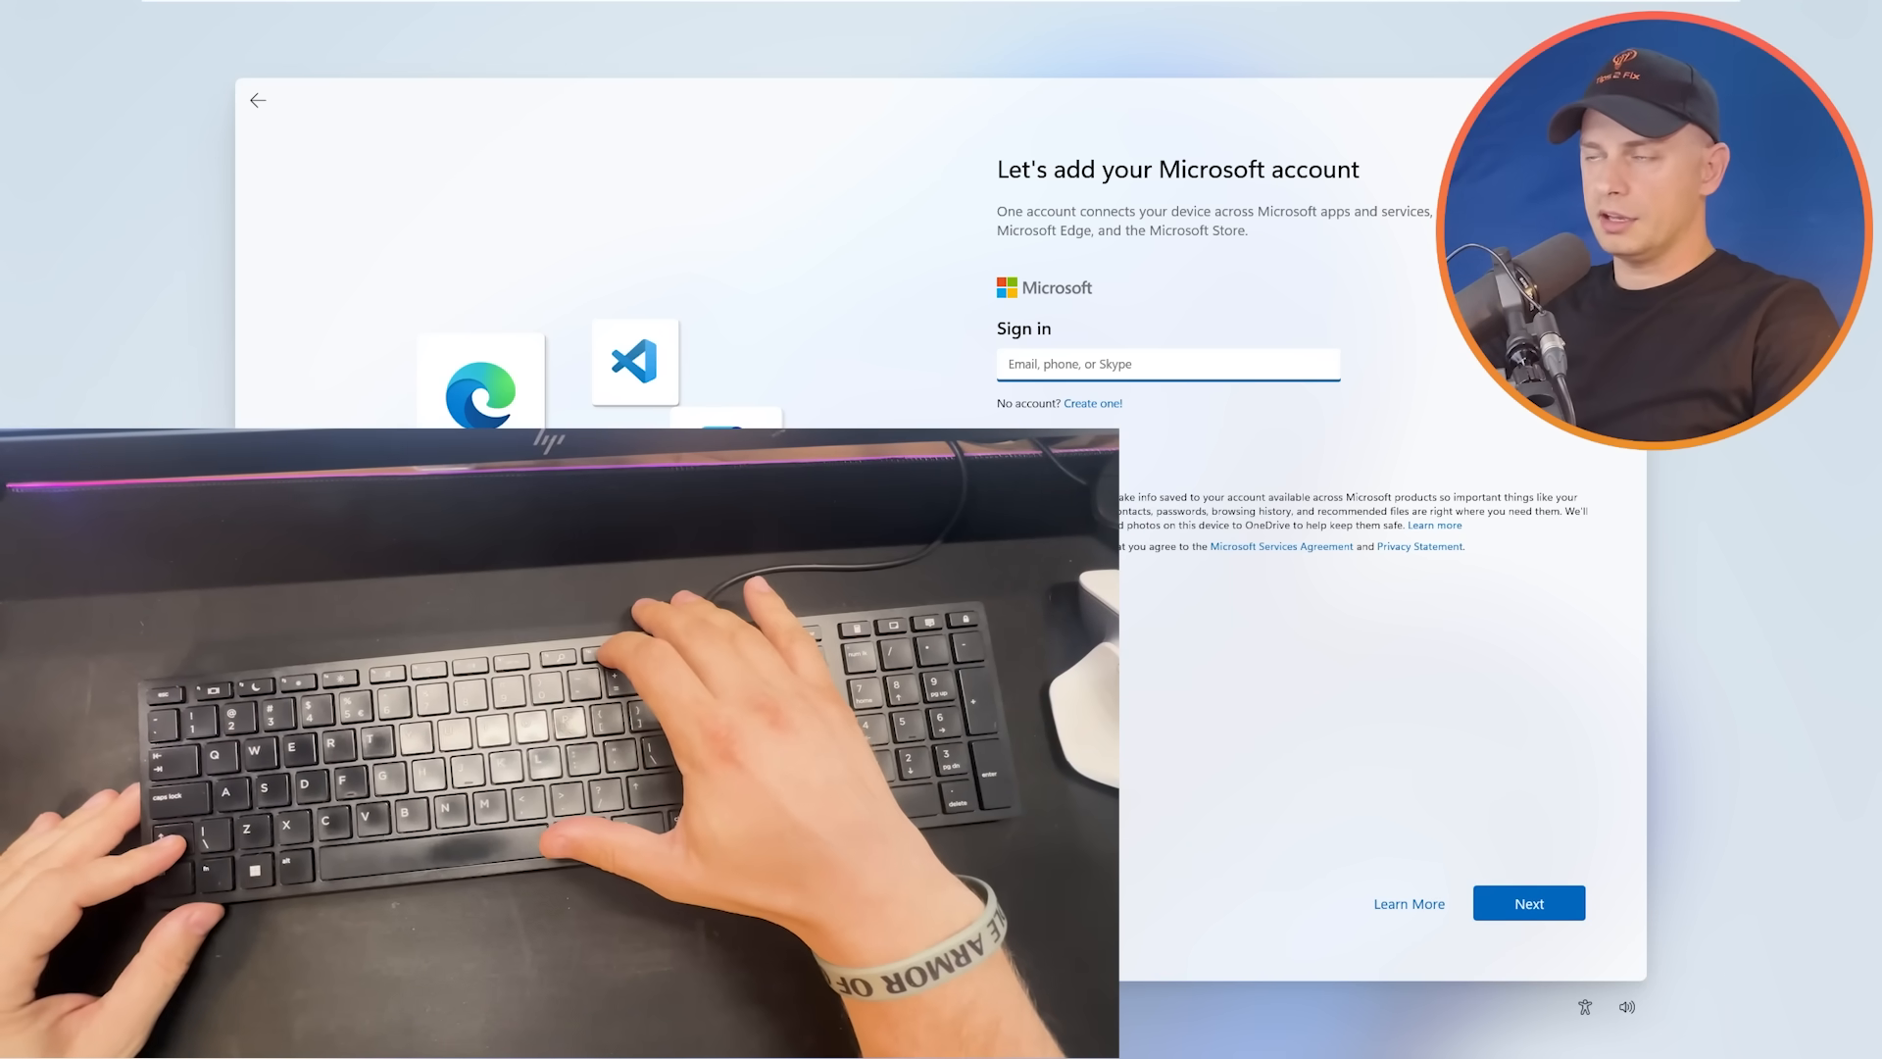
- Bring up a Command Prompt over the sign-in screen with Shift+F10
{"action": "key", "text": "Shift+F10"}
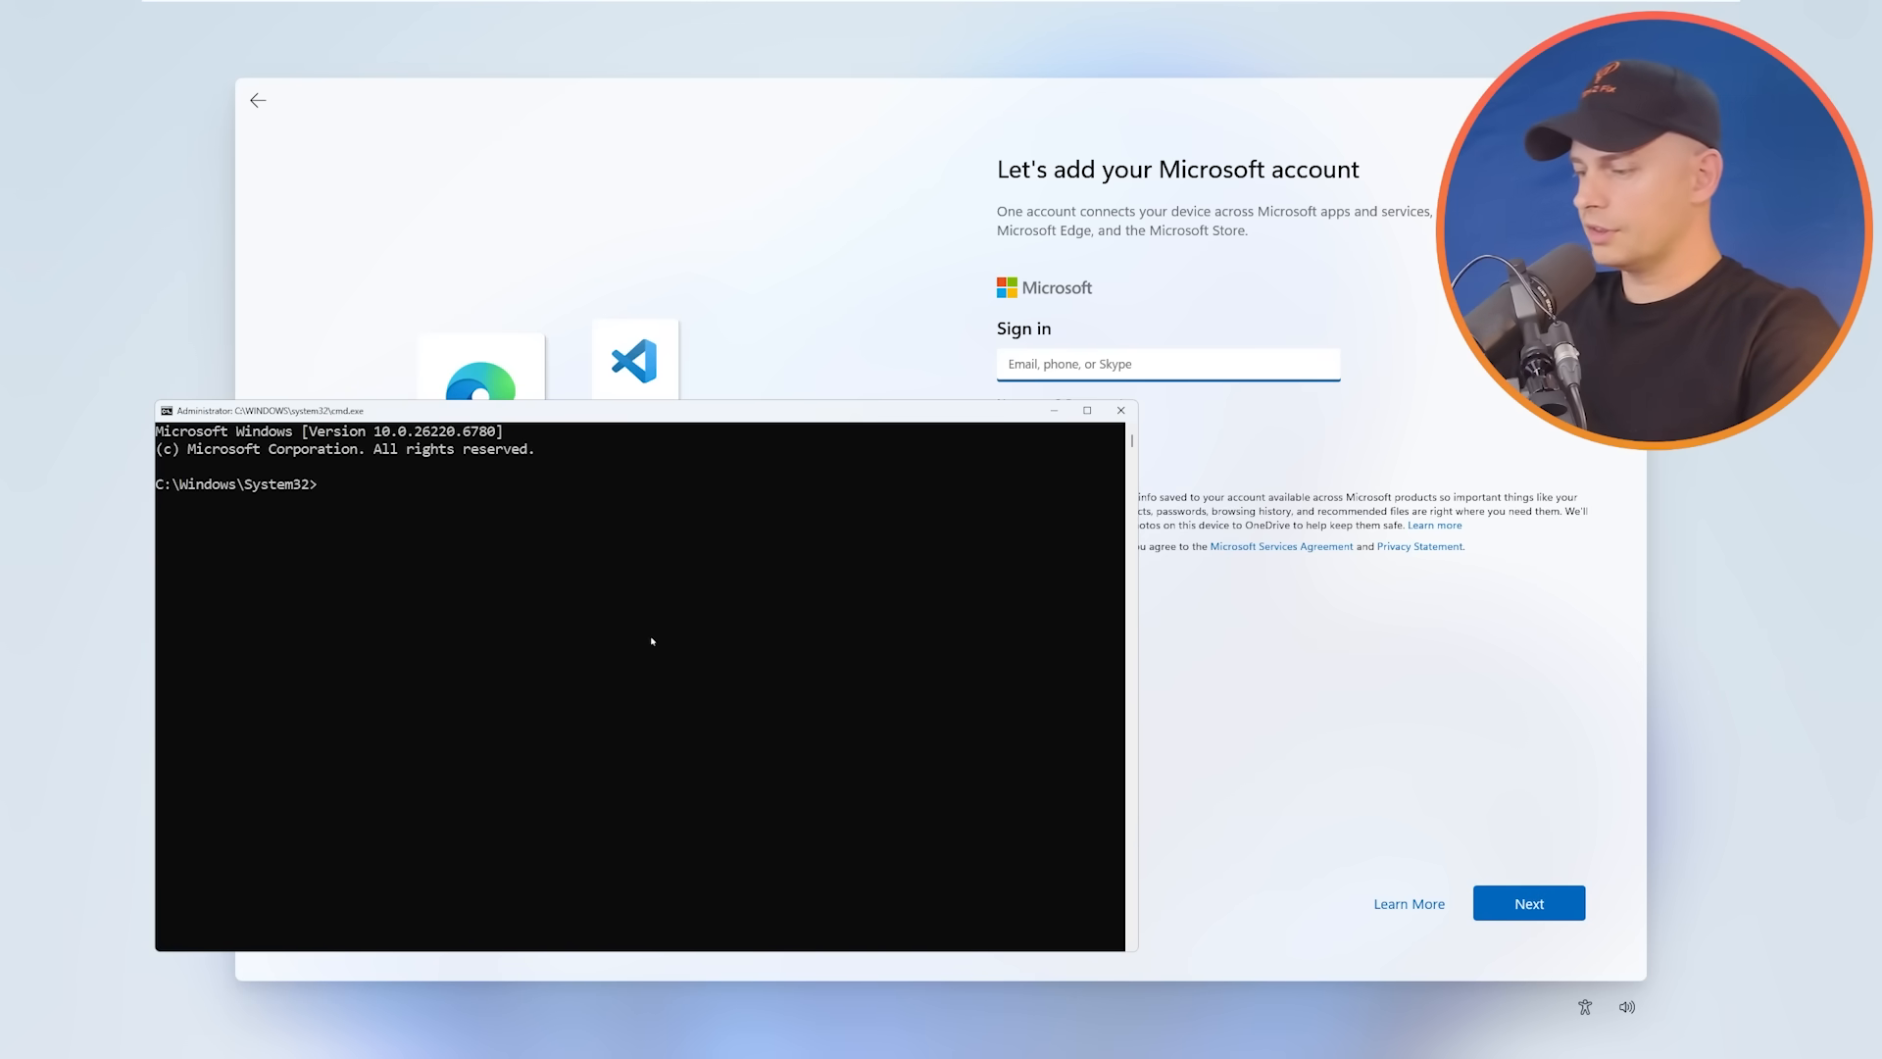
- Run oobe/bypassnro and get the 'not recognized' error
{"action": "type", "text": "oobe"}
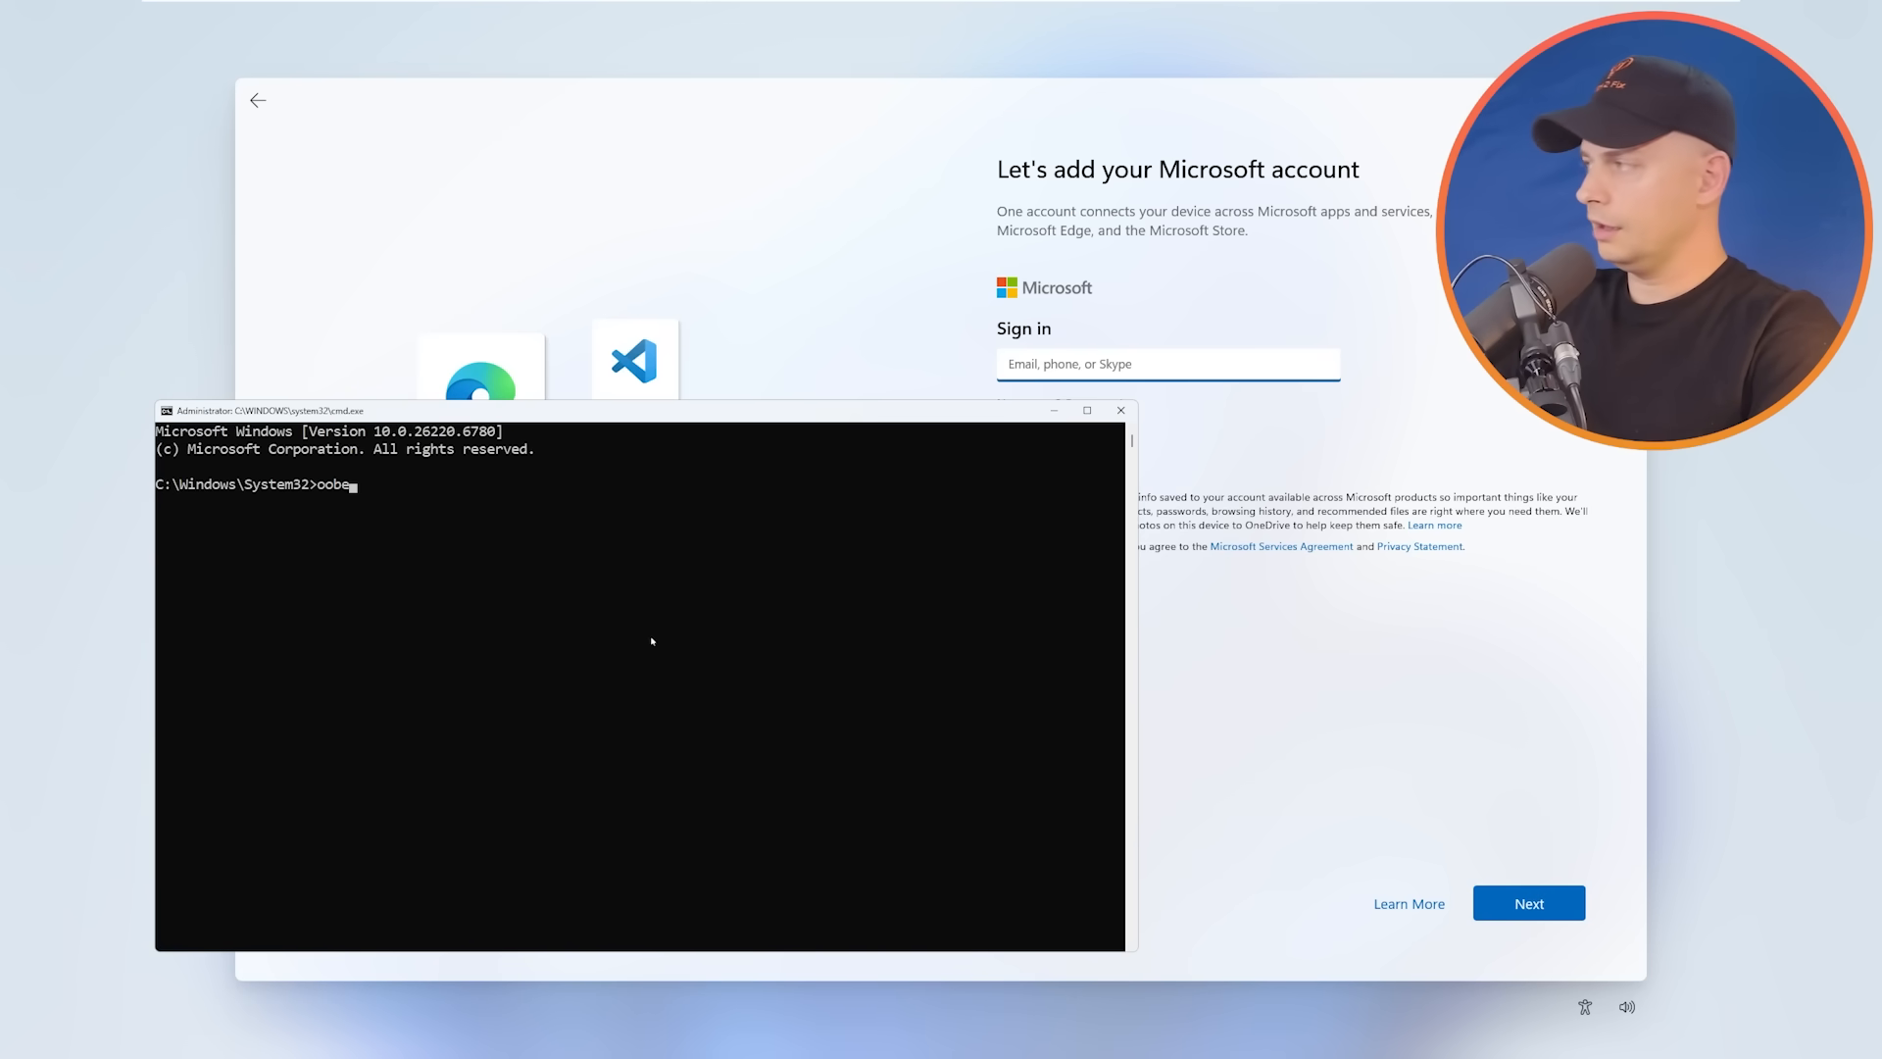
{"action": "type", "text": "/"}
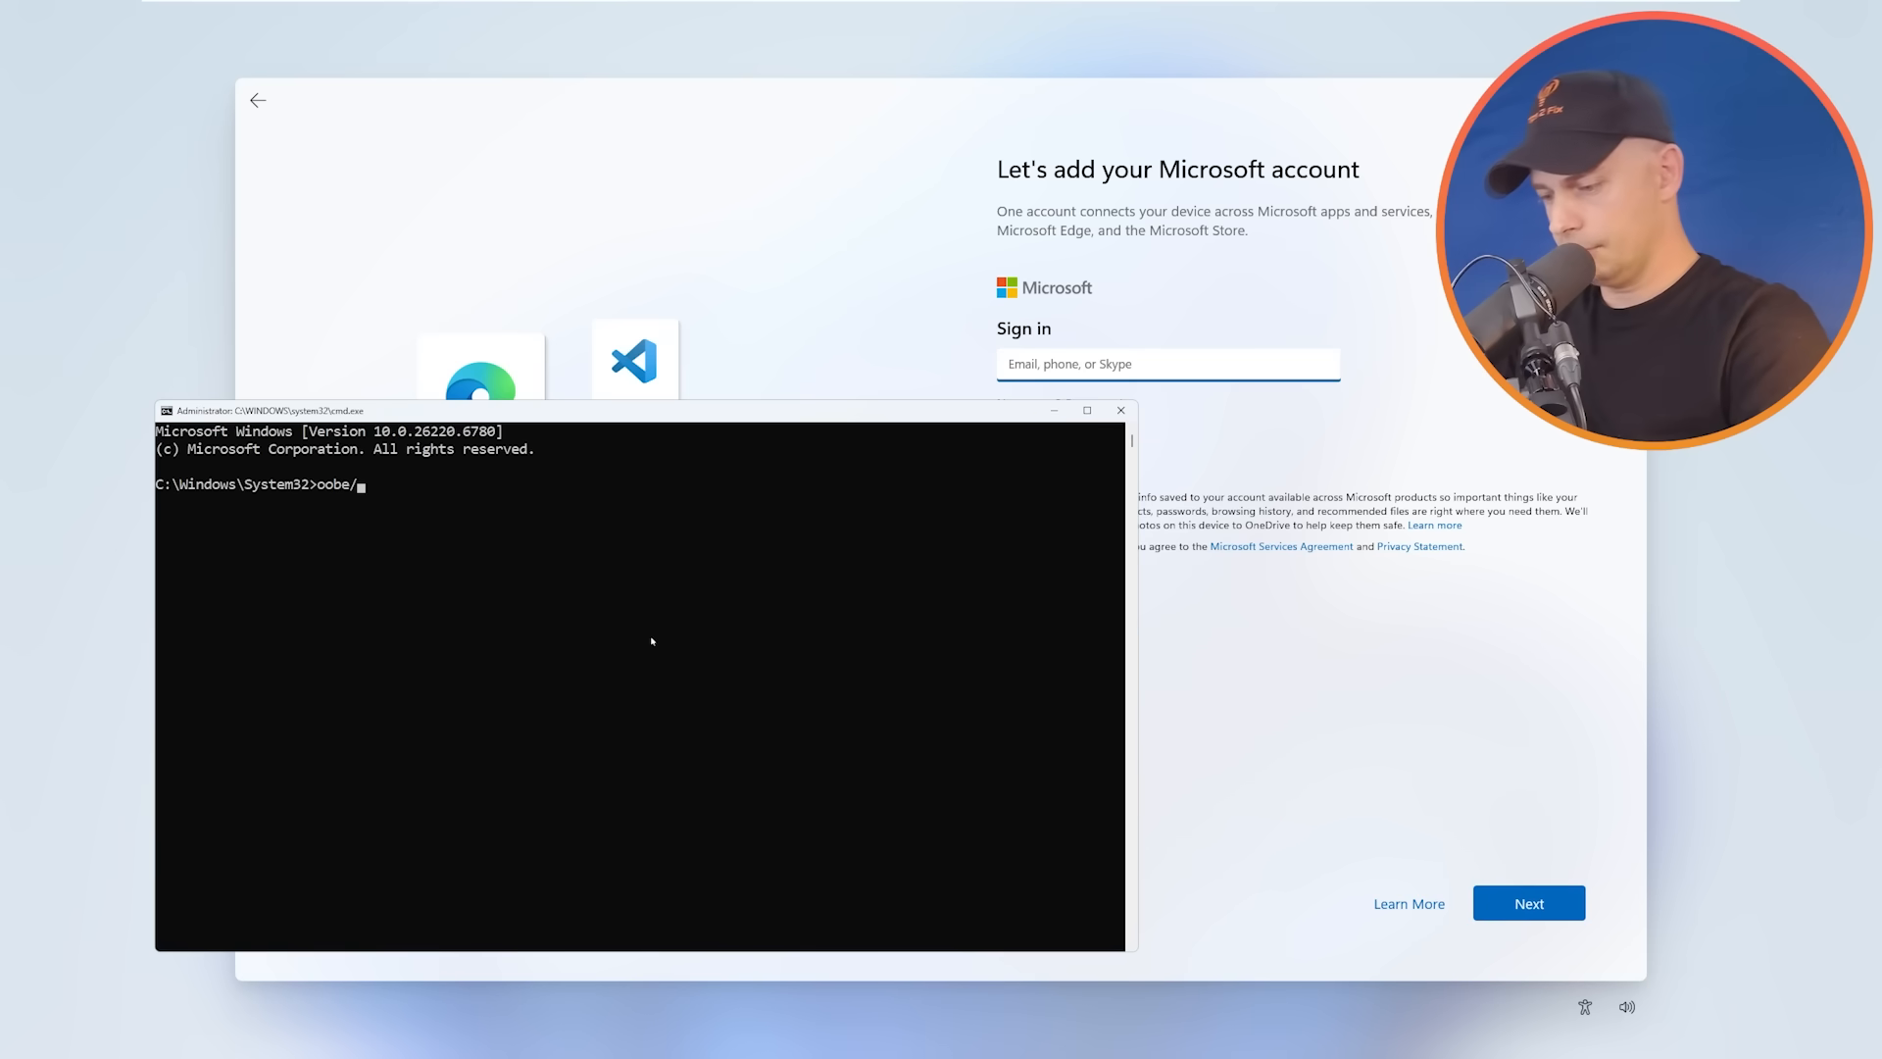
{"action": "type", "text": "bypassnr"}
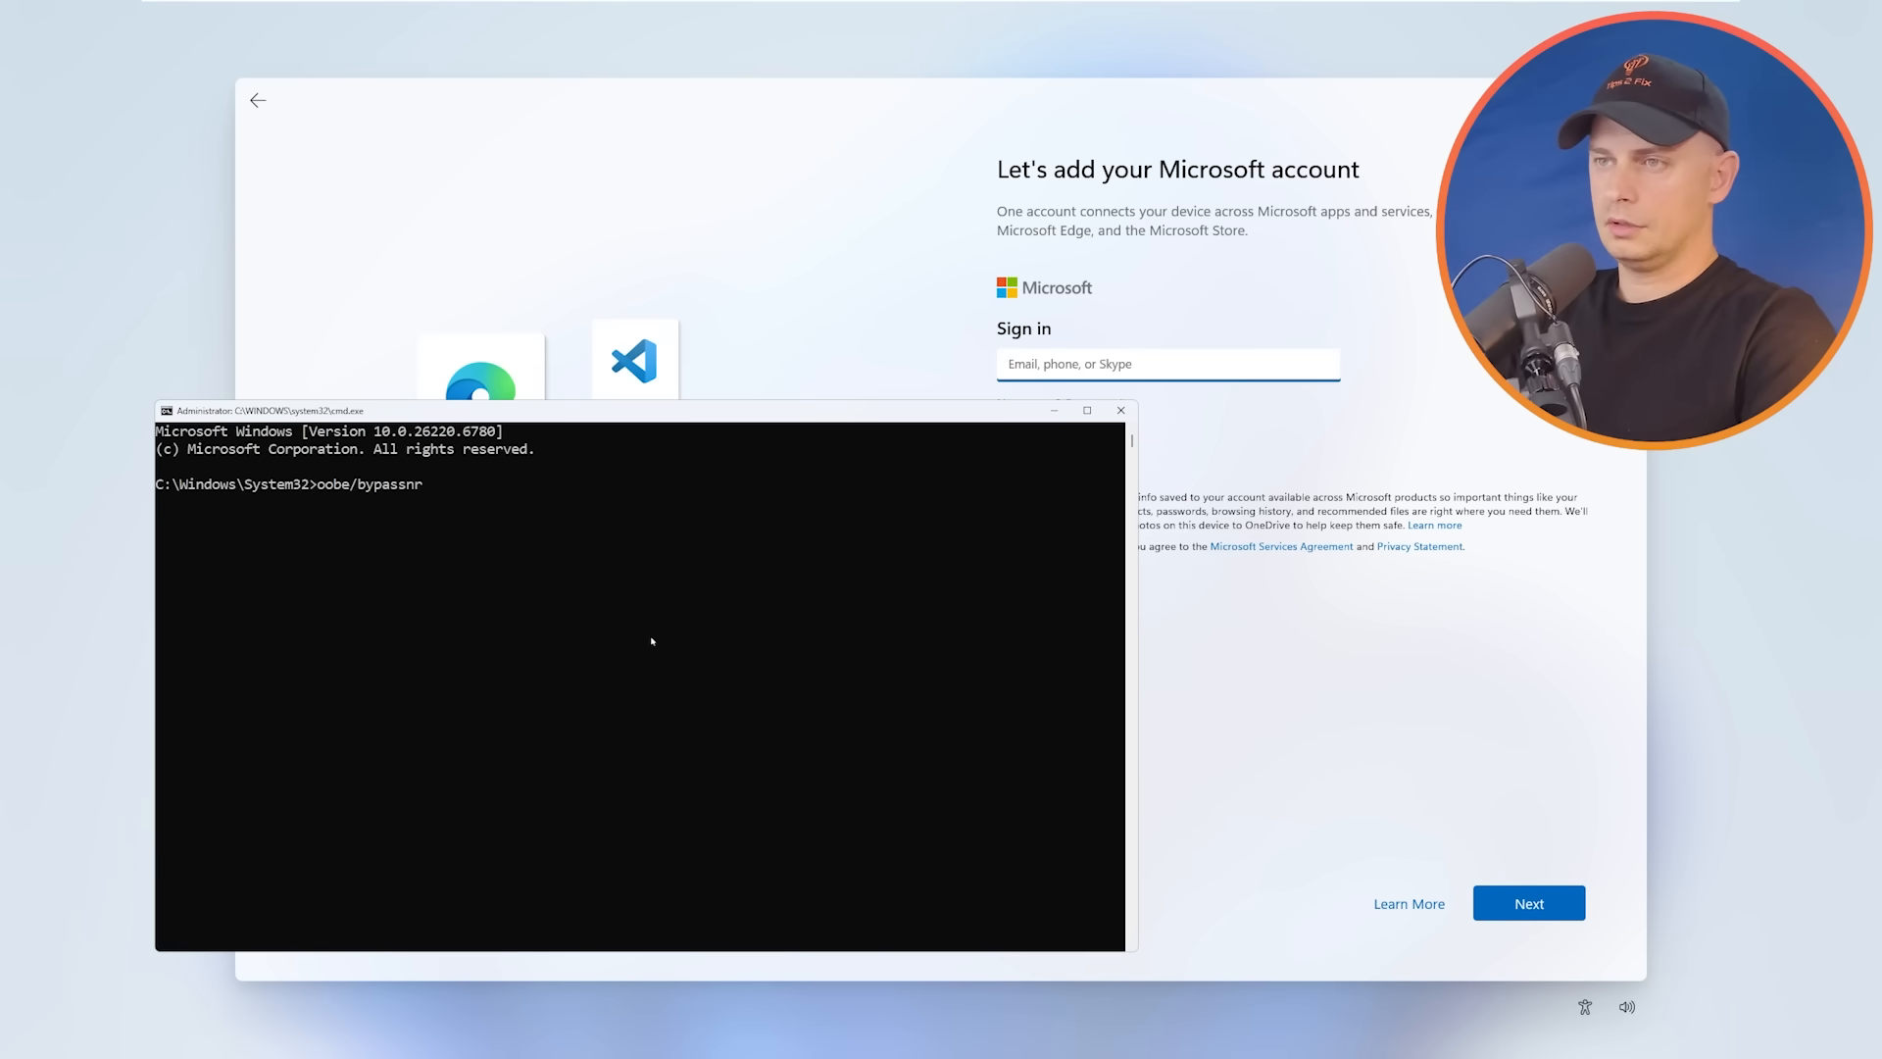
{"action": "key", "text": "Return"}
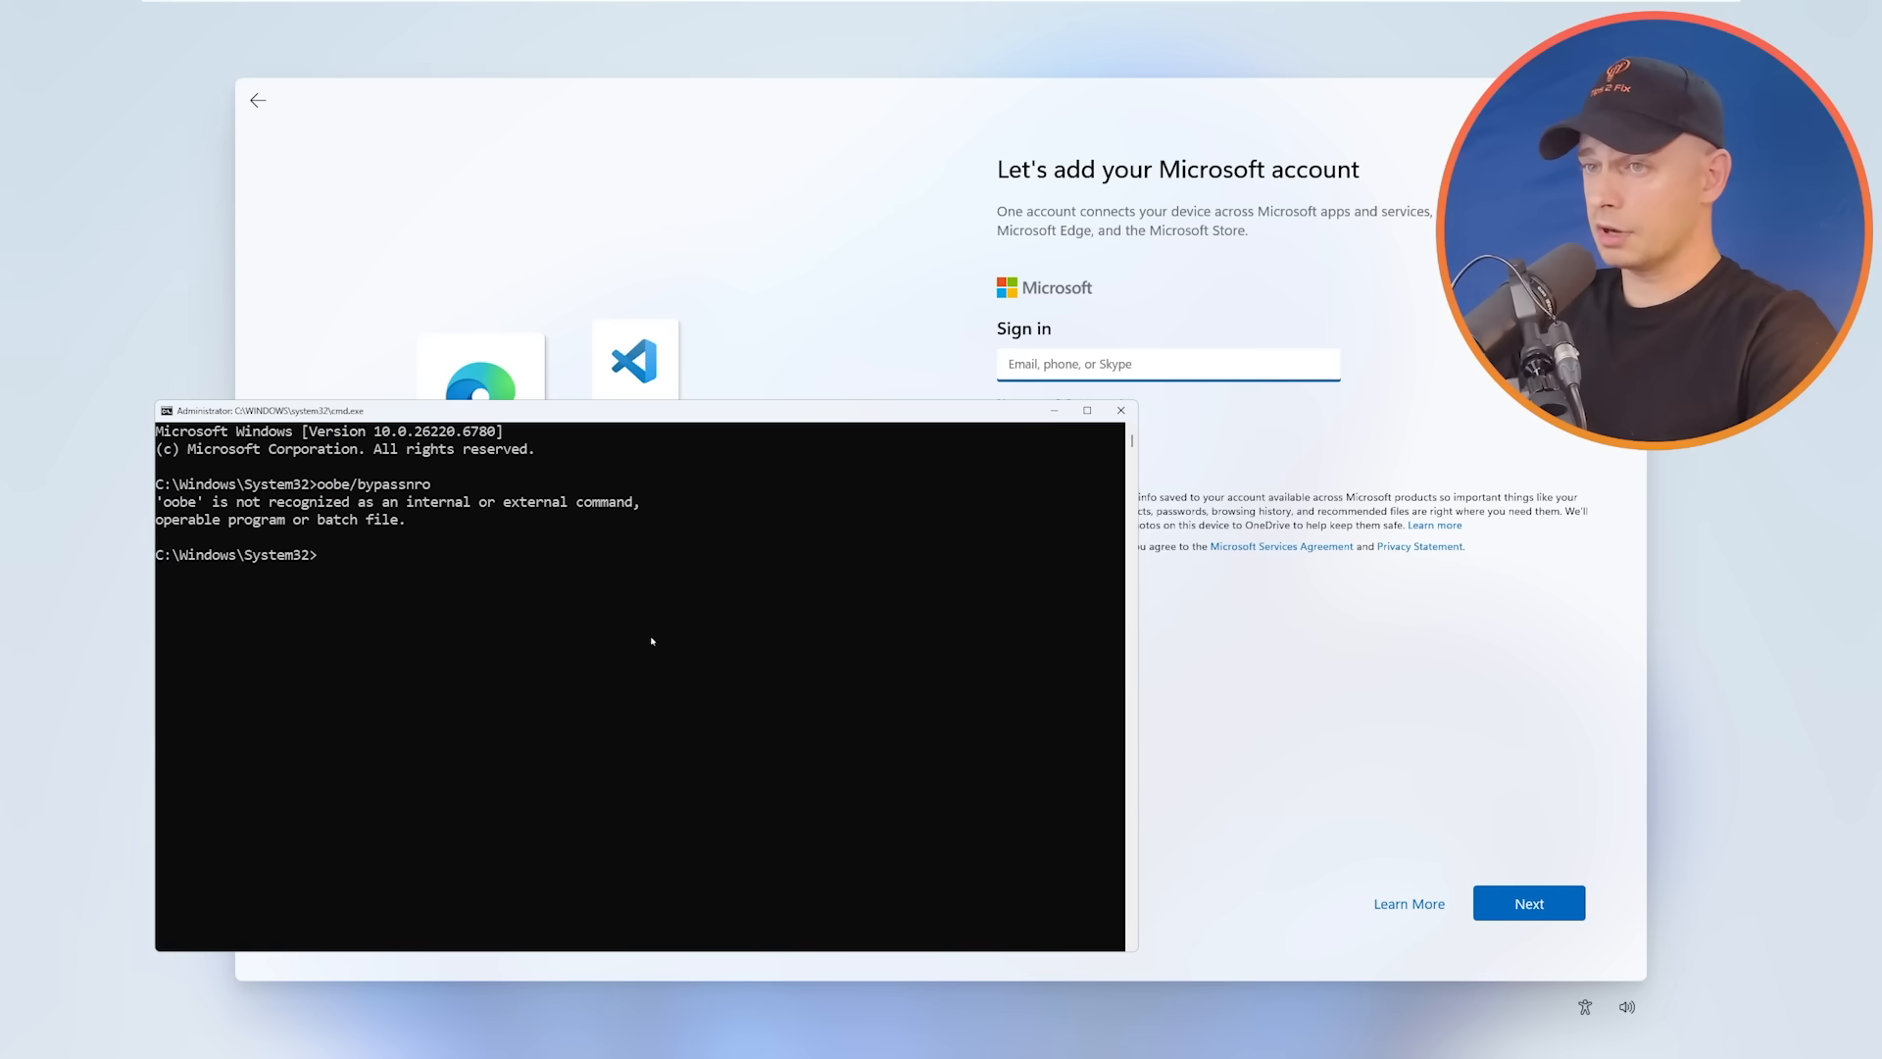
{"action": "mouse_move", "coordinate": [727, 565]}
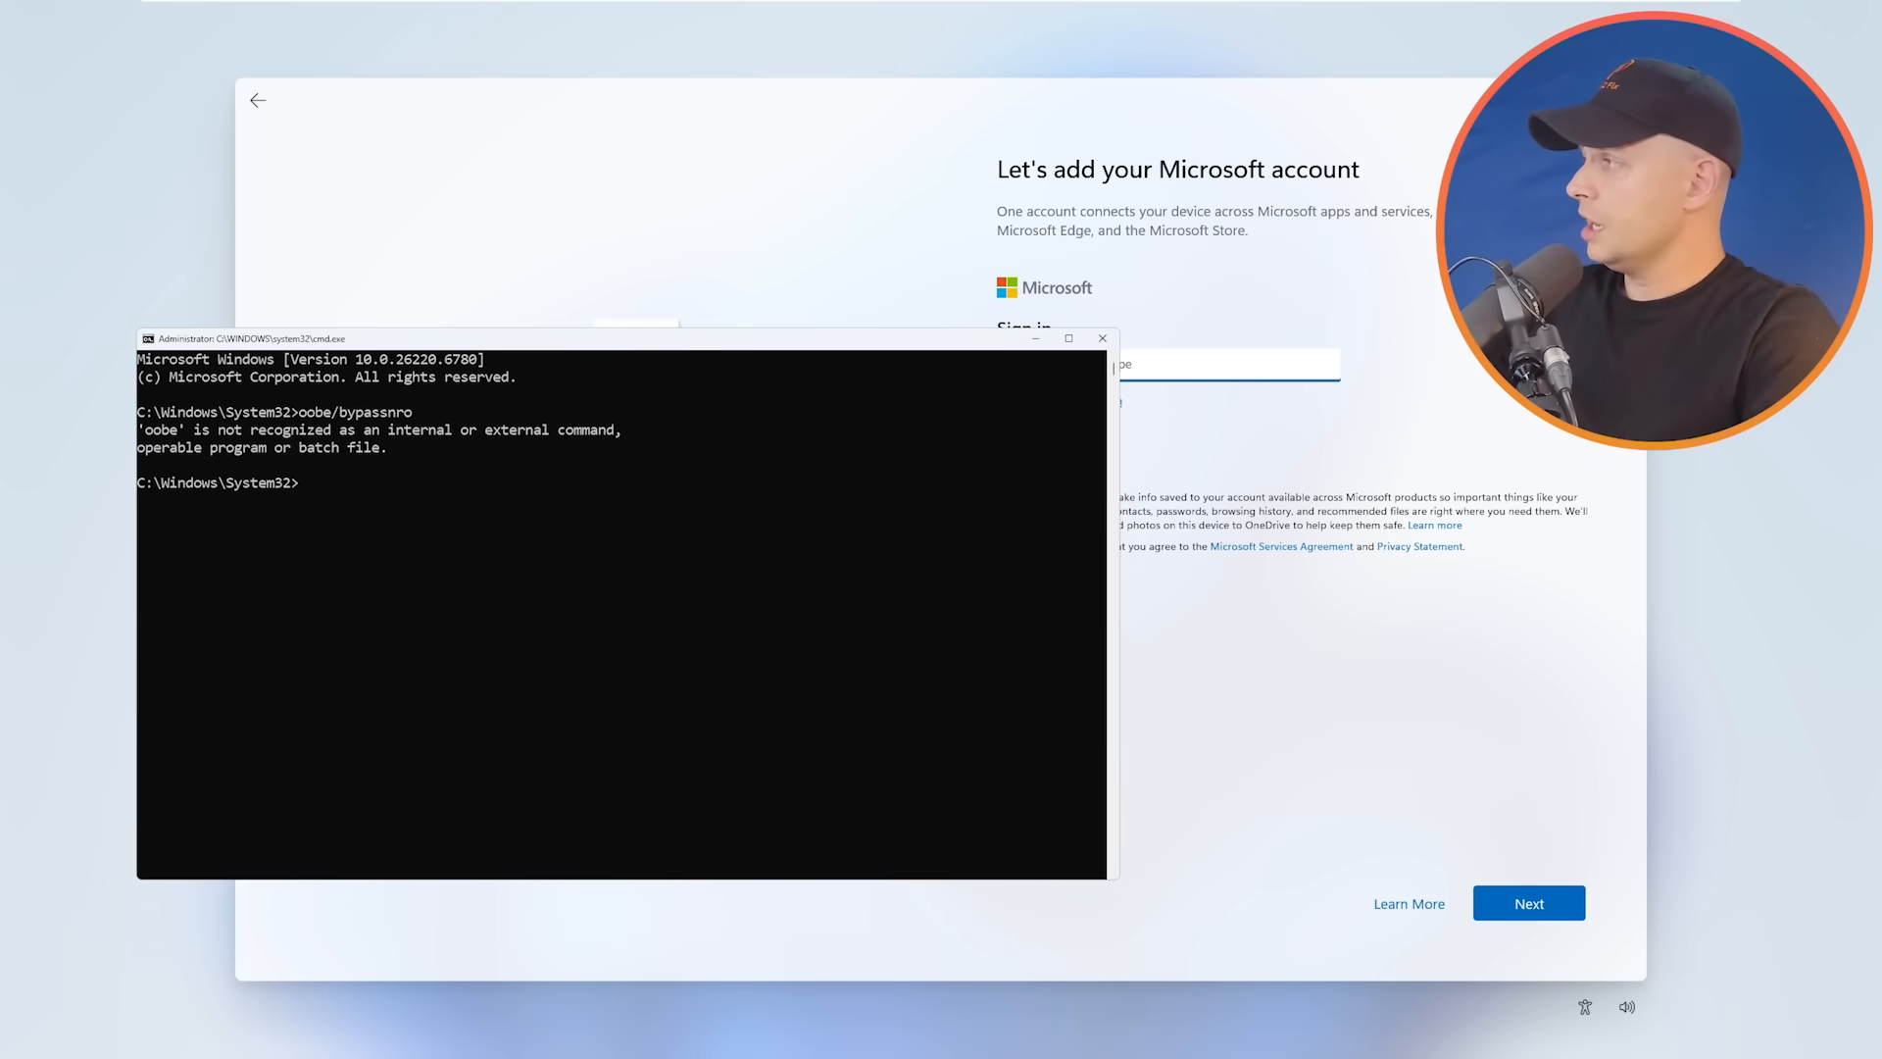
- Enter the command start ms-cxh:localonly in the Command Prompt
{"action": "left_click", "coordinate": [618, 570]}
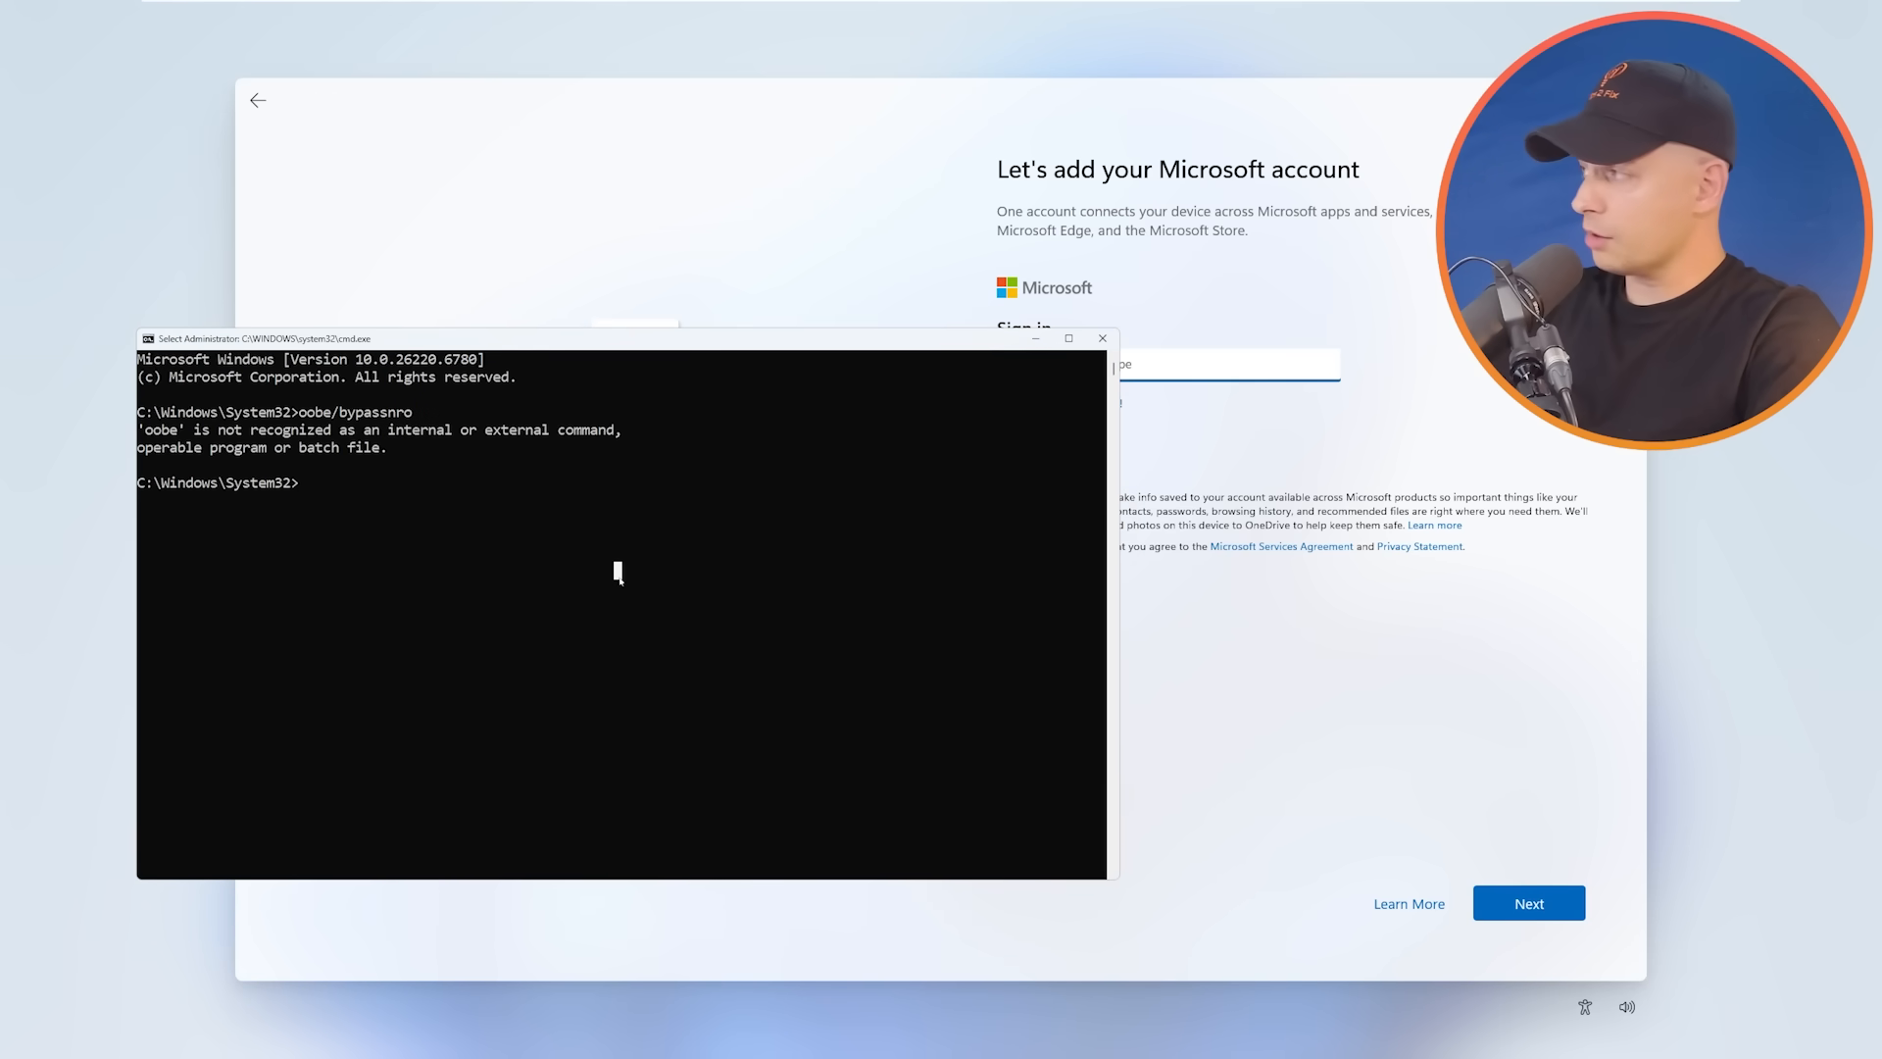
{"action": "type", "text": "start"}
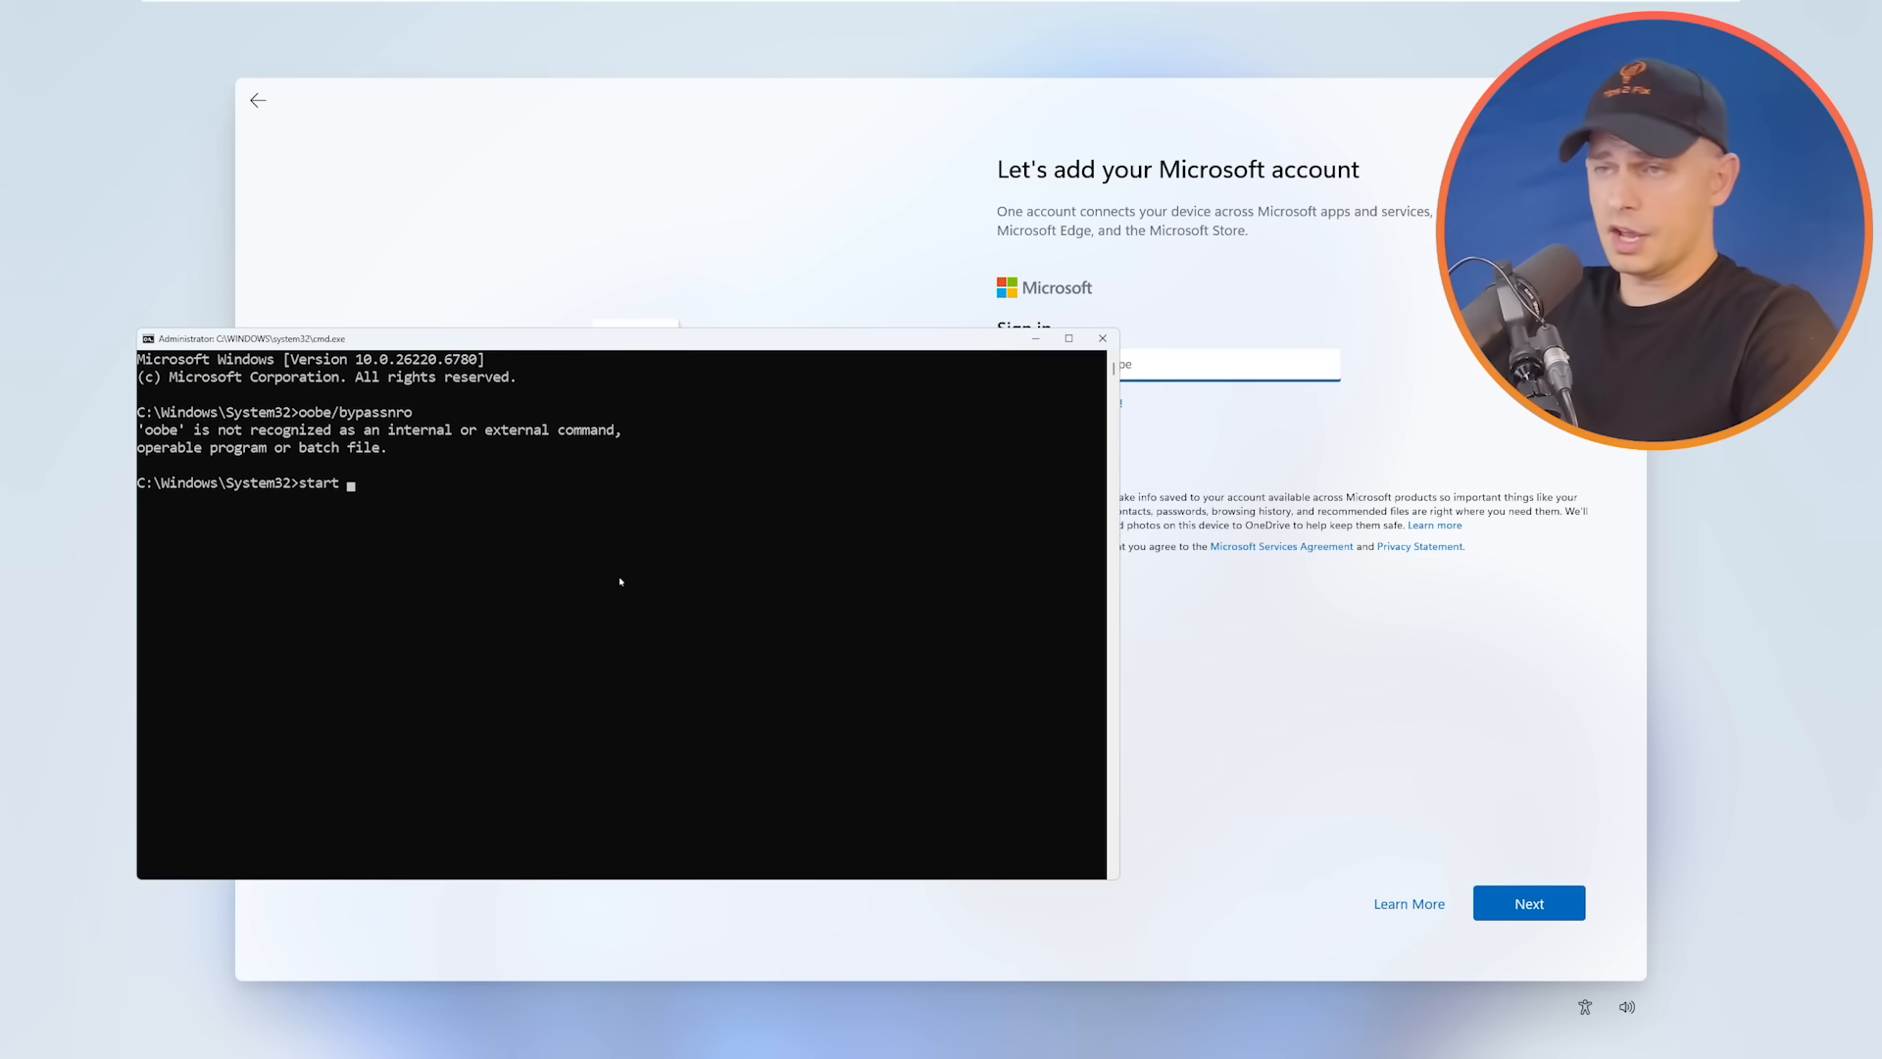
{"action": "type", "text": "ms-c"}
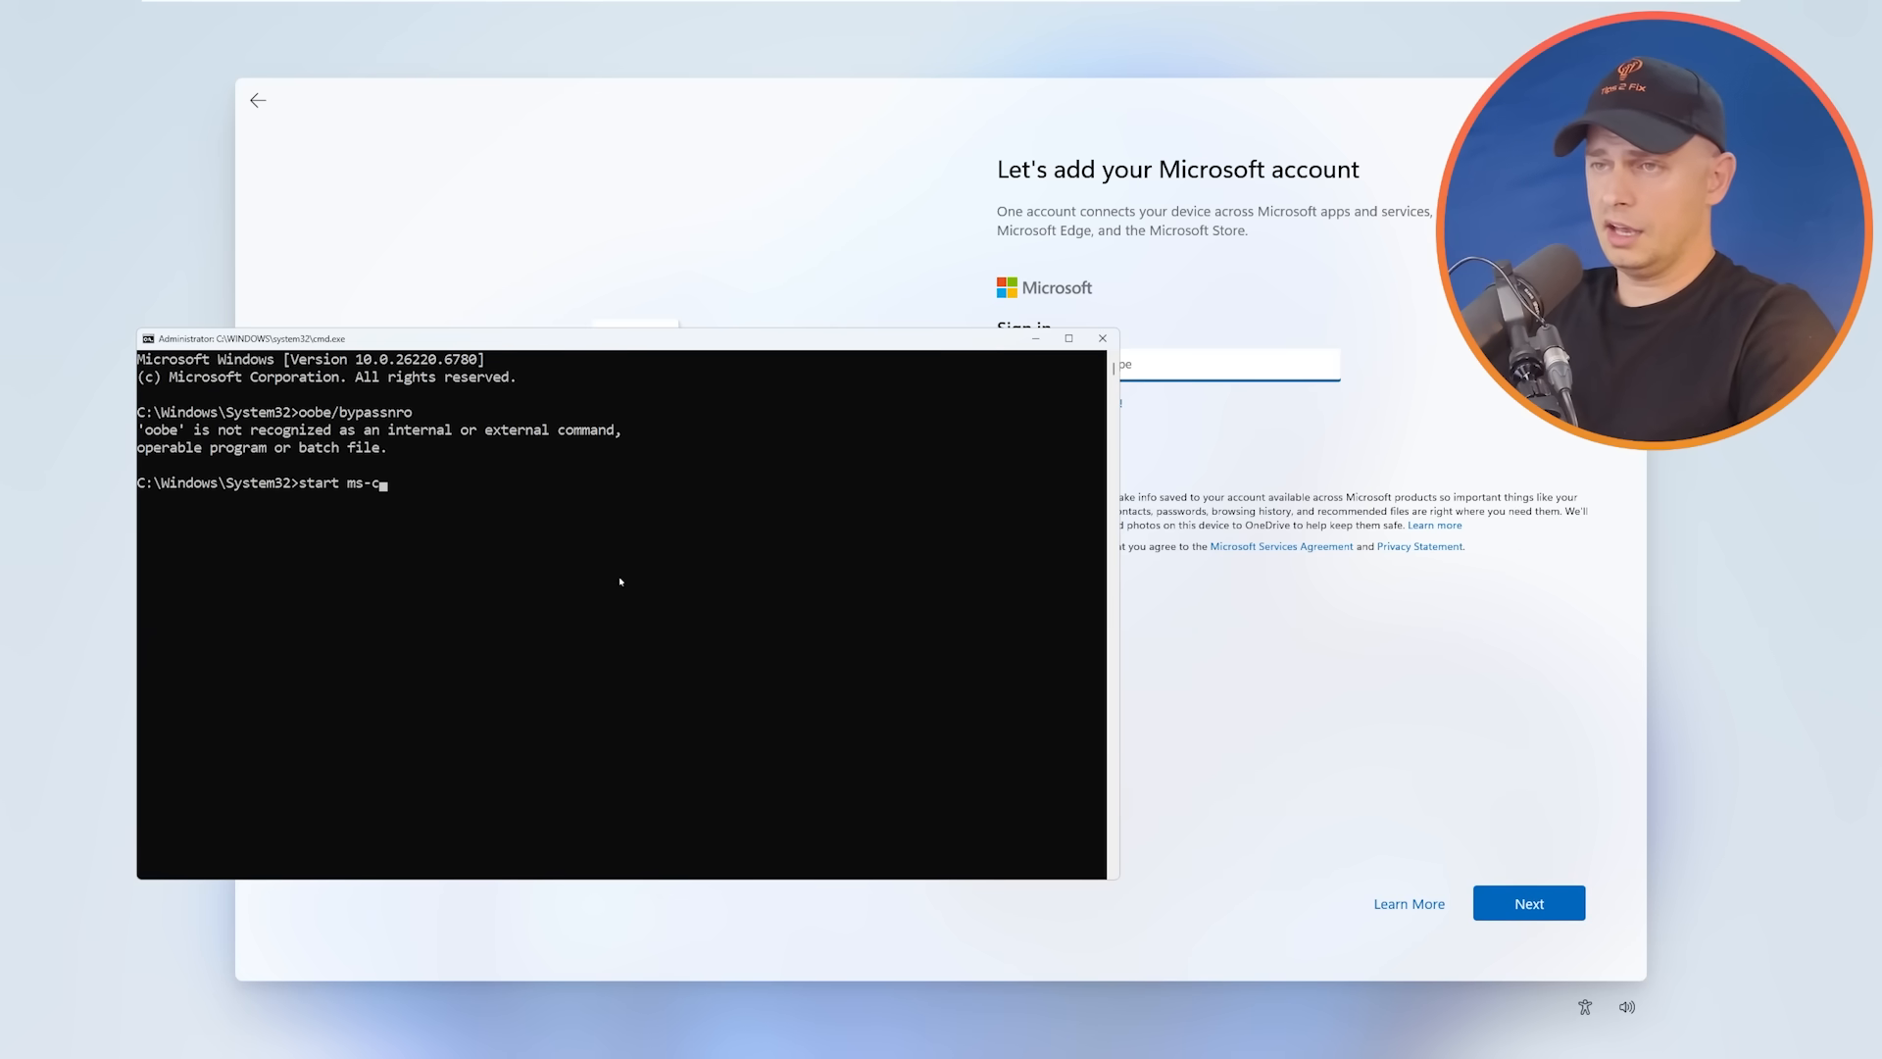
{"action": "type", "text": "xh:"}
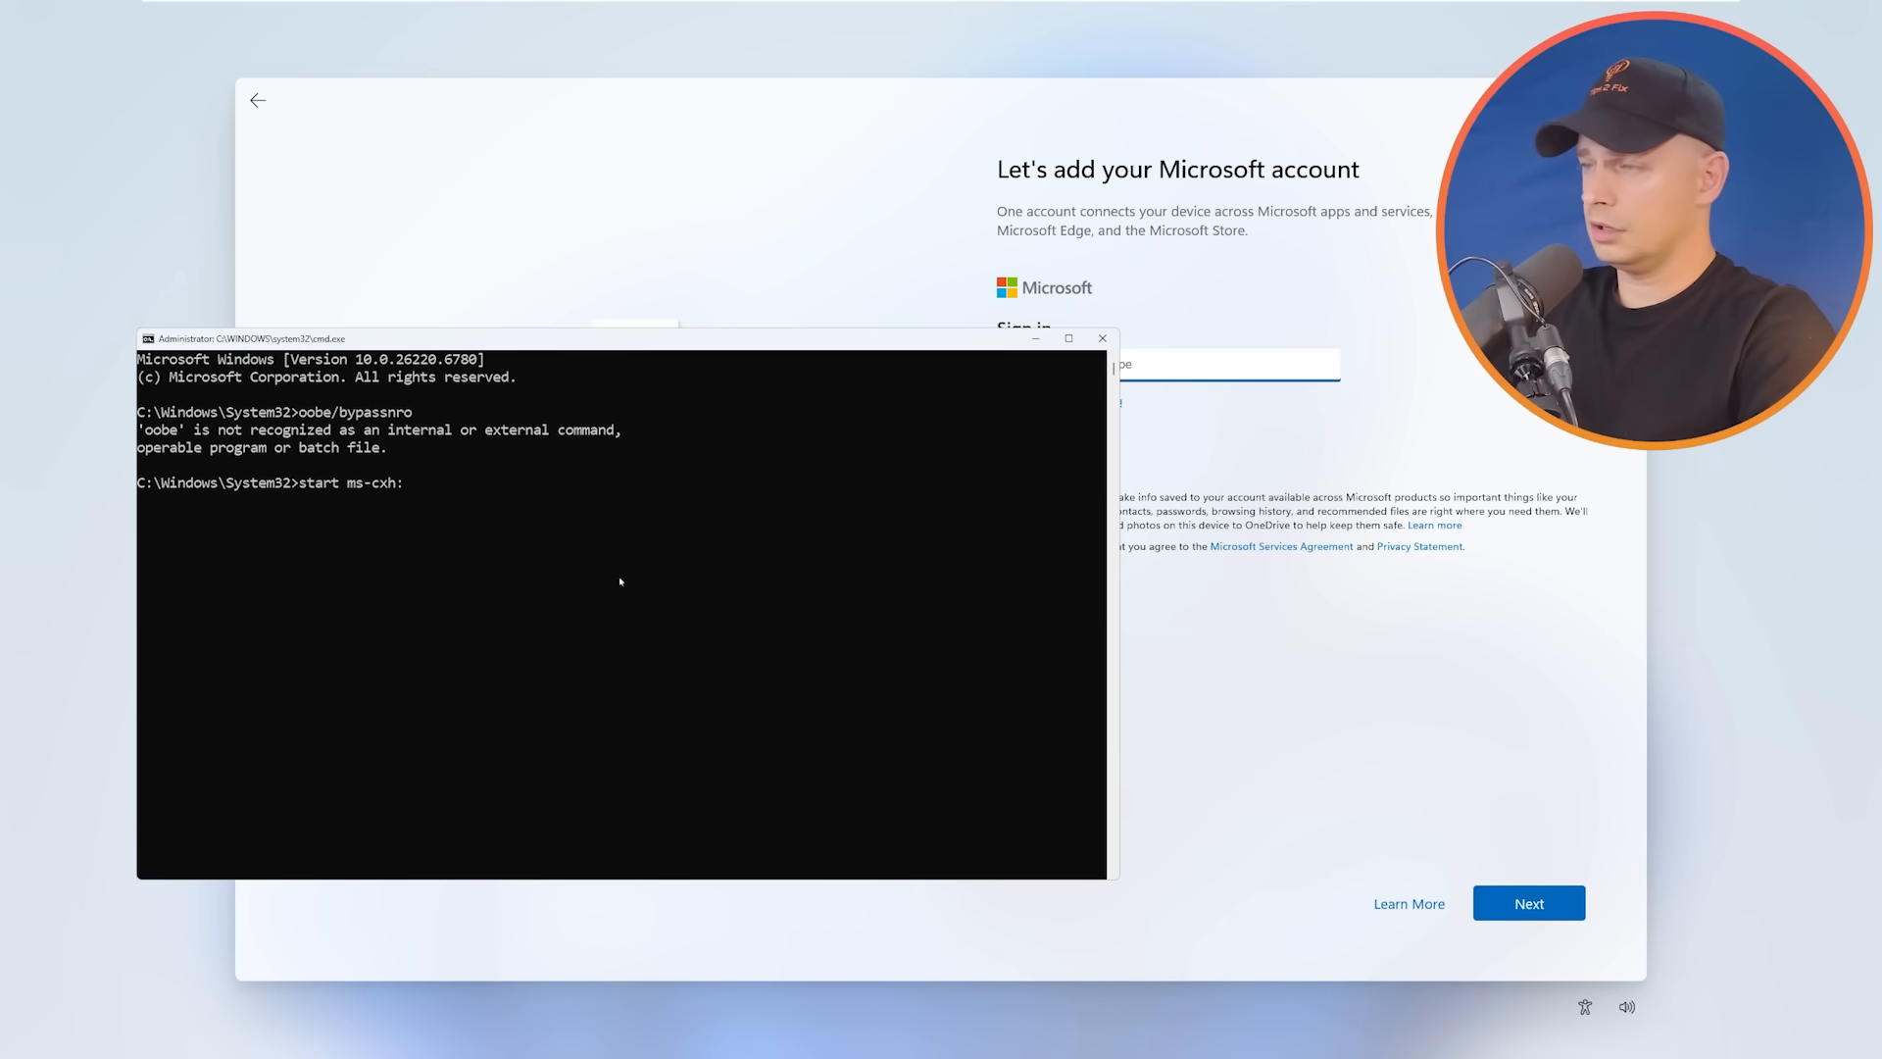
{"action": "type", "text": "loca"}
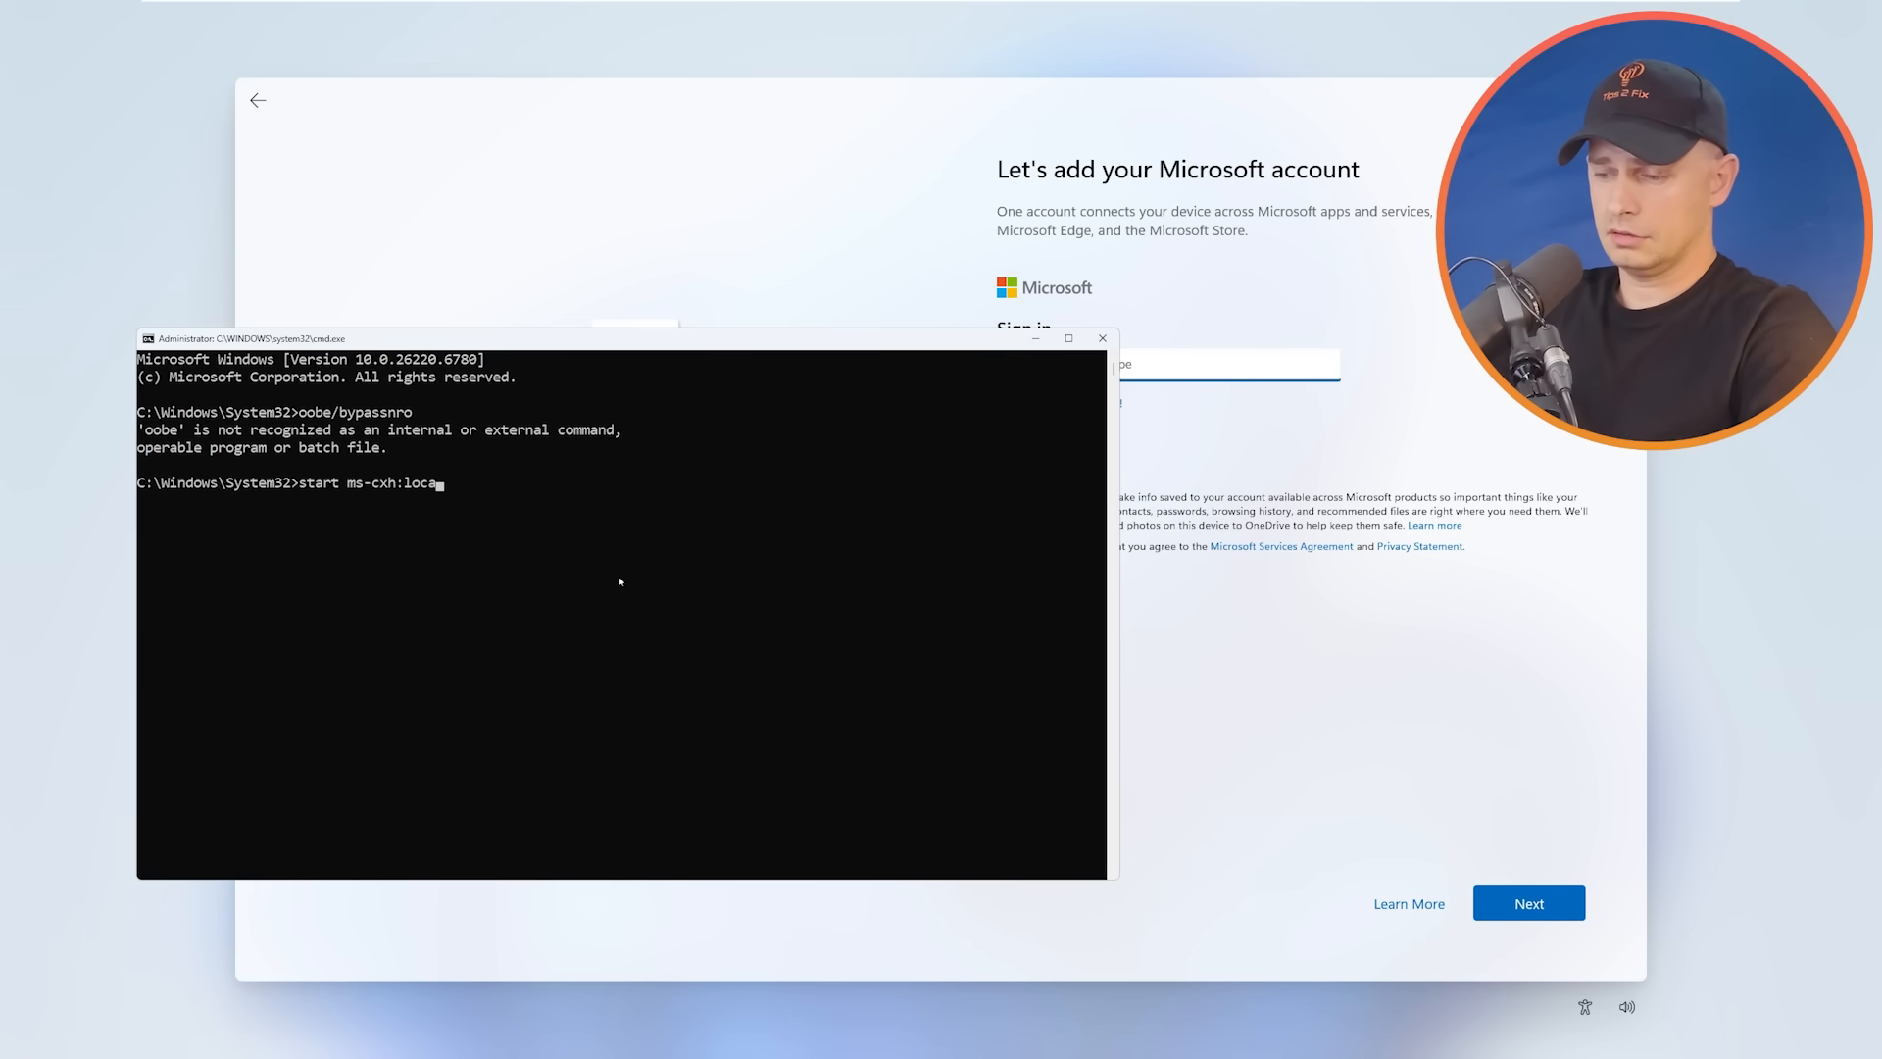
{"action": "type", "text": "lonly"}
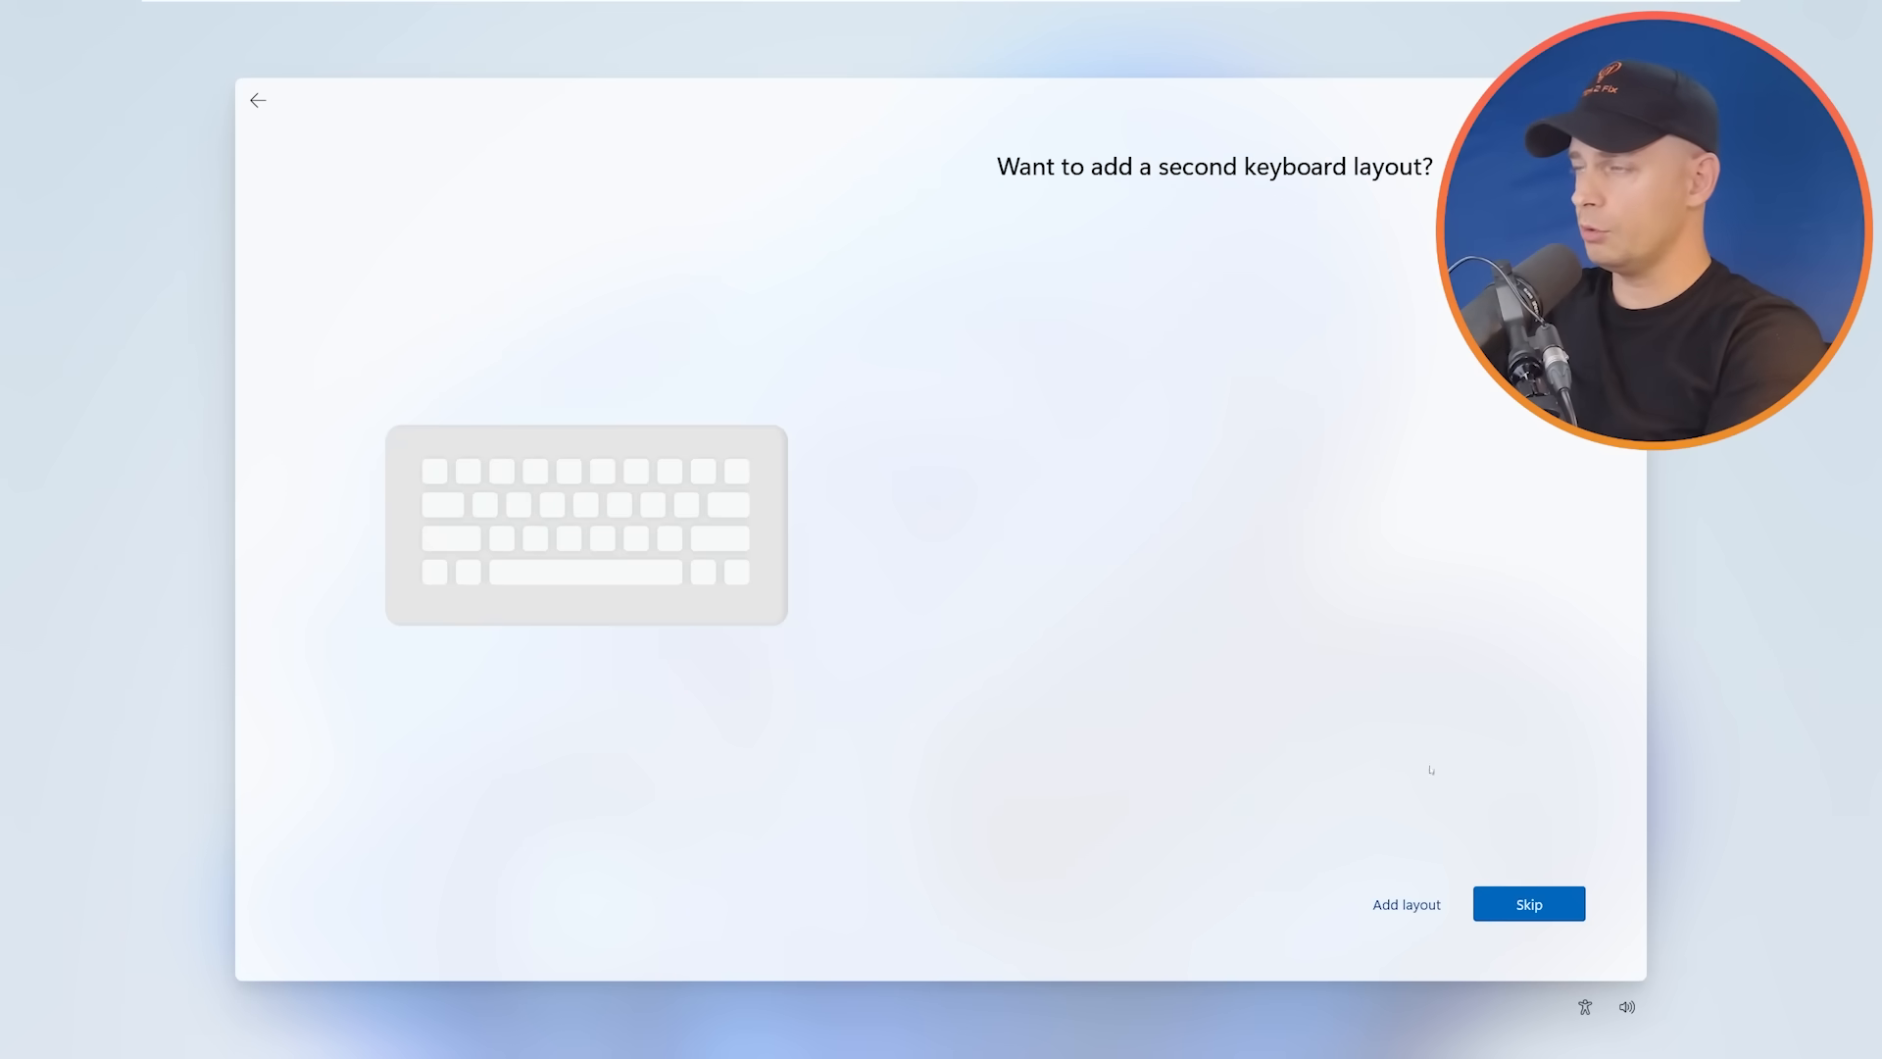
{"action": "mouse_move", "coordinate": [1644, 965]}
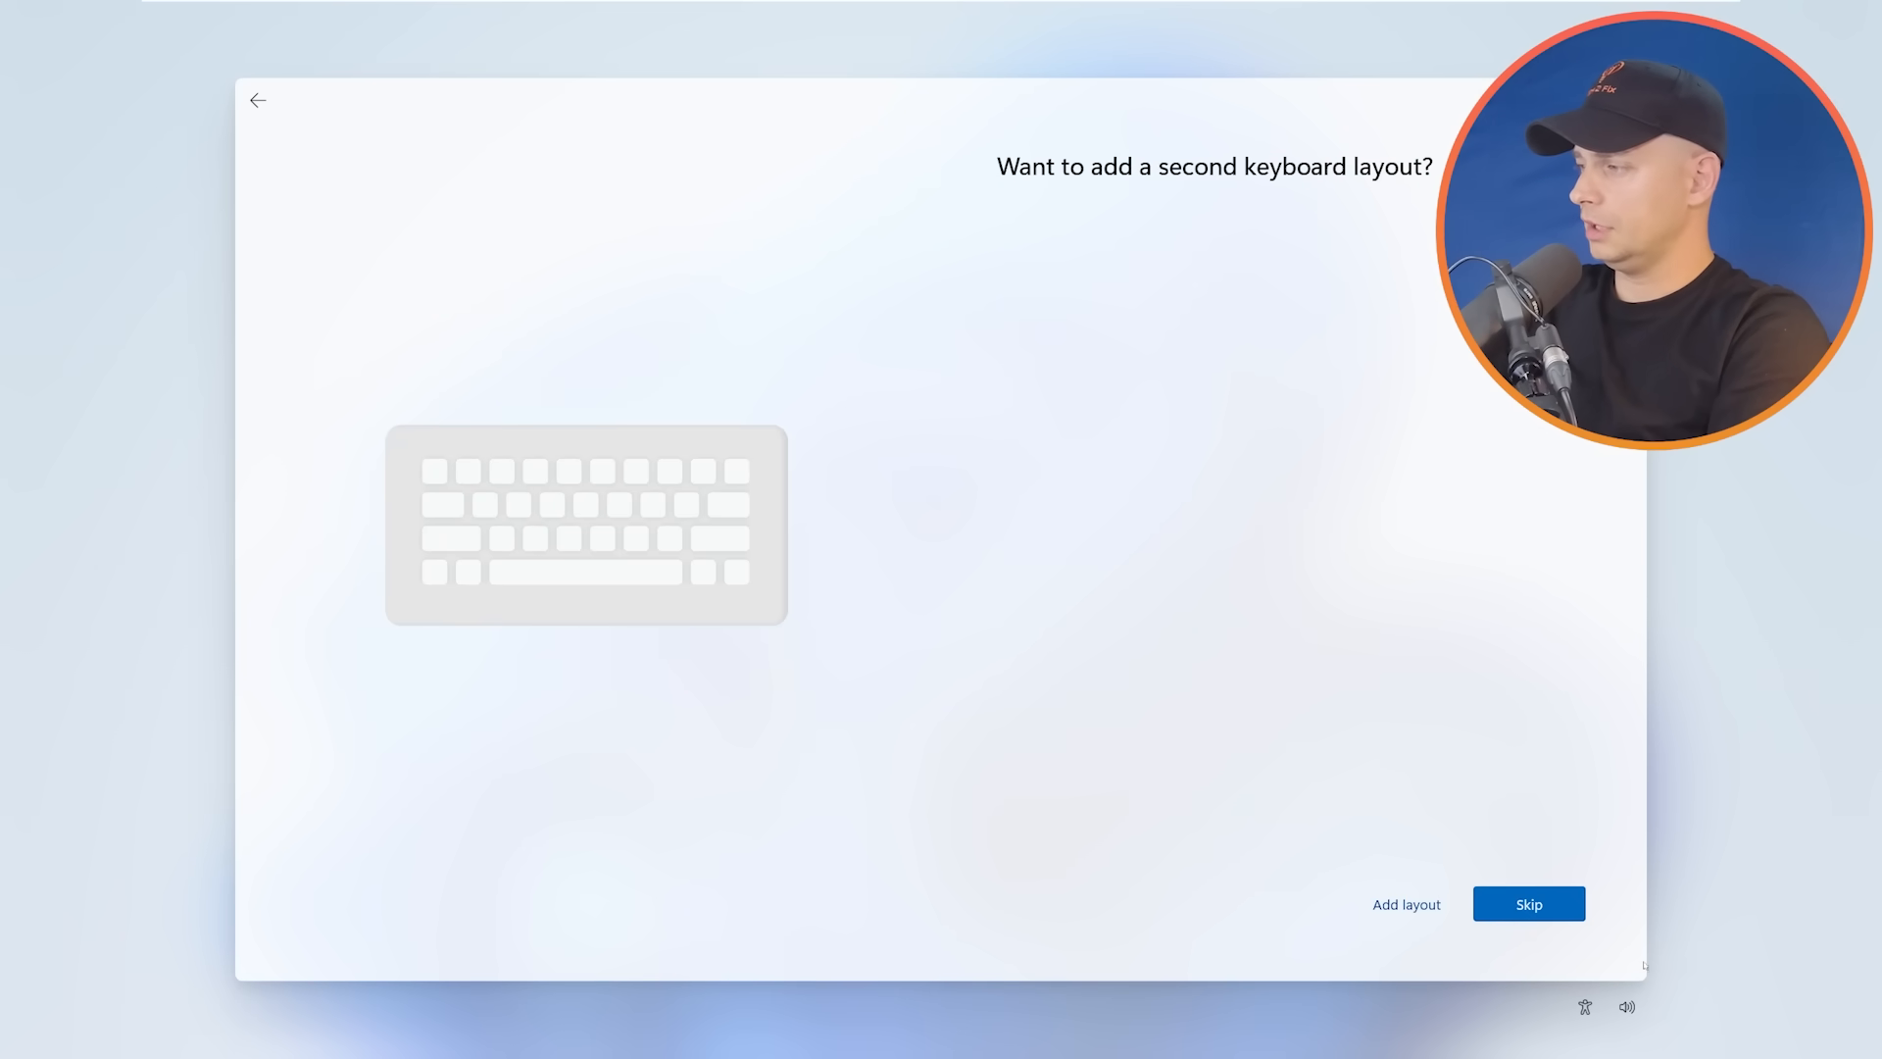
- Skip the second keyboard layout and land on the device-naming page
{"action": "left_click", "coordinate": [1527, 904]}
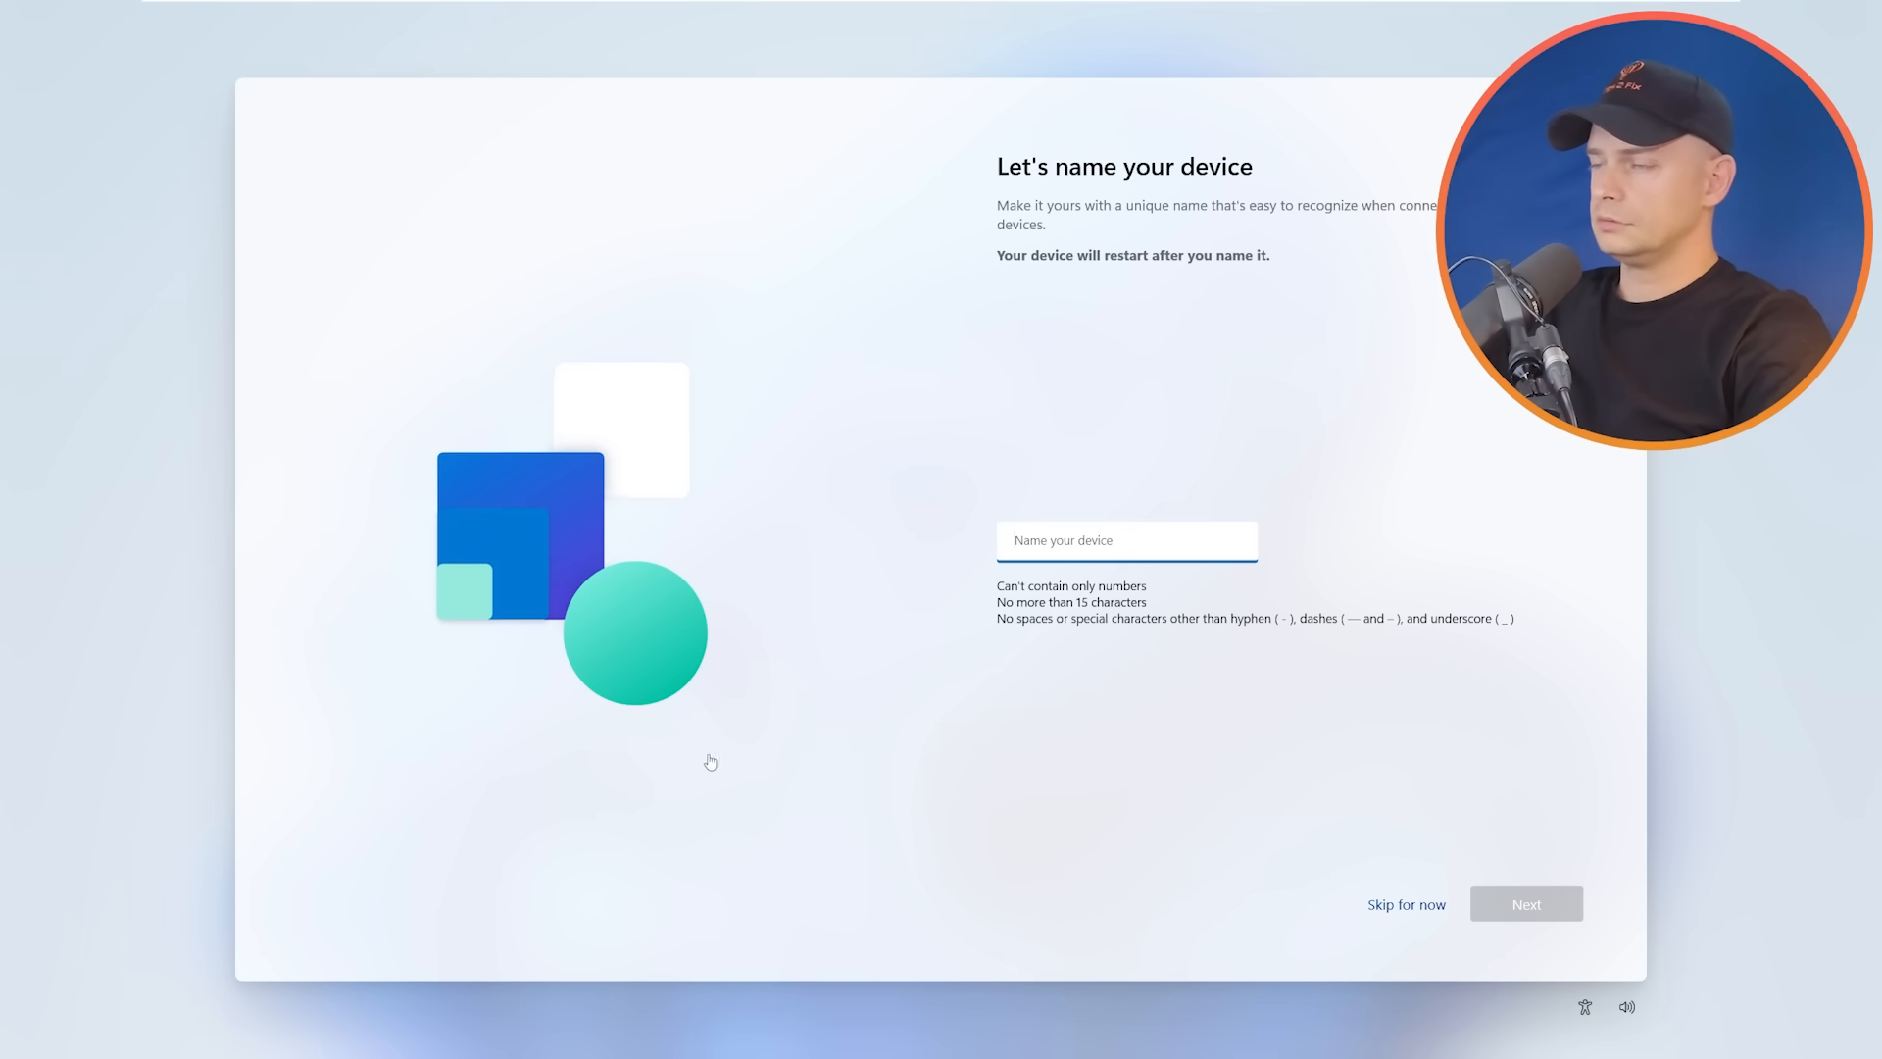
{"action": "left_click", "coordinate": [1405, 904]}
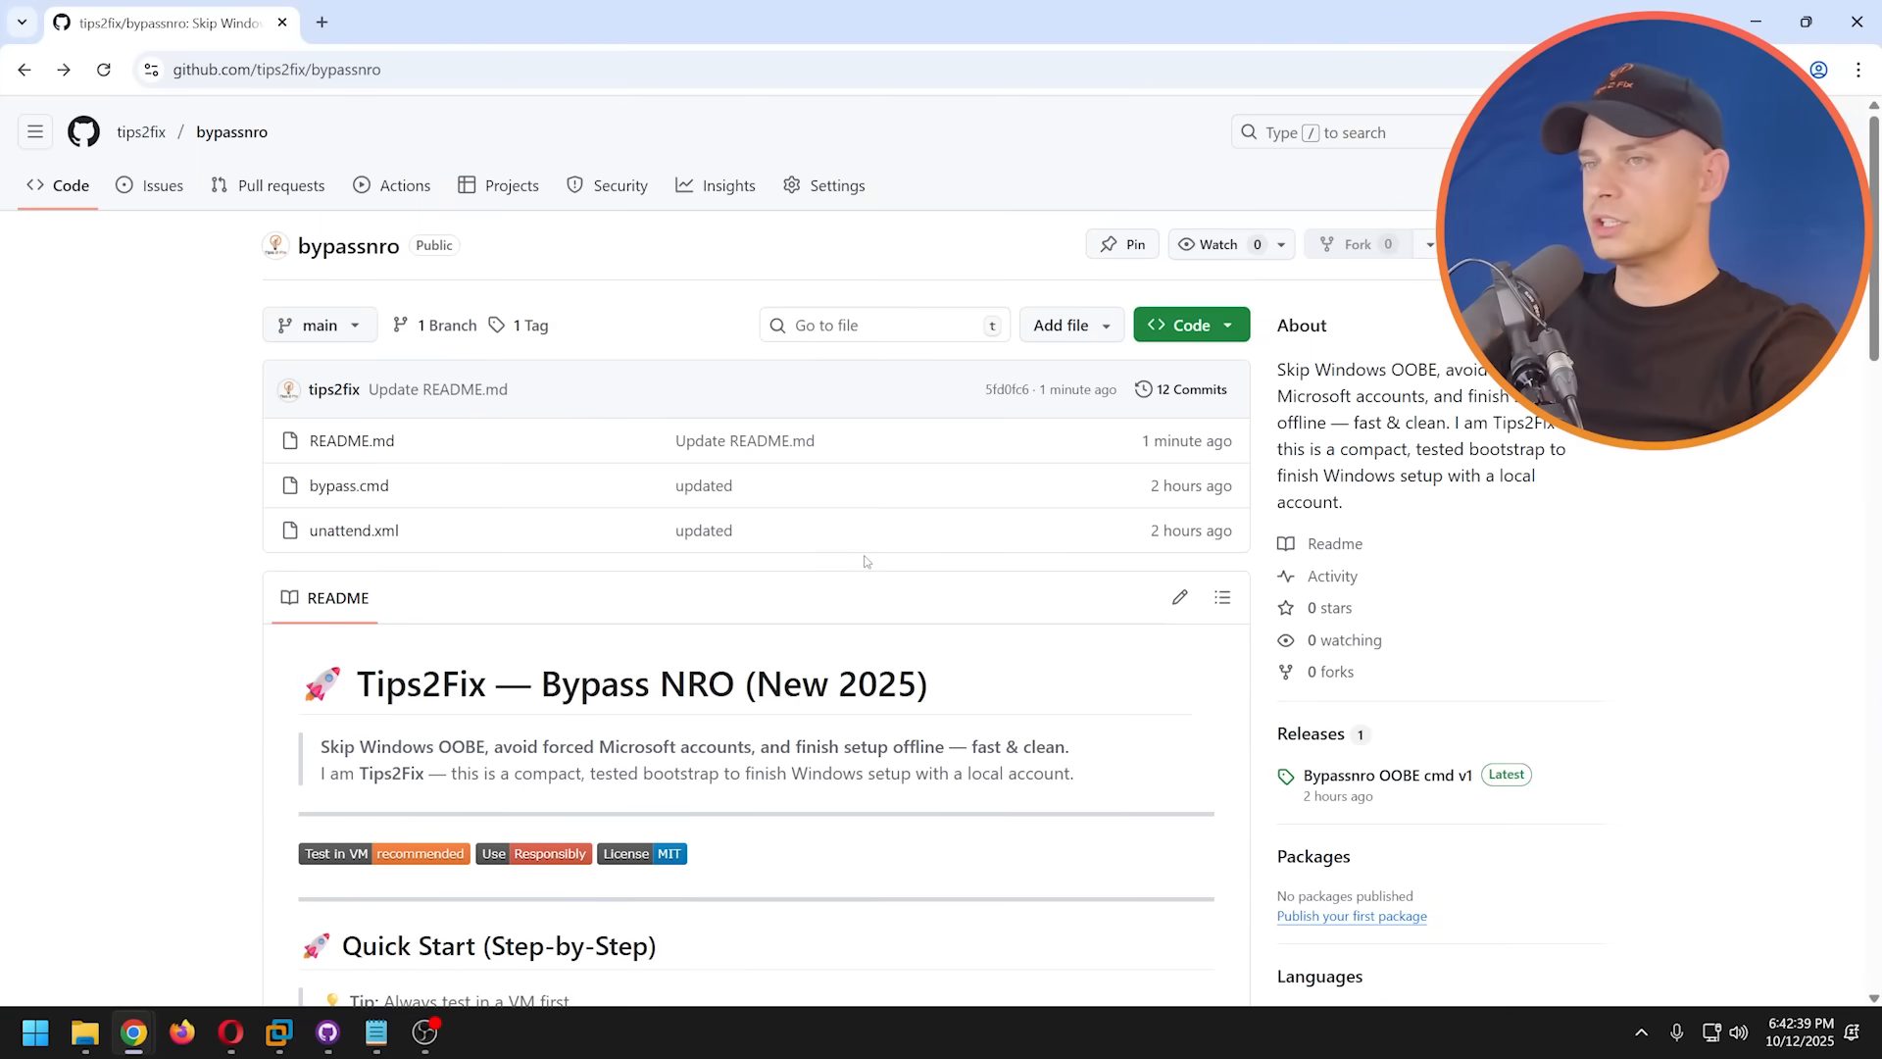
- Scroll through the bypassnro README's quick start, renaming and credits sections and back to the top
{"action": "scroll", "scroll_direction": "down", "scroll_amount": 3}
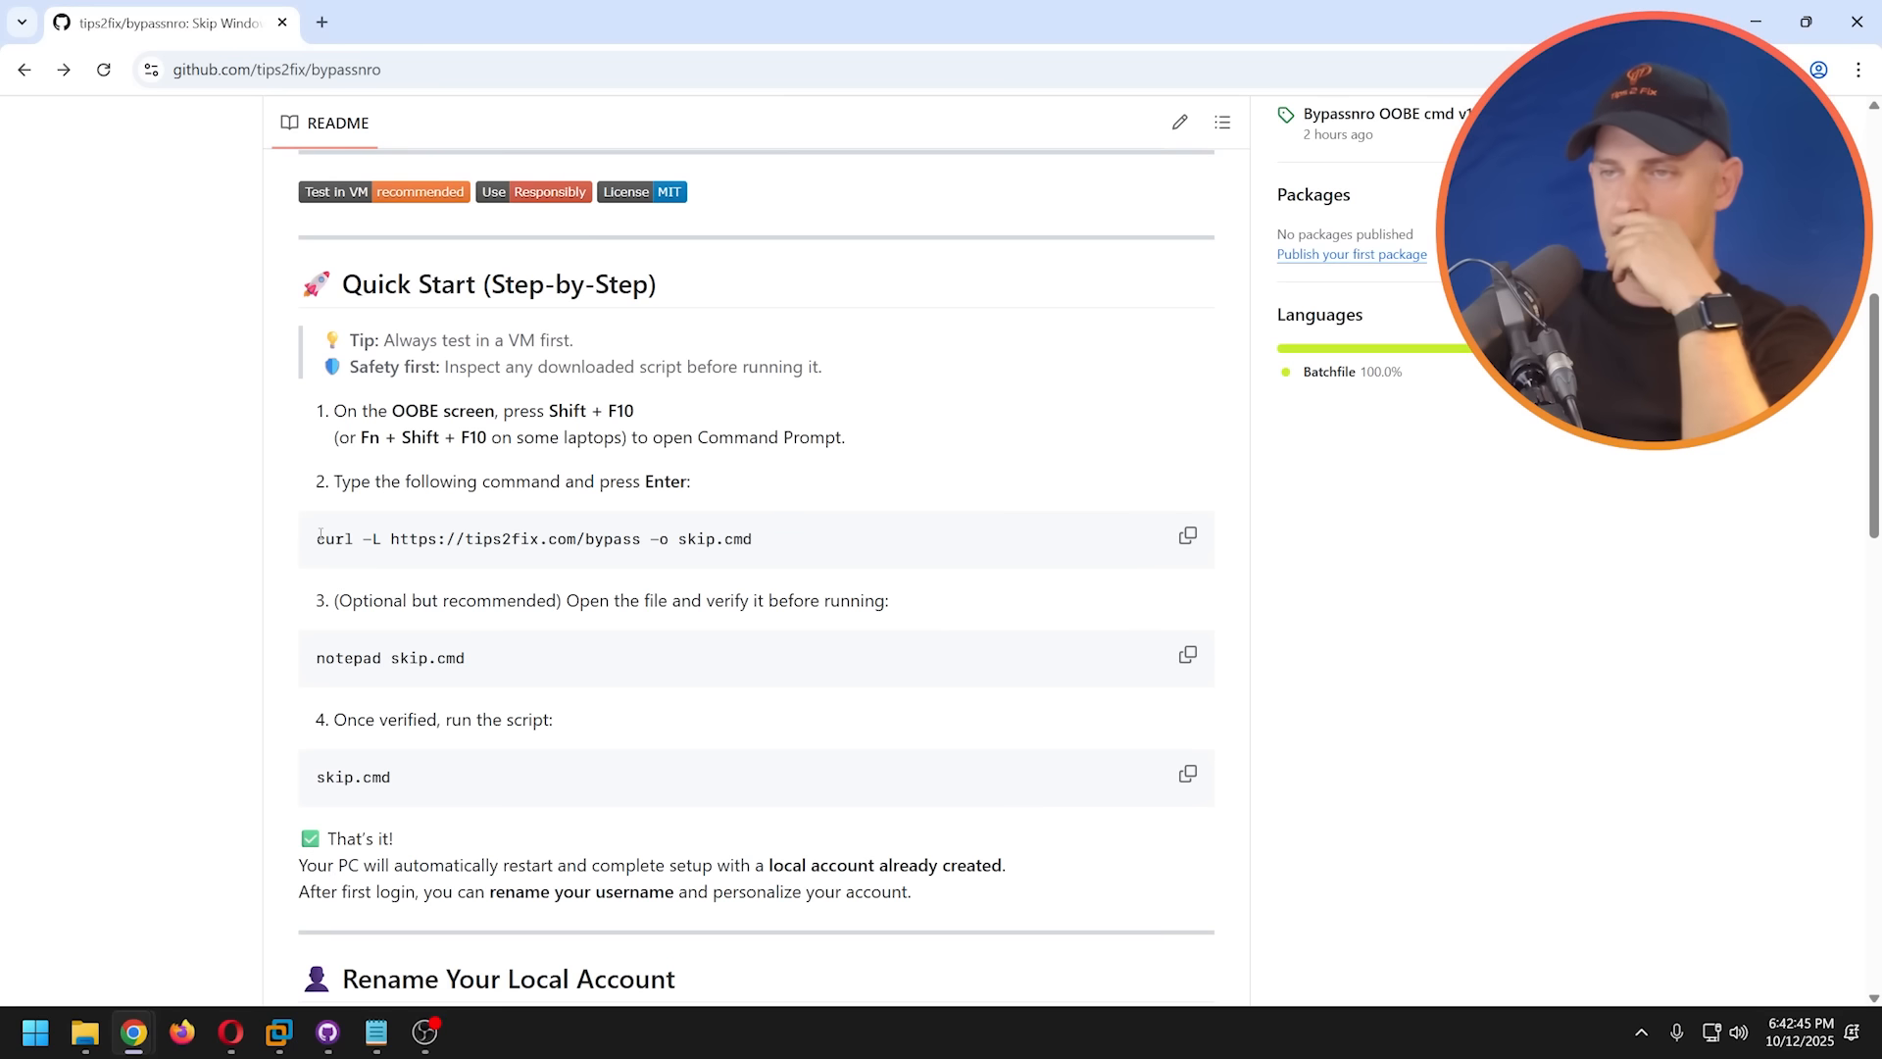
{"action": "mouse_move", "coordinate": [808, 552]}
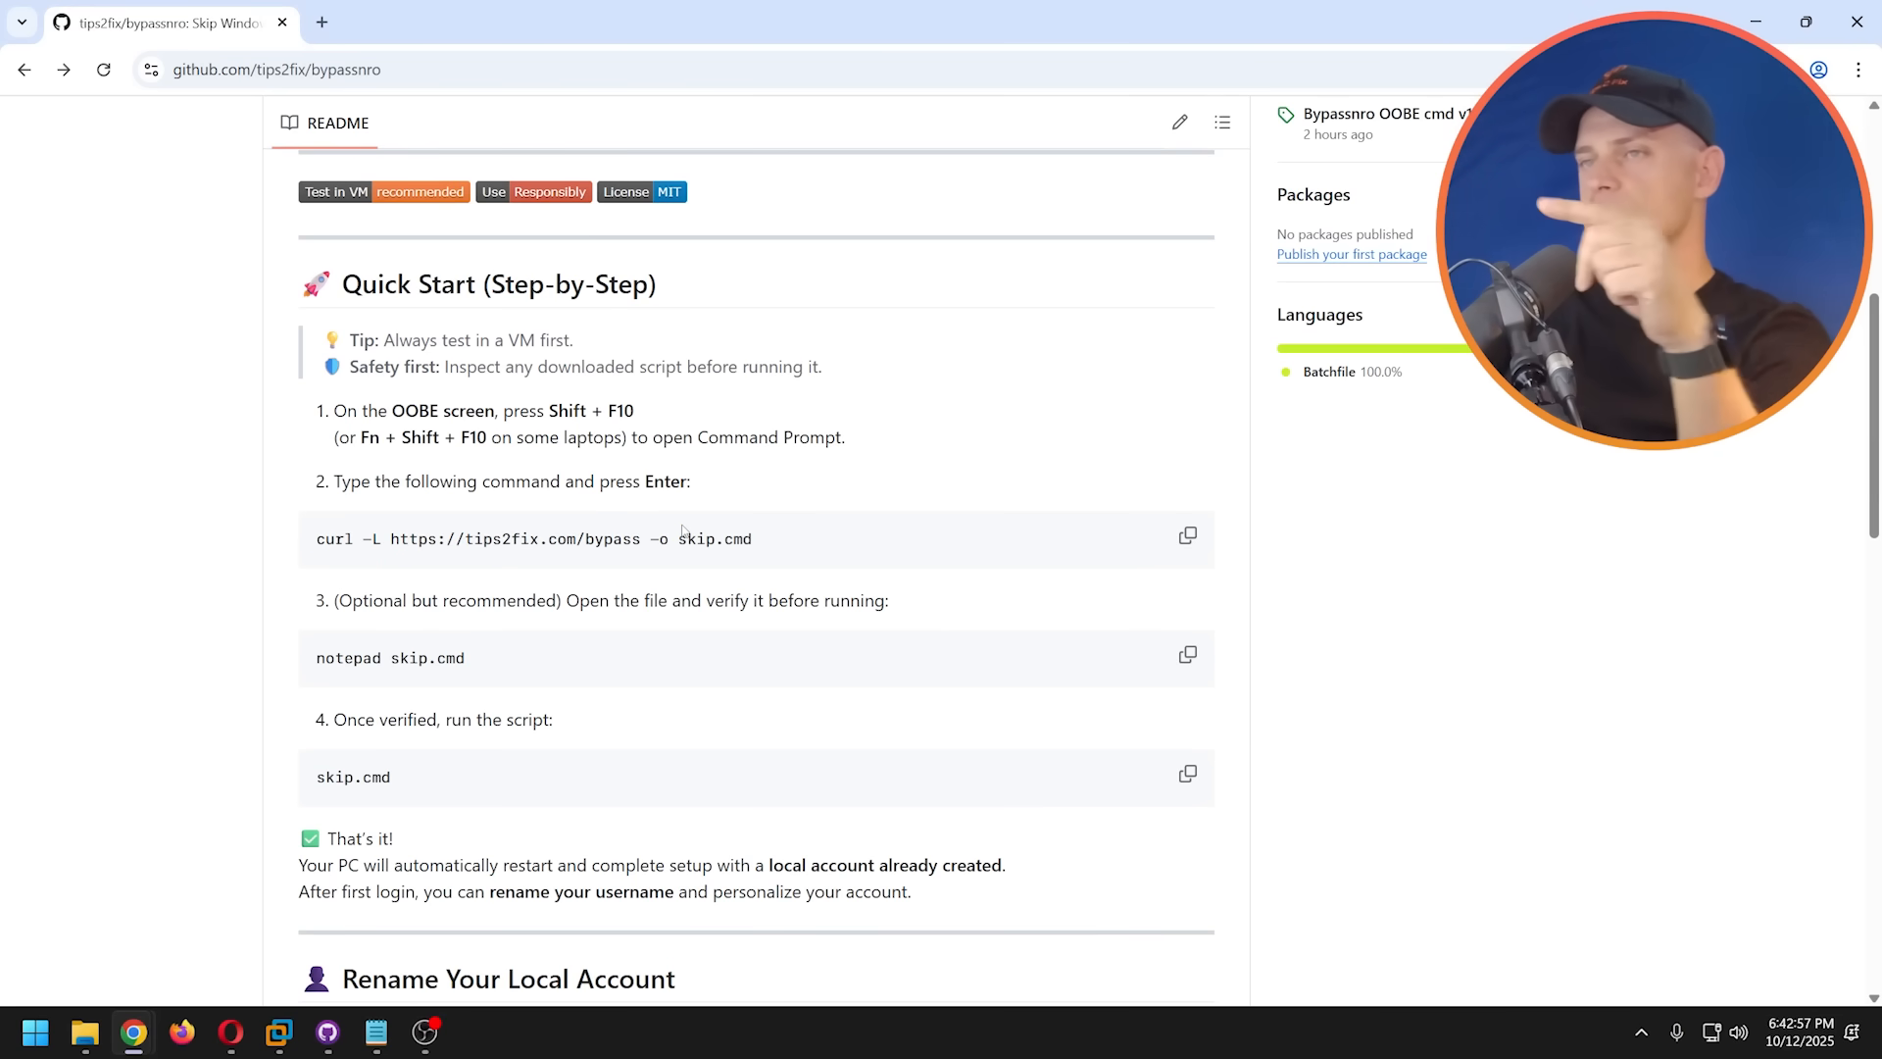
{"action": "scroll", "scroll_direction": "down", "scroll_amount": 3}
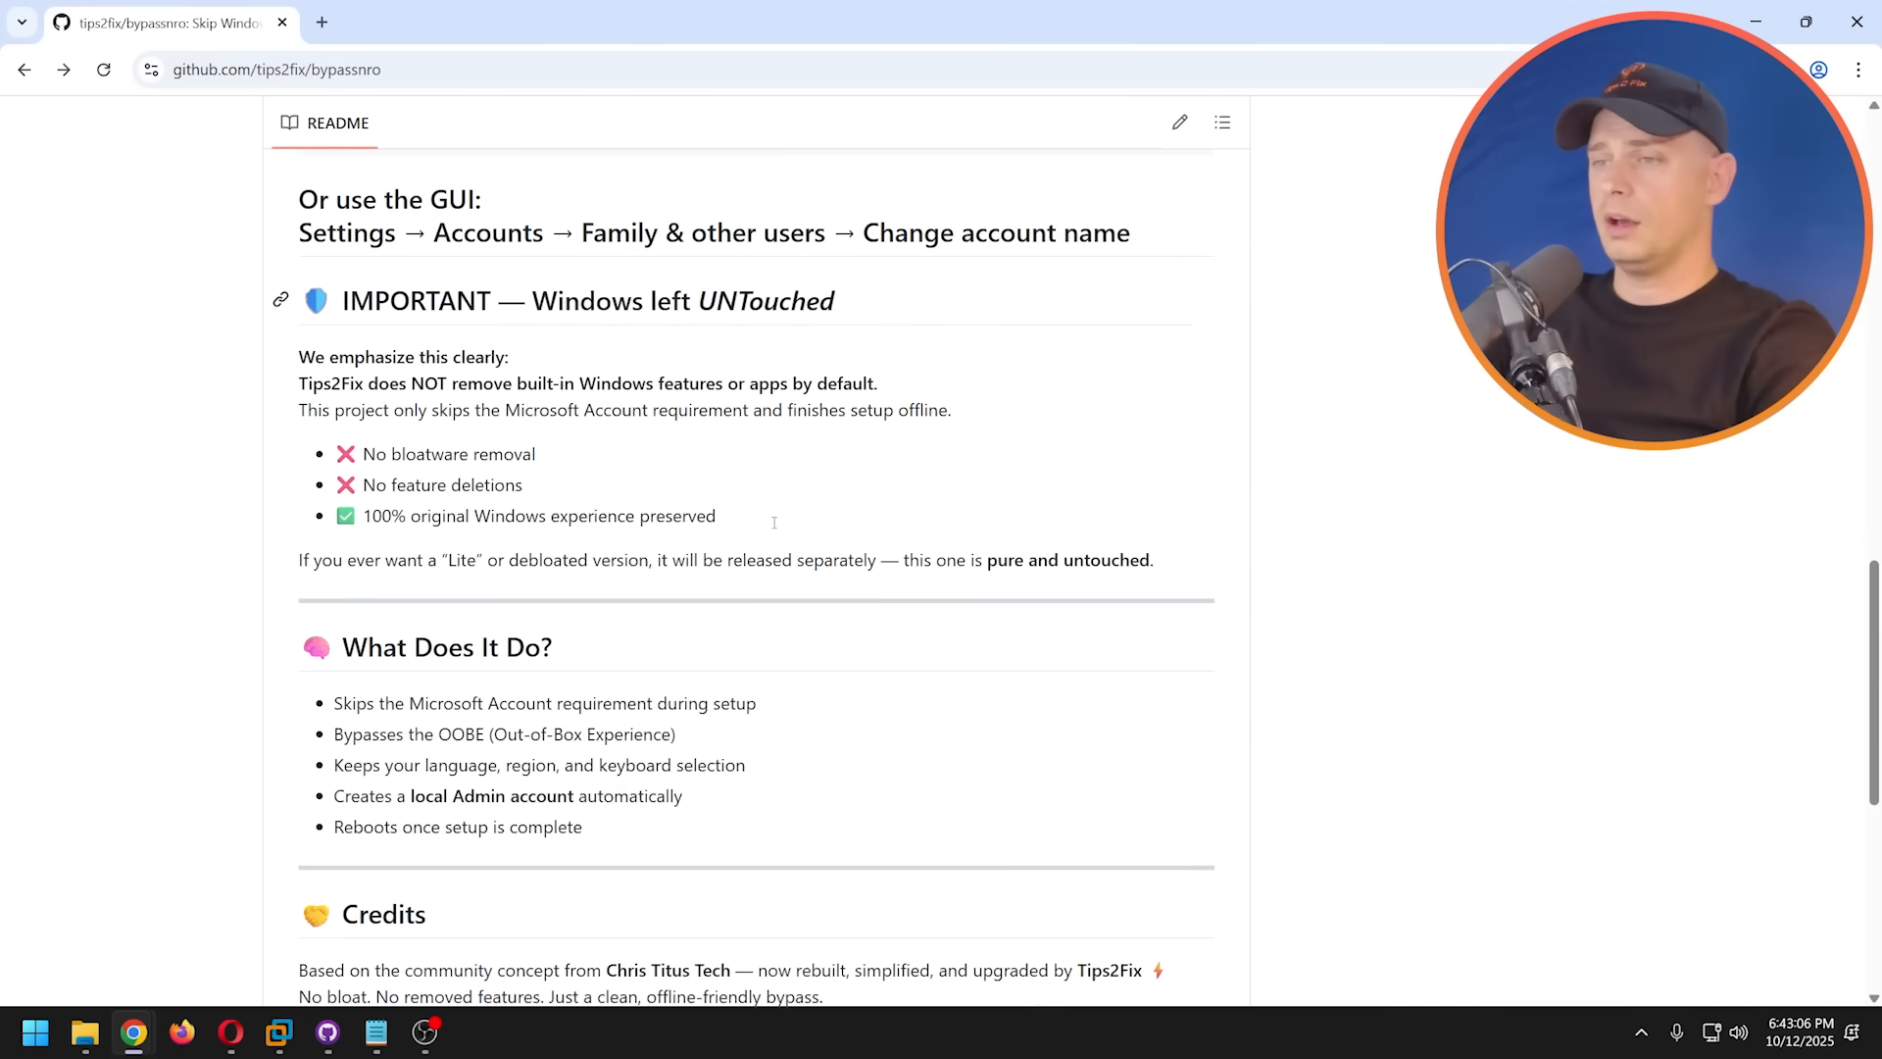
{"action": "scroll", "scroll_direction": "down", "scroll_amount": 3}
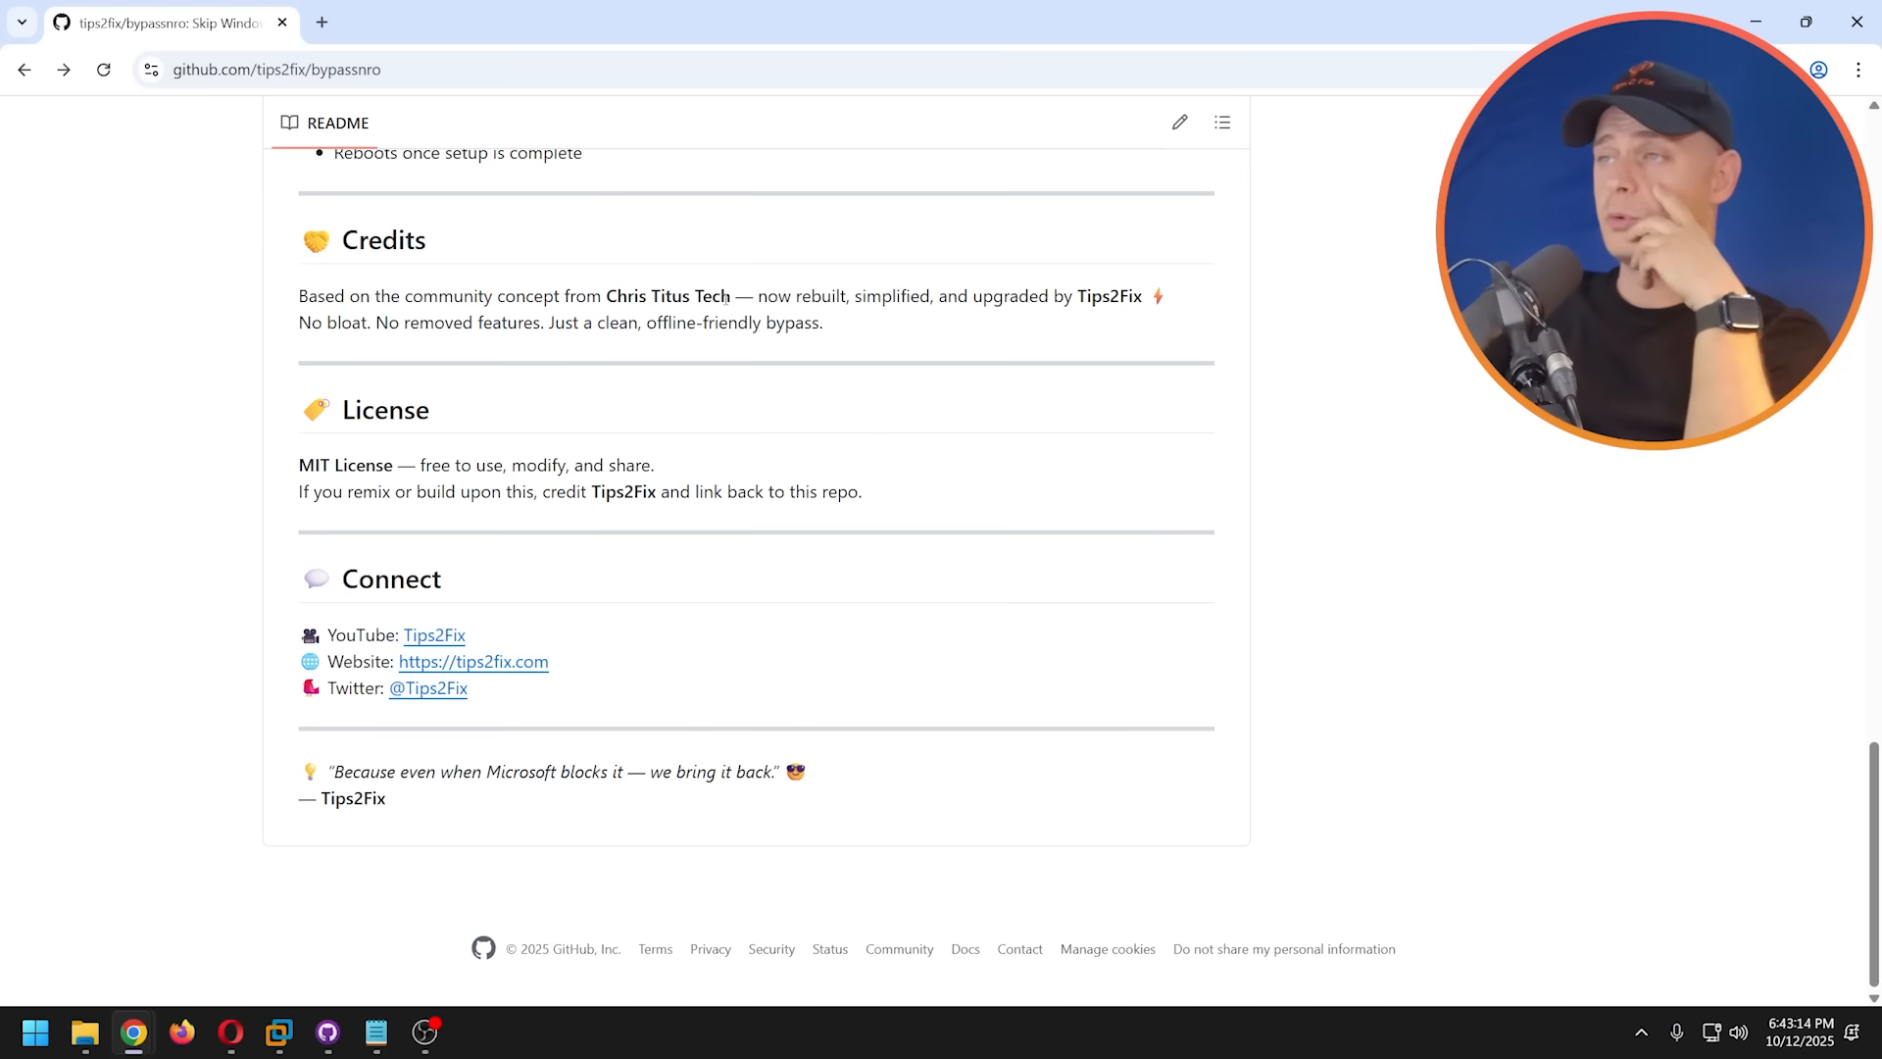
{"action": "scroll", "scroll_direction": "up", "scroll_amount": 3}
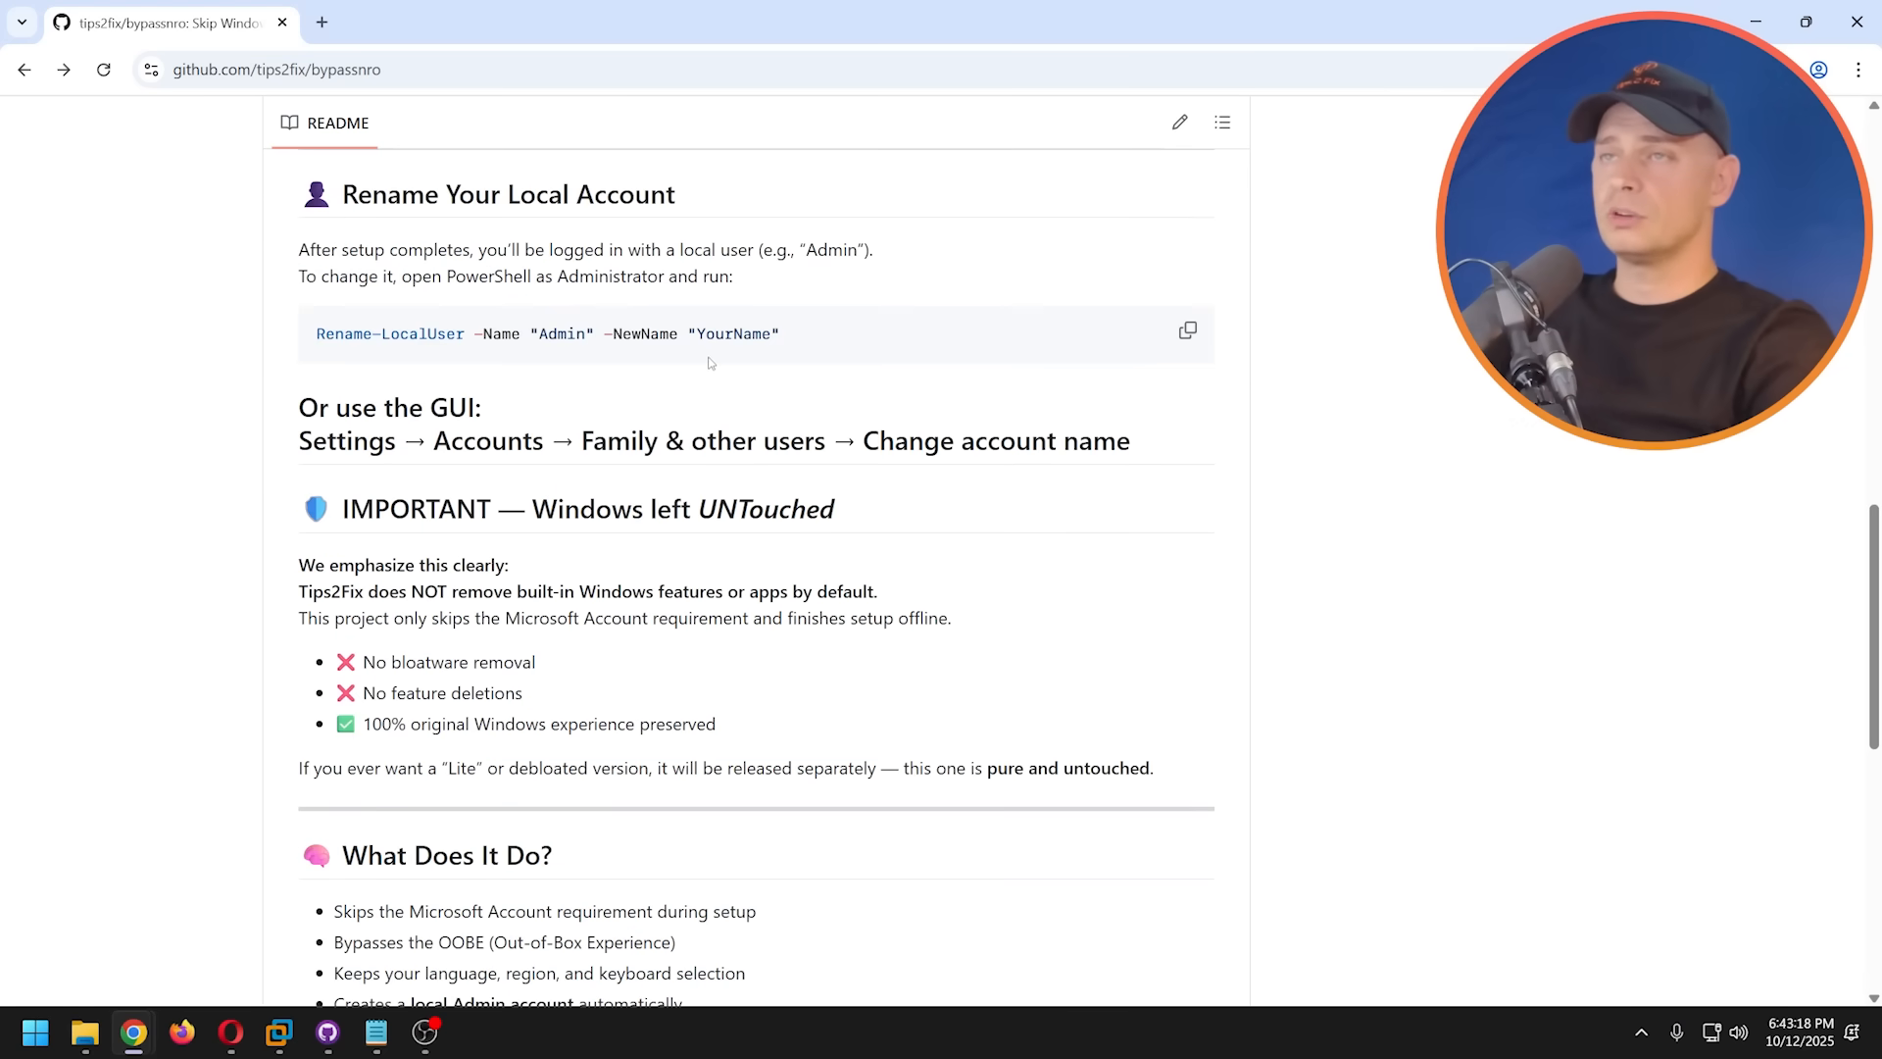
{"action": "scroll", "scroll_direction": "up", "scroll_amount": 3}
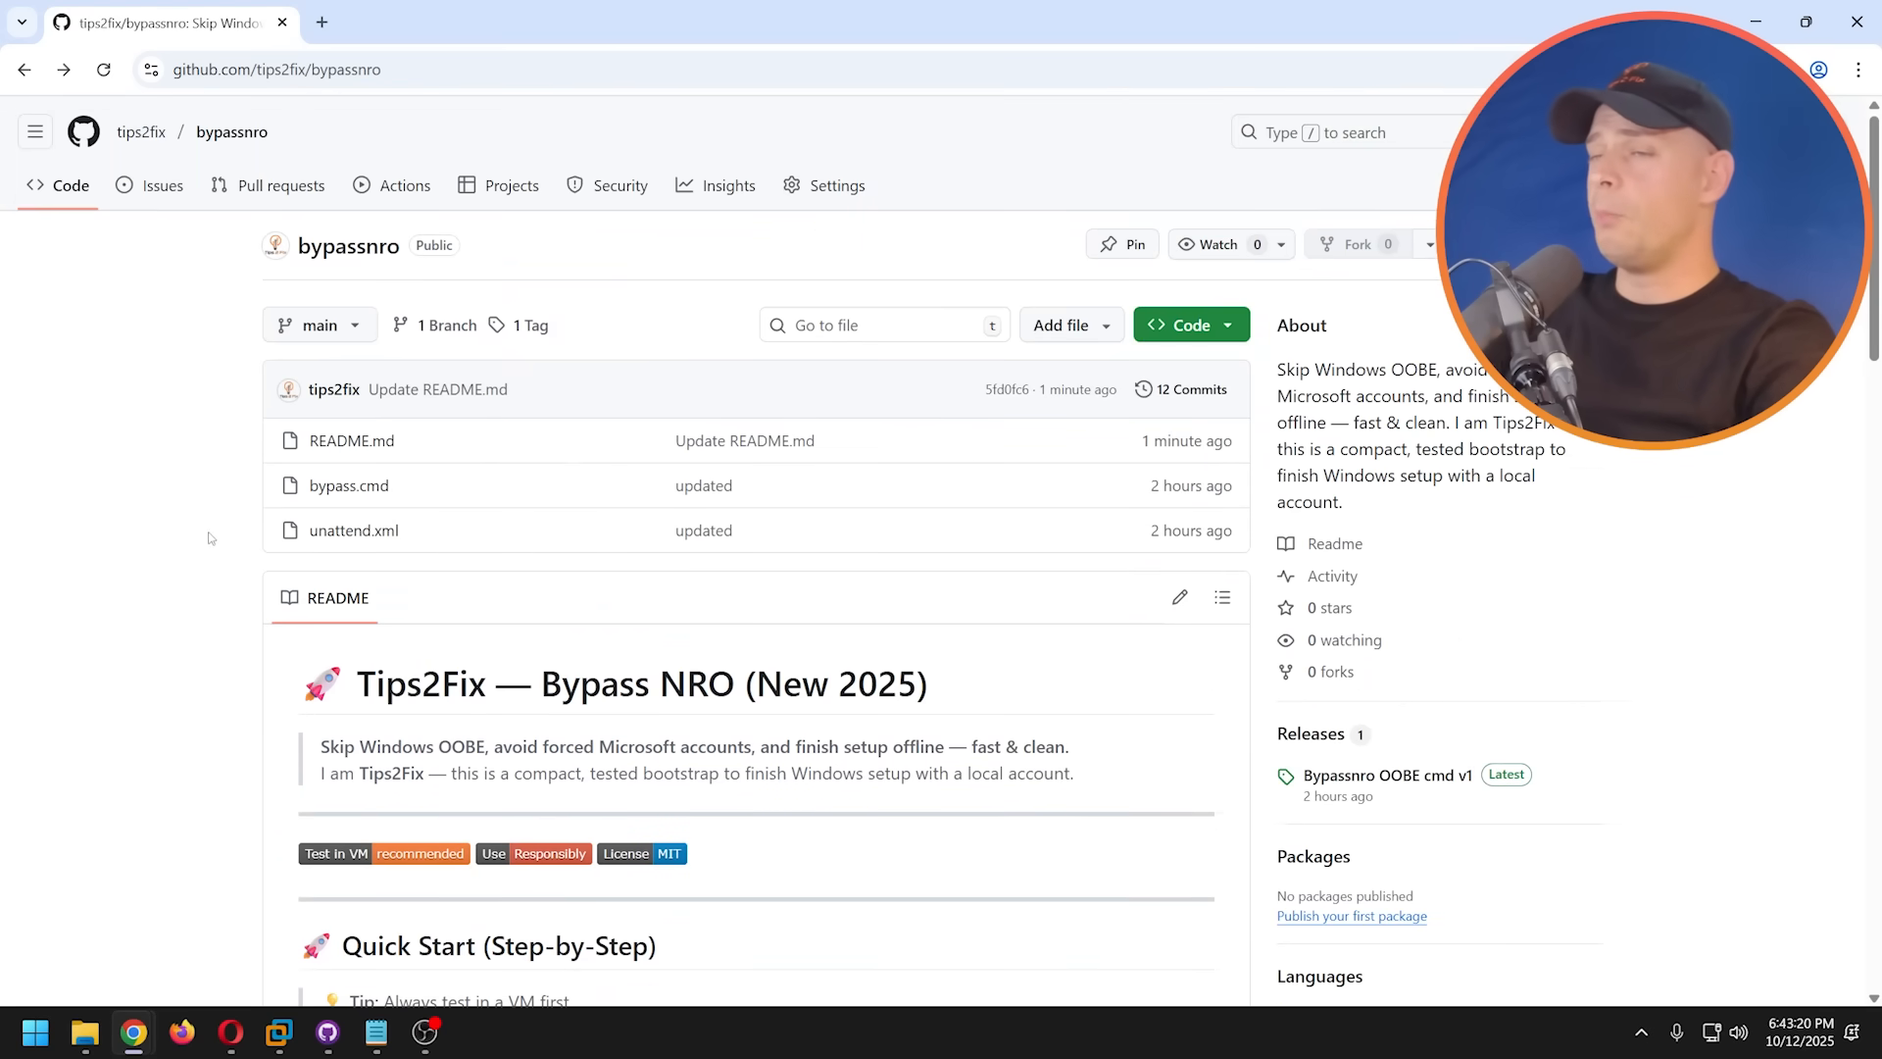
{"action": "mouse_move", "coordinate": [352, 529]}
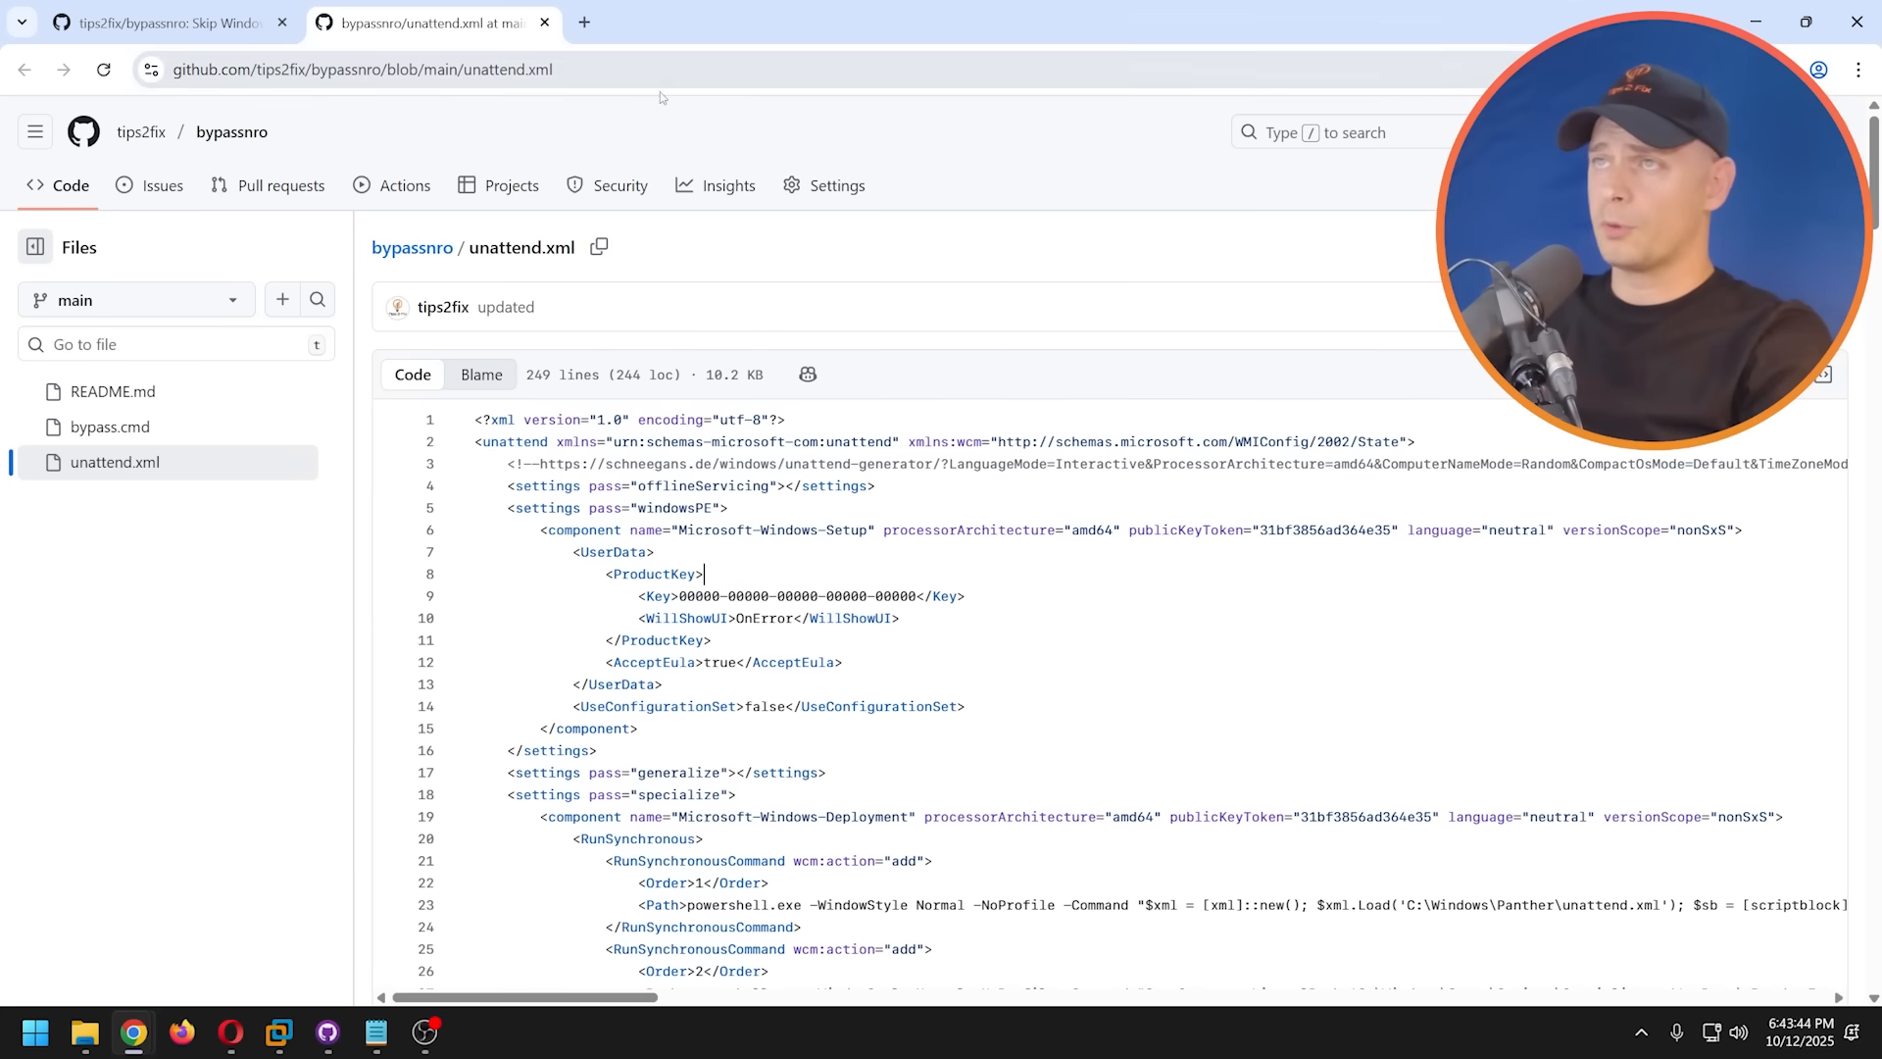
{"action": "mouse_move", "coordinate": [702, 221]}
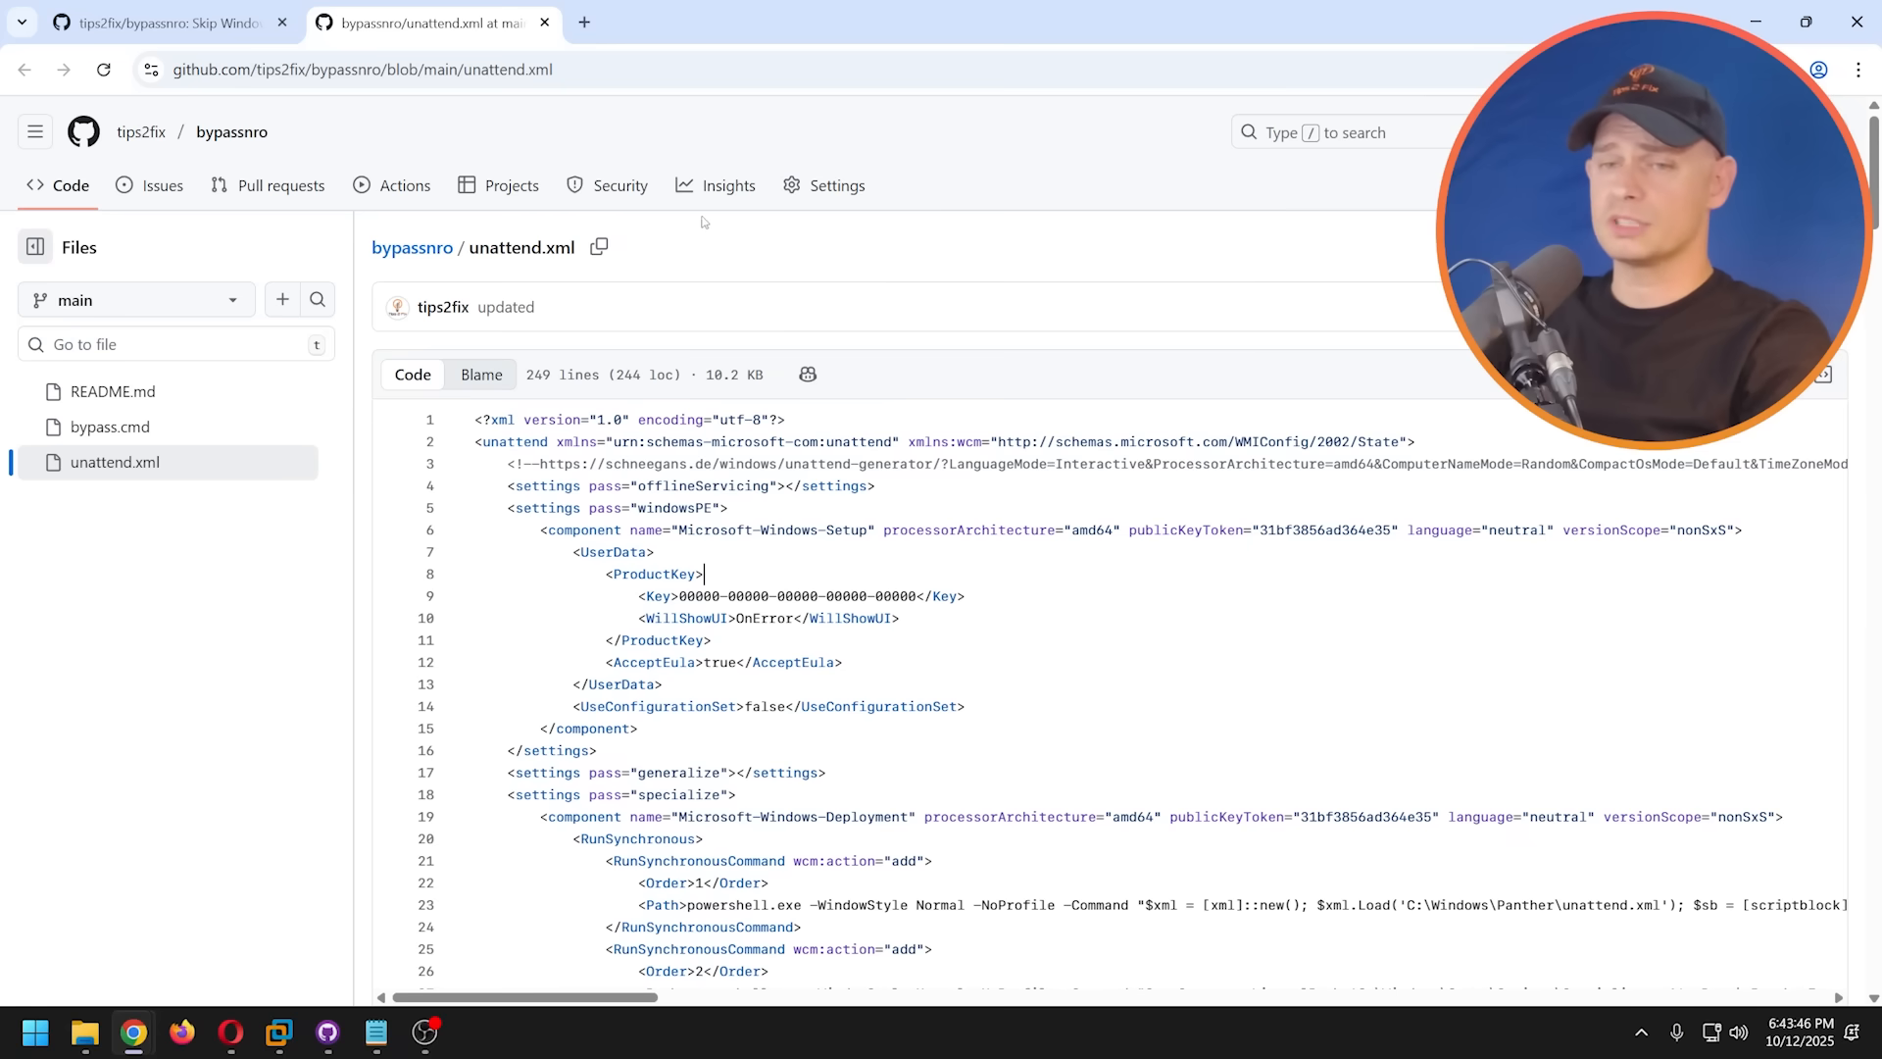
{"action": "mouse_move", "coordinate": [871, 335]}
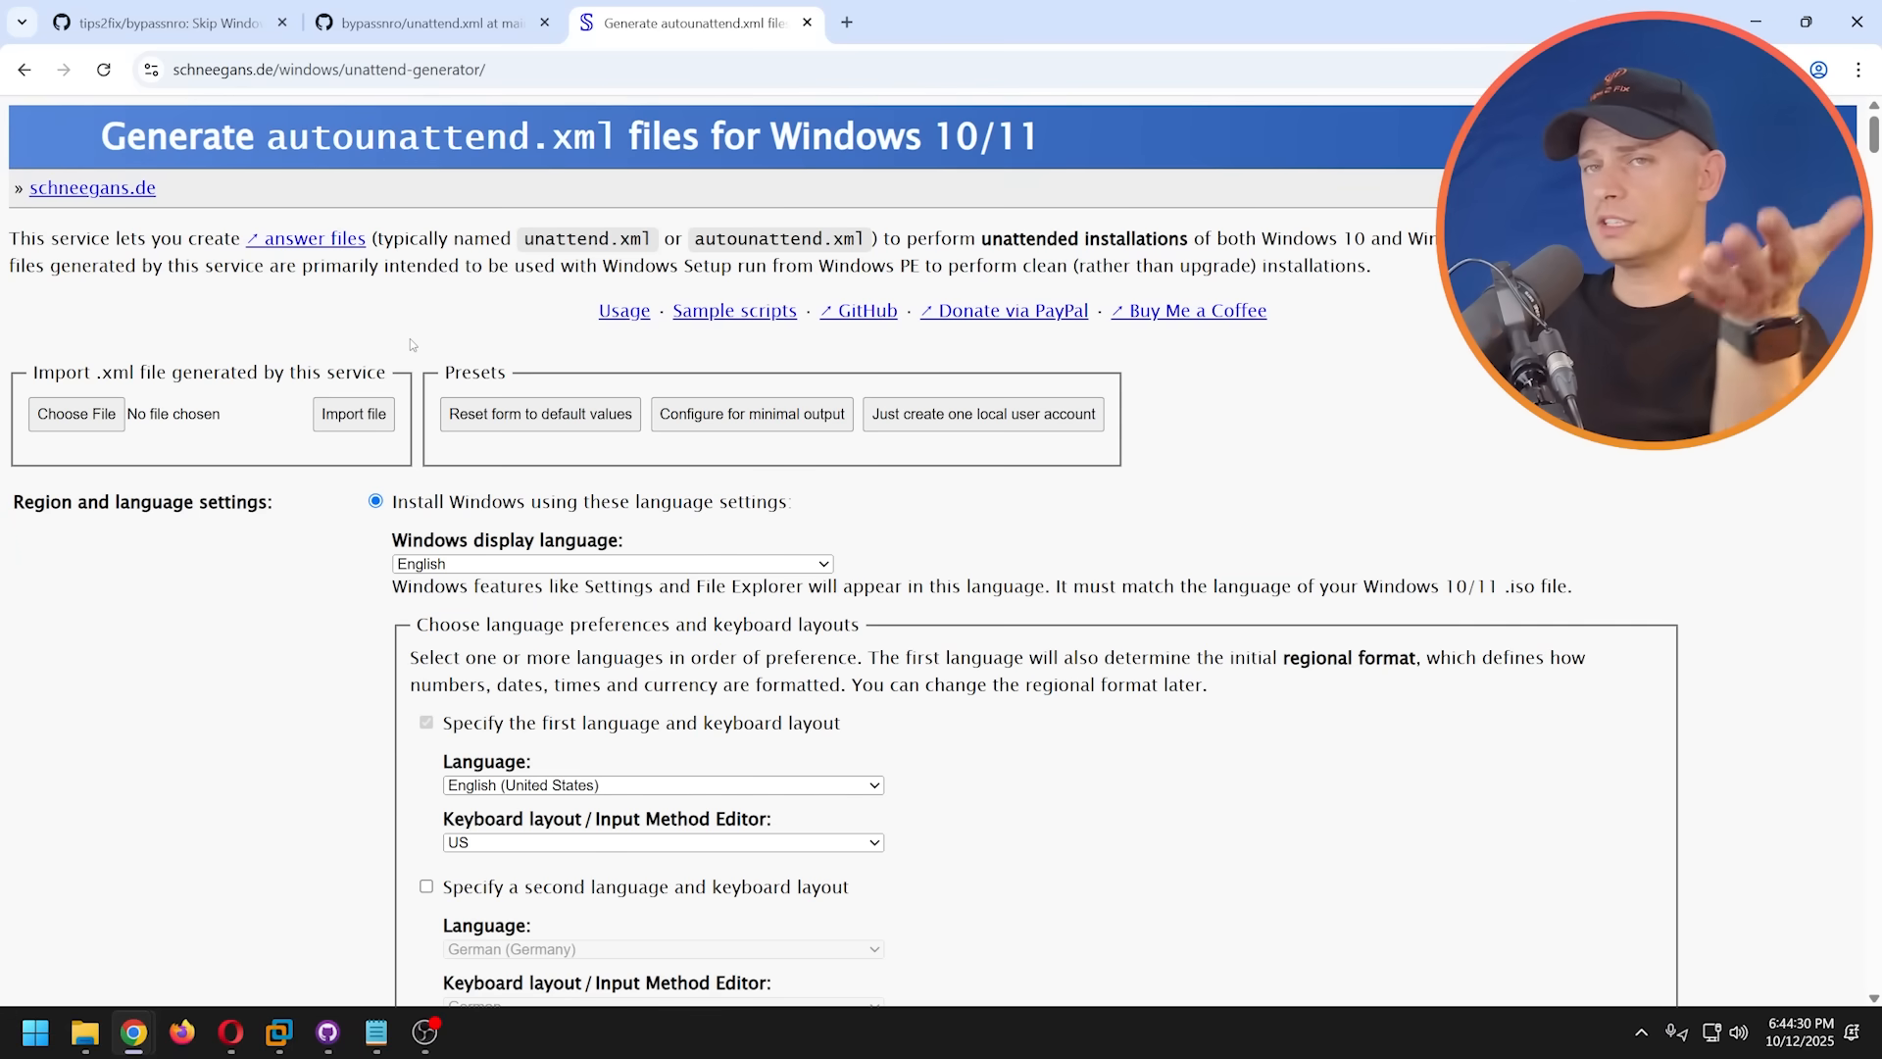
{"action": "left_click", "coordinate": [420, 23]}
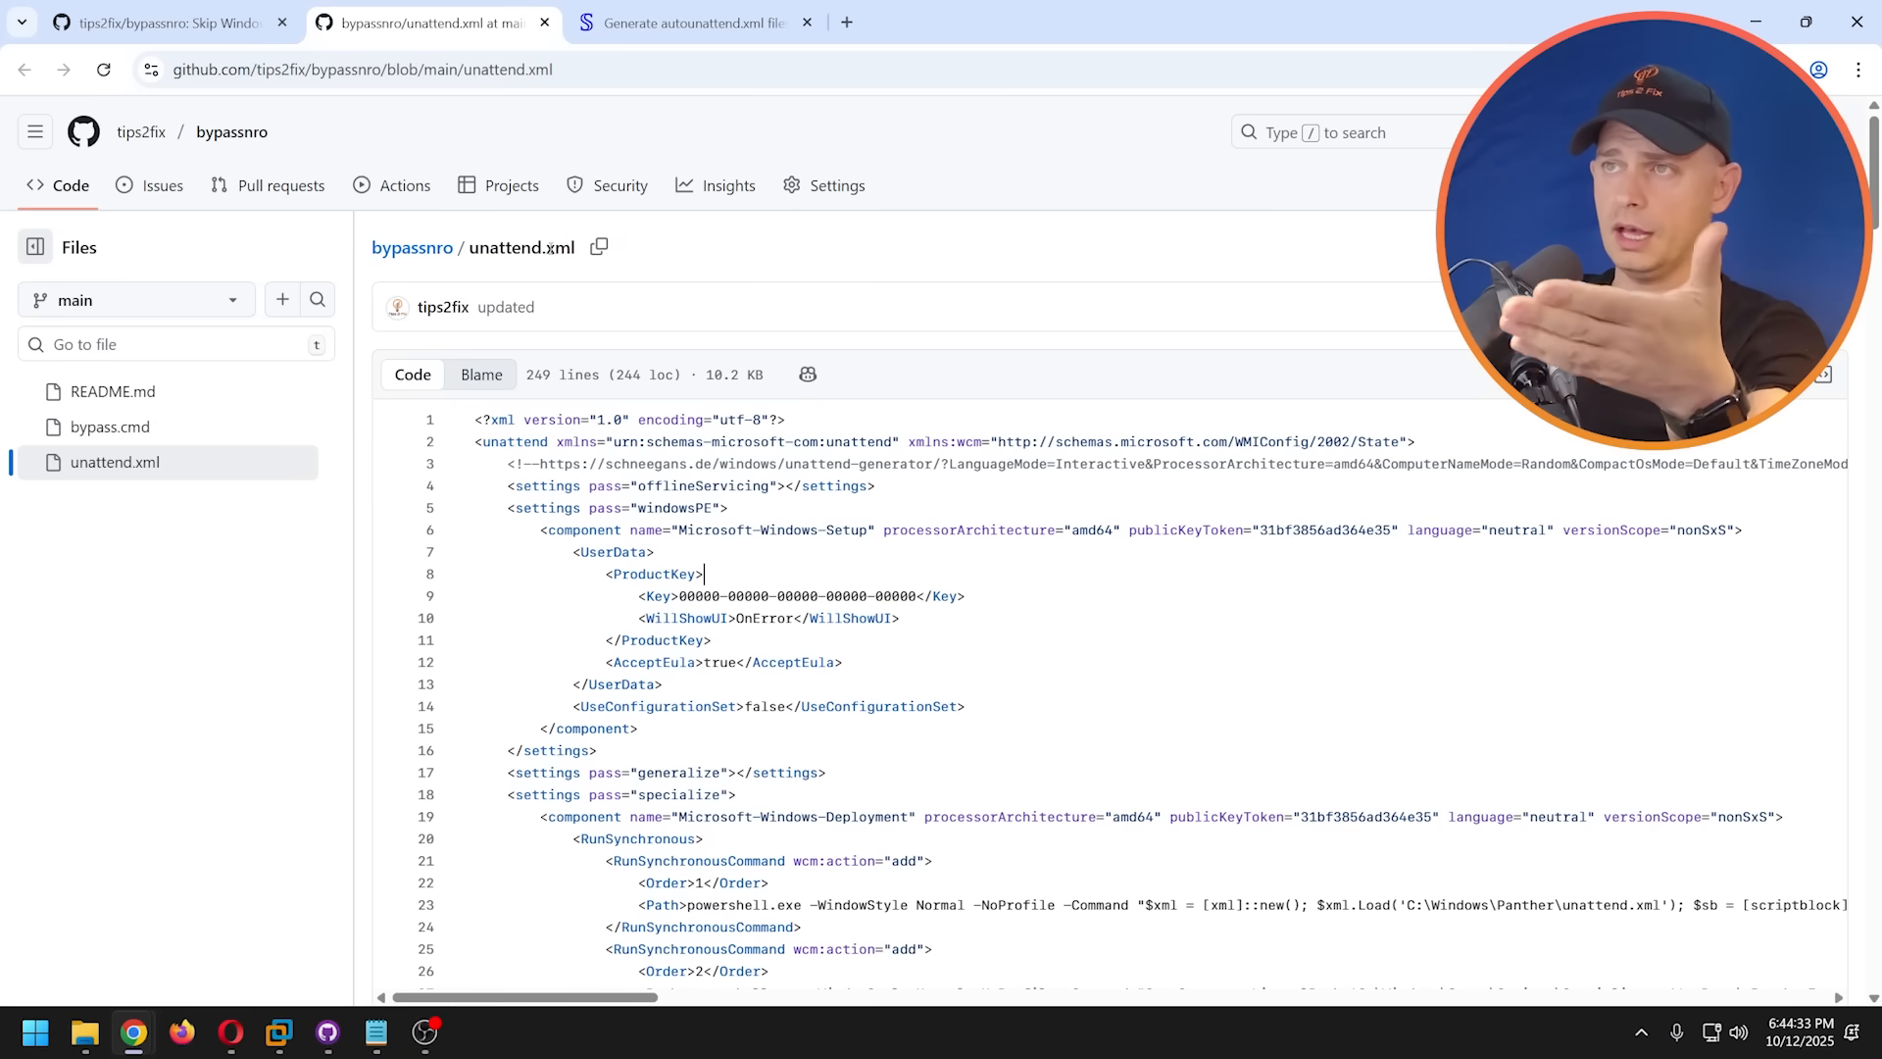
{"action": "left_click", "coordinate": [696, 22]}
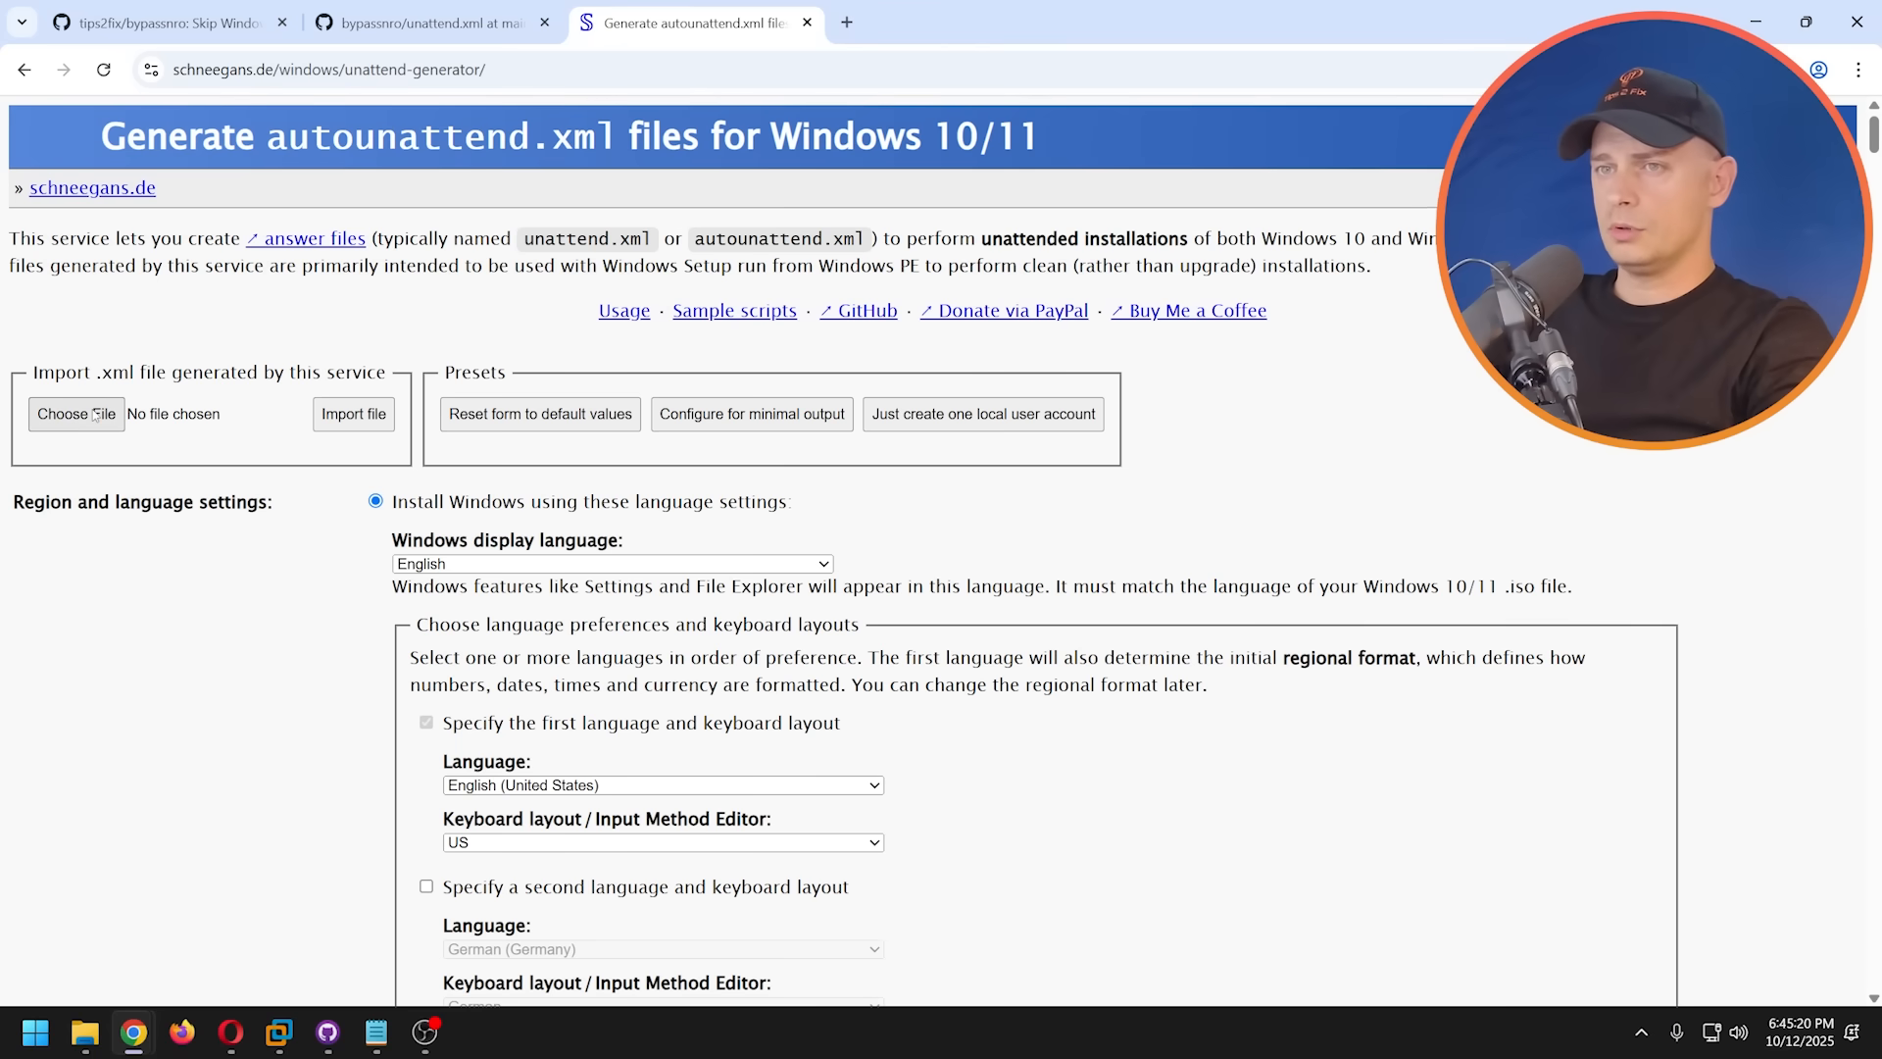
{"action": "left_click", "coordinate": [77, 414]}
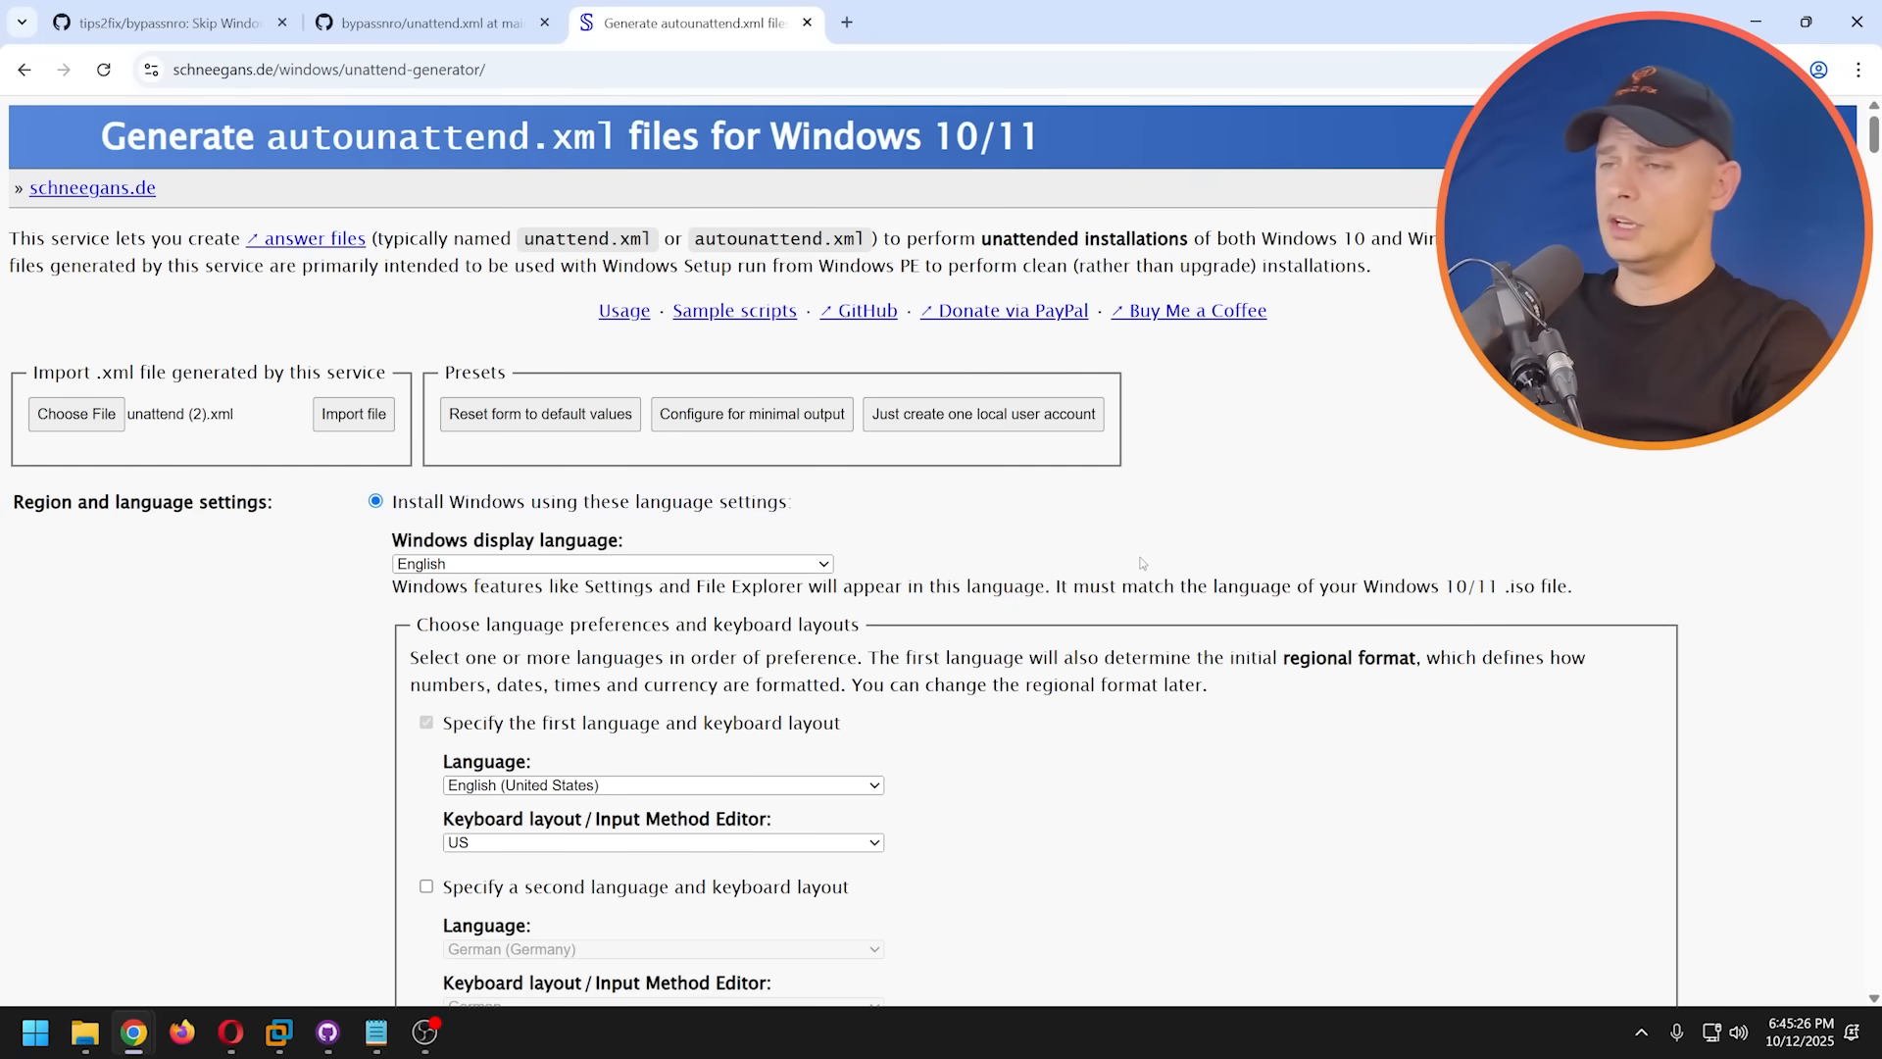
{"action": "scroll", "scroll_direction": "down", "scroll_amount": 3}
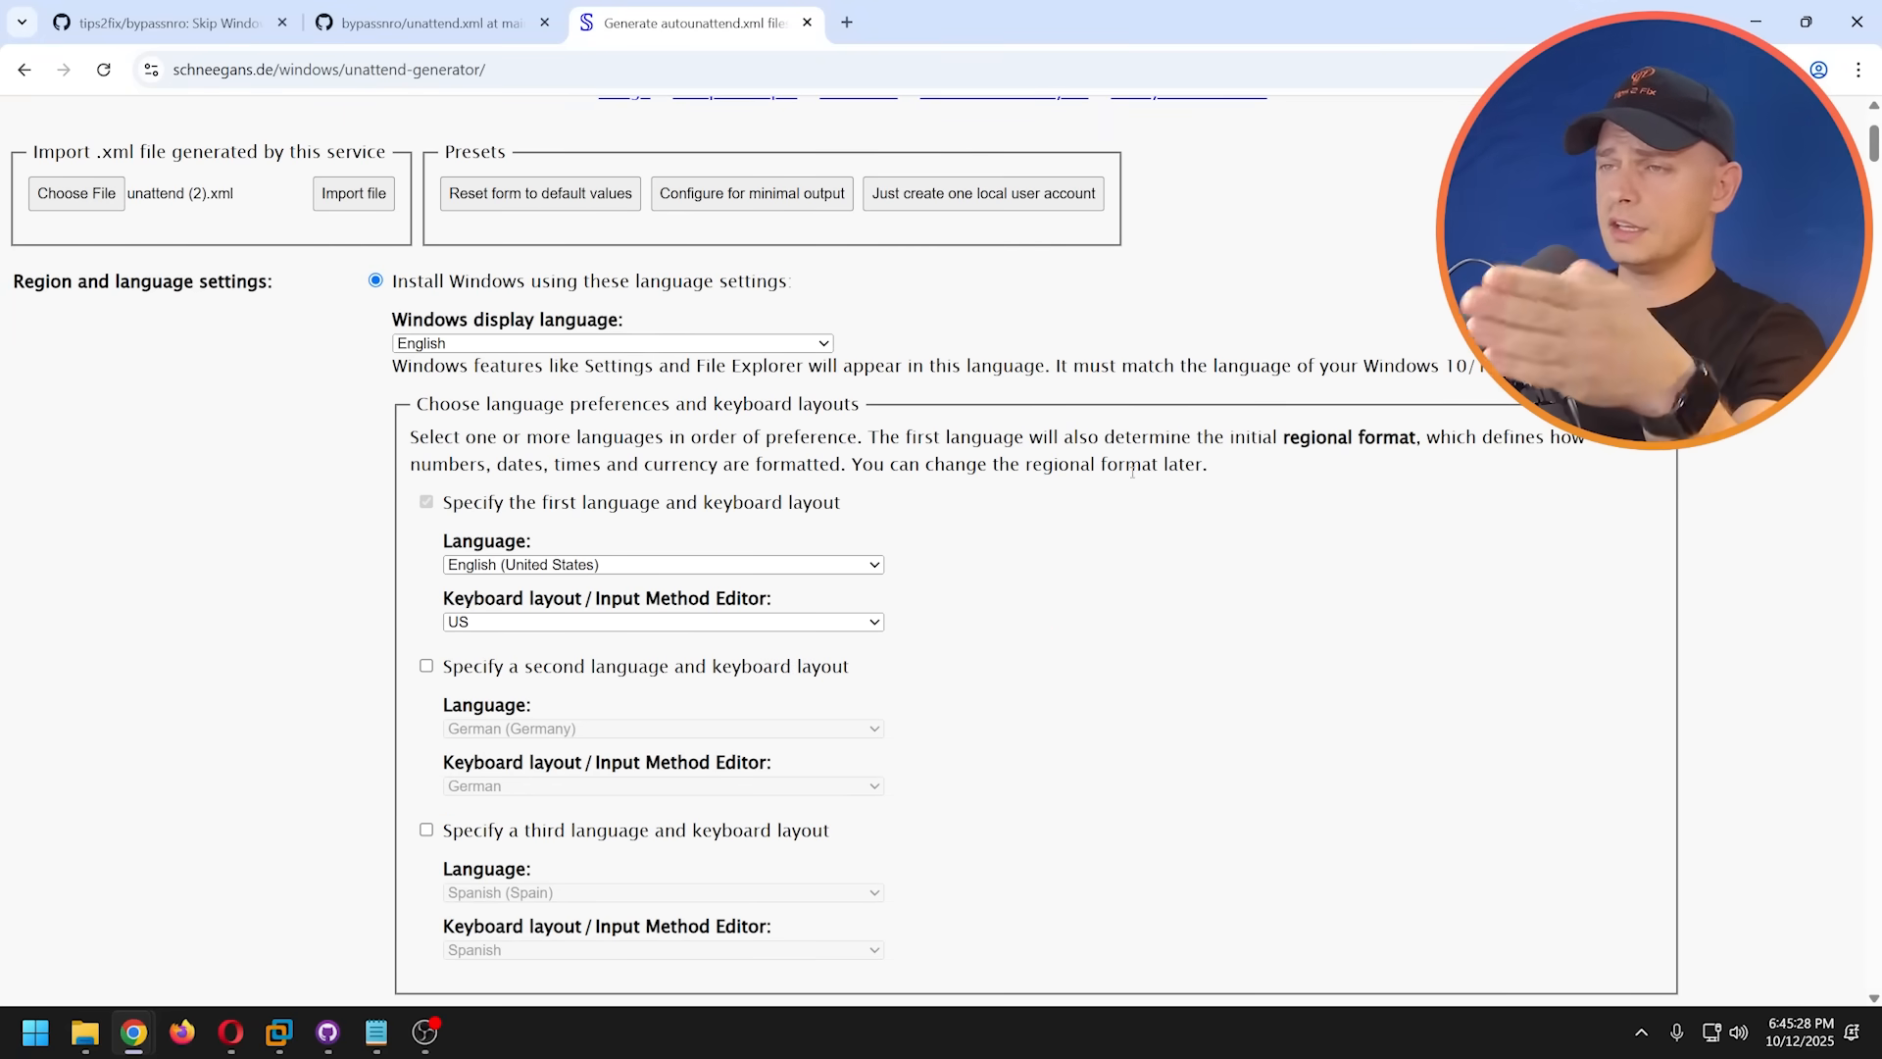
{"action": "scroll", "scroll_direction": "down", "scroll_amount": 3}
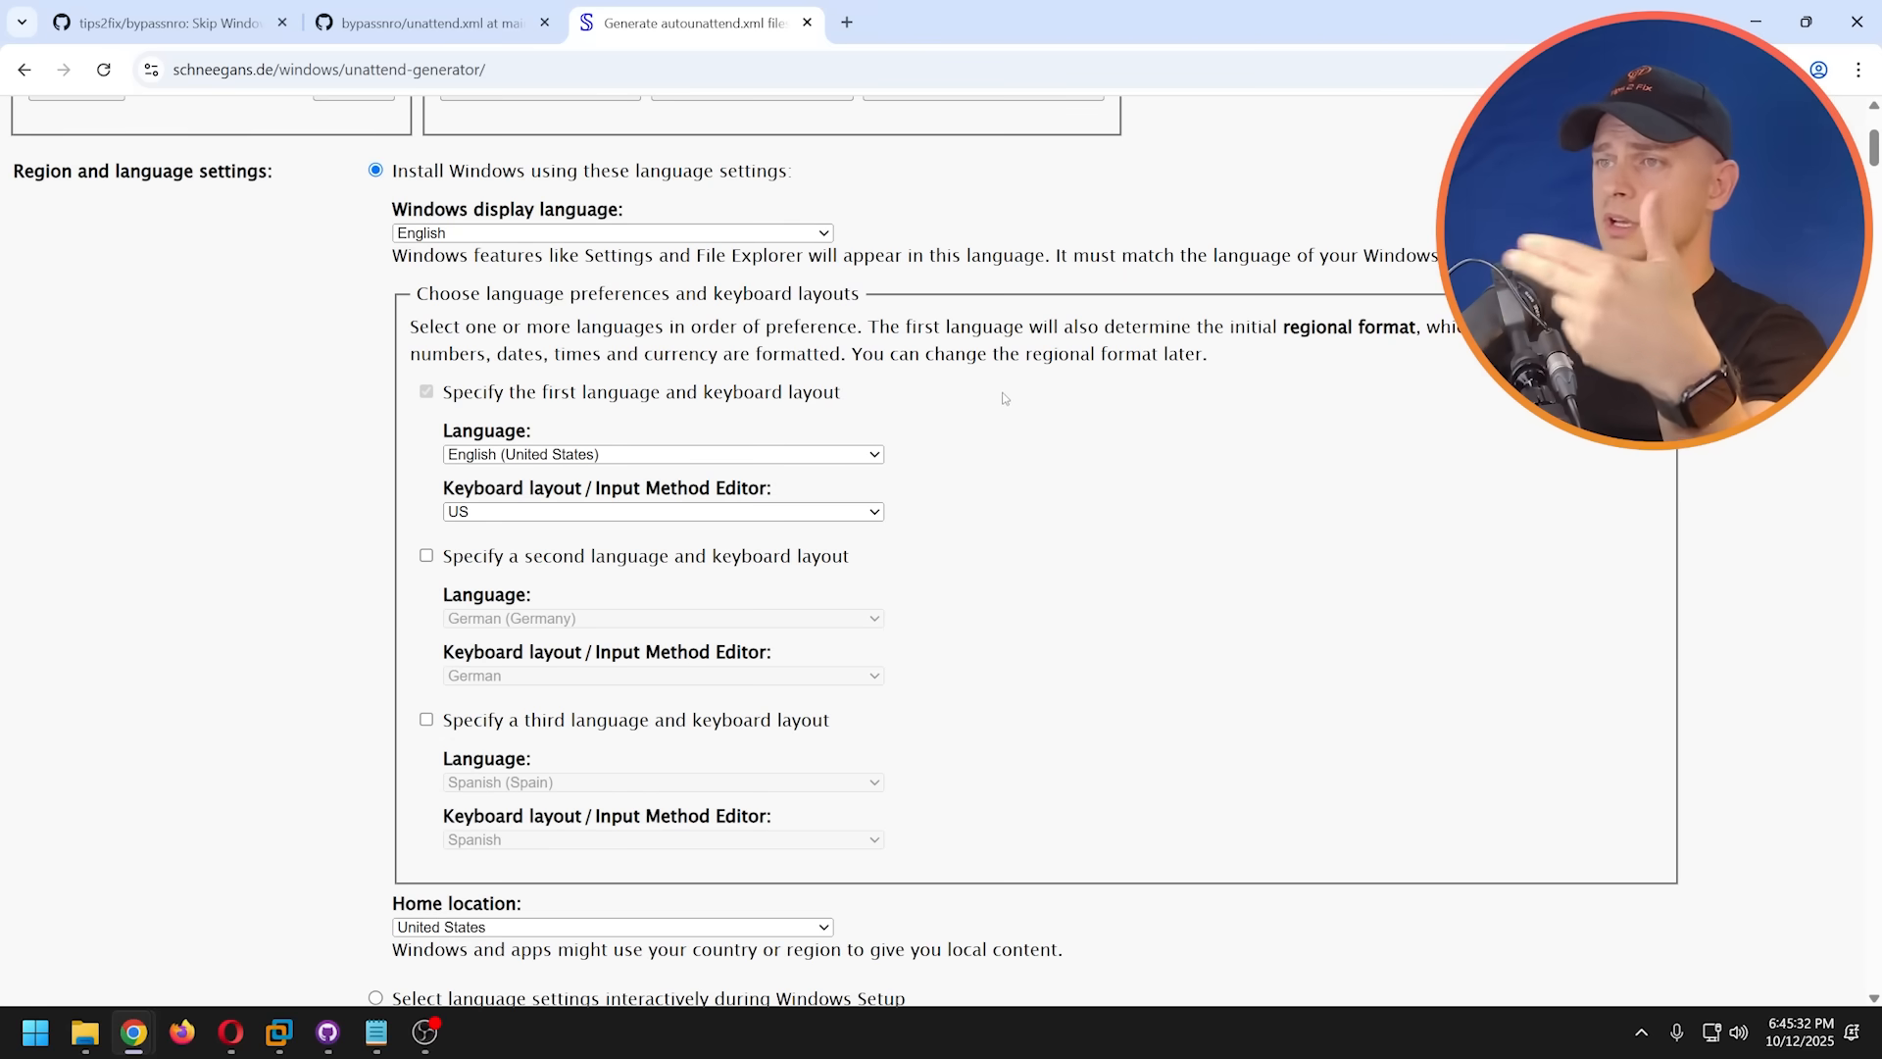
{"action": "scroll", "scroll_direction": "down", "scroll_amount": 3}
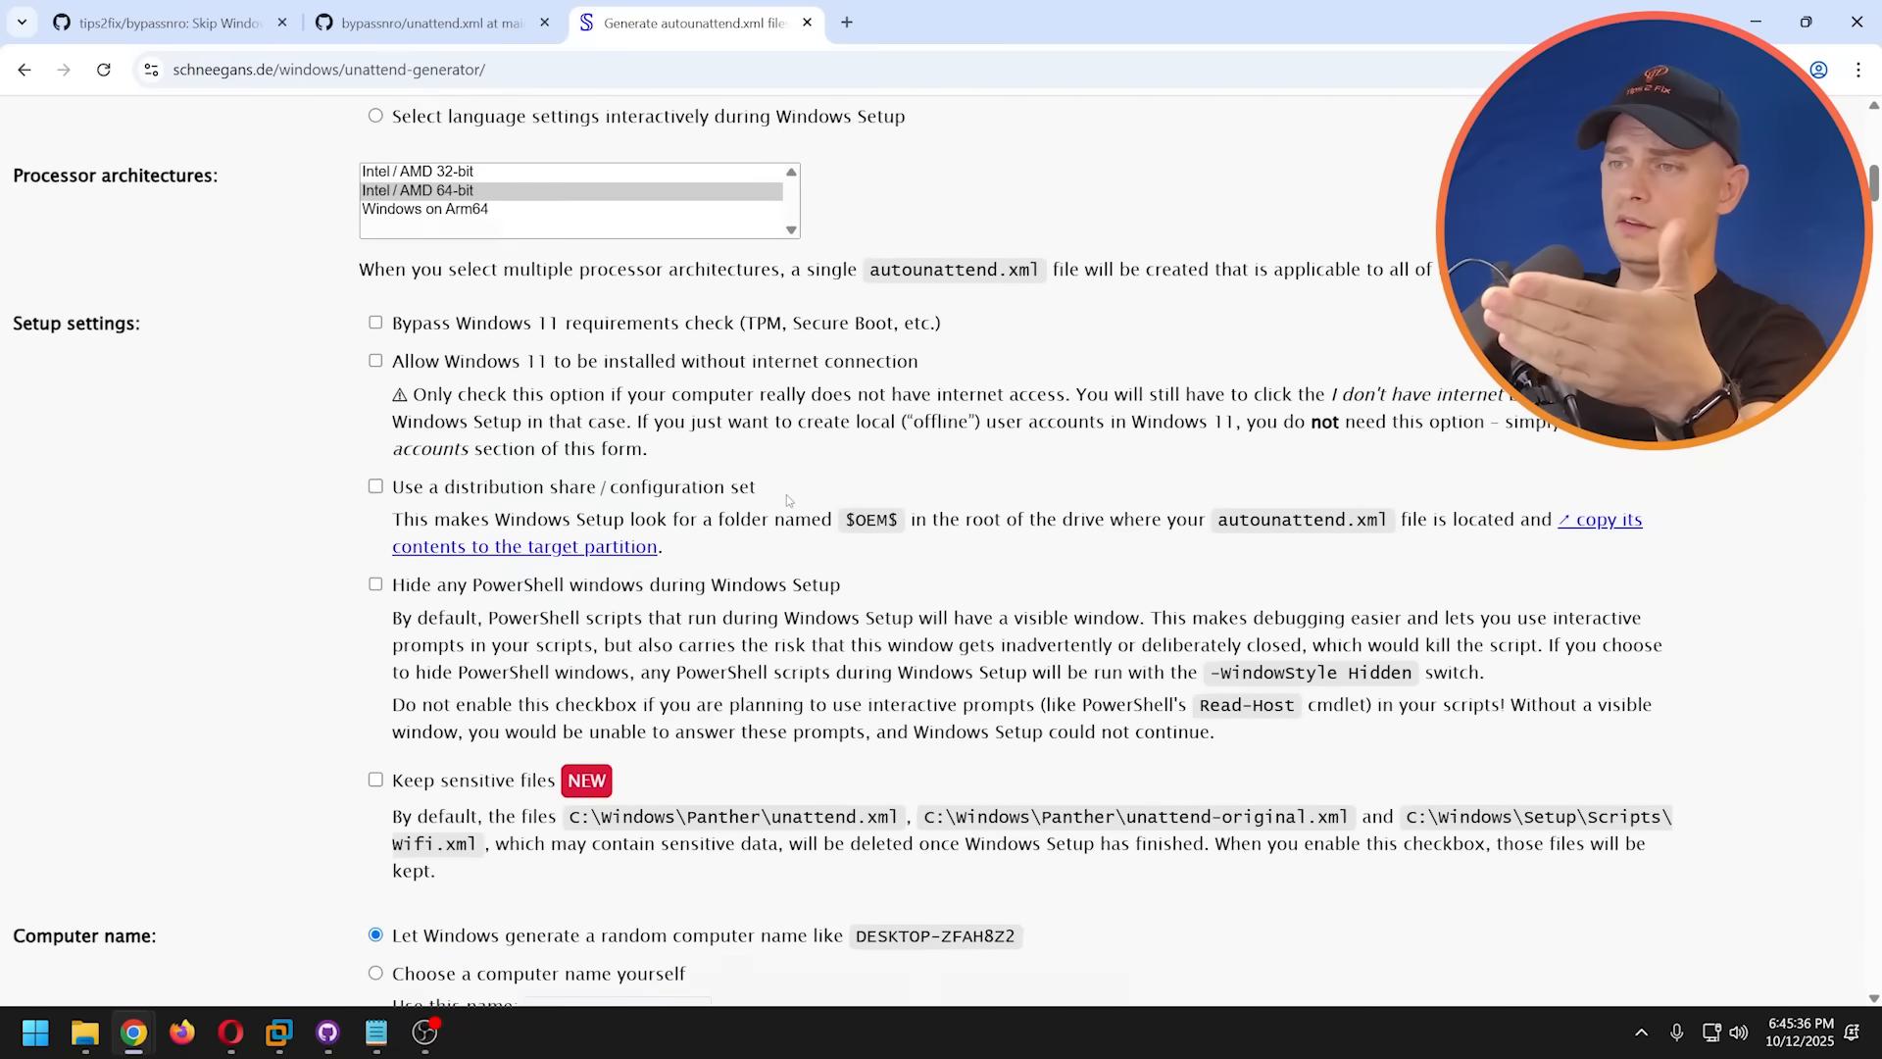
{"action": "scroll", "scroll_direction": "down", "scroll_amount": 3}
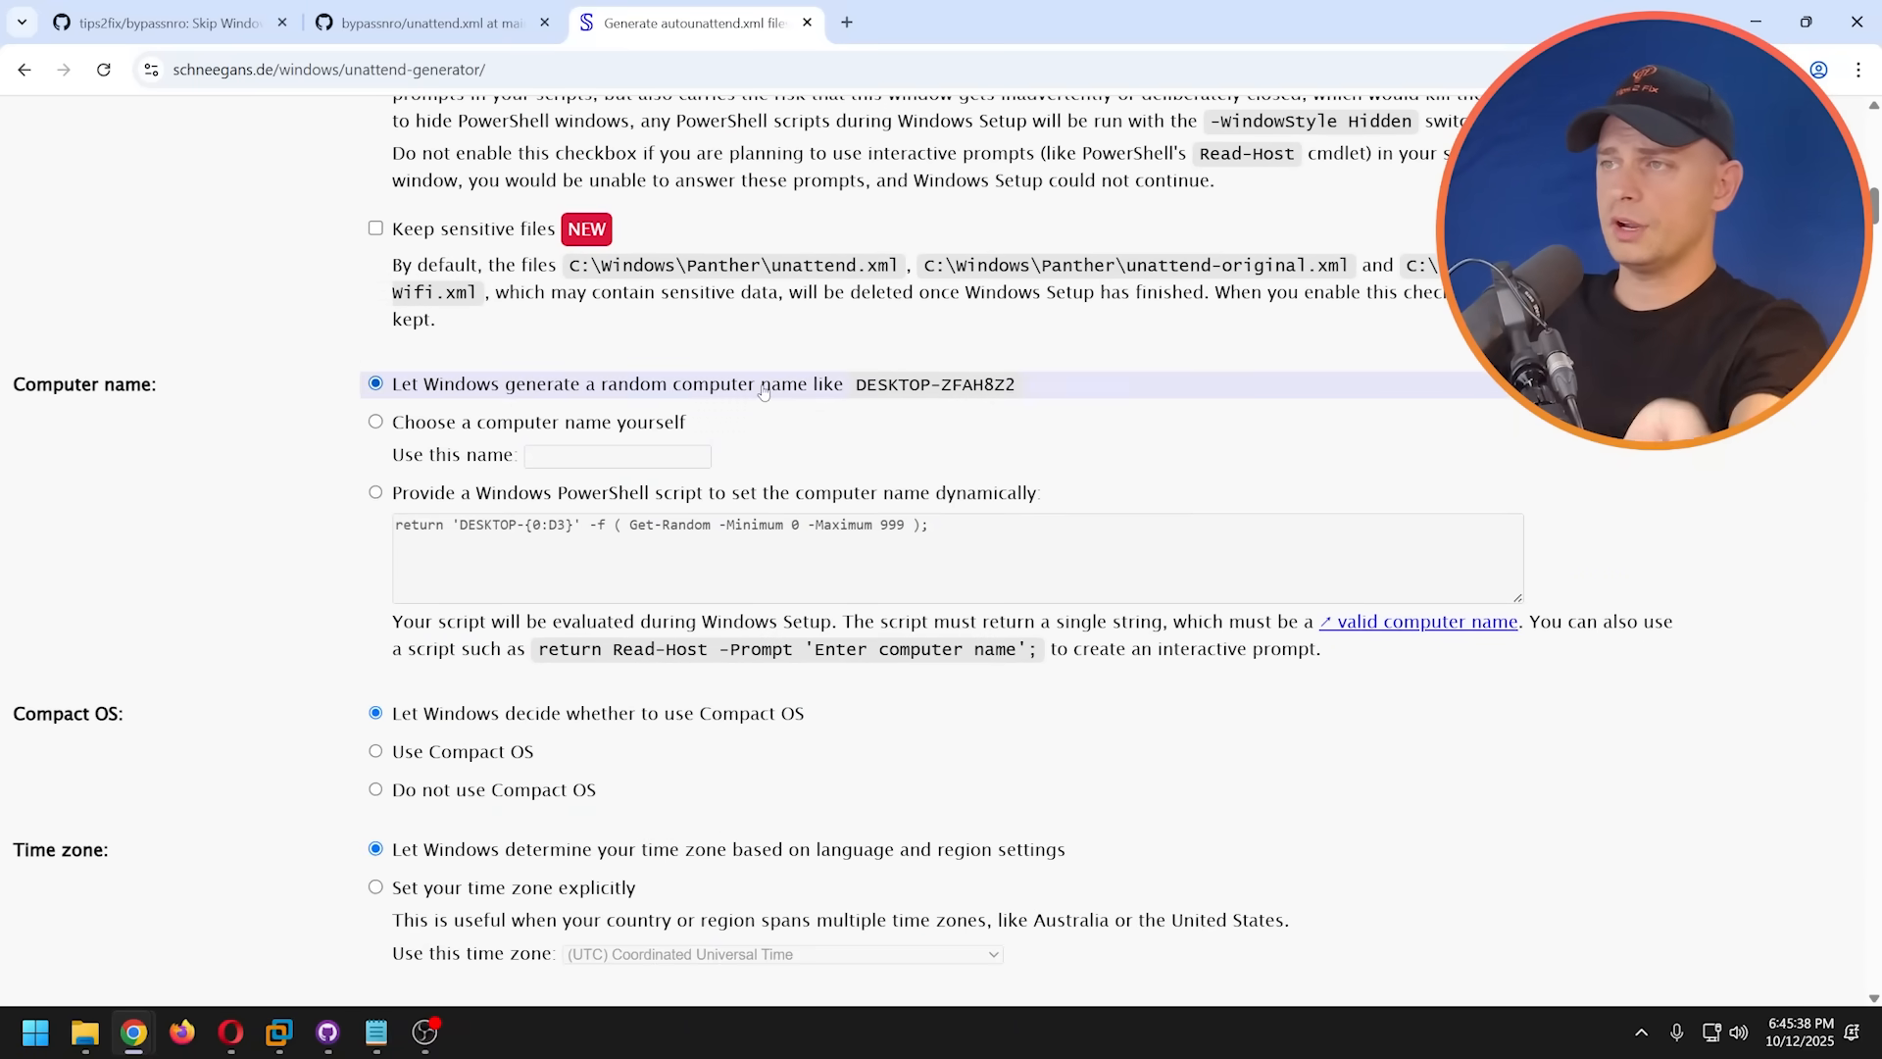
{"action": "scroll", "scroll_direction": "down", "scroll_amount": 3}
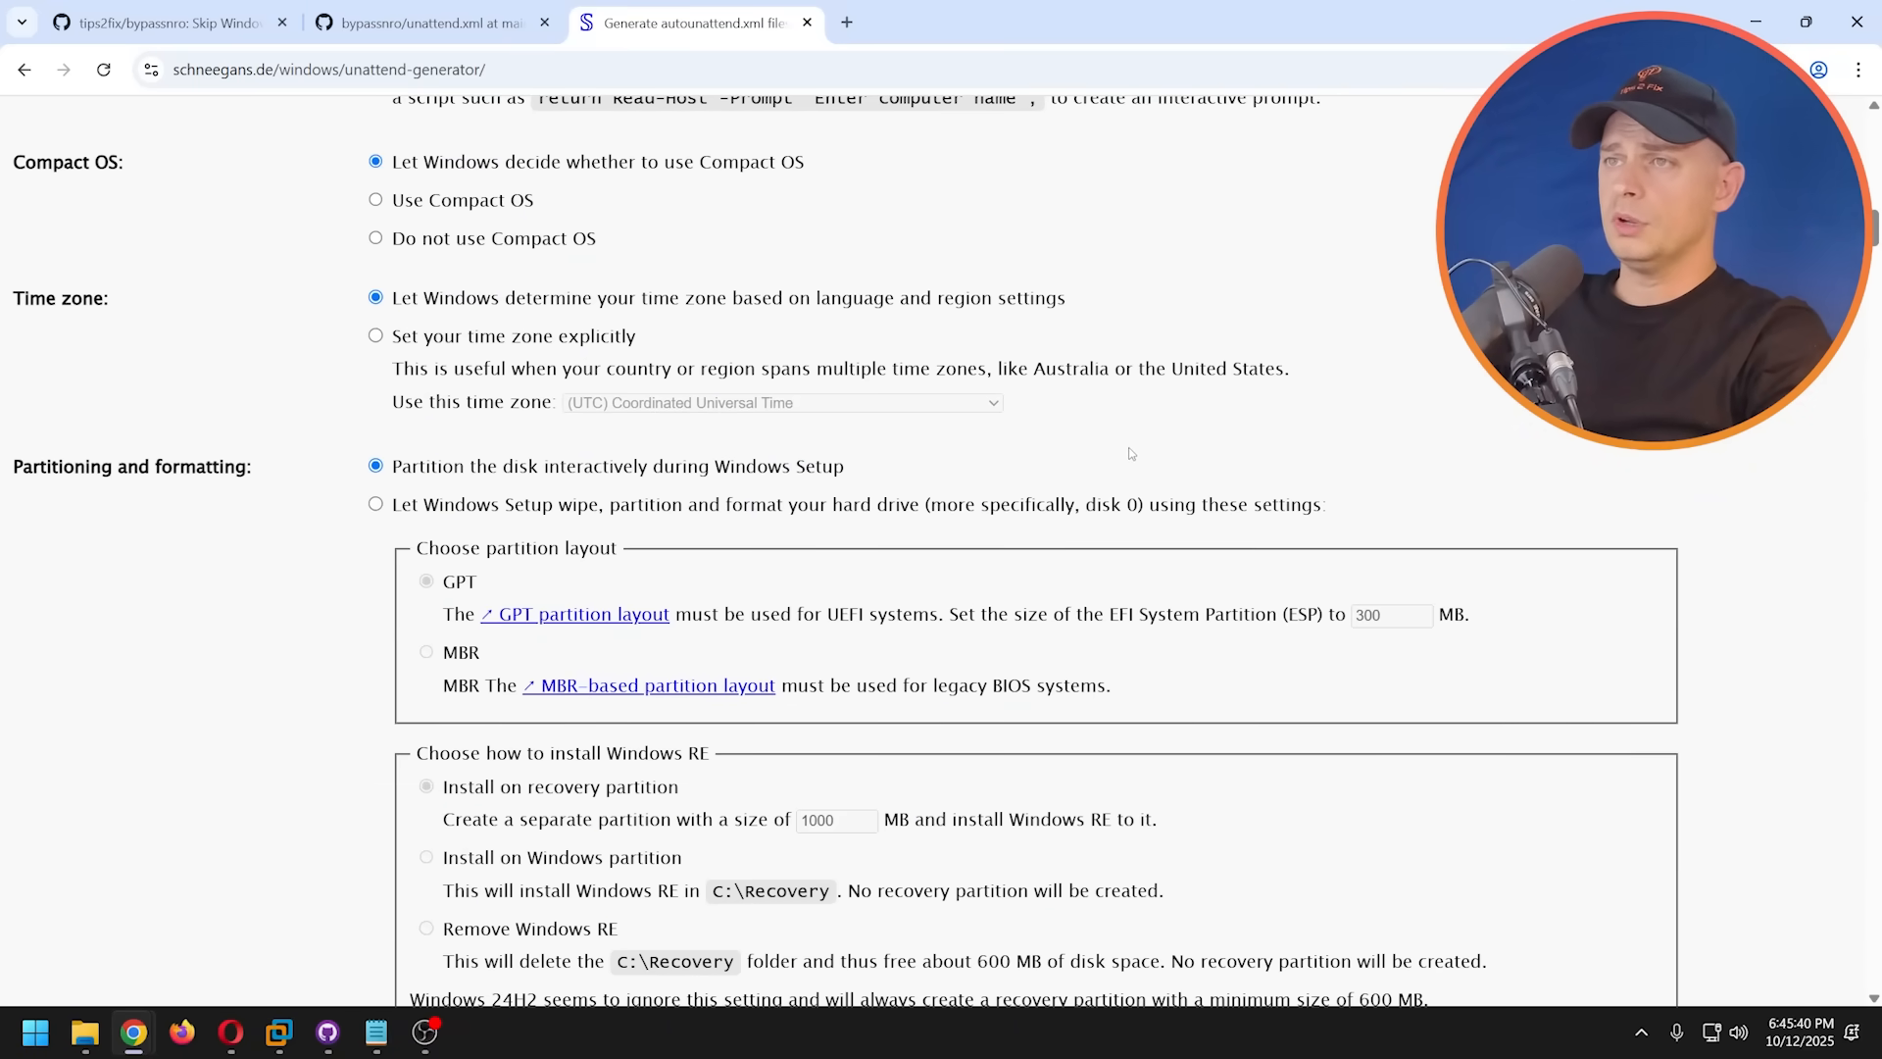
{"action": "scroll", "scroll_direction": "down", "scroll_amount": 3}
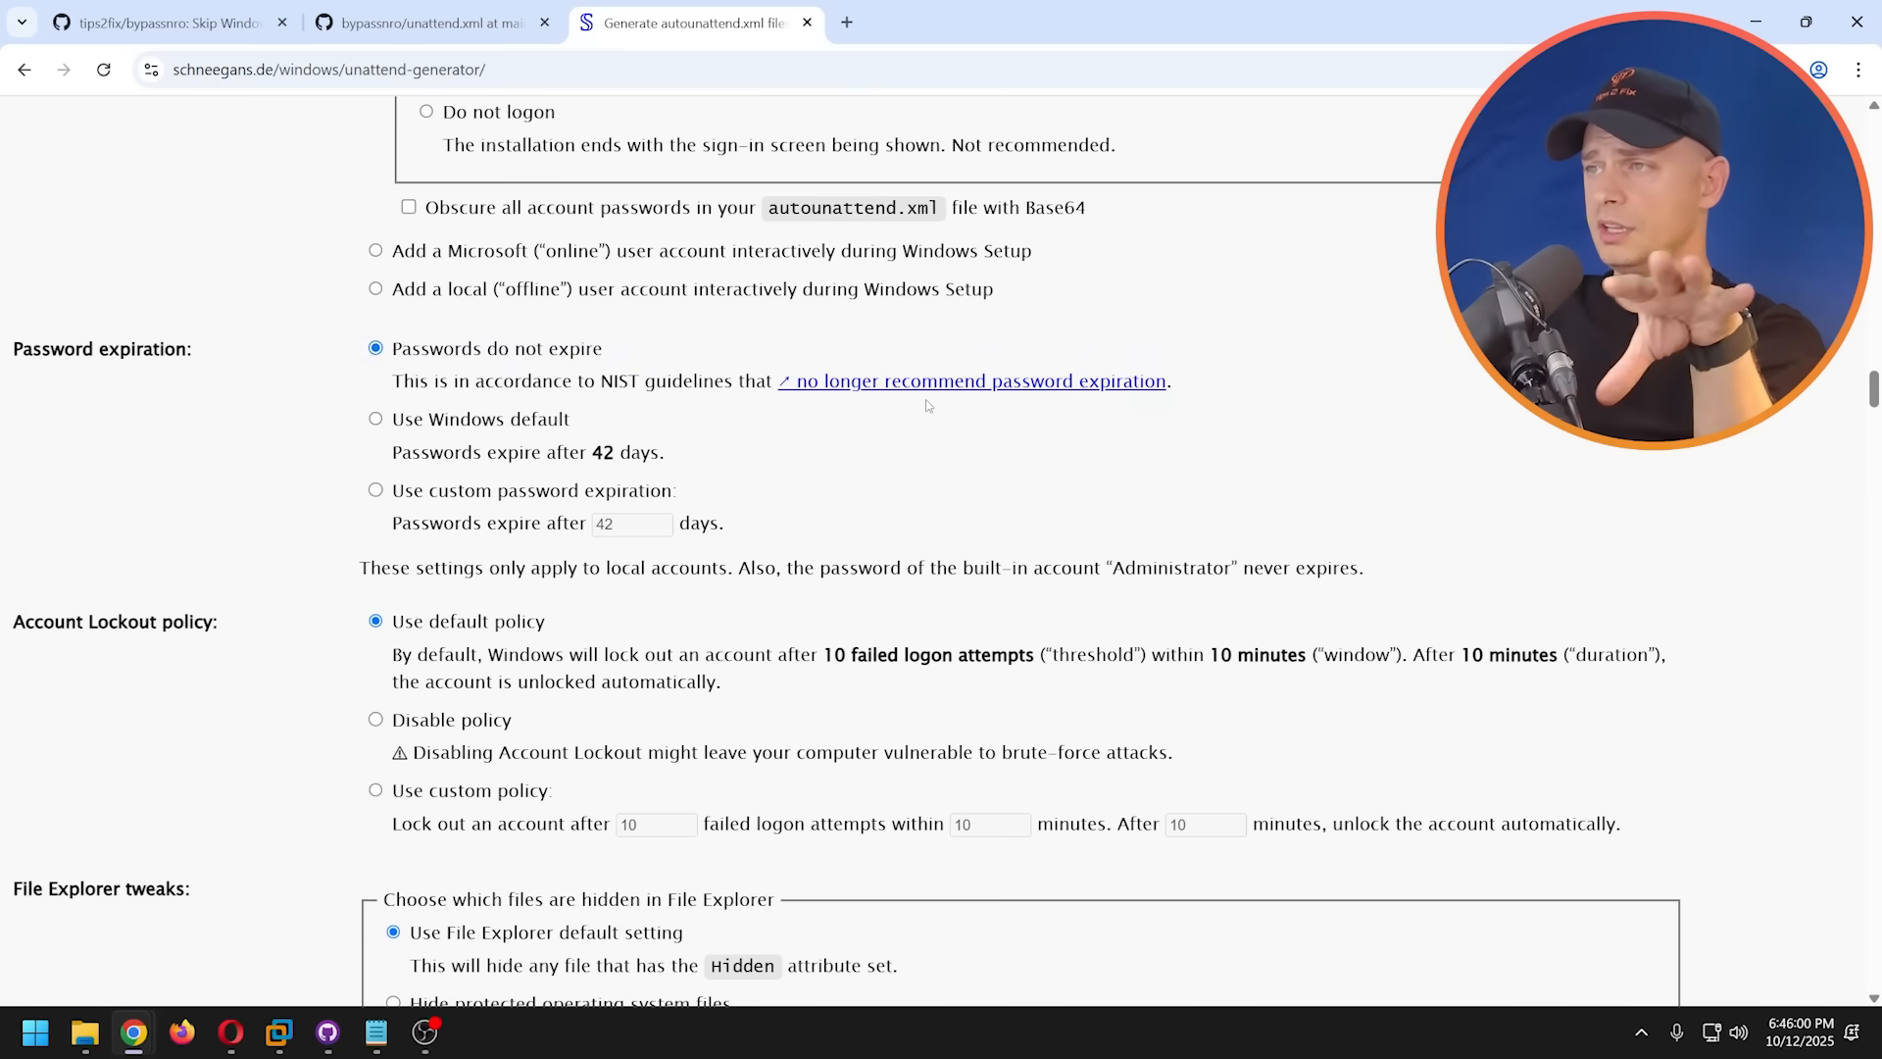
{"action": "scroll", "scroll_direction": "down", "scroll_amount": 3}
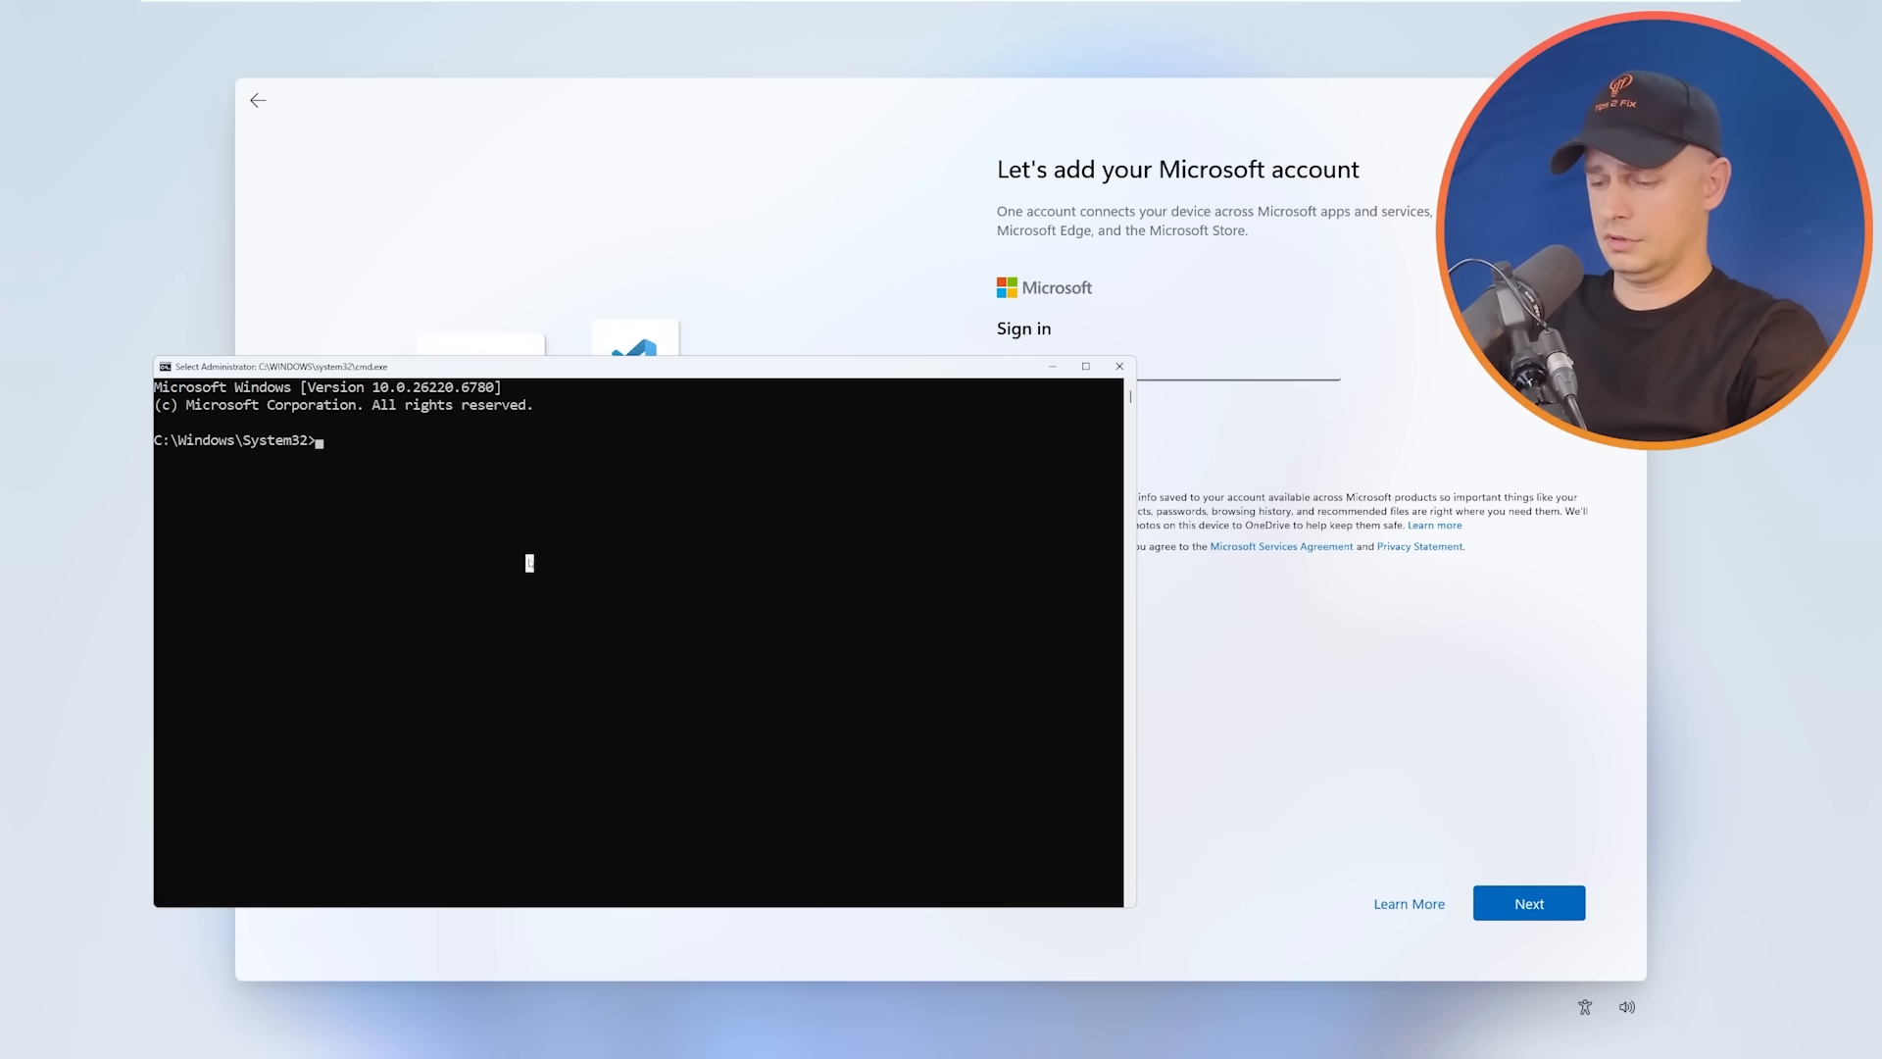
- Run curl -L tips2fix.com/bypass -o skip.cmd to download the bypass script into System32
{"action": "type", "text": "cu"}
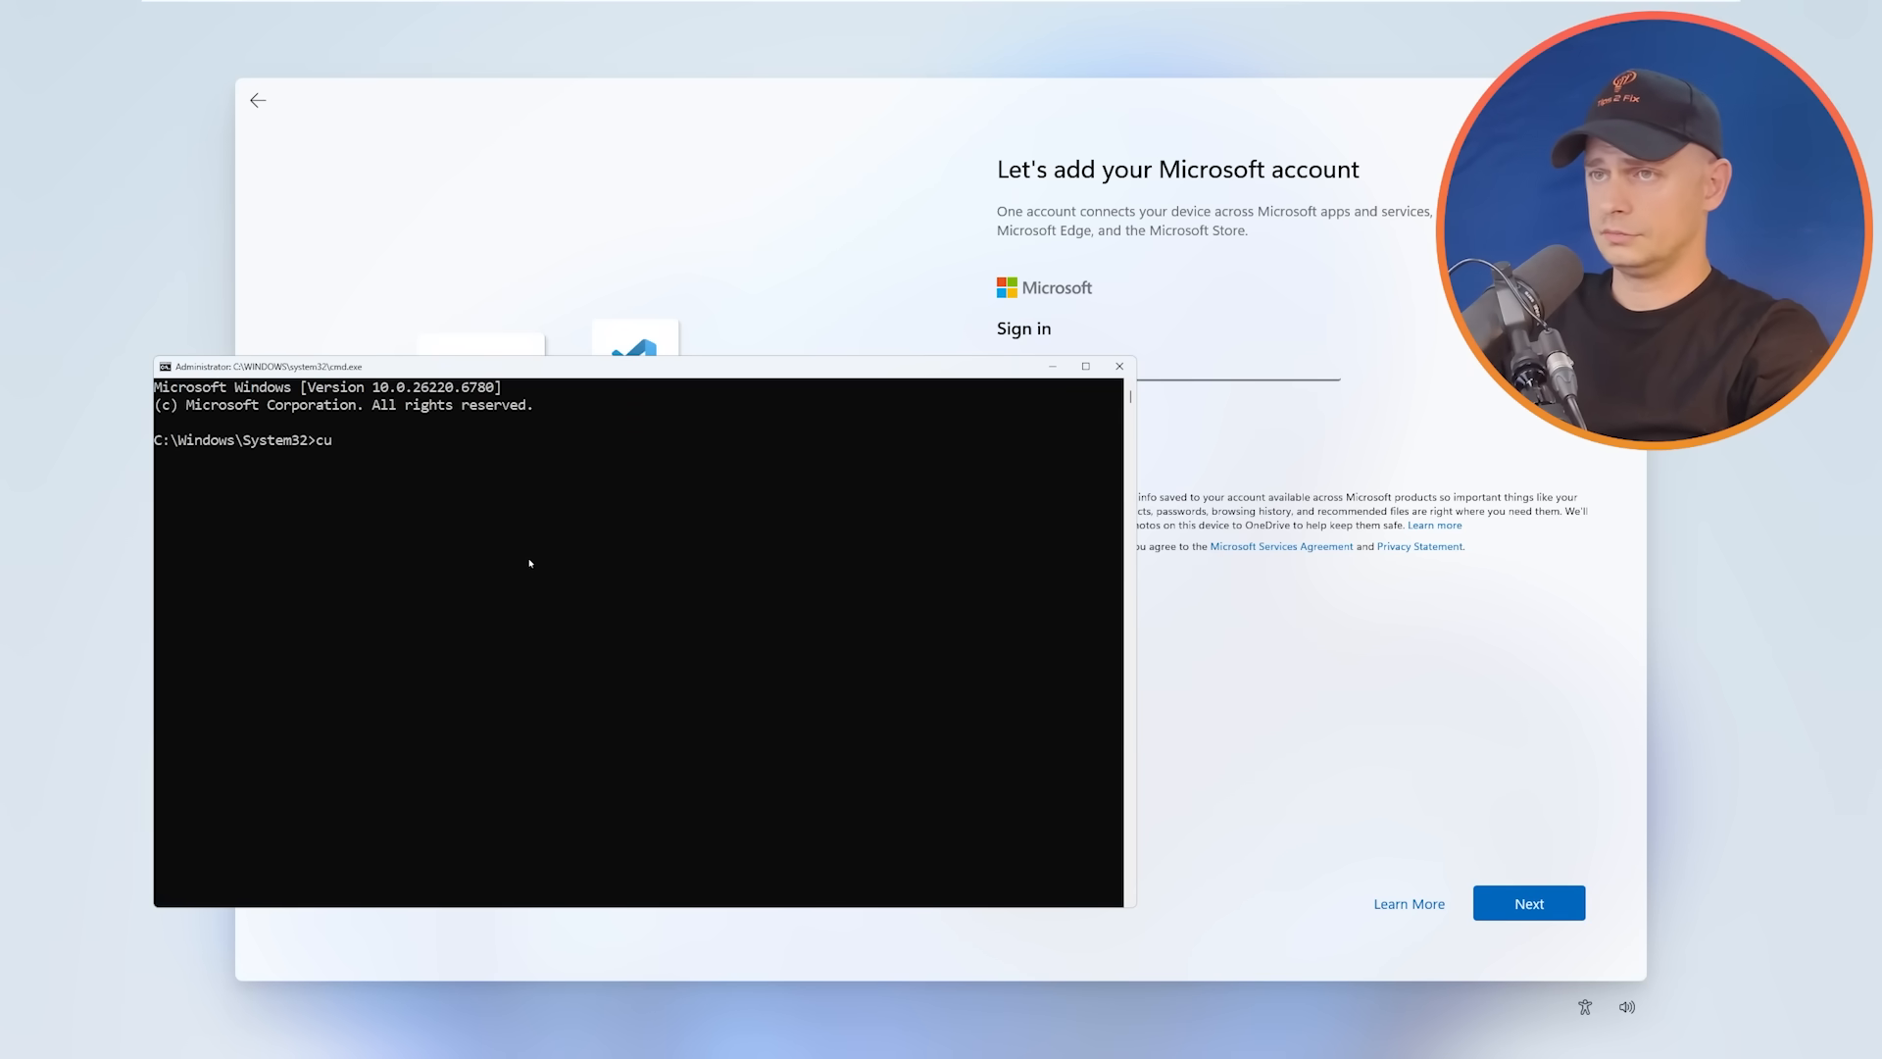
{"action": "type", "text": "rl -"}
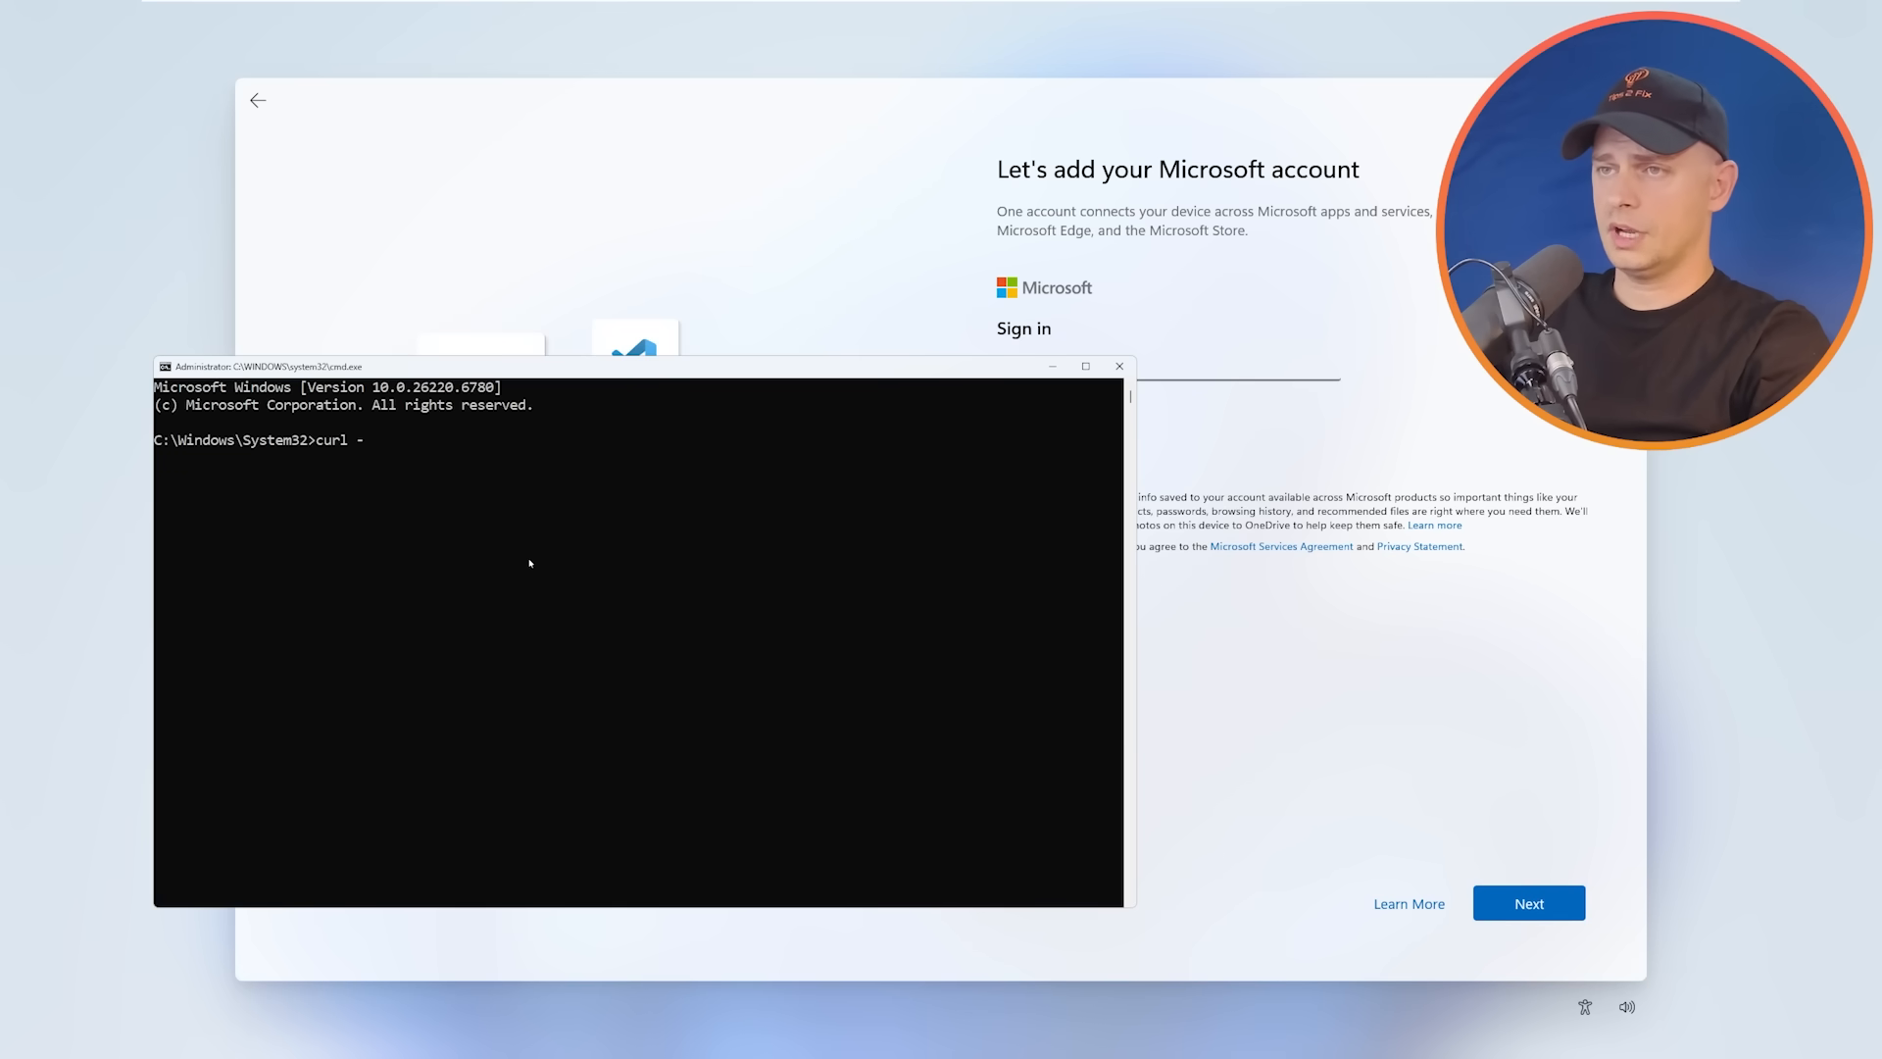
{"action": "type", "text": "L"}
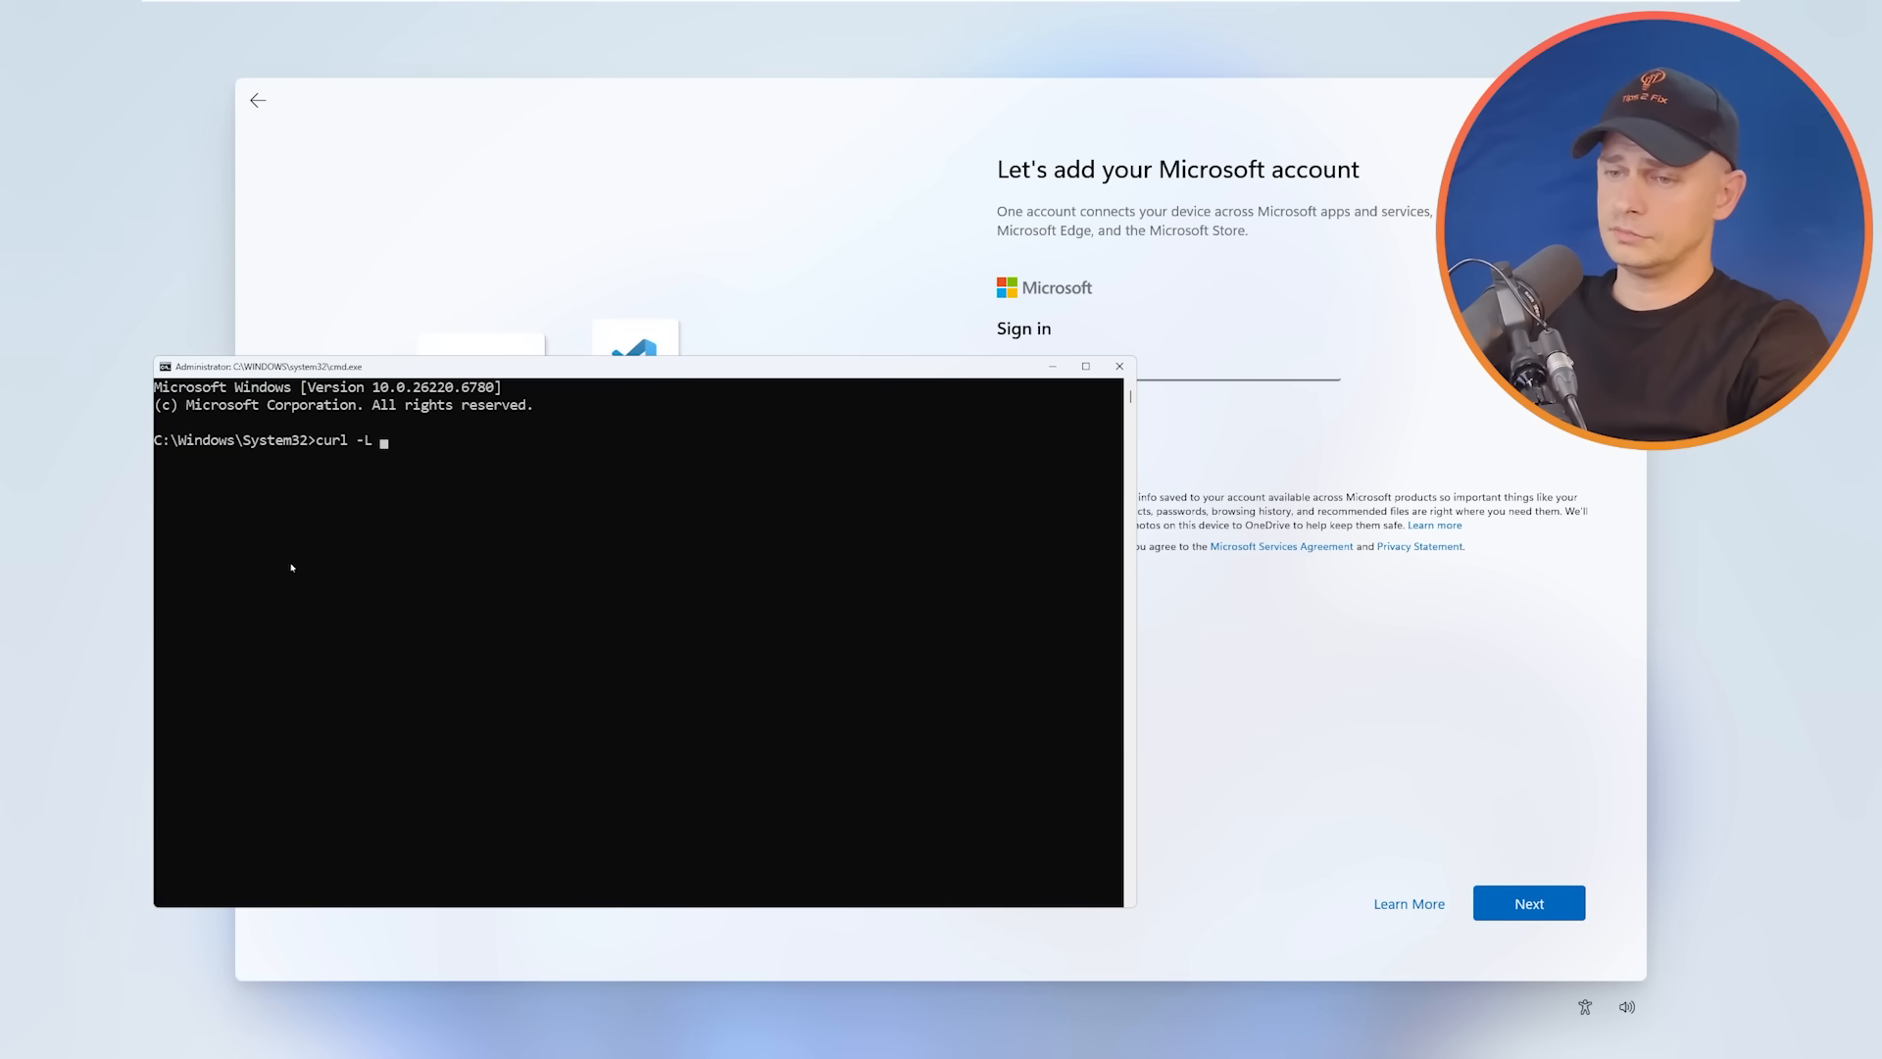
{"action": "type", "text": "tip"}
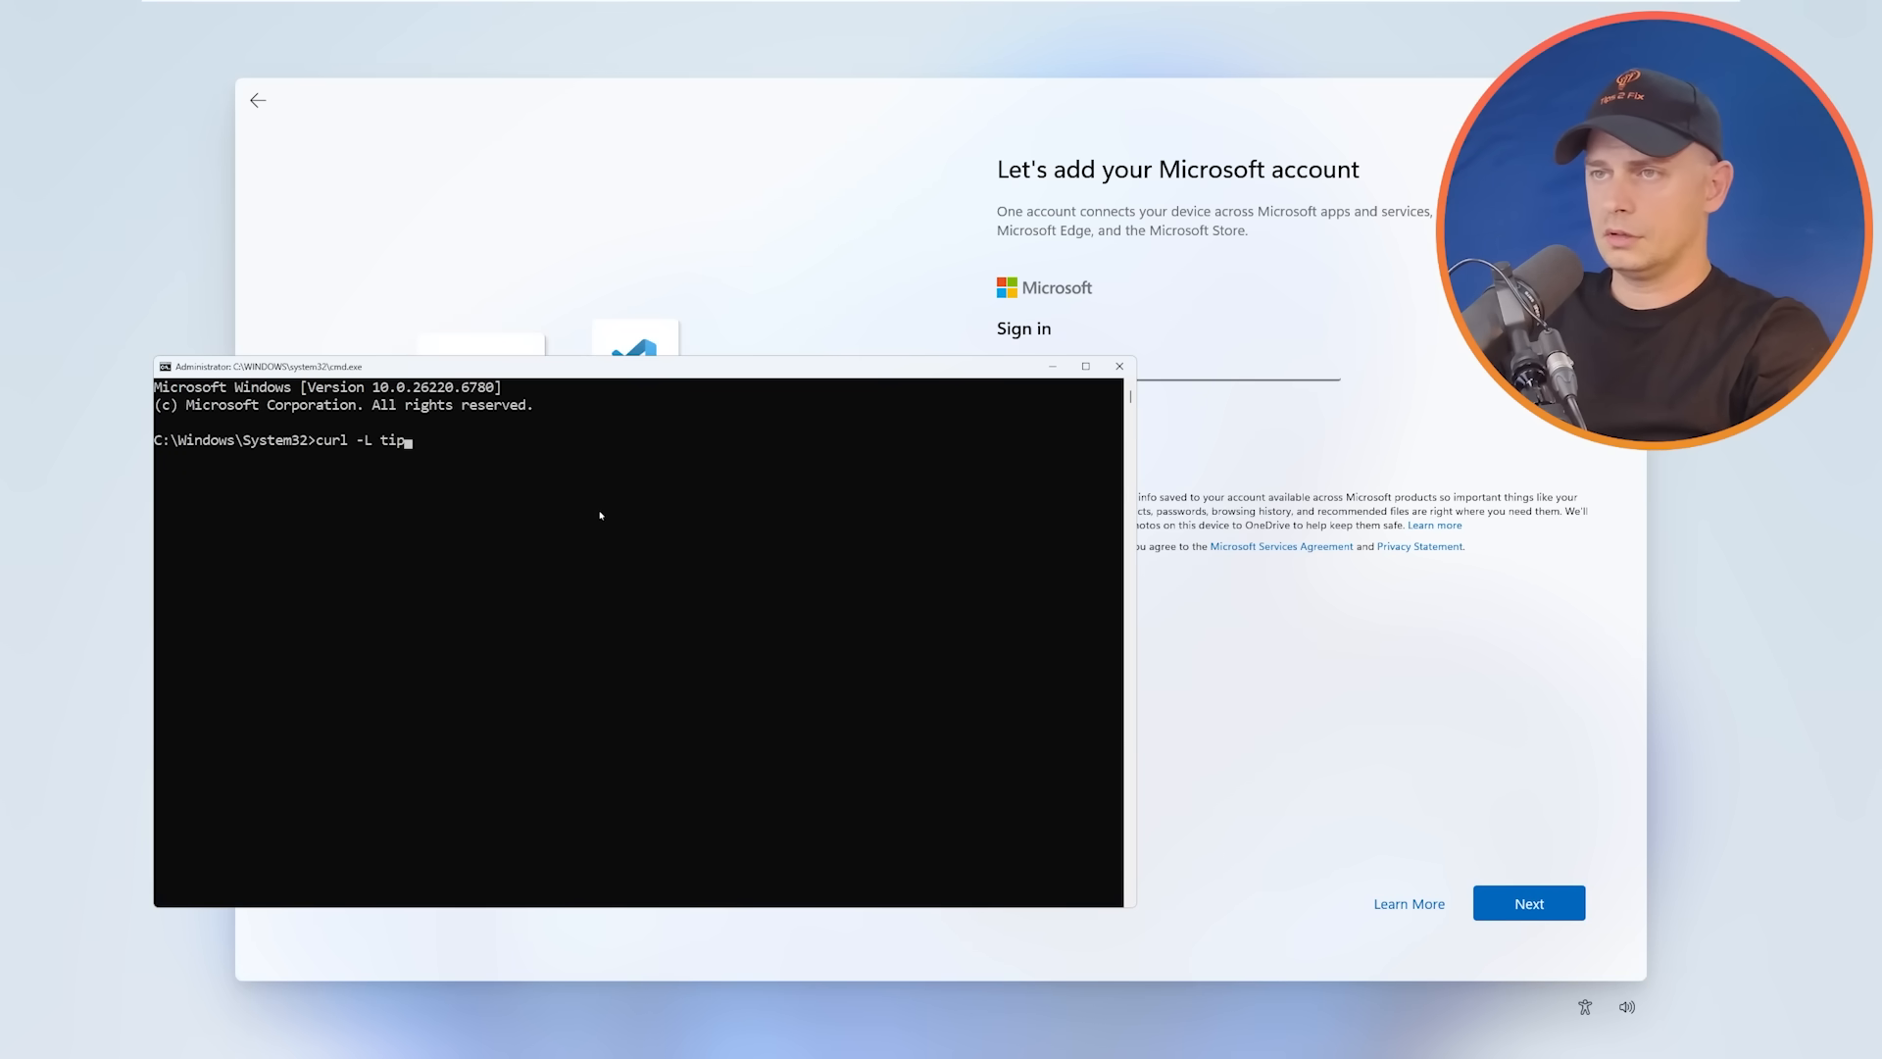
{"action": "type", "text": "s2fix"}
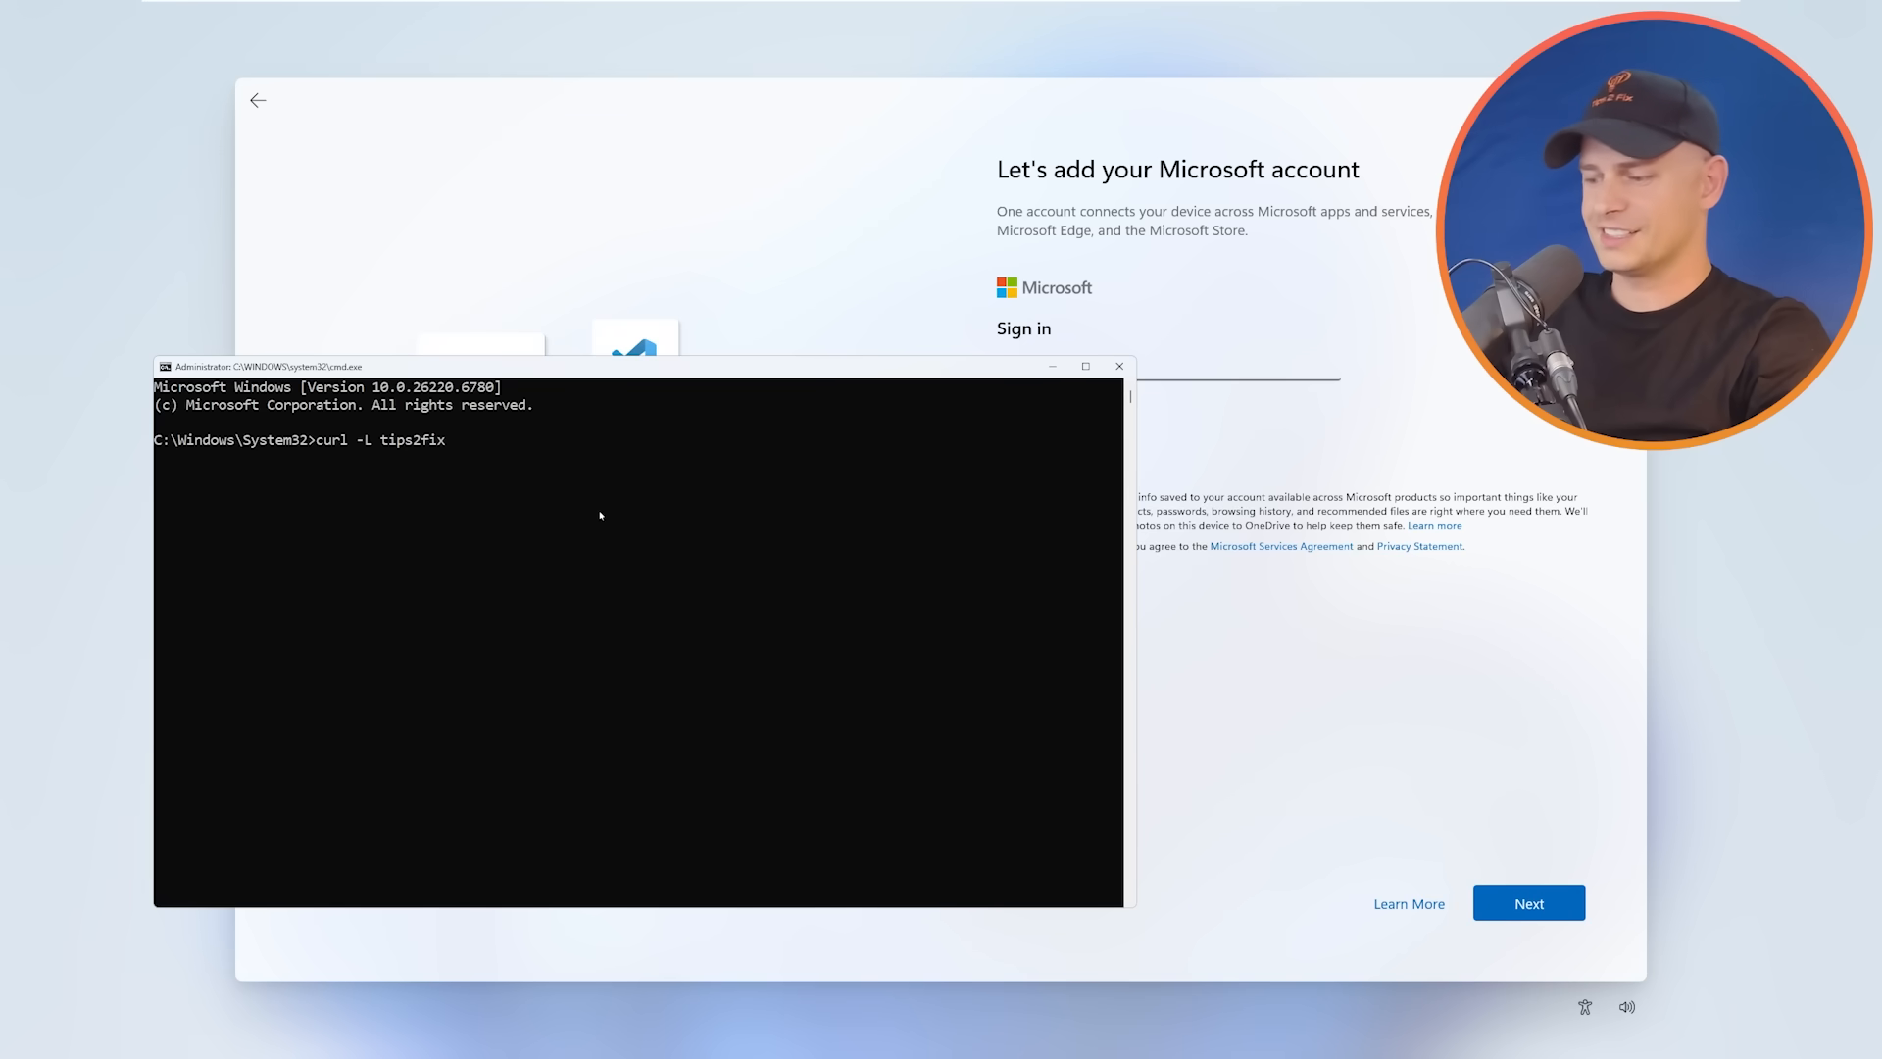
{"action": "type", "text": ".com"}
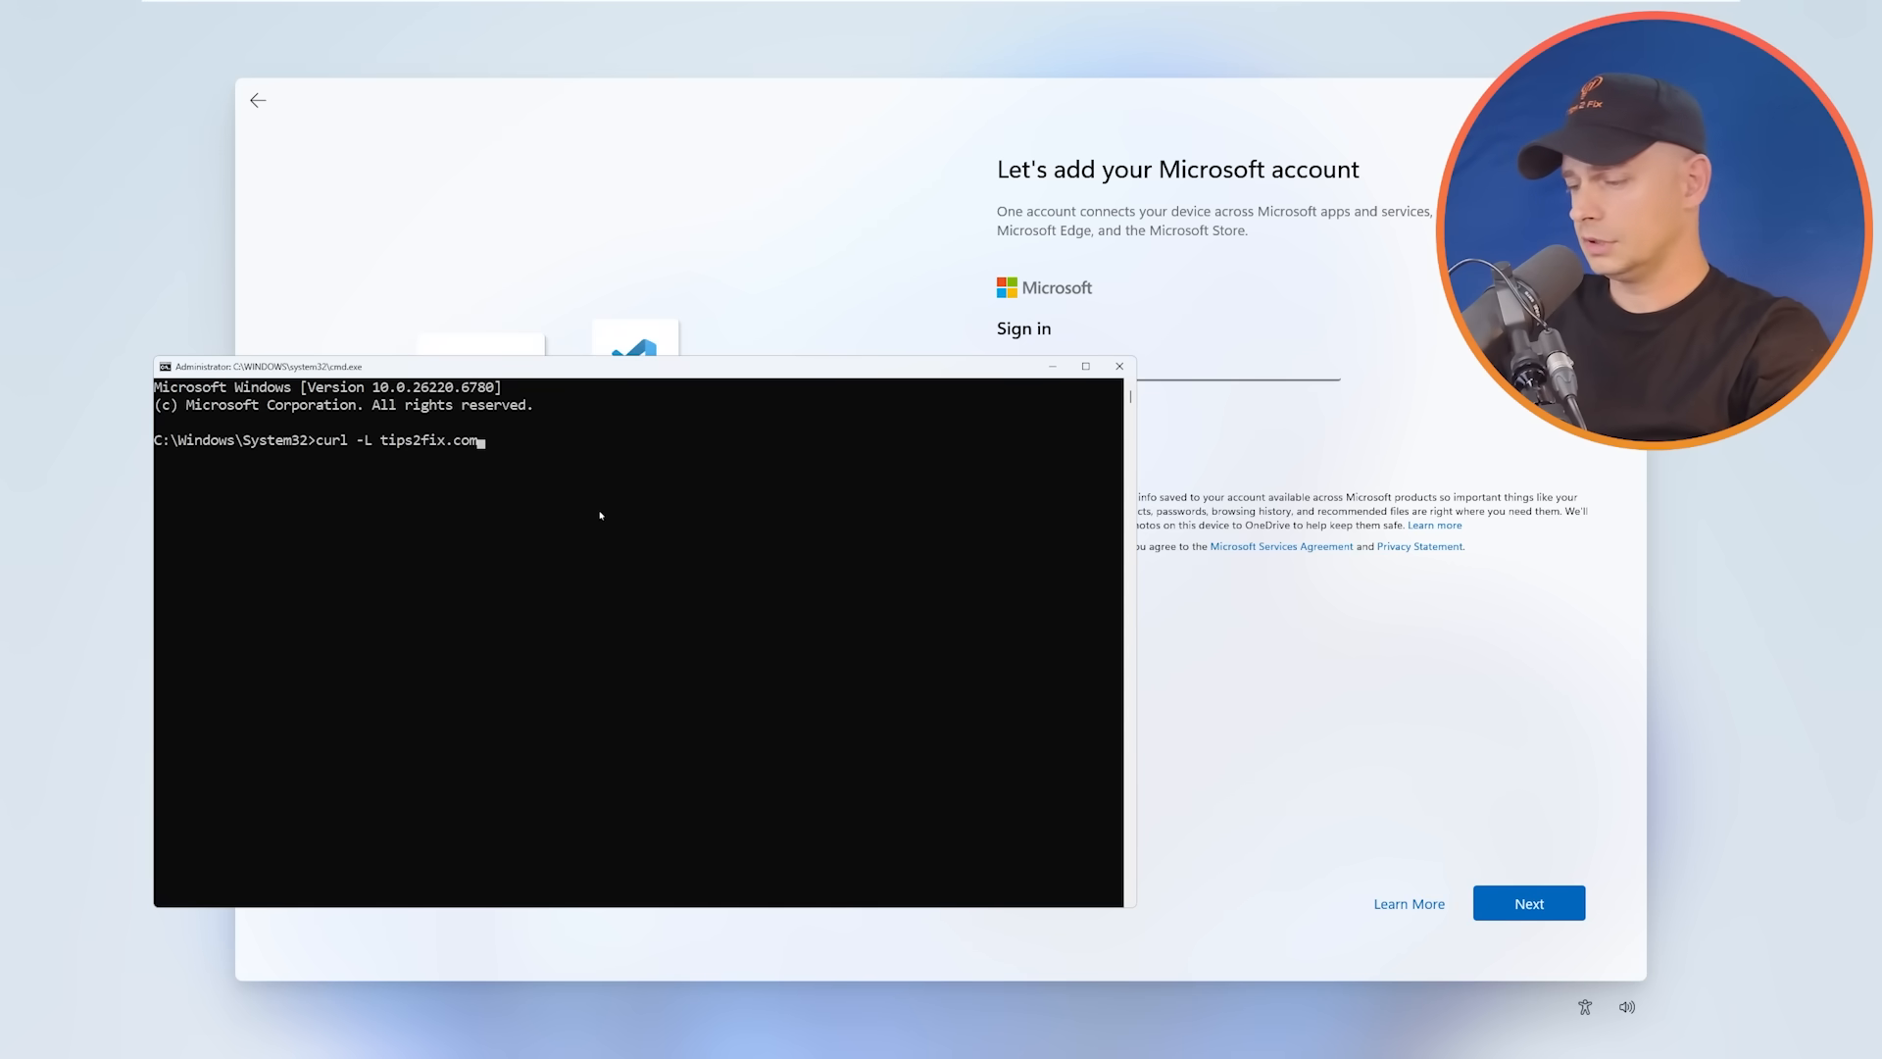
{"action": "type", "text": "/bypass -"}
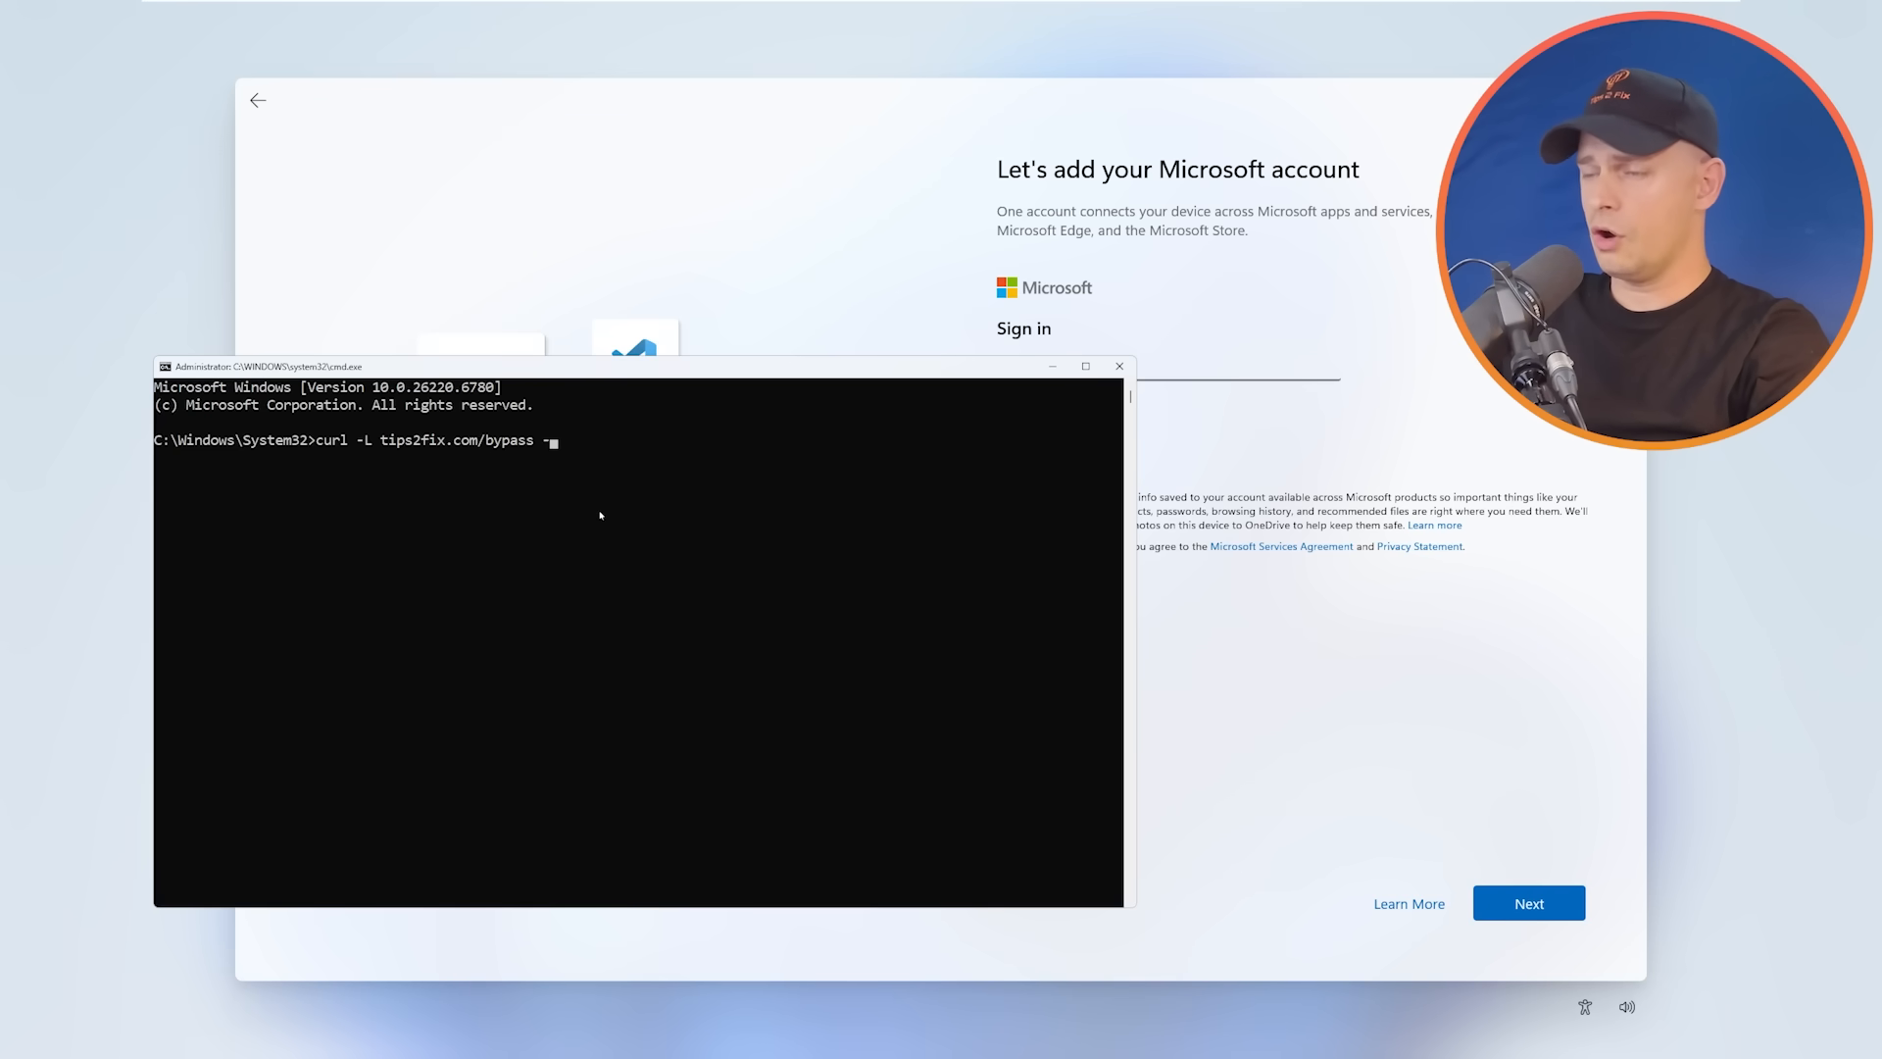
{"action": "type", "text": "o"}
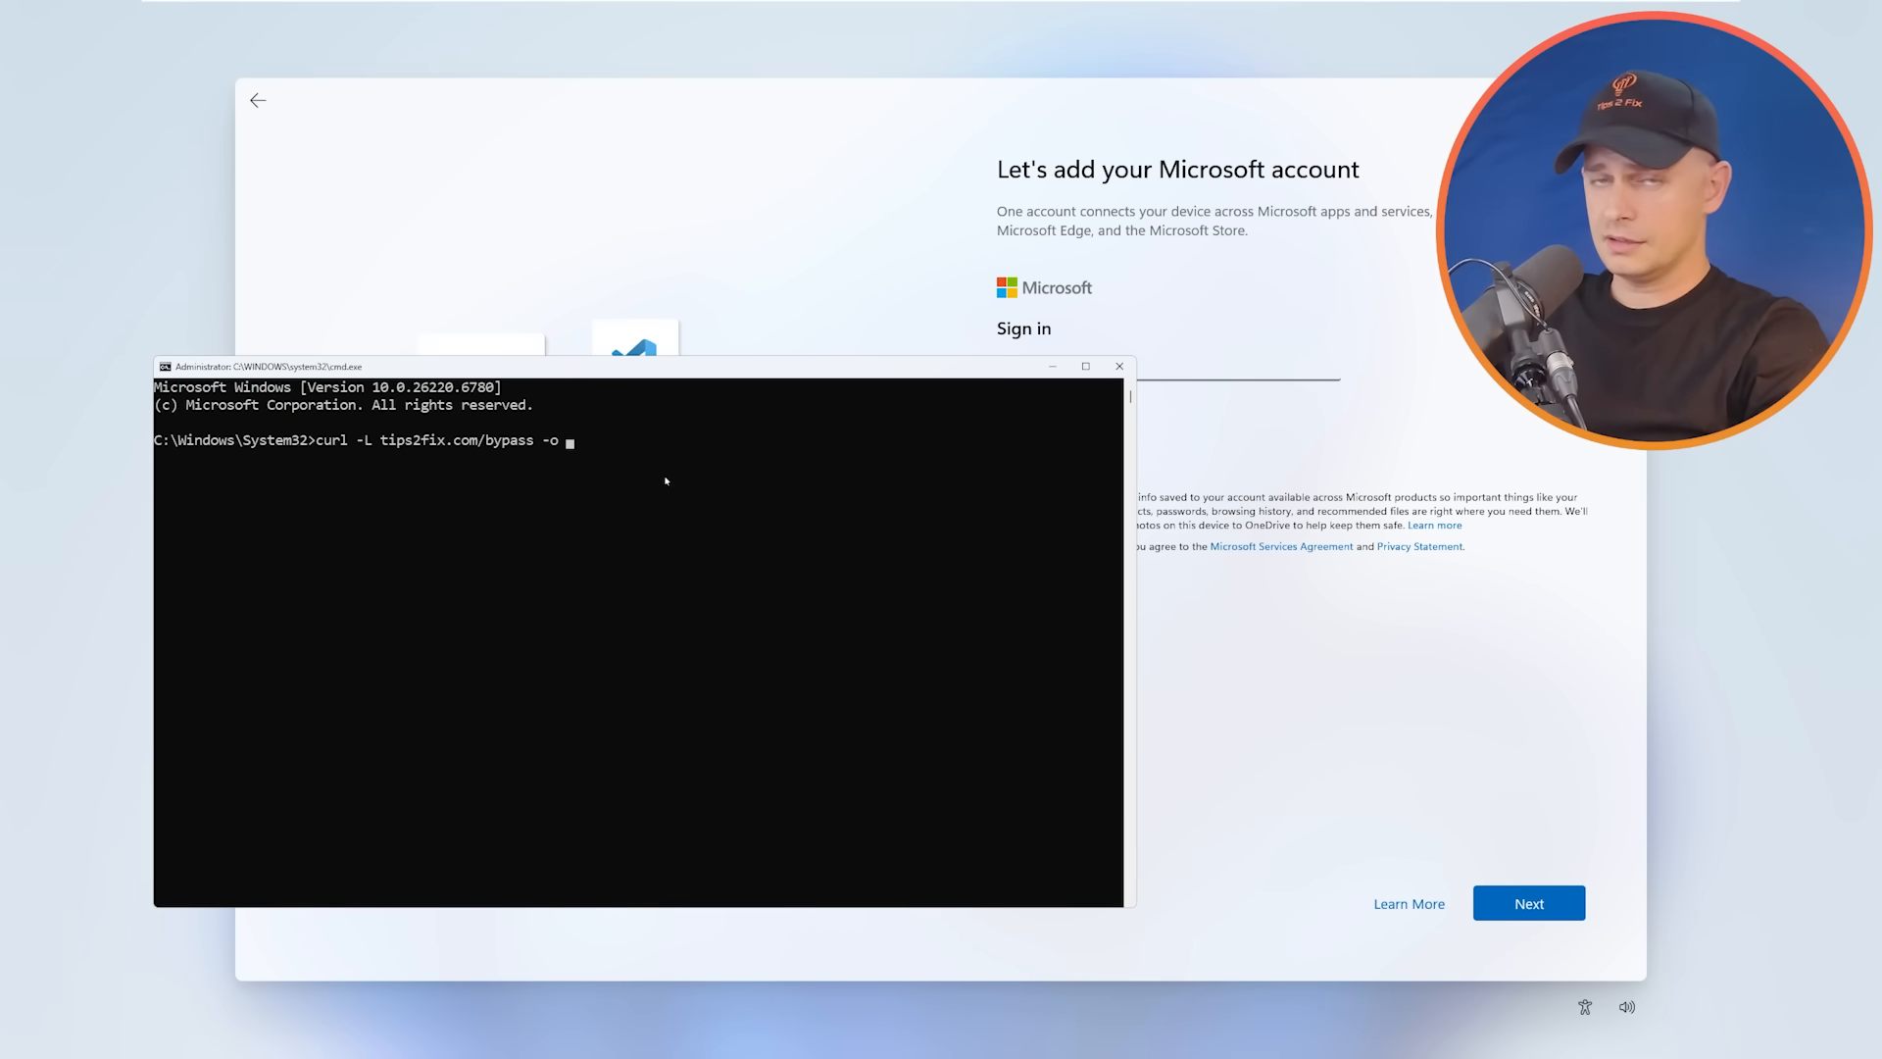
{"action": "type", "text": "skip"}
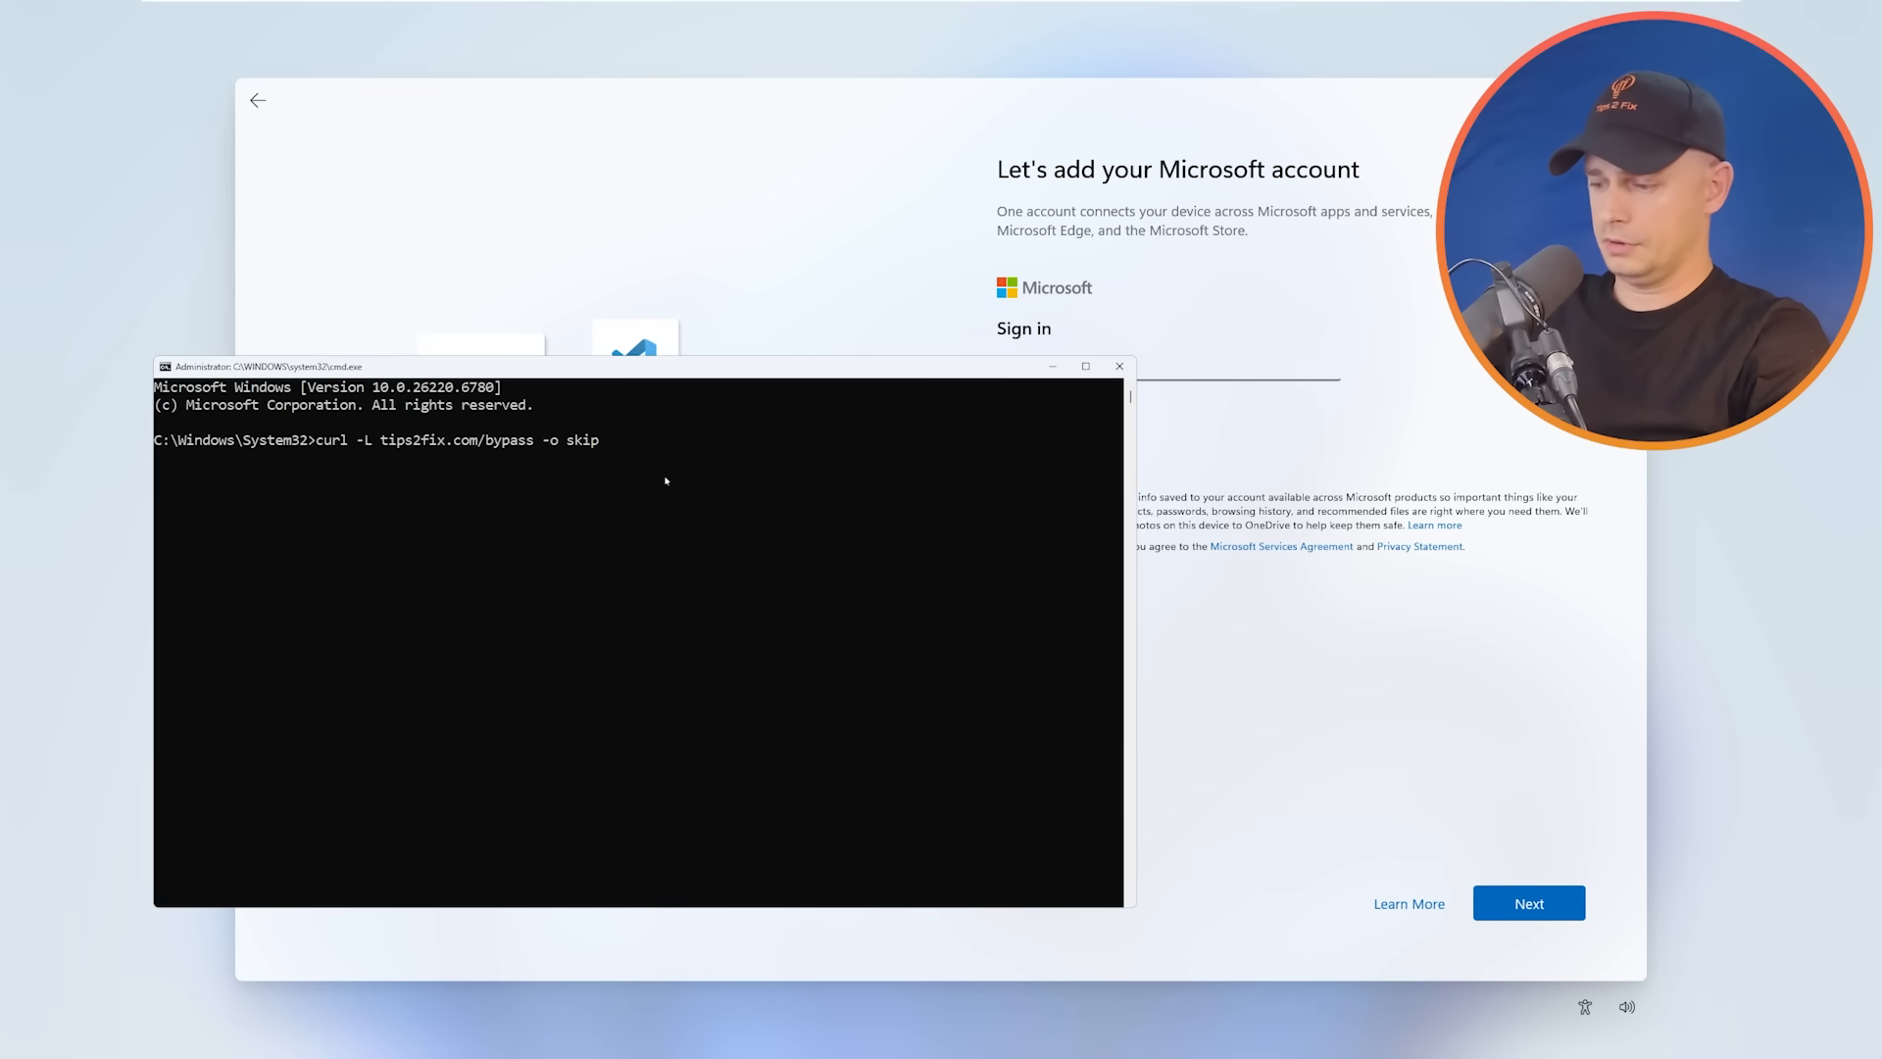
{"action": "type", "text": ".c"}
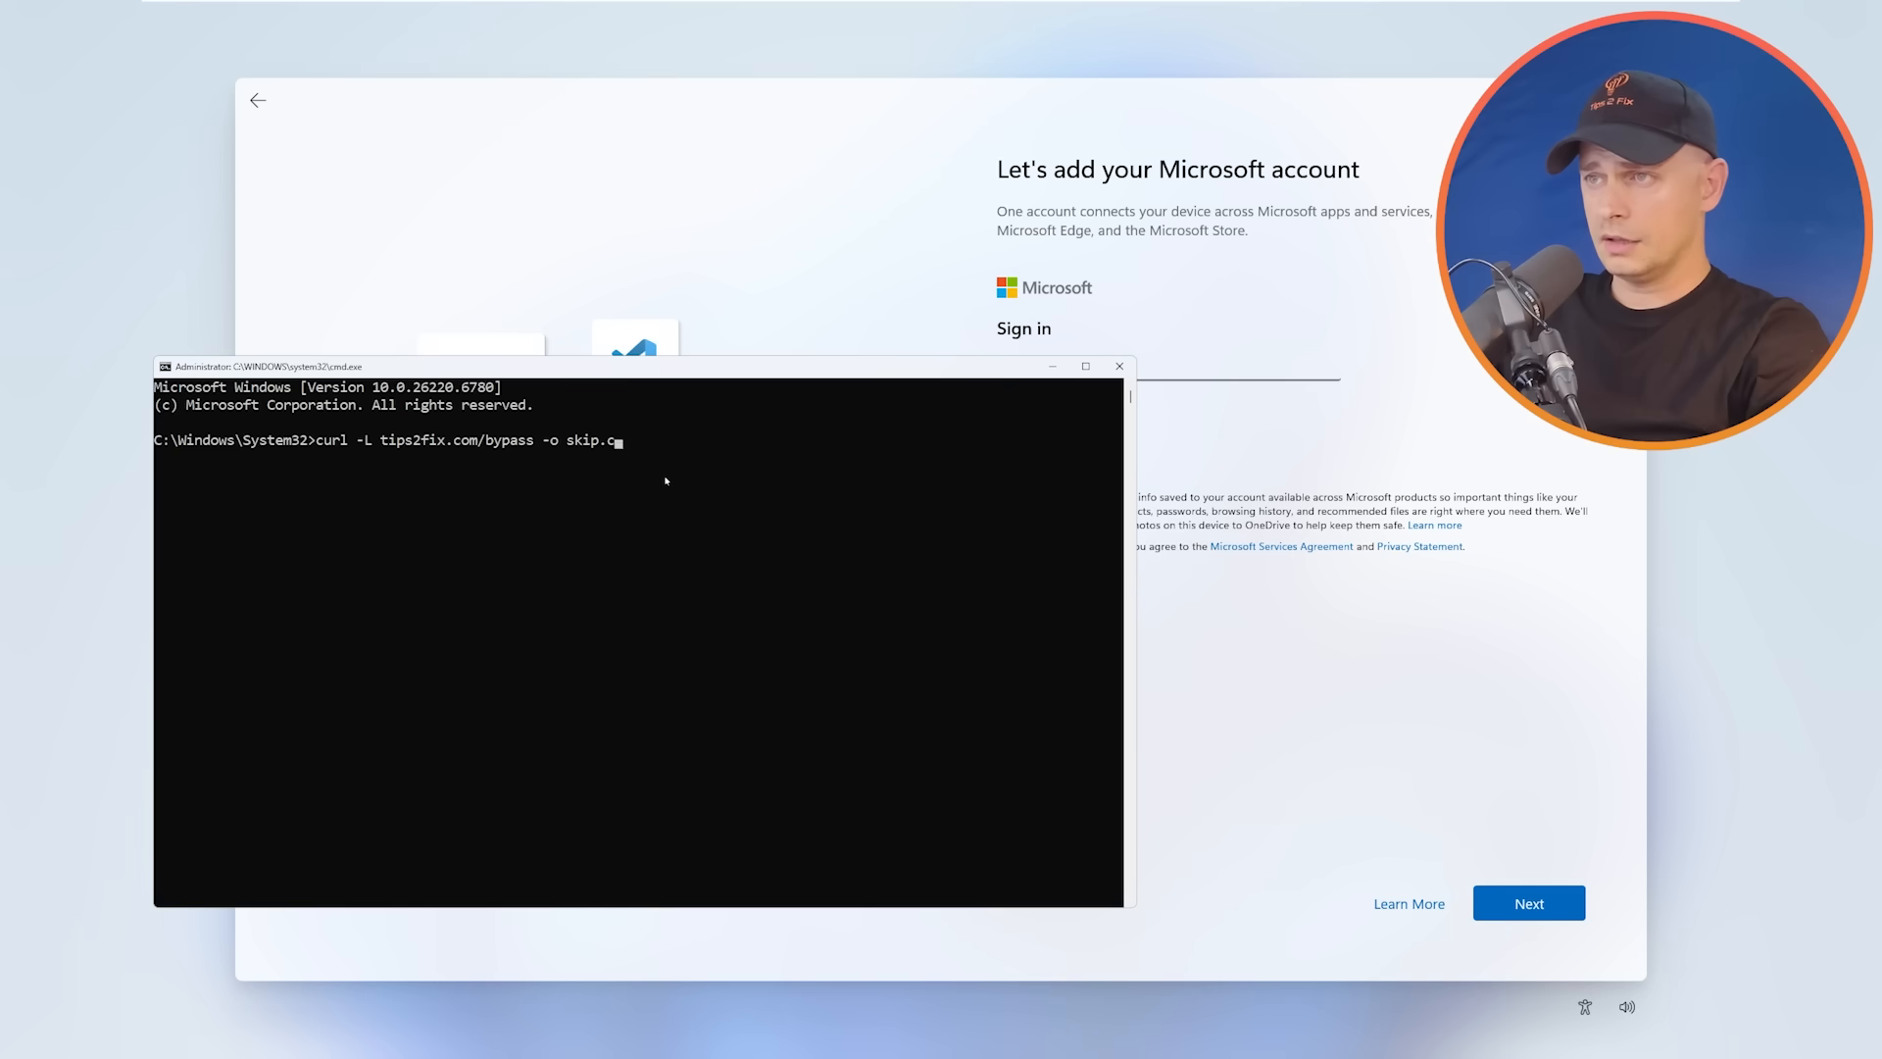
{"action": "type", "text": "md"}
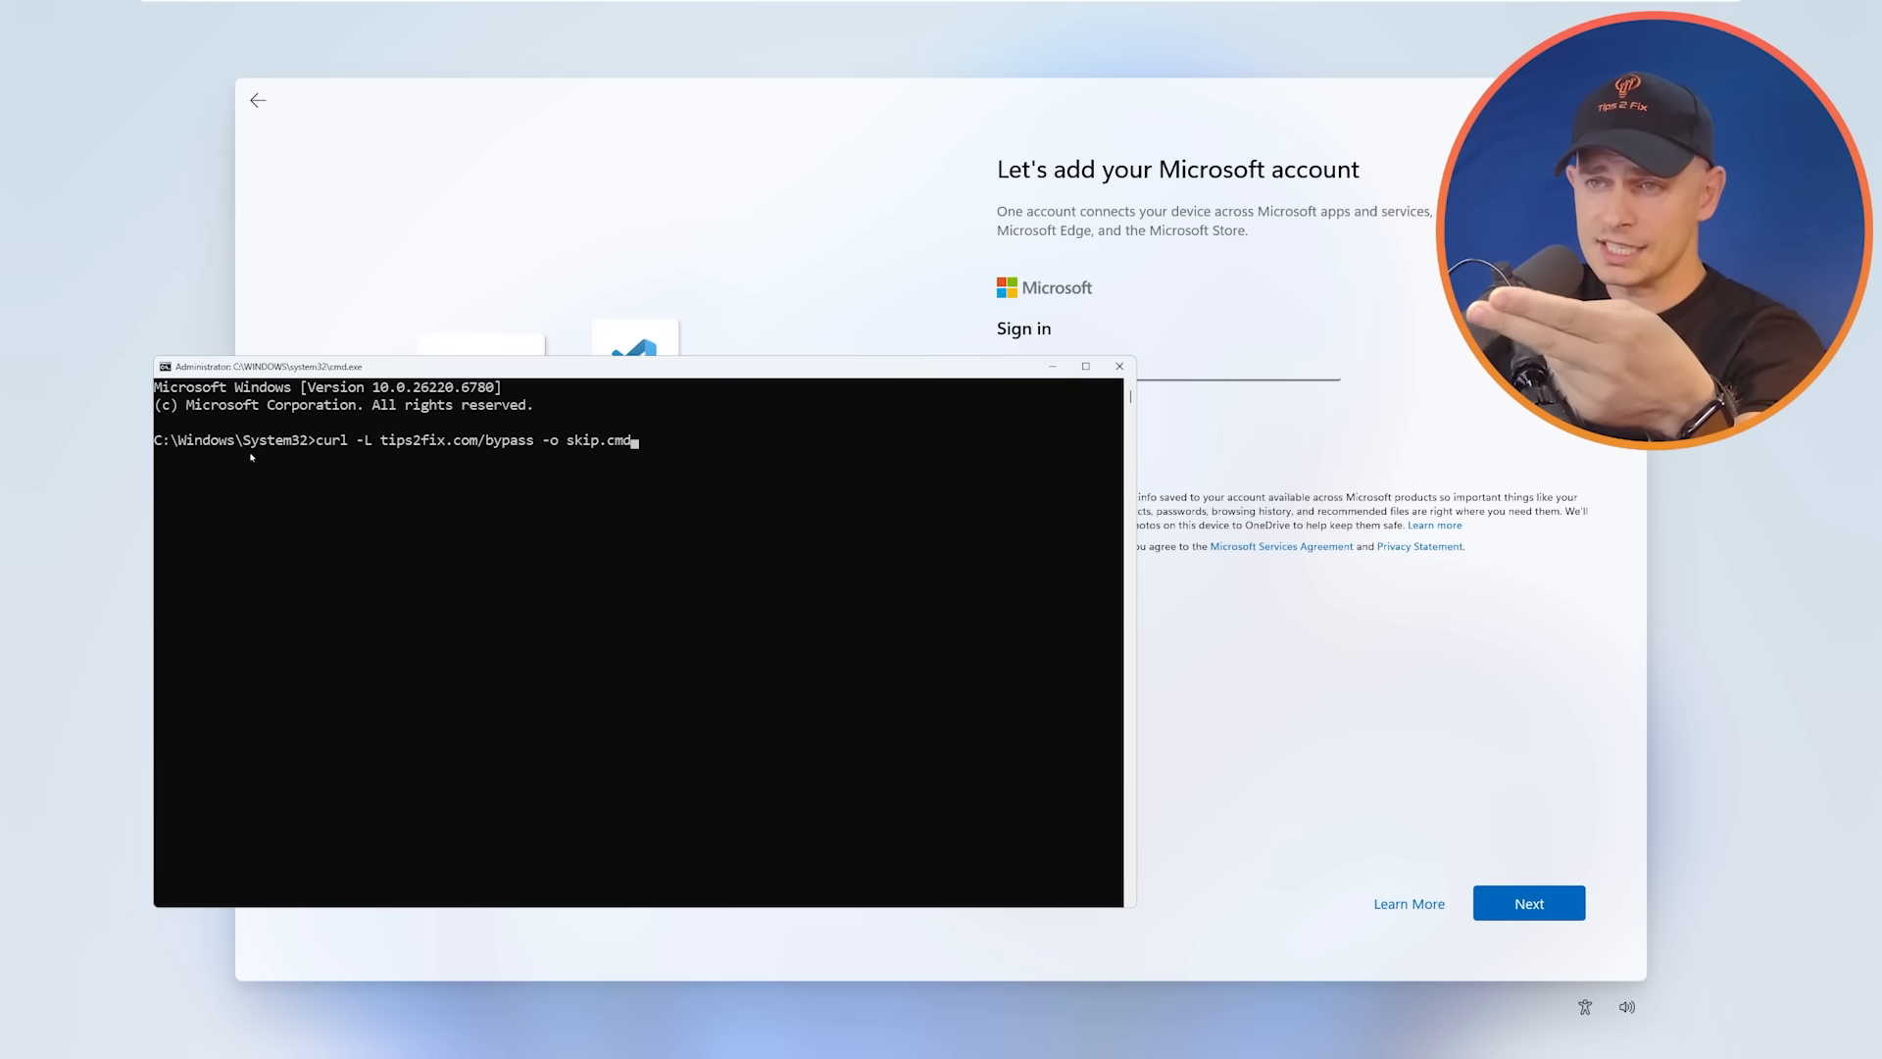
{"action": "mouse_move", "coordinate": [786, 608]}
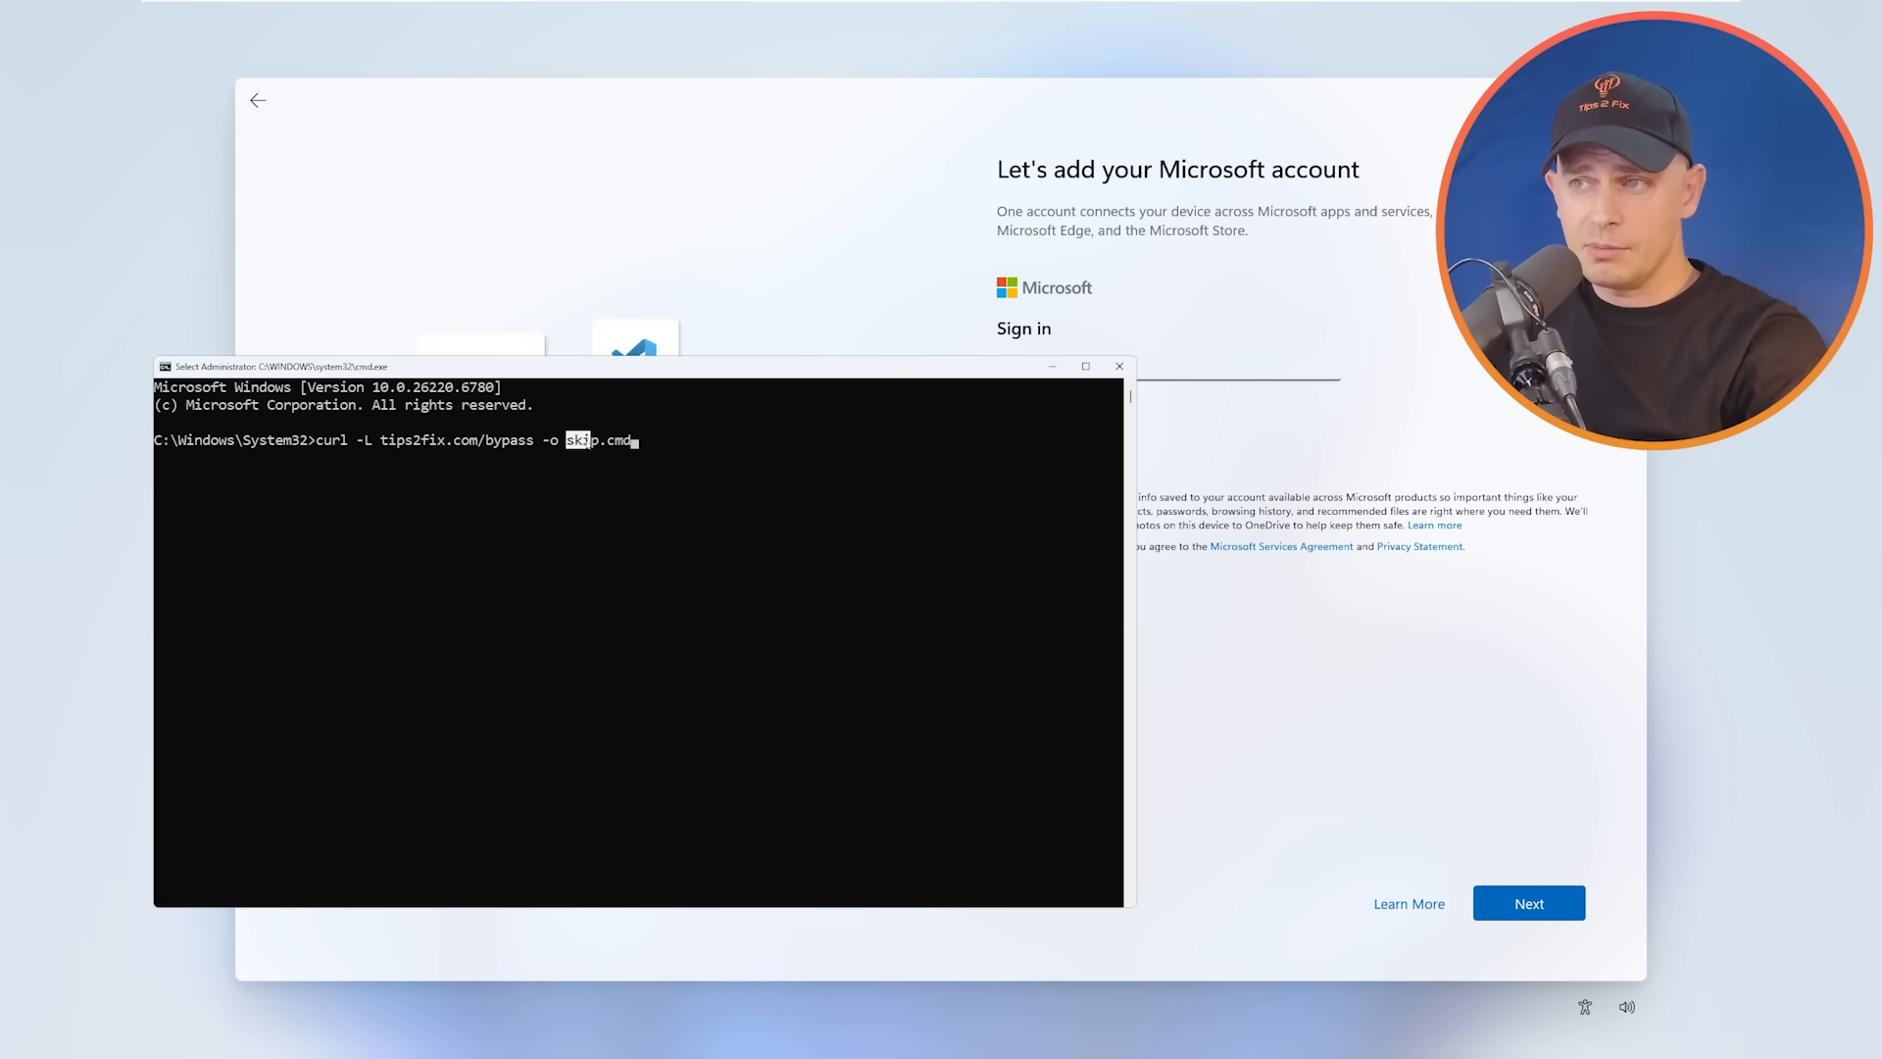
{"action": "key", "text": "Return"}
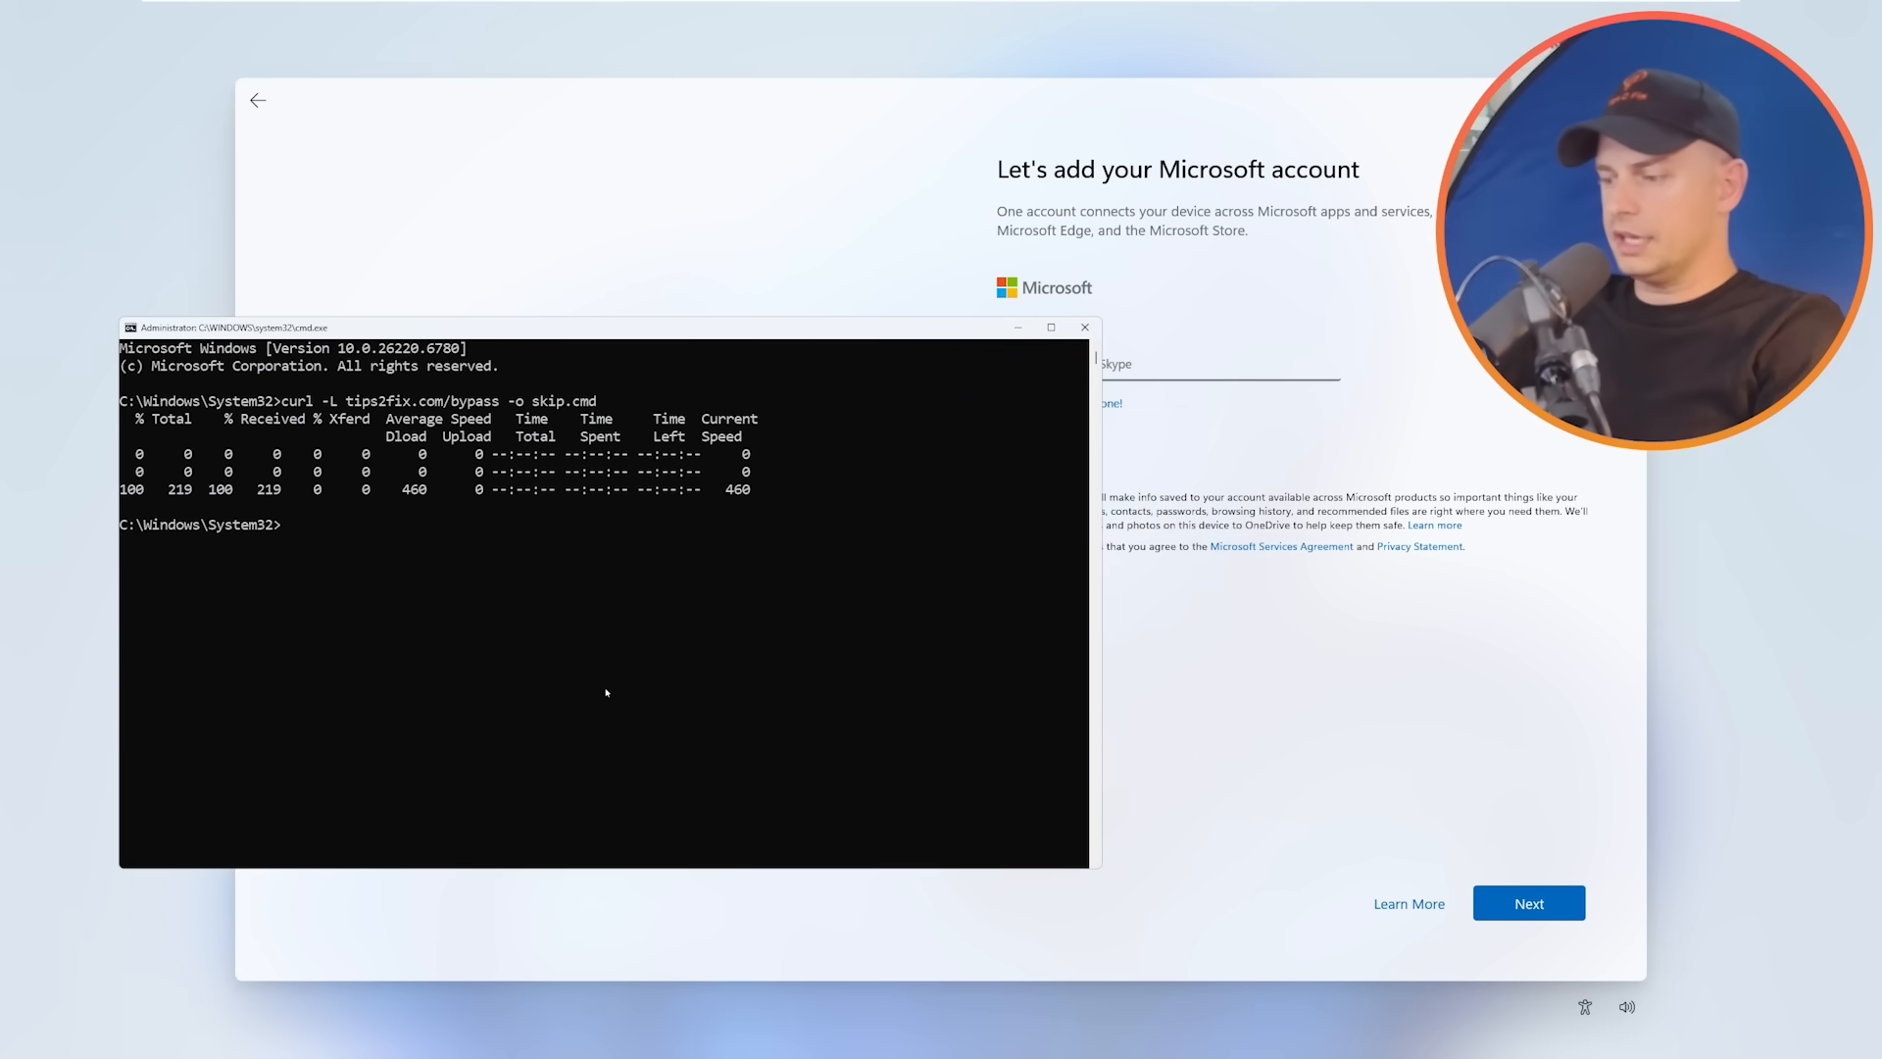
- Run skip.cmd in Command Prompt to bypass setup back to the keyboard layout question
{"action": "type", "text": "s"}
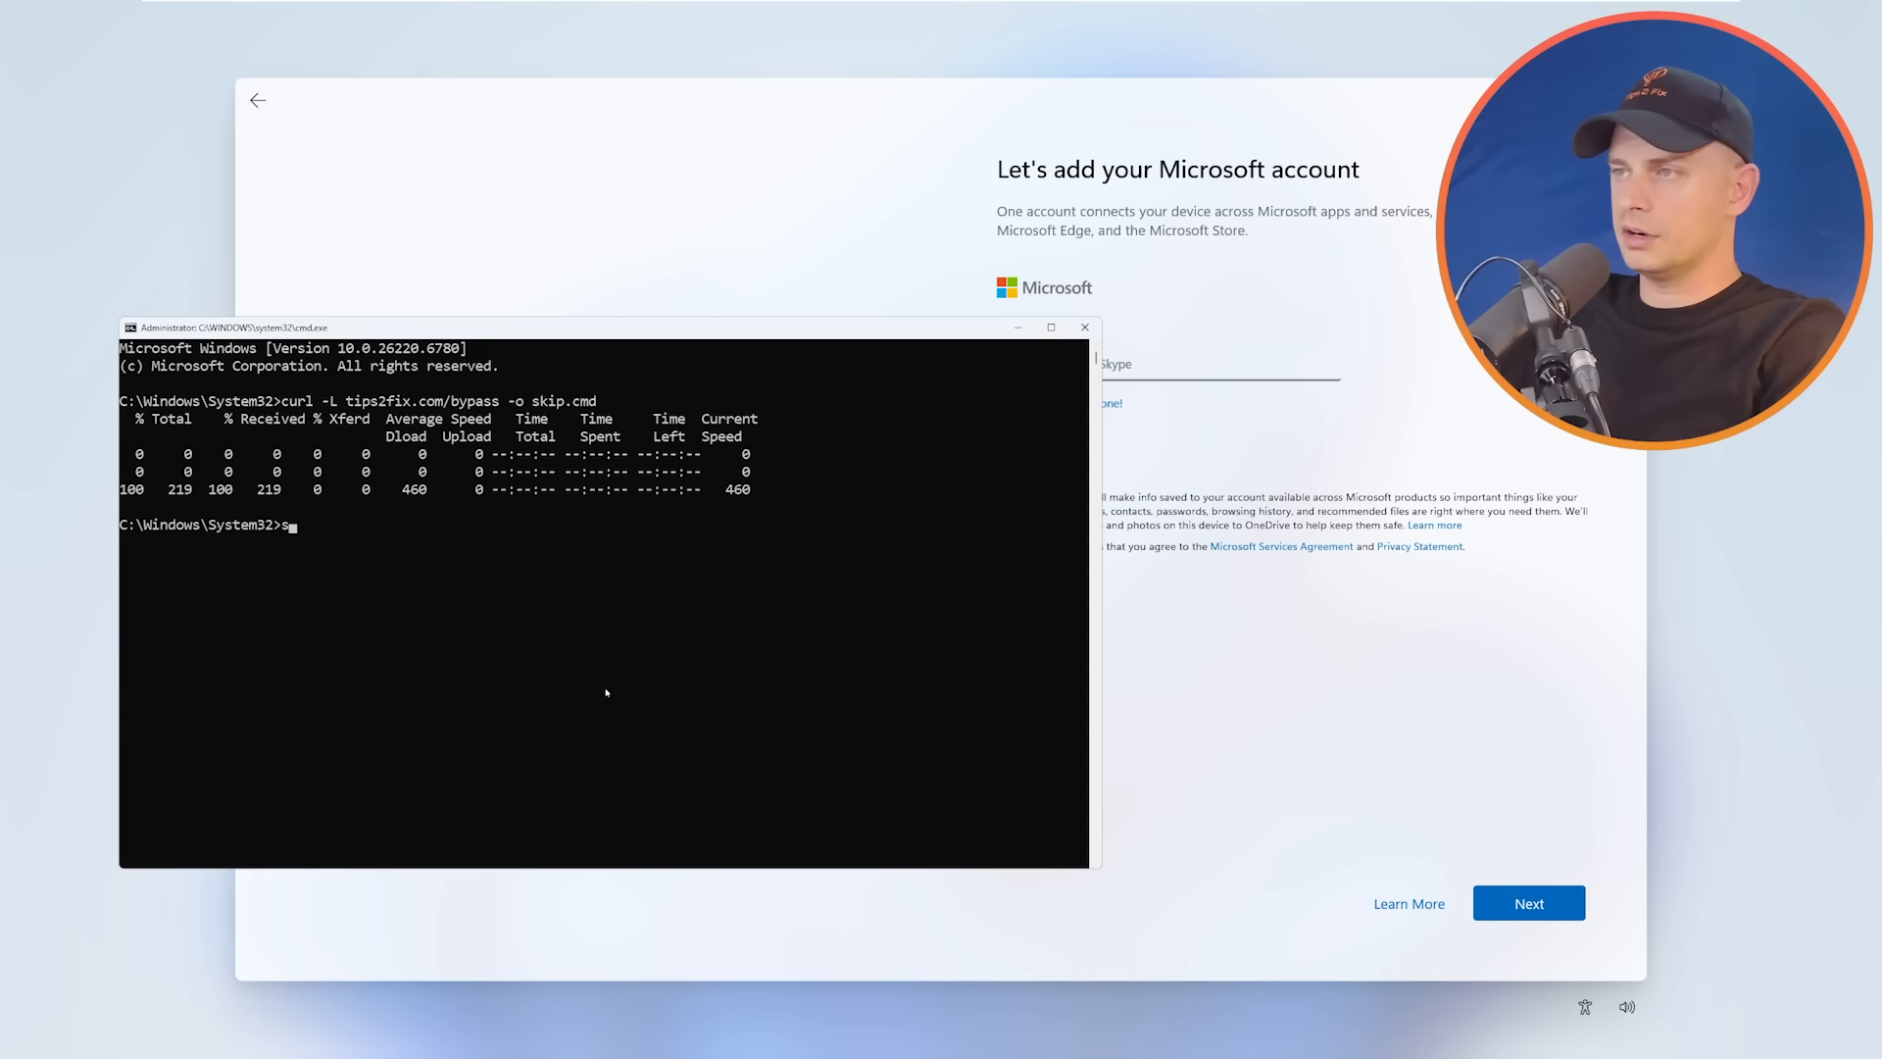
{"action": "type", "text": "k"}
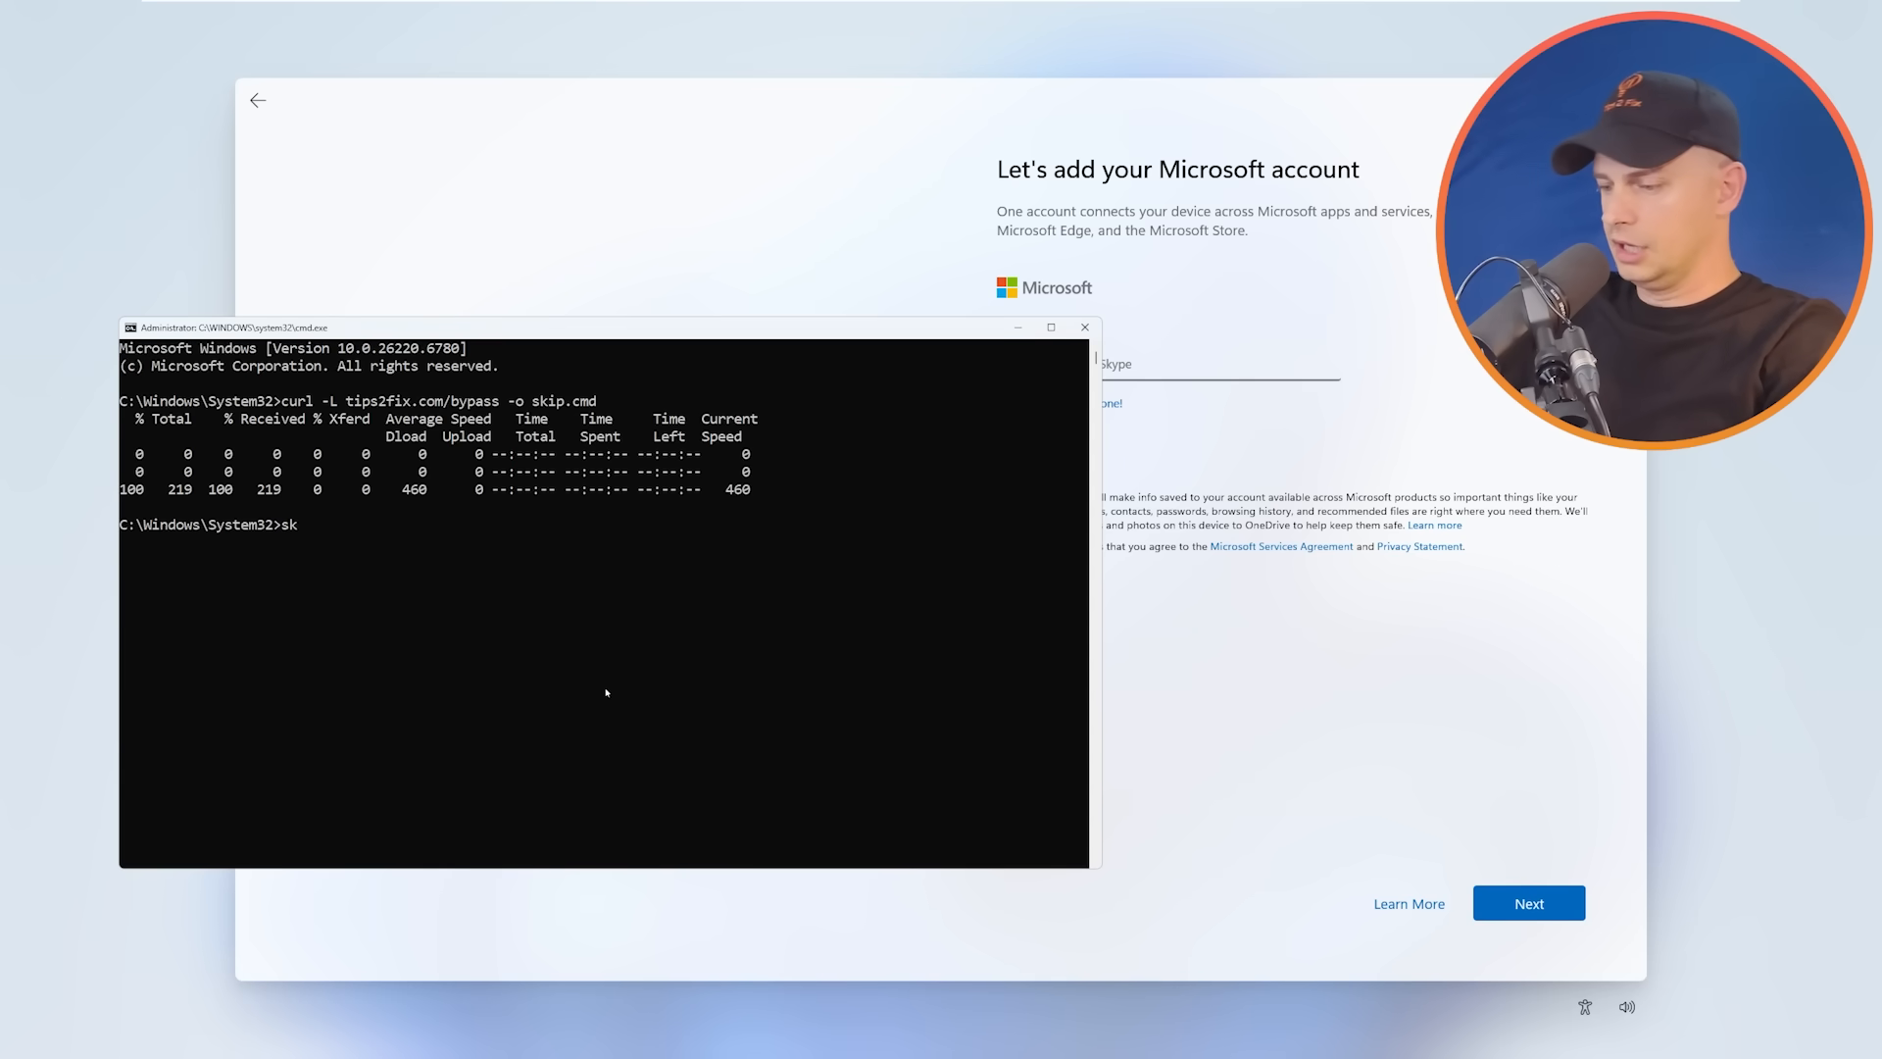
{"action": "type", "text": "ip"}
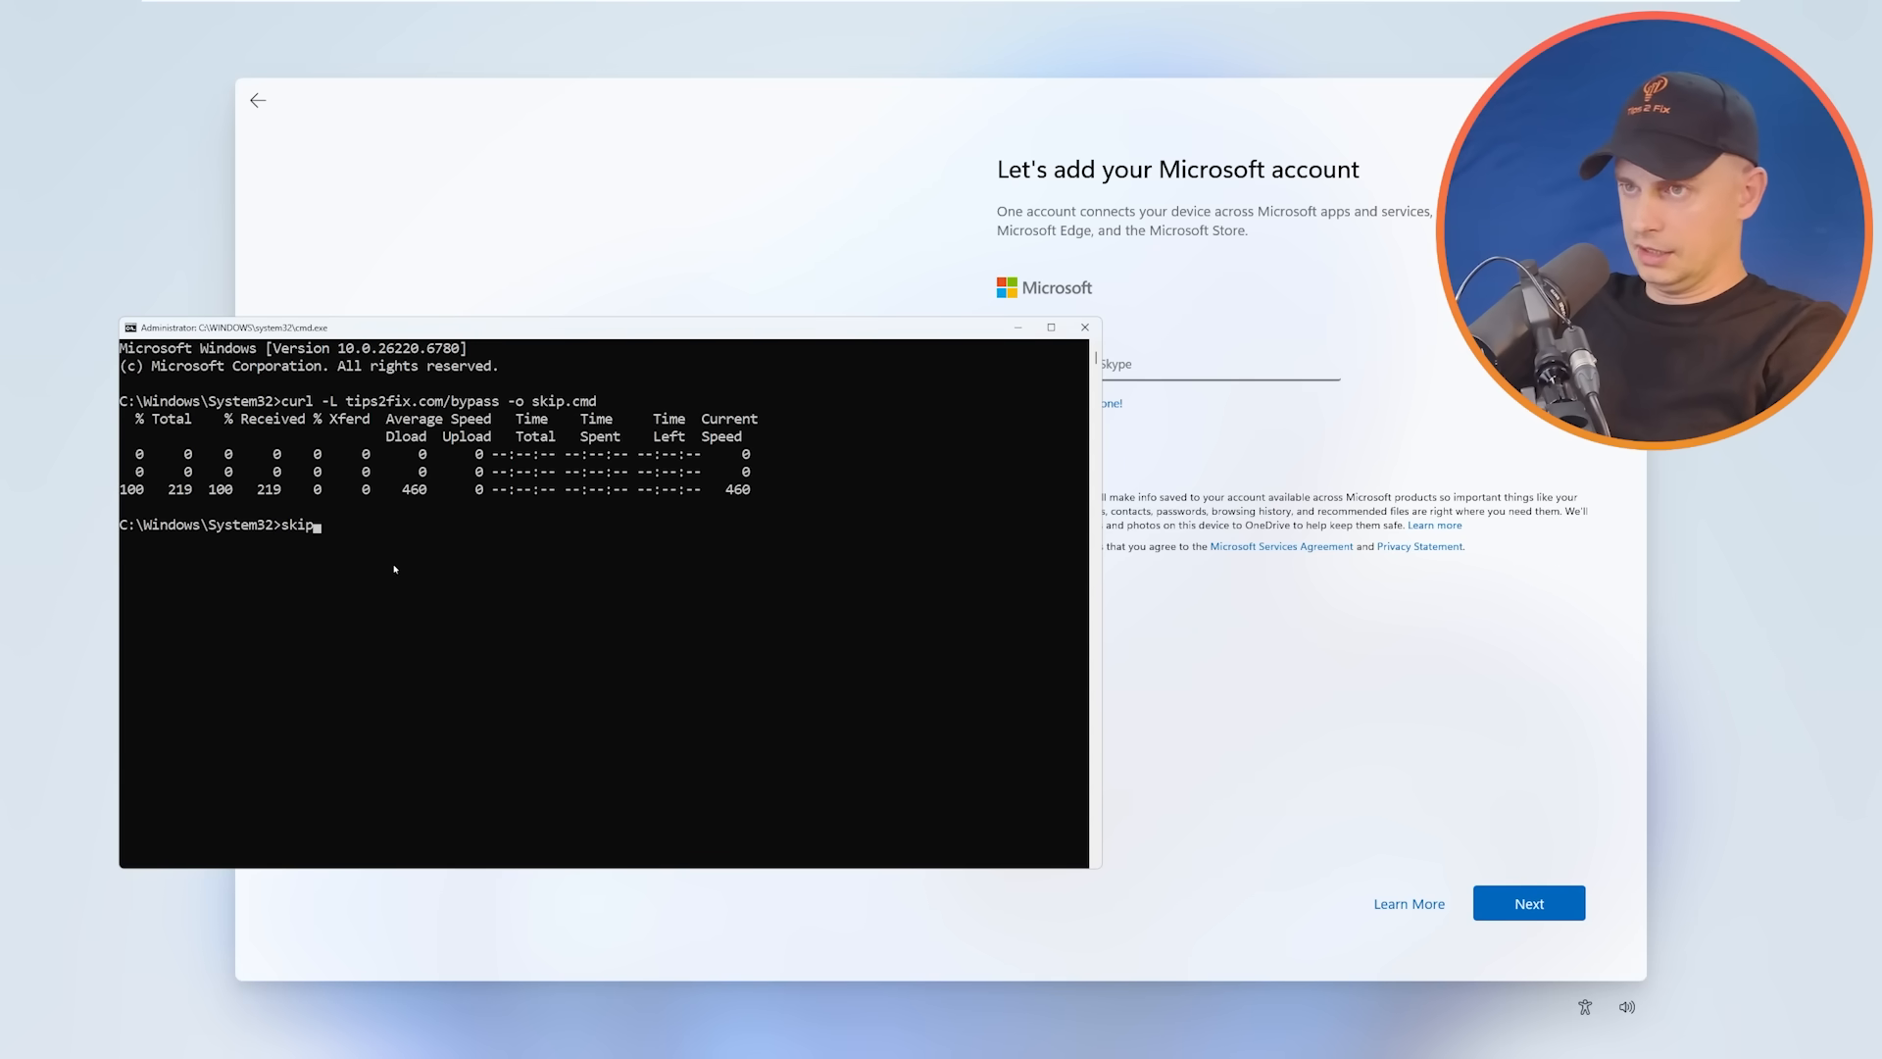
{"action": "type", "text": ".cm"}
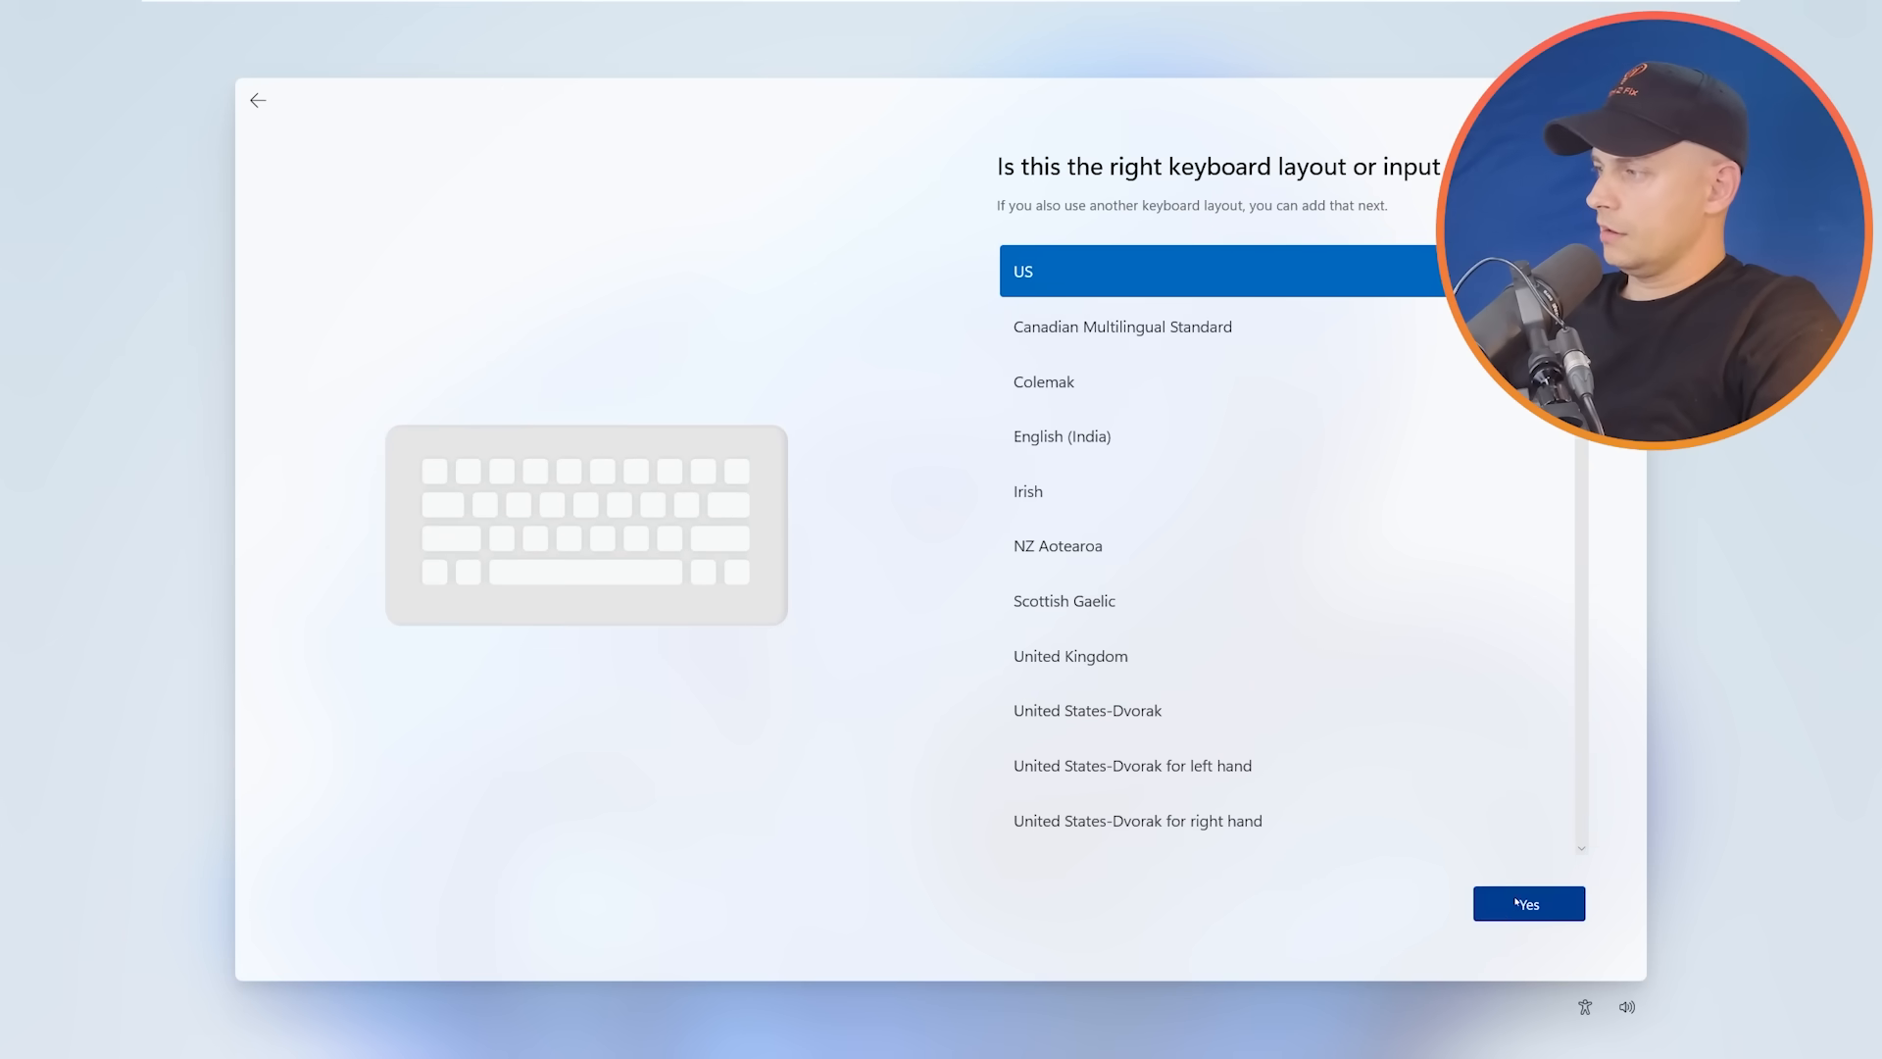
- Keep the US keyboard layout, skip a second layout, and let setup reach the desktop
{"action": "left_click", "coordinate": [1527, 902]}
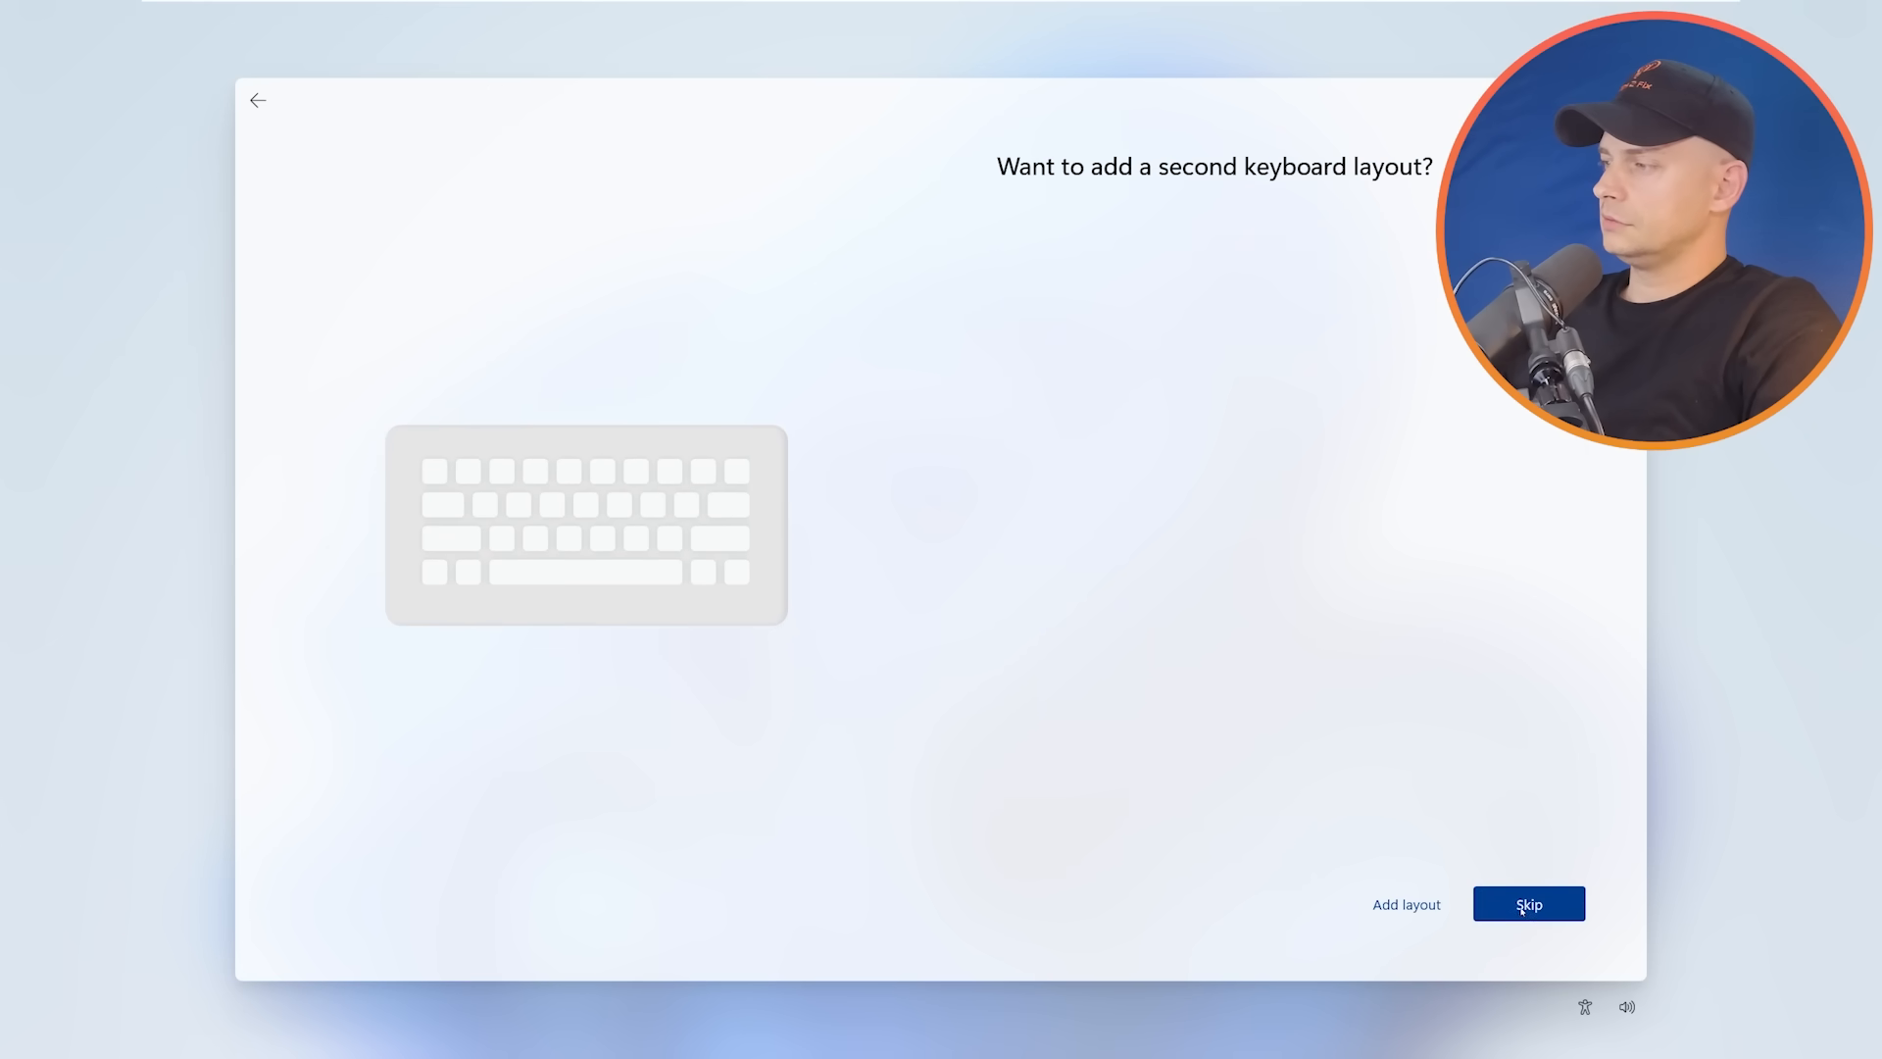
{"action": "left_click", "coordinate": [1527, 903]}
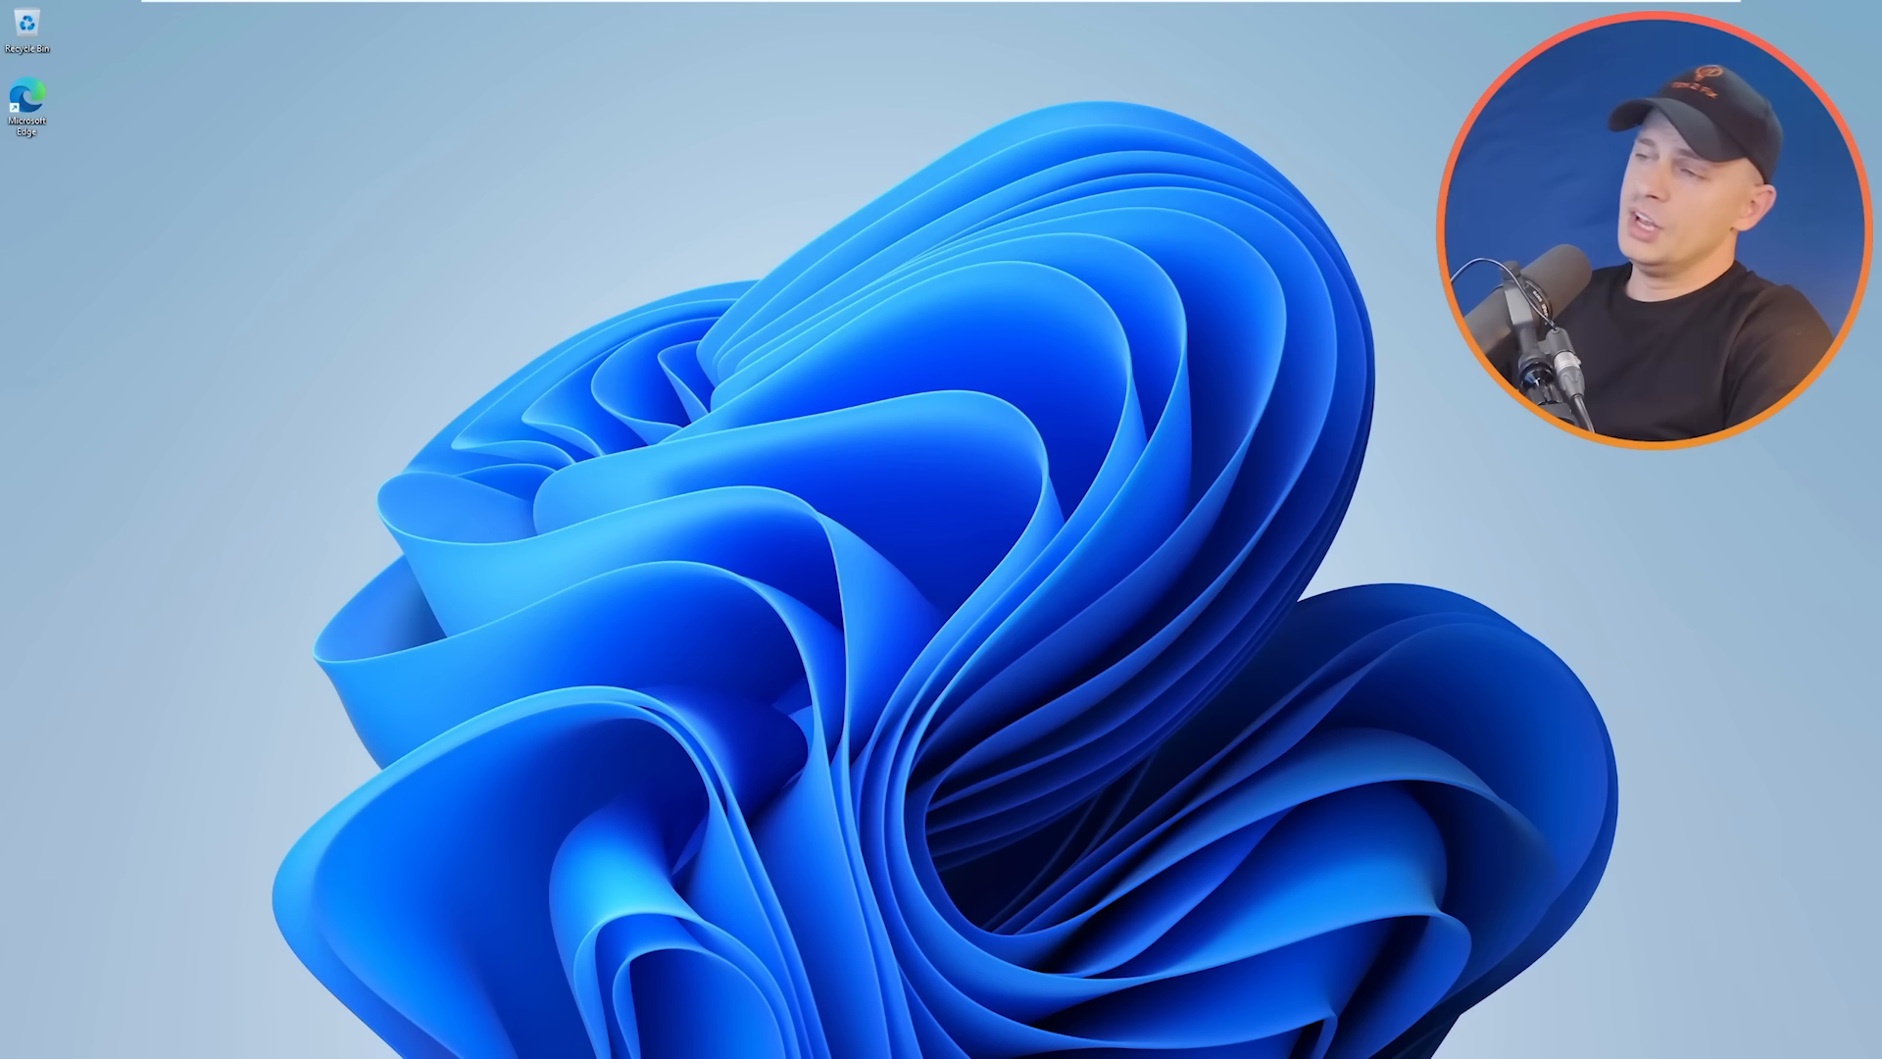
- Launch Control Panel via a 'run' search and shift its window to the left
{"action": "left_click", "coordinate": [761, 1041]}
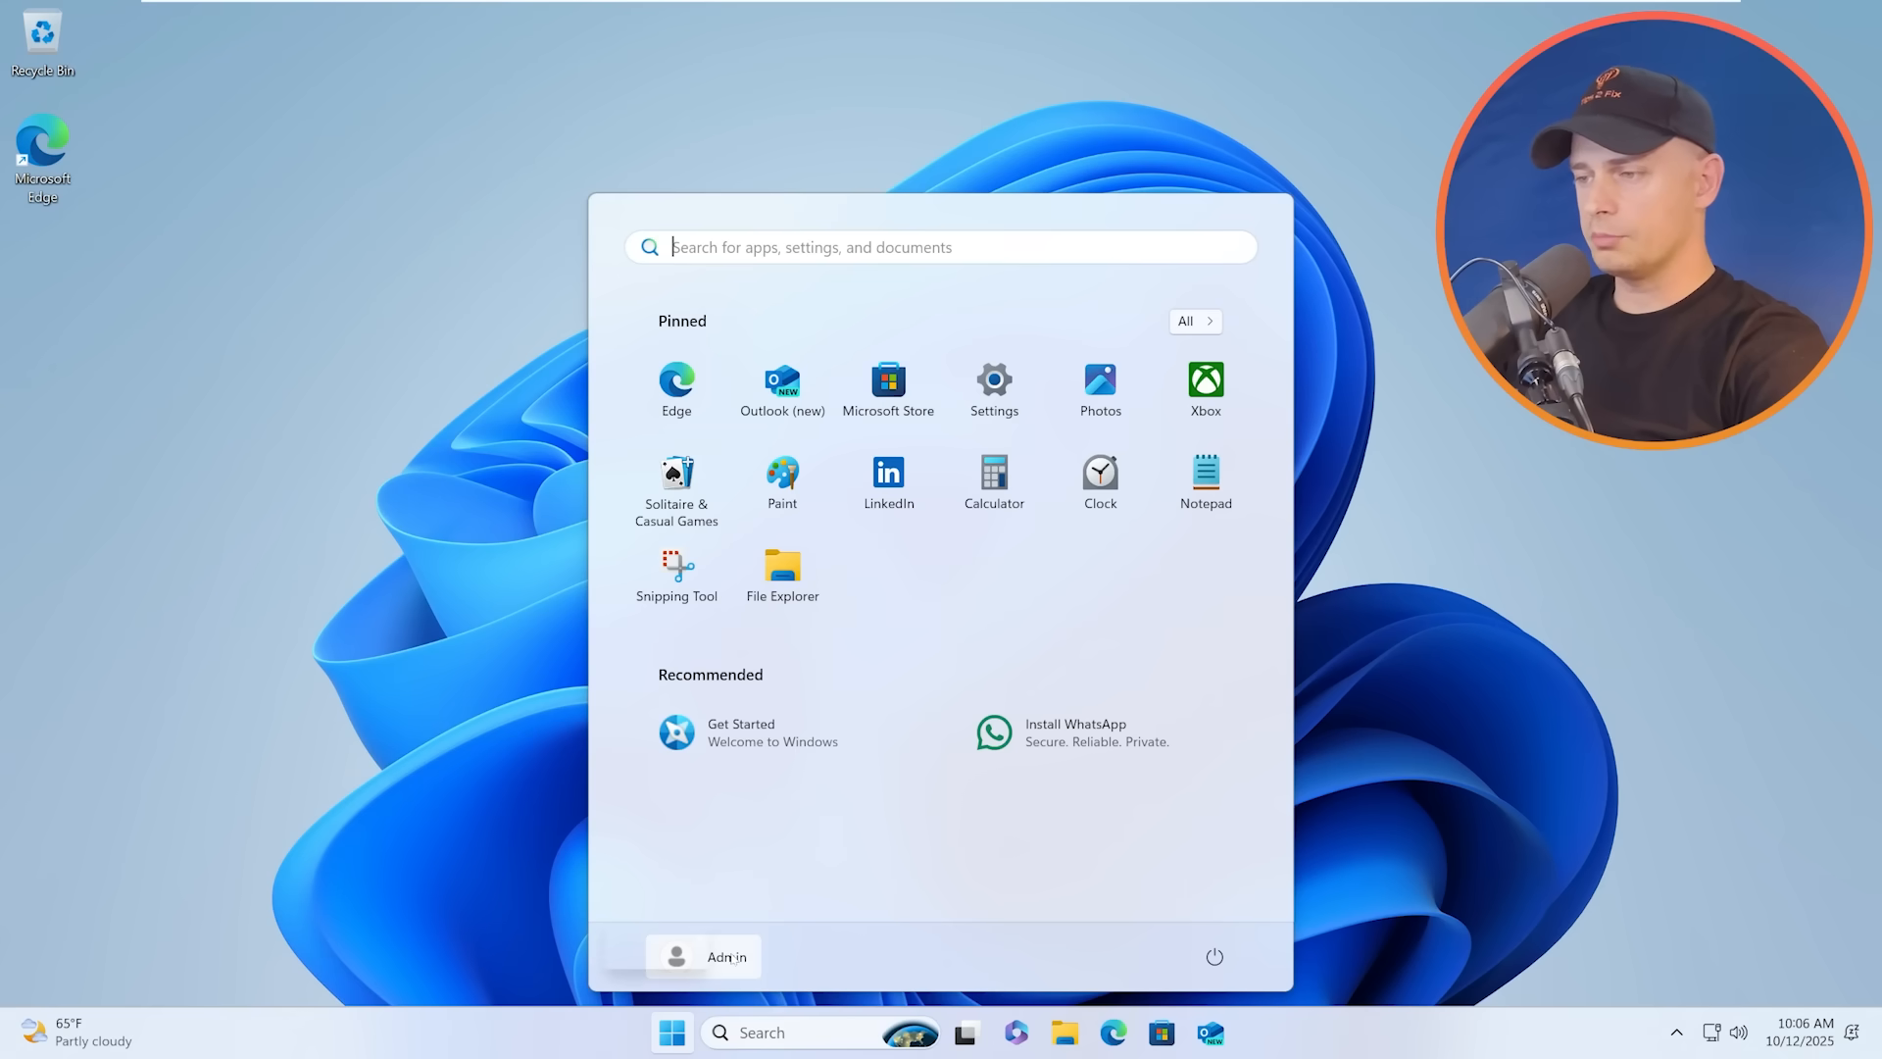
{"action": "left_click", "coordinate": [706, 956]}
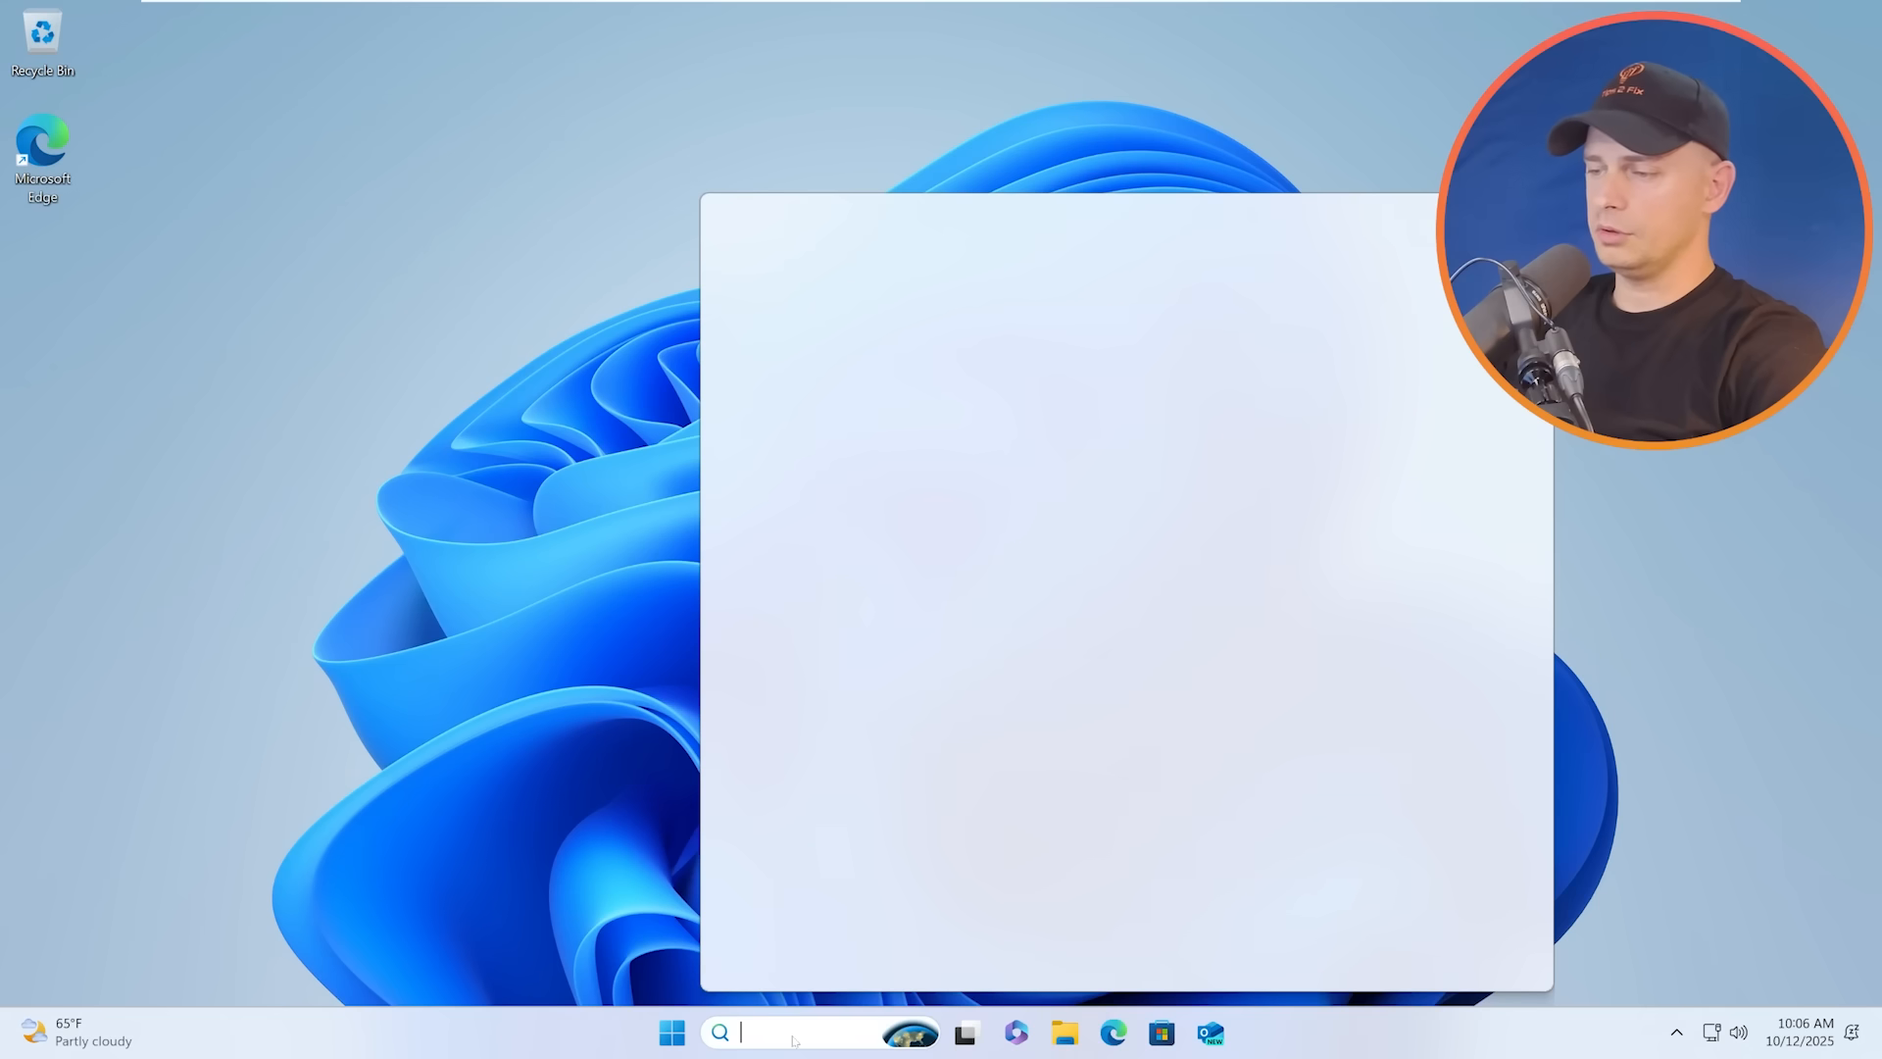
{"action": "type", "text": "run"}
{"action": "type", "text": "control"}
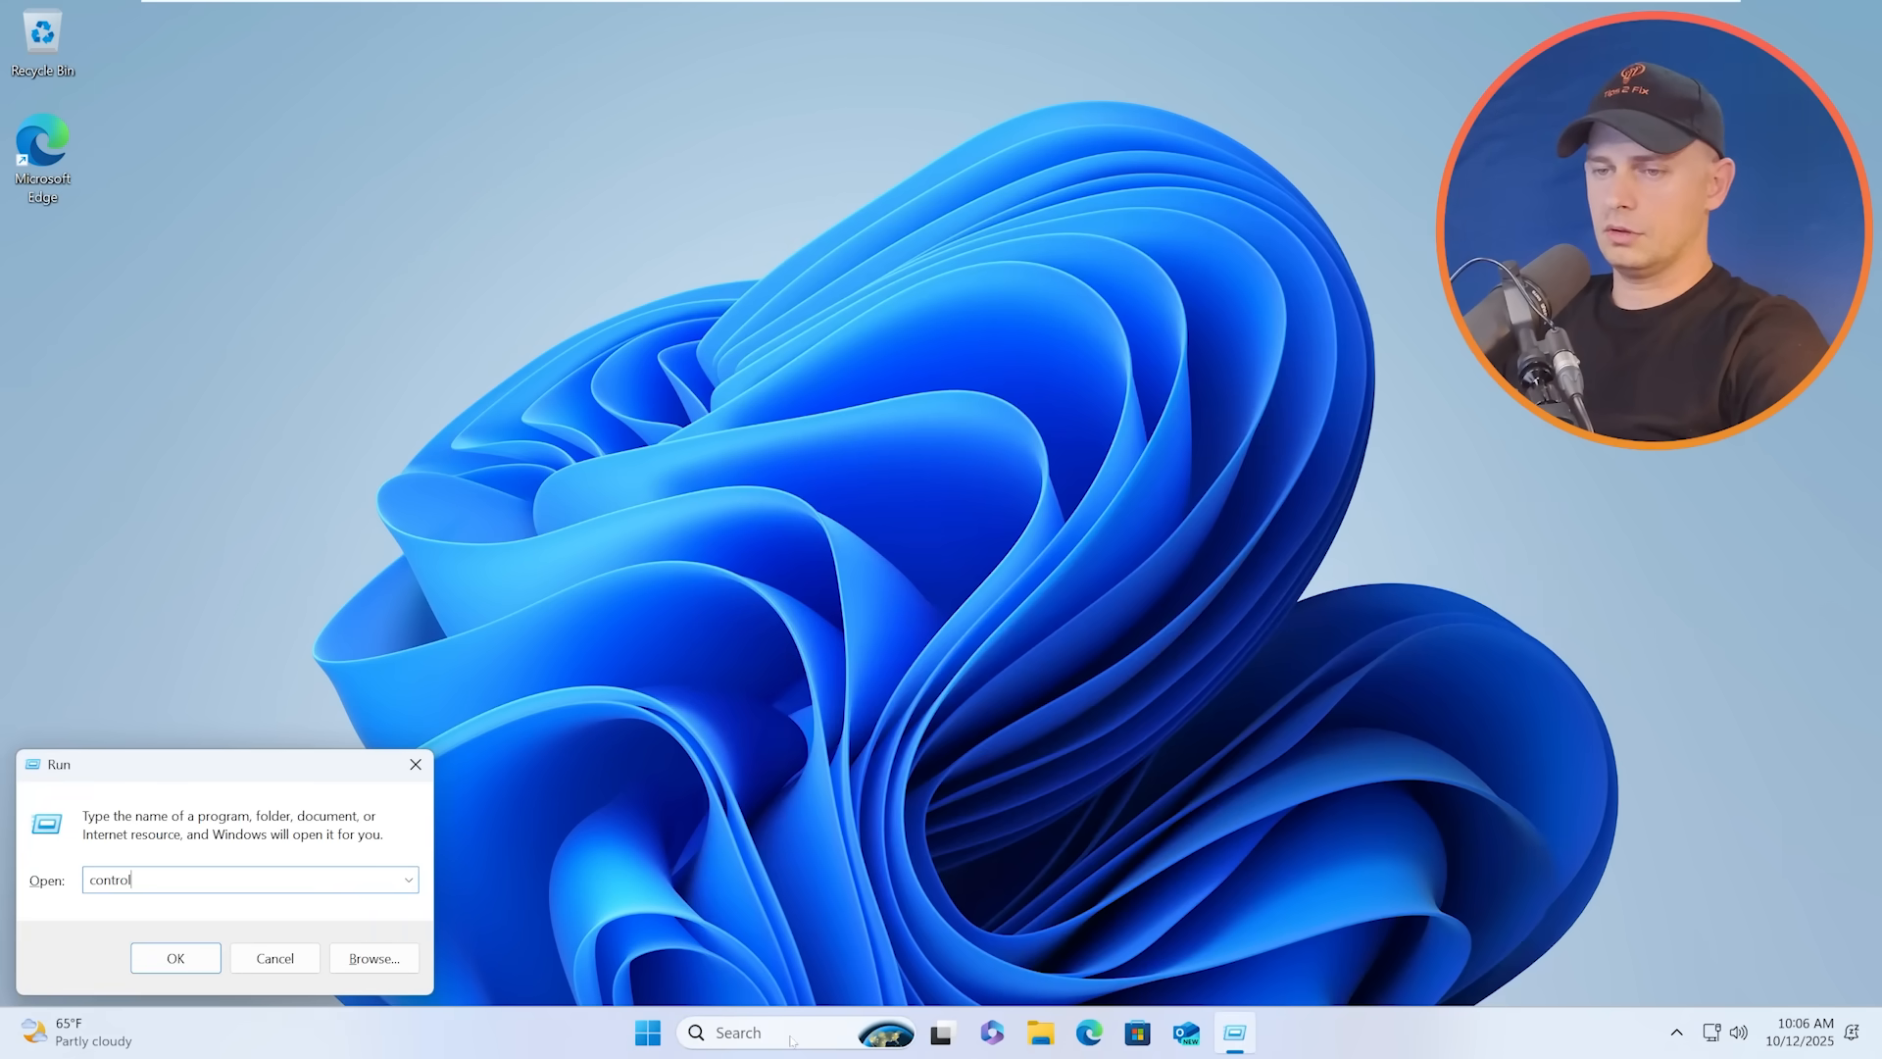
{"action": "left_click", "coordinate": [175, 958]}
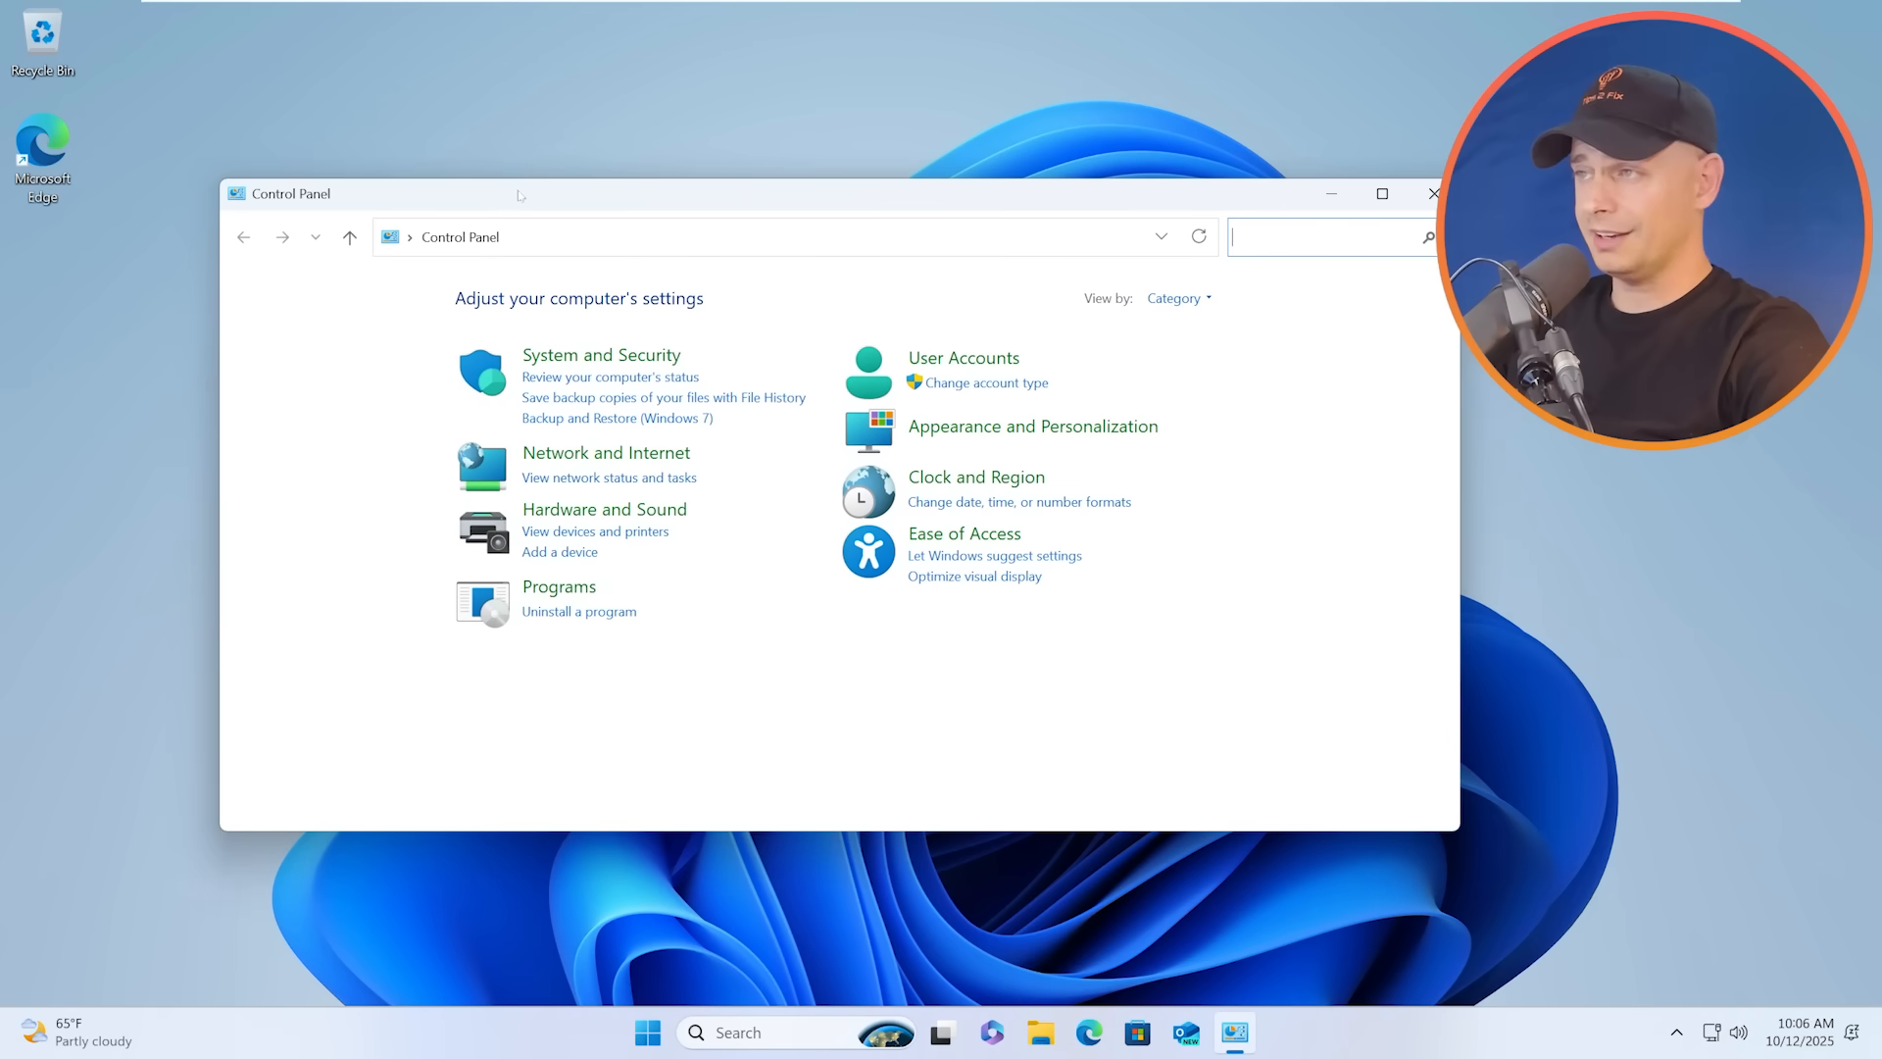
{"action": "left_click_drag", "start_coordinate": [521, 194], "coordinate": [420, 255]}
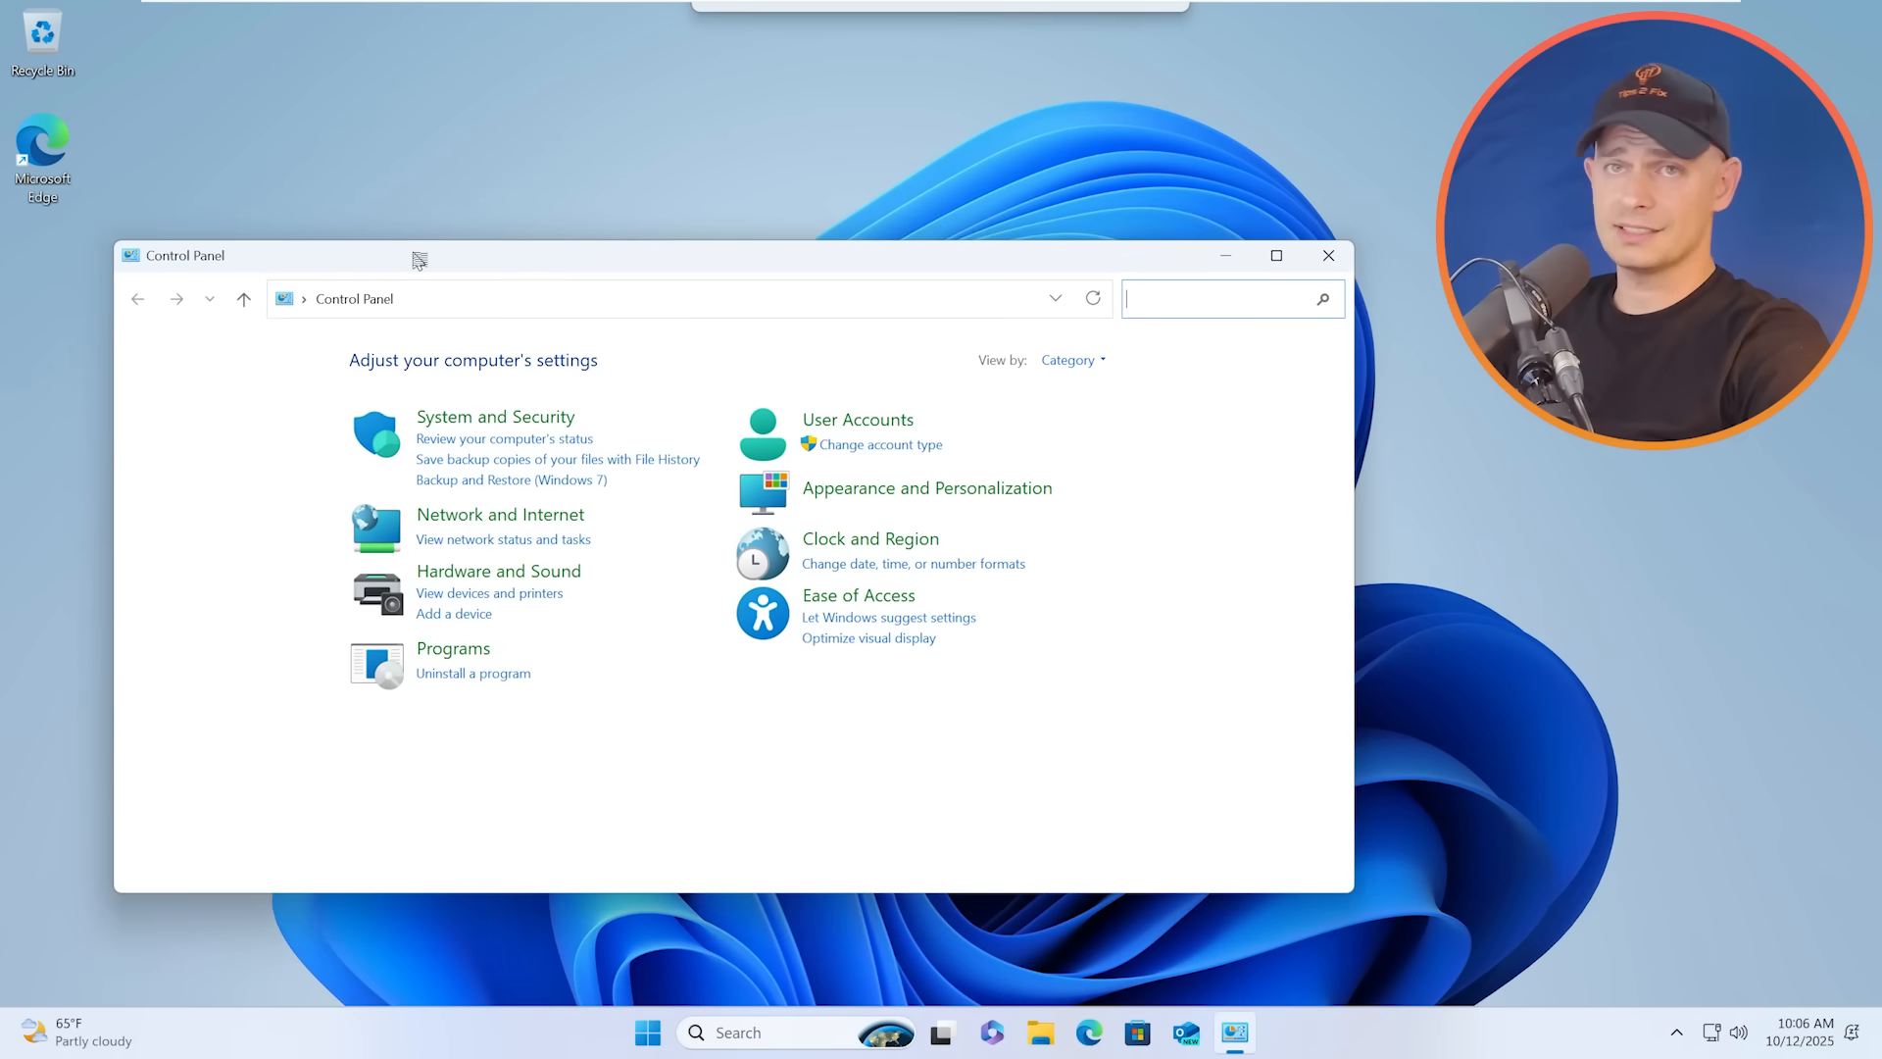
{"action": "mouse_move", "coordinate": [864, 431]}
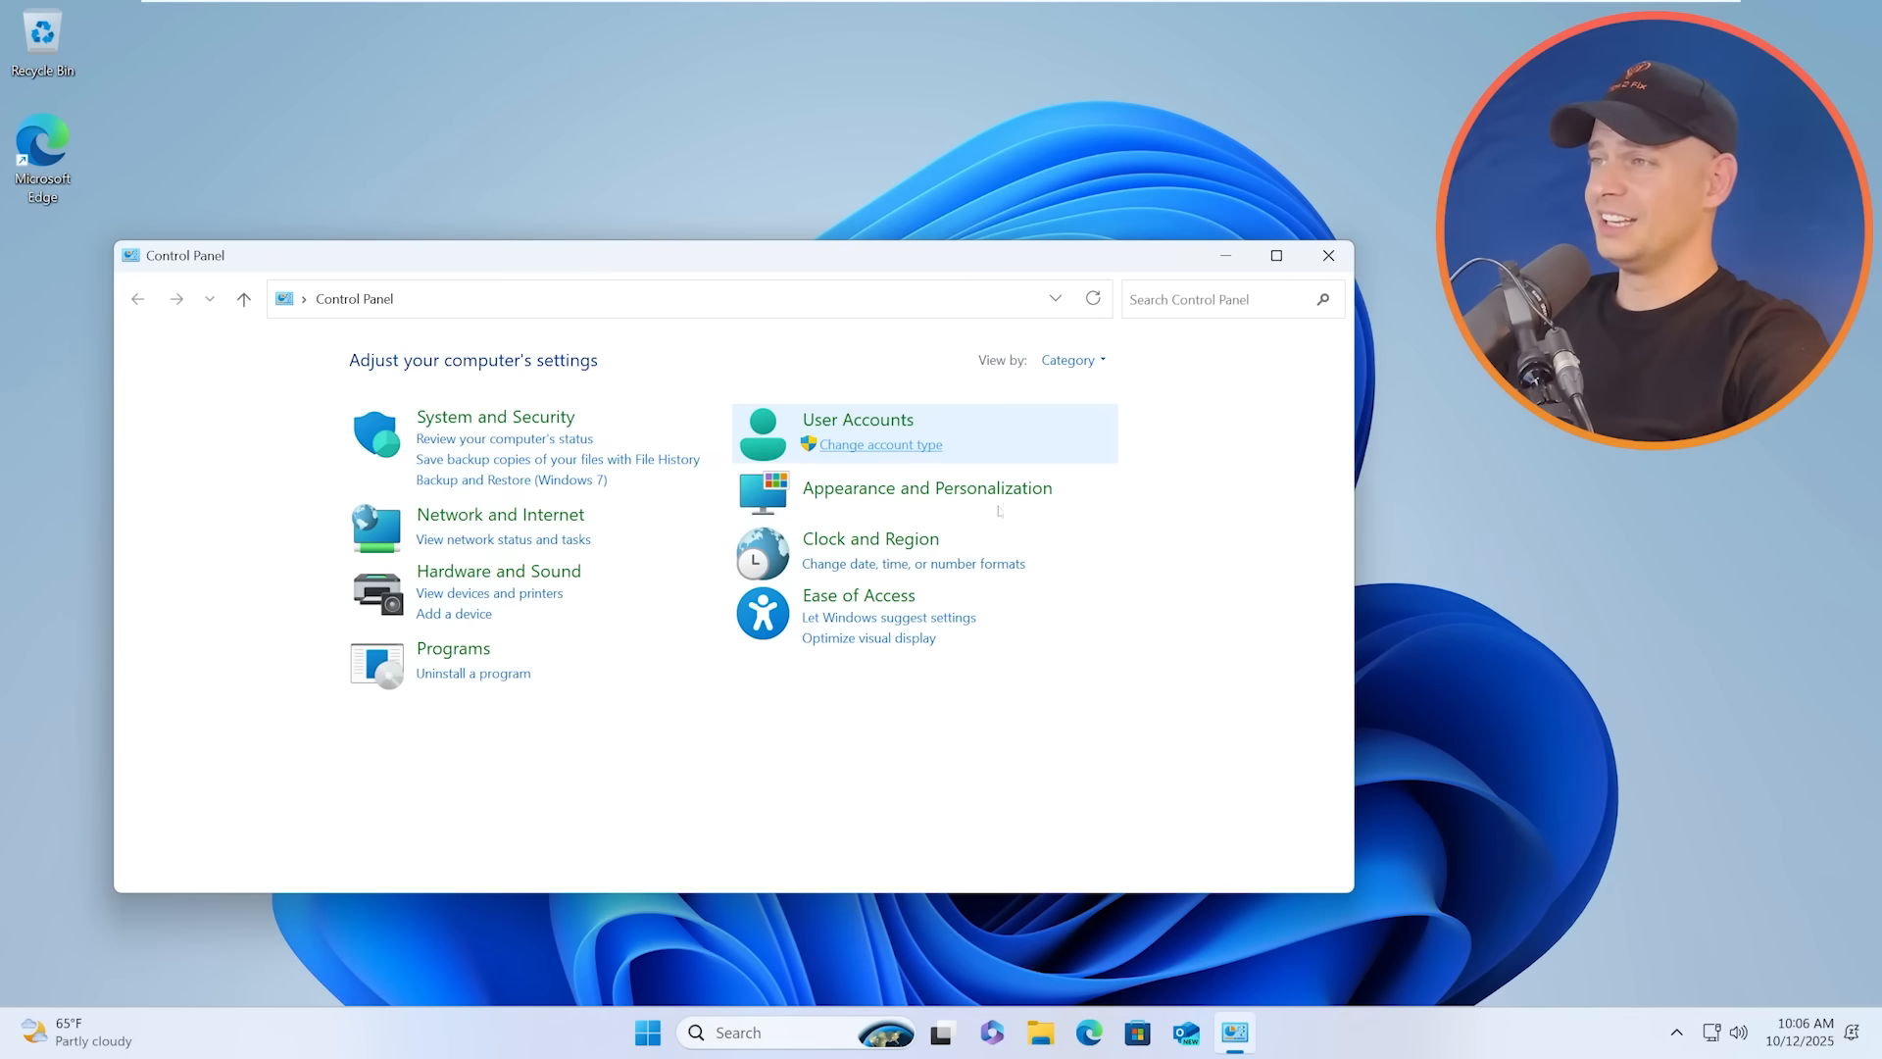
- Rename the local account and the PC to Tips2Fix10, pending restart
{"action": "left_click", "coordinate": [878, 445]}
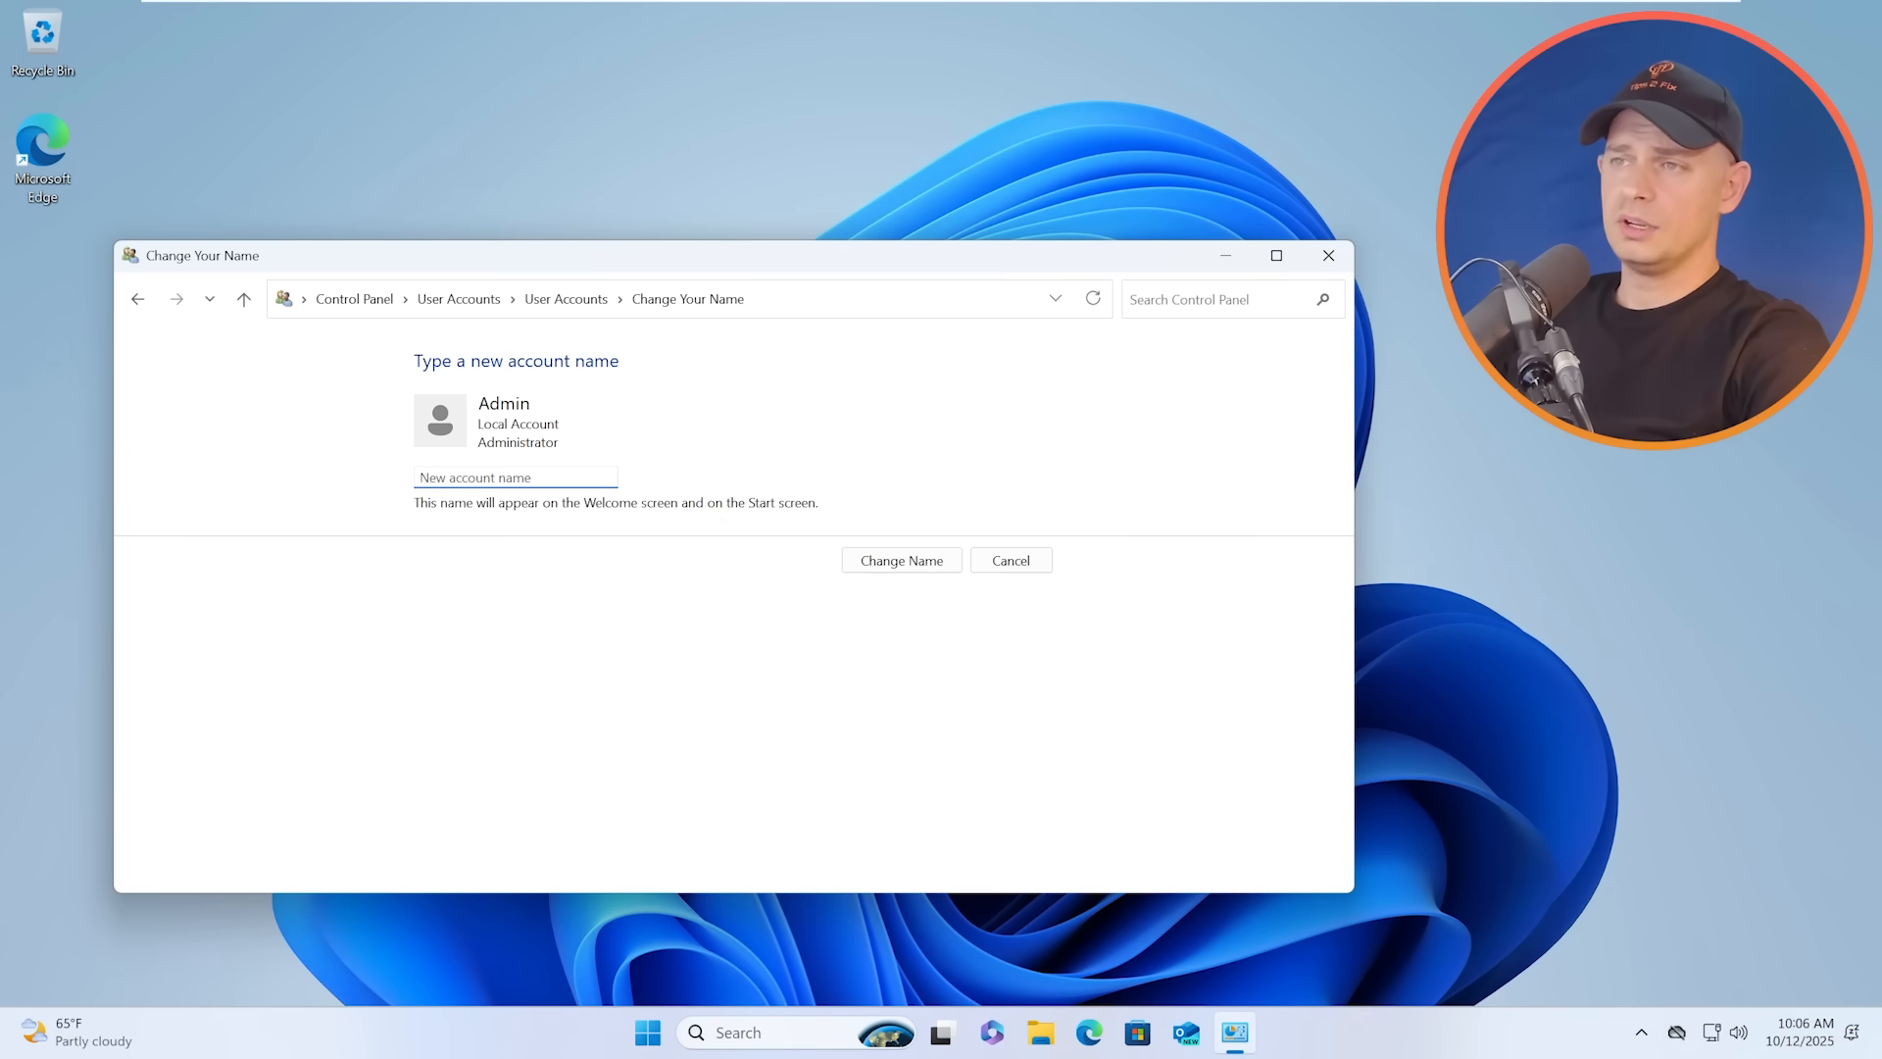
{"action": "type", "text": "Tips2Fix10"}
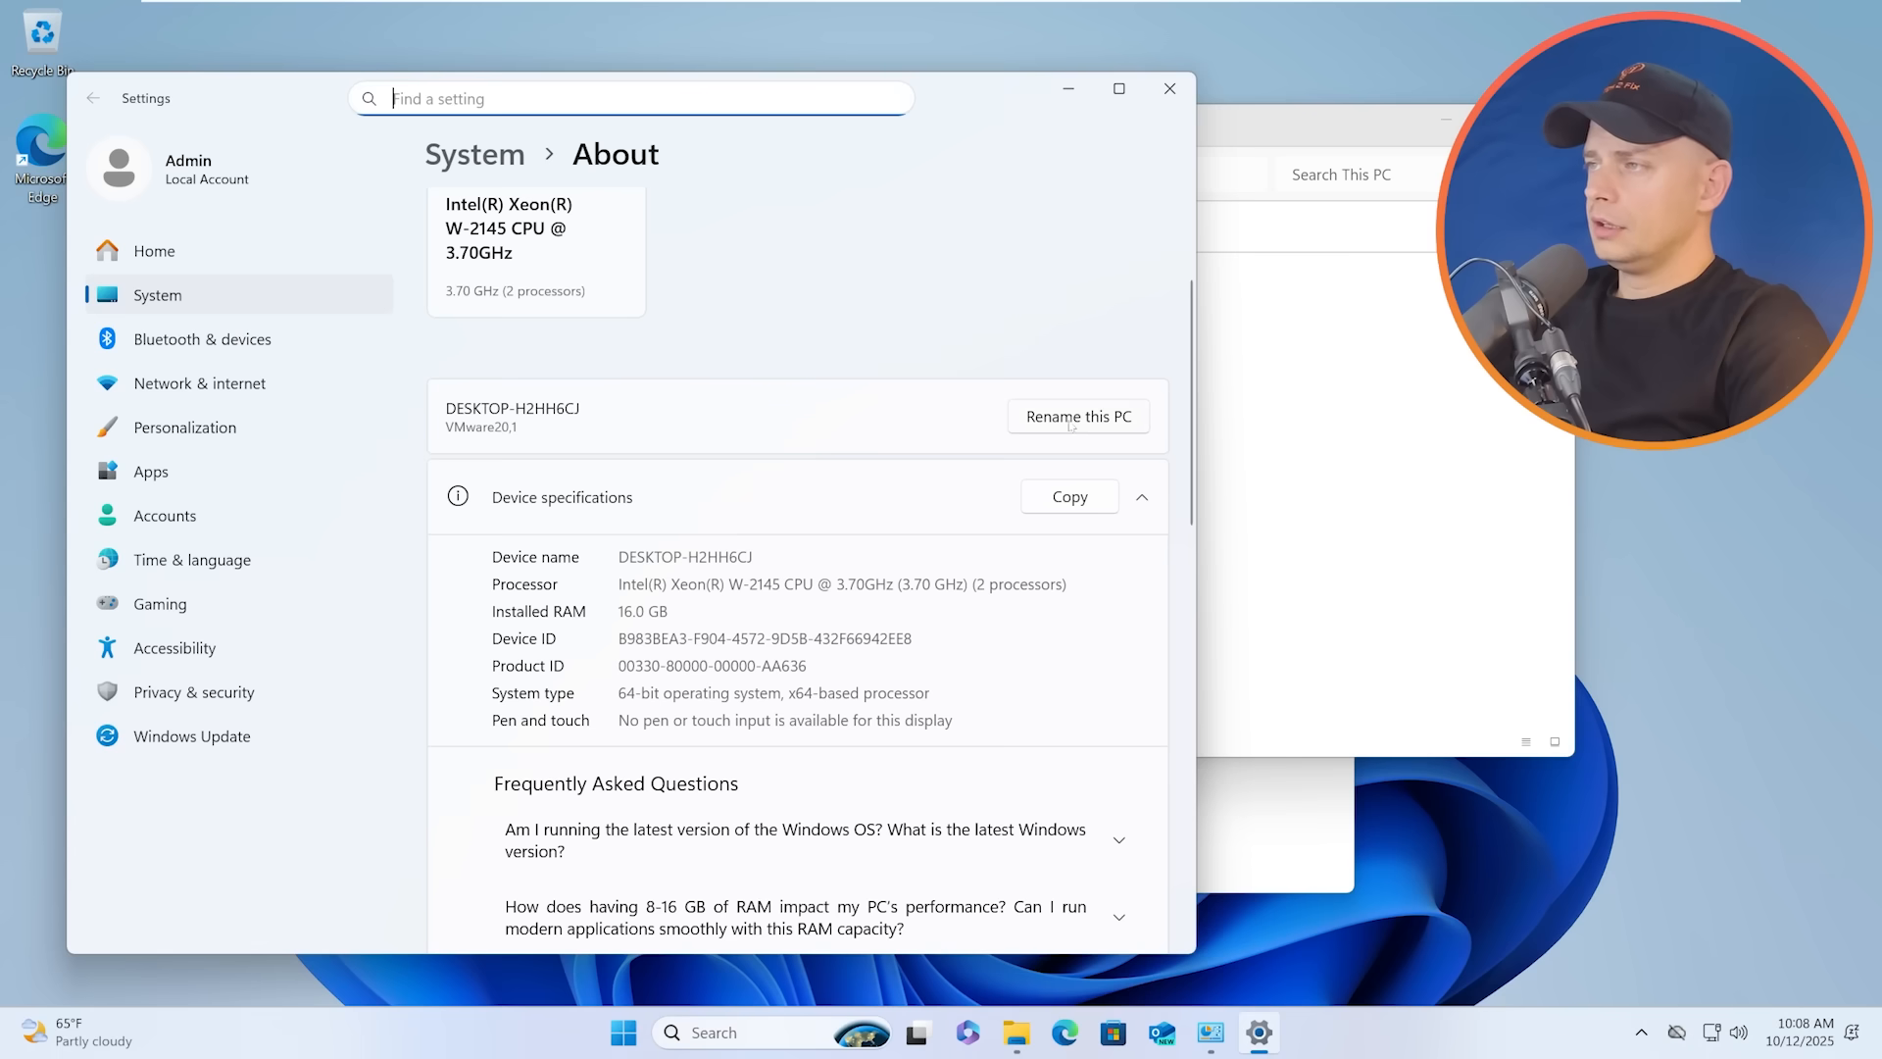
{"action": "left_click", "coordinate": [1076, 416]}
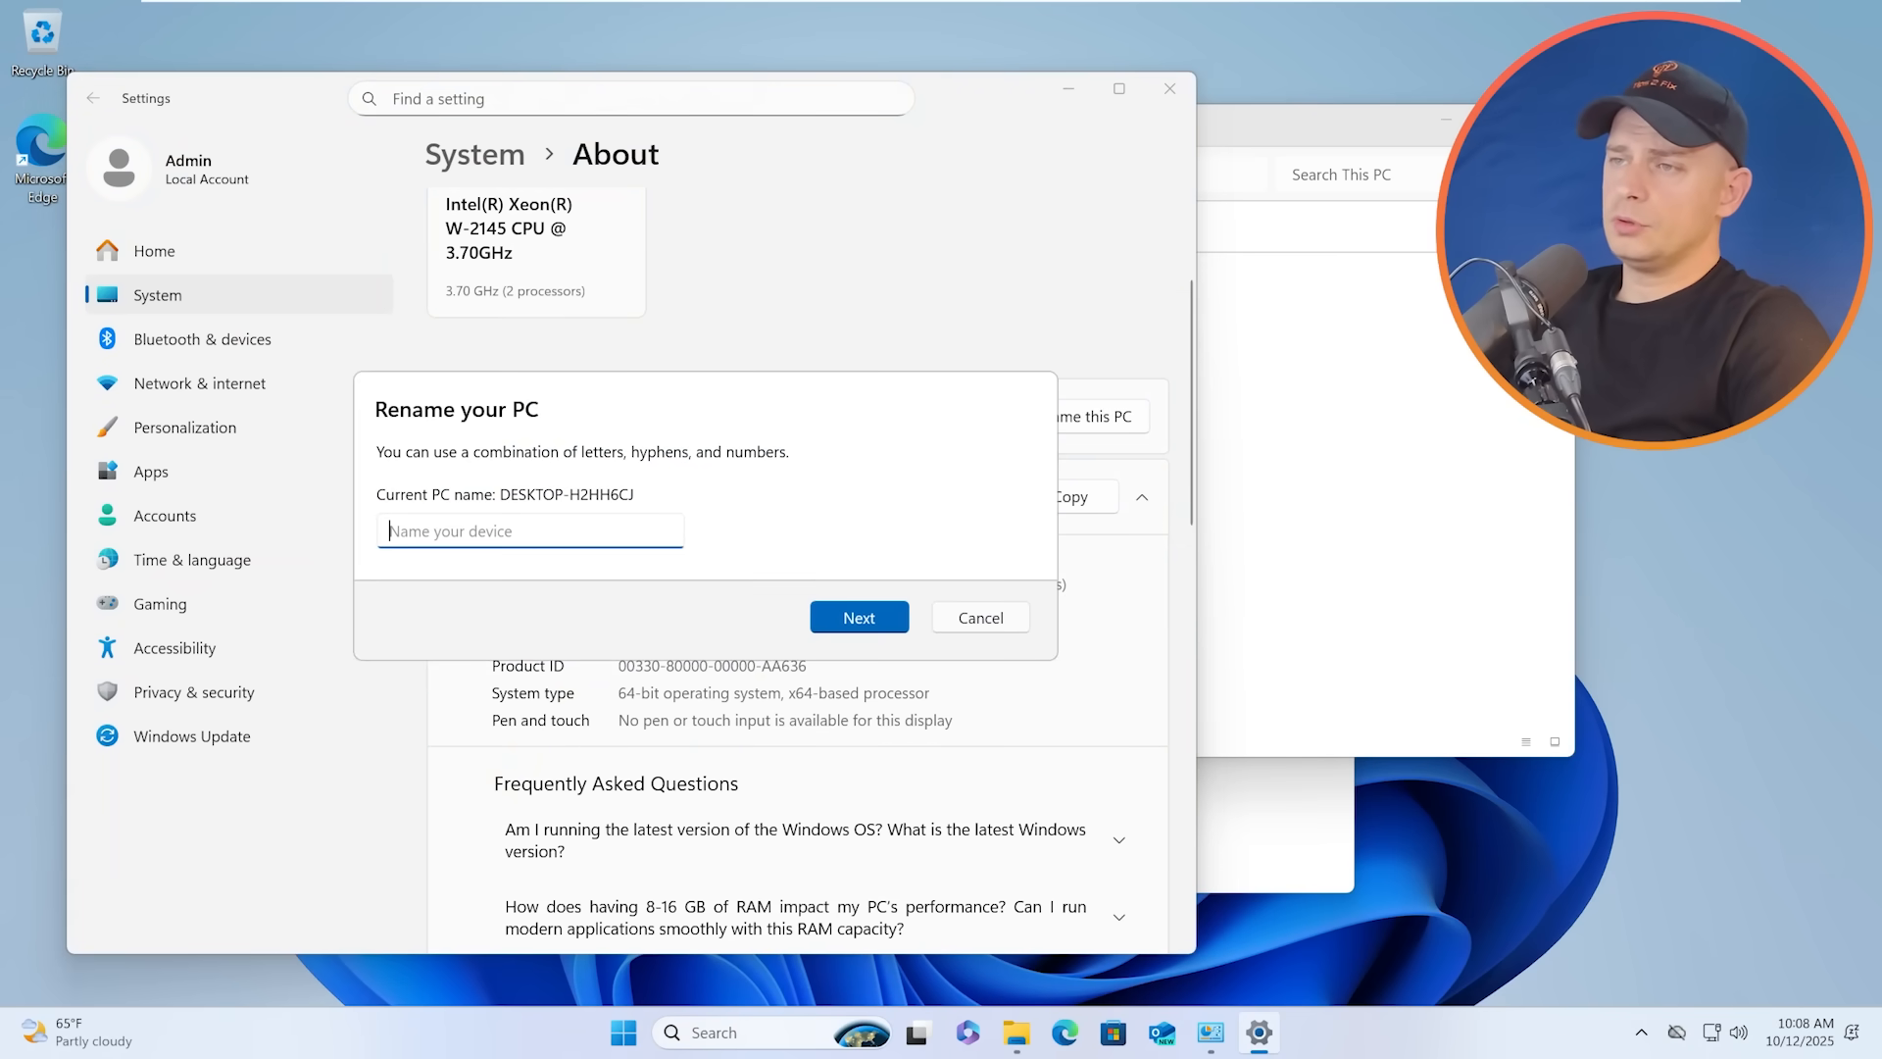
{"action": "type", "text": "Tips2Fix10"}
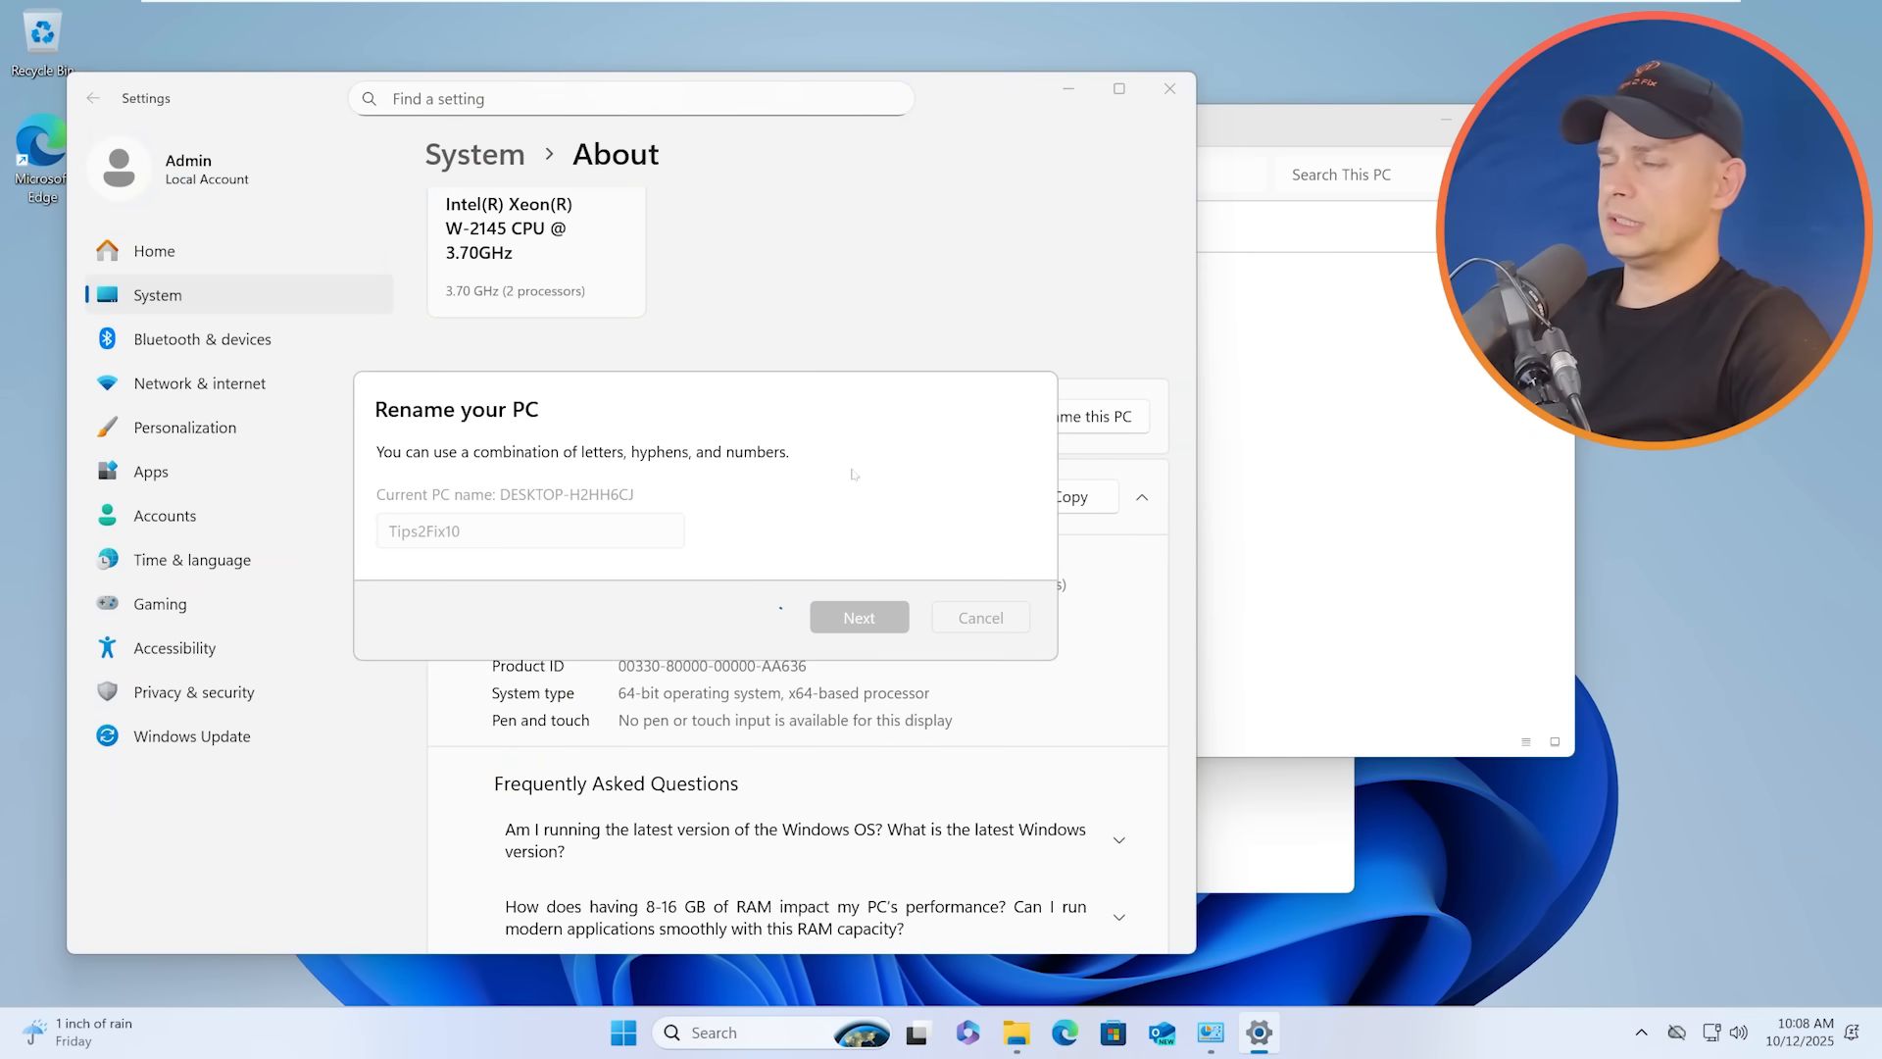
{"action": "left_click", "coordinate": [859, 617]}
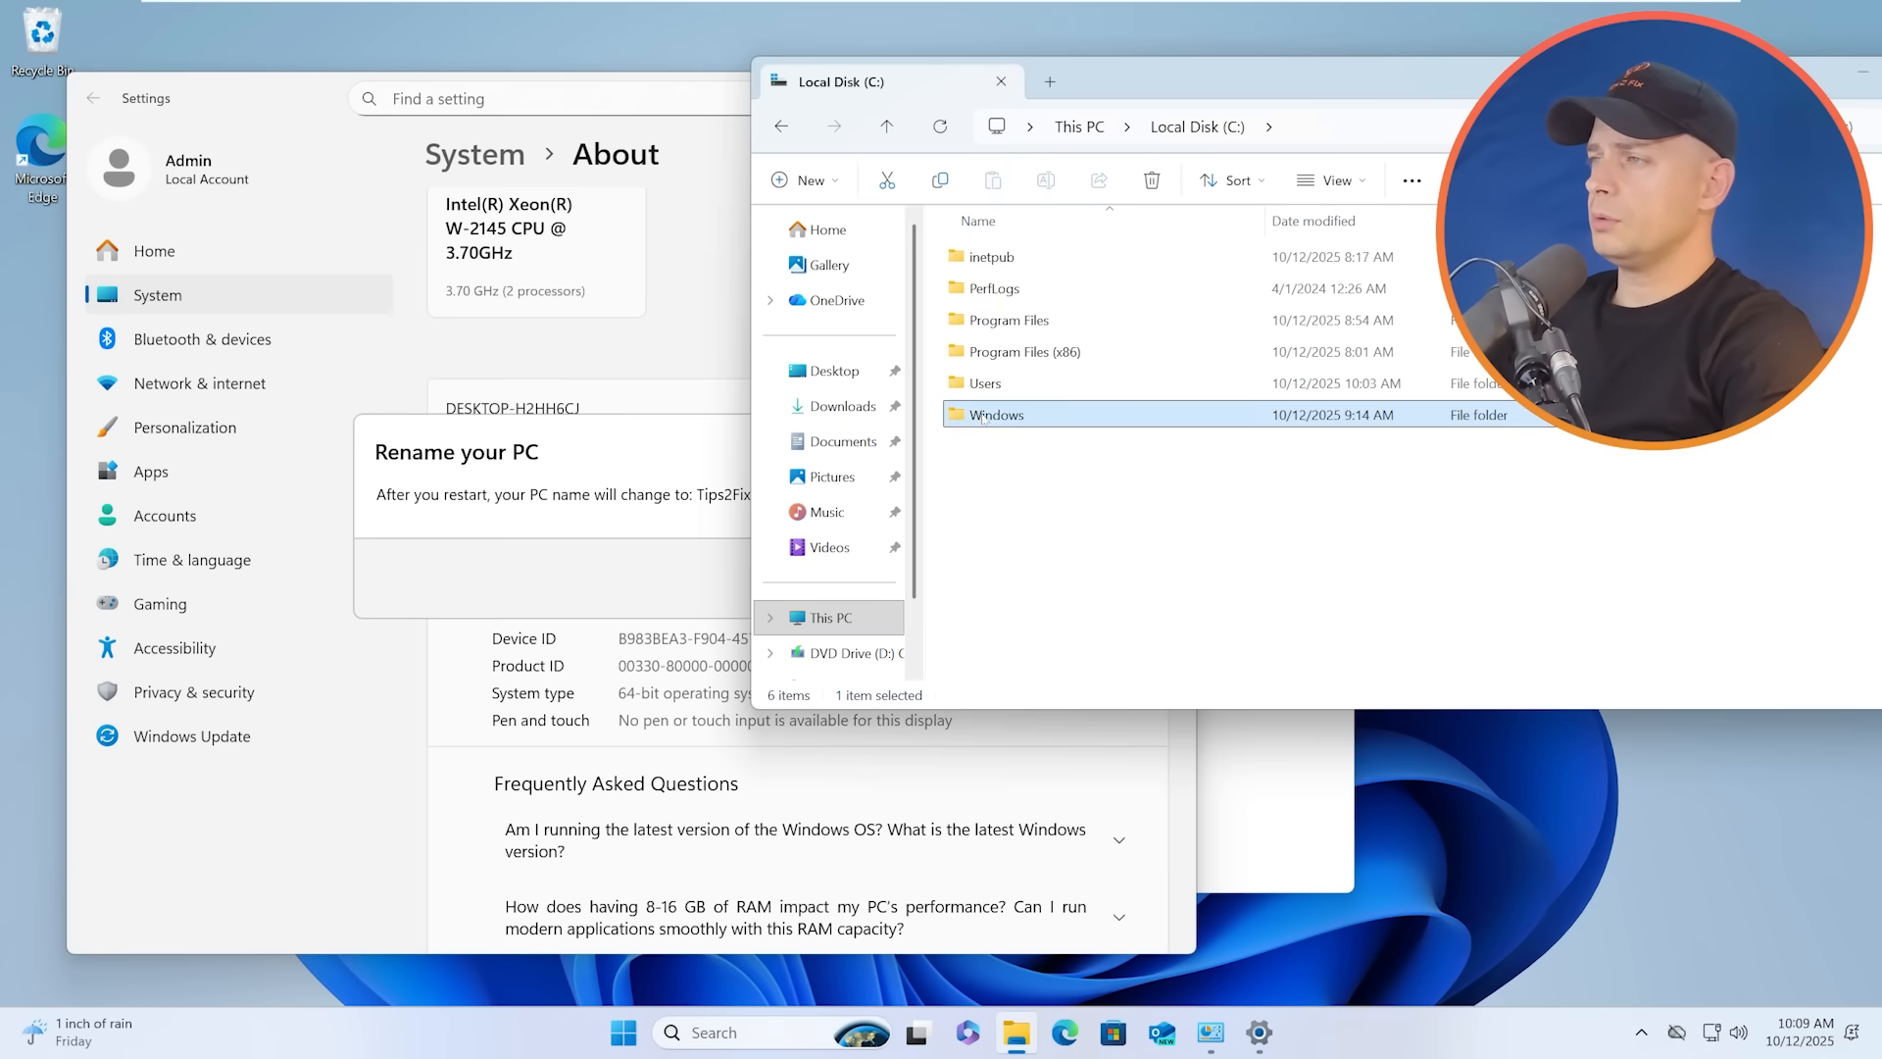
- Navigate into C:\Windows\System32 and select the skip1 script
{"action": "double_click", "coordinate": [994, 414]}
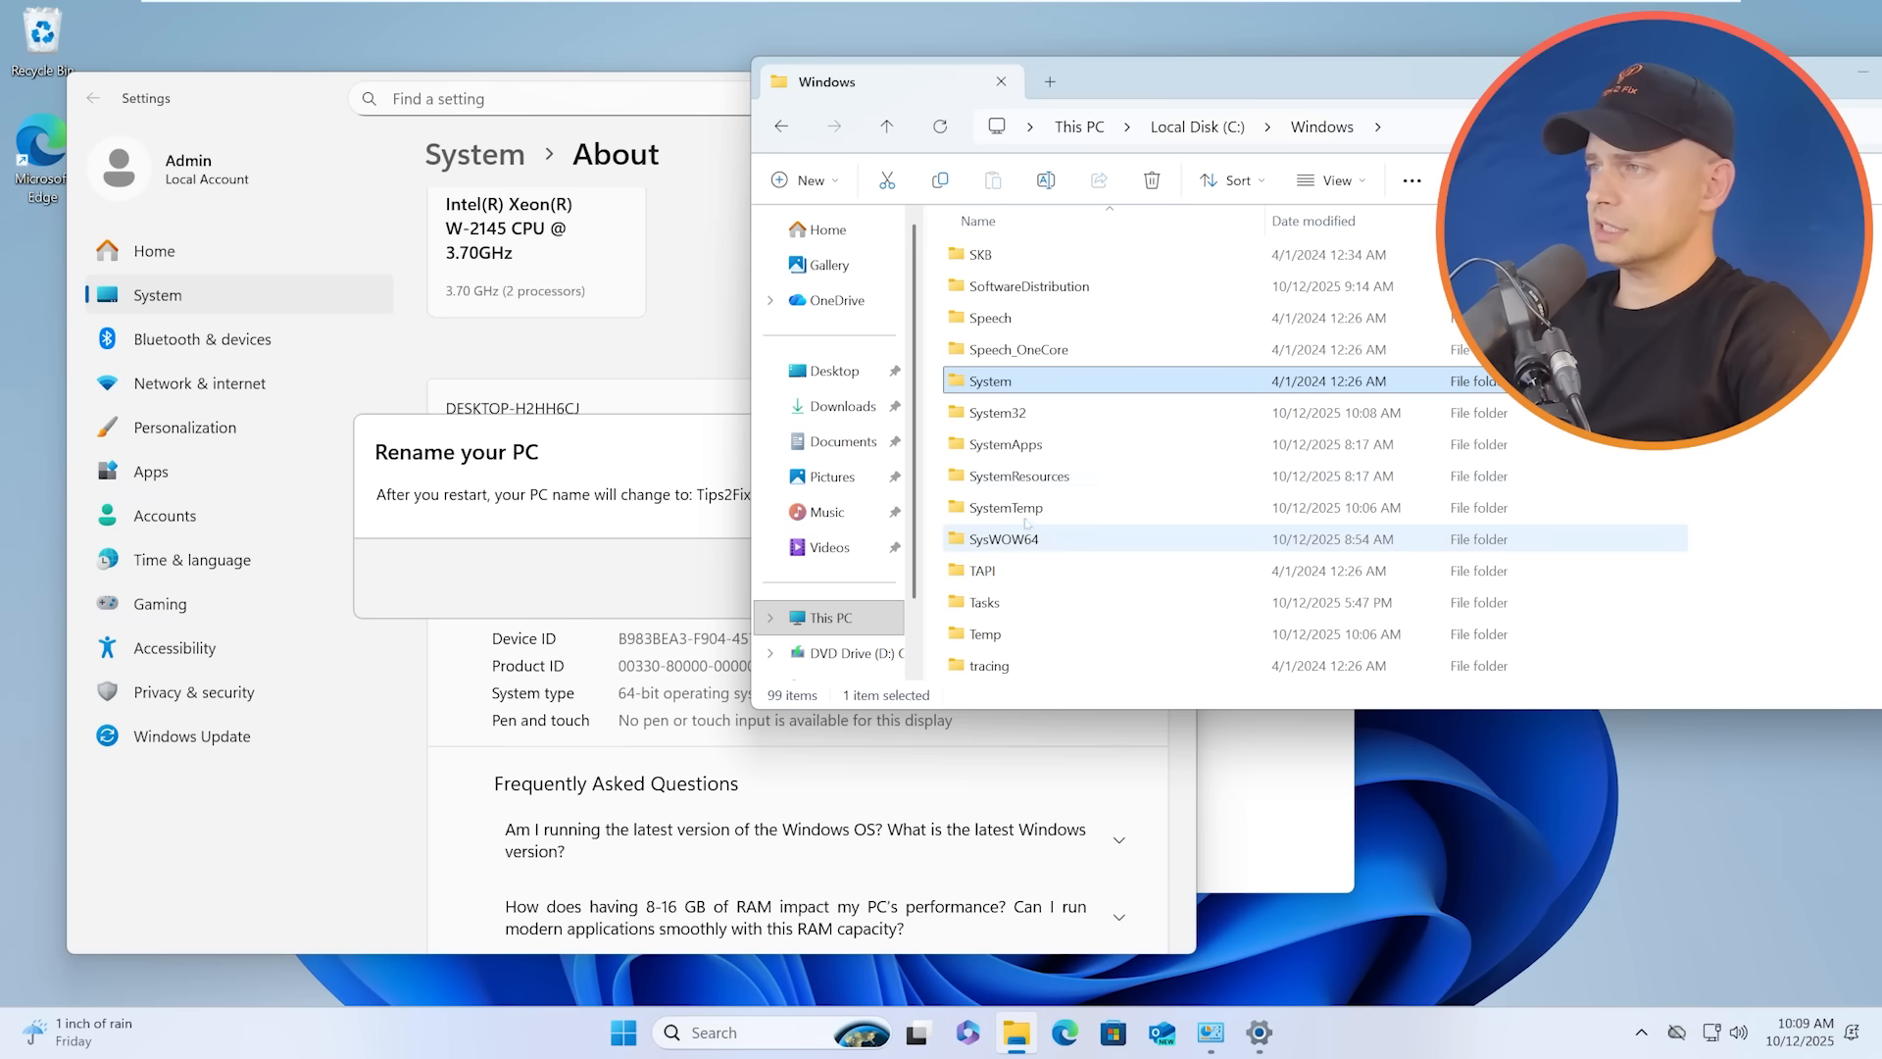
{"action": "double_click", "coordinate": [997, 411]}
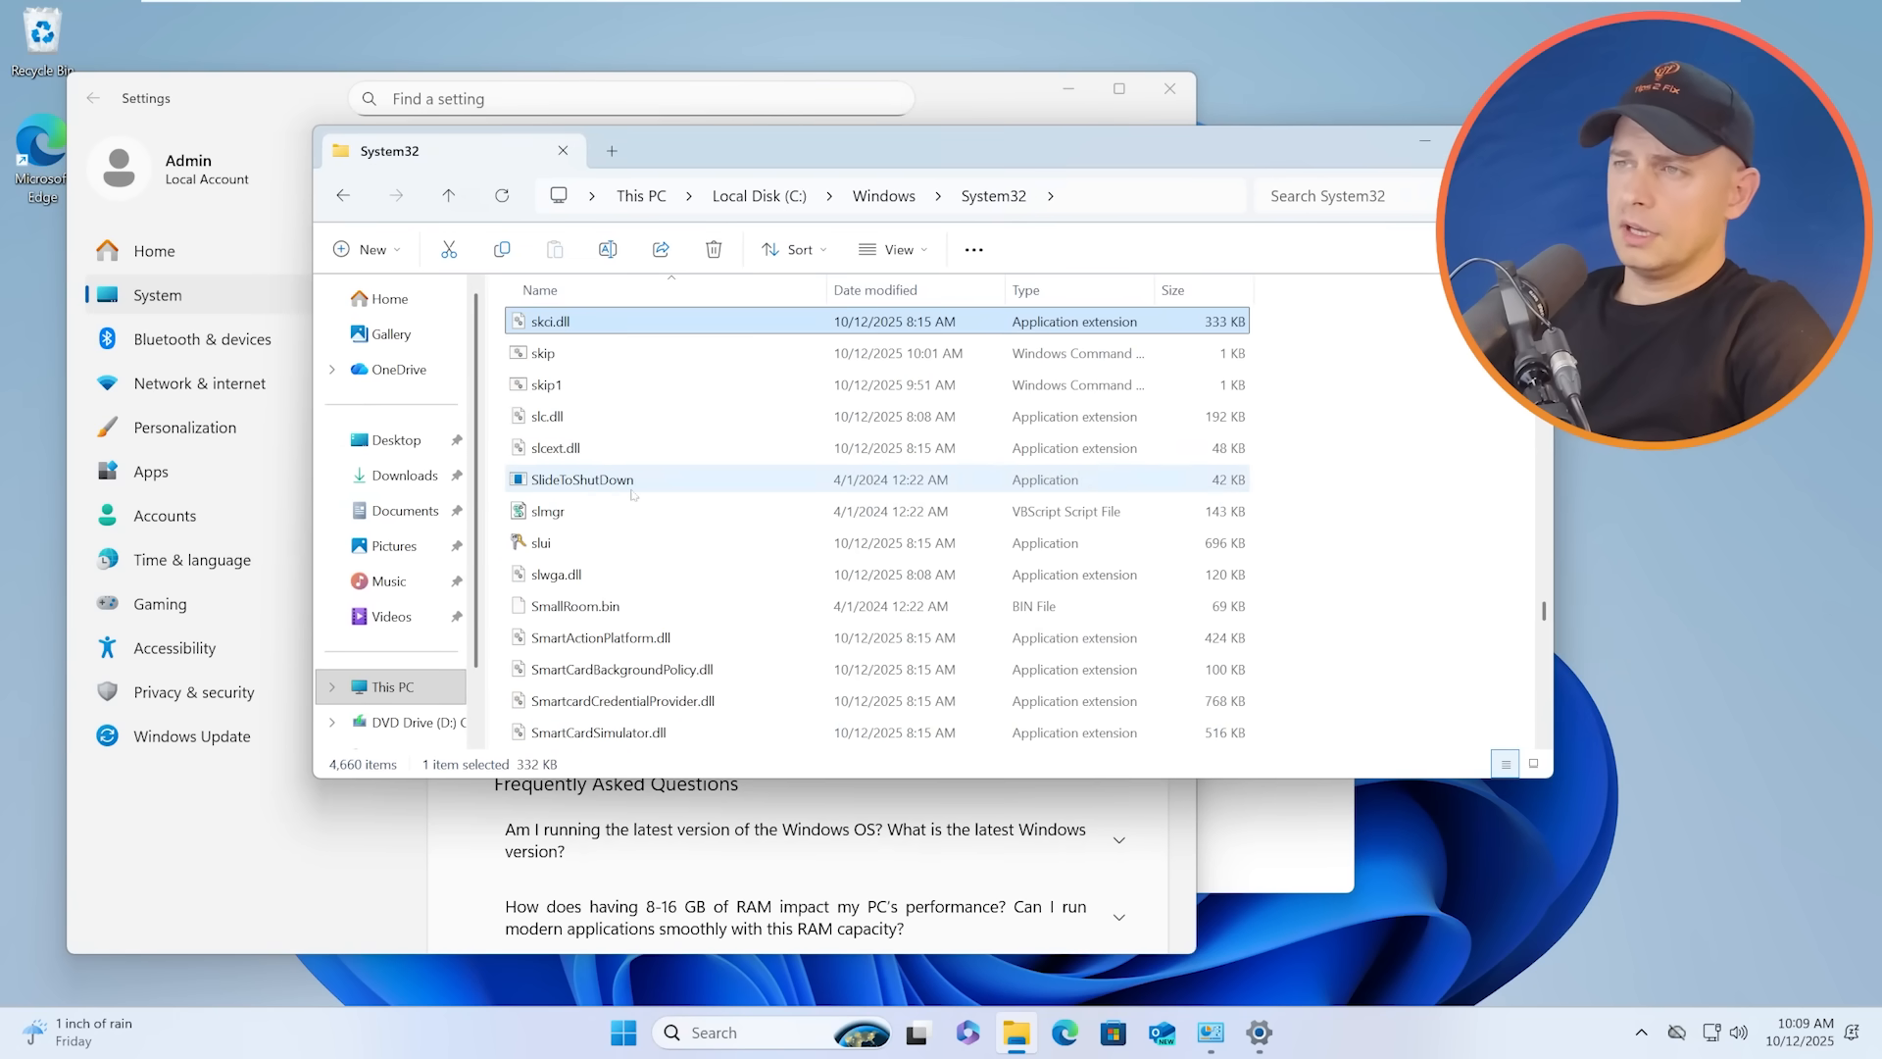
{"action": "left_click", "coordinate": [547, 385]}
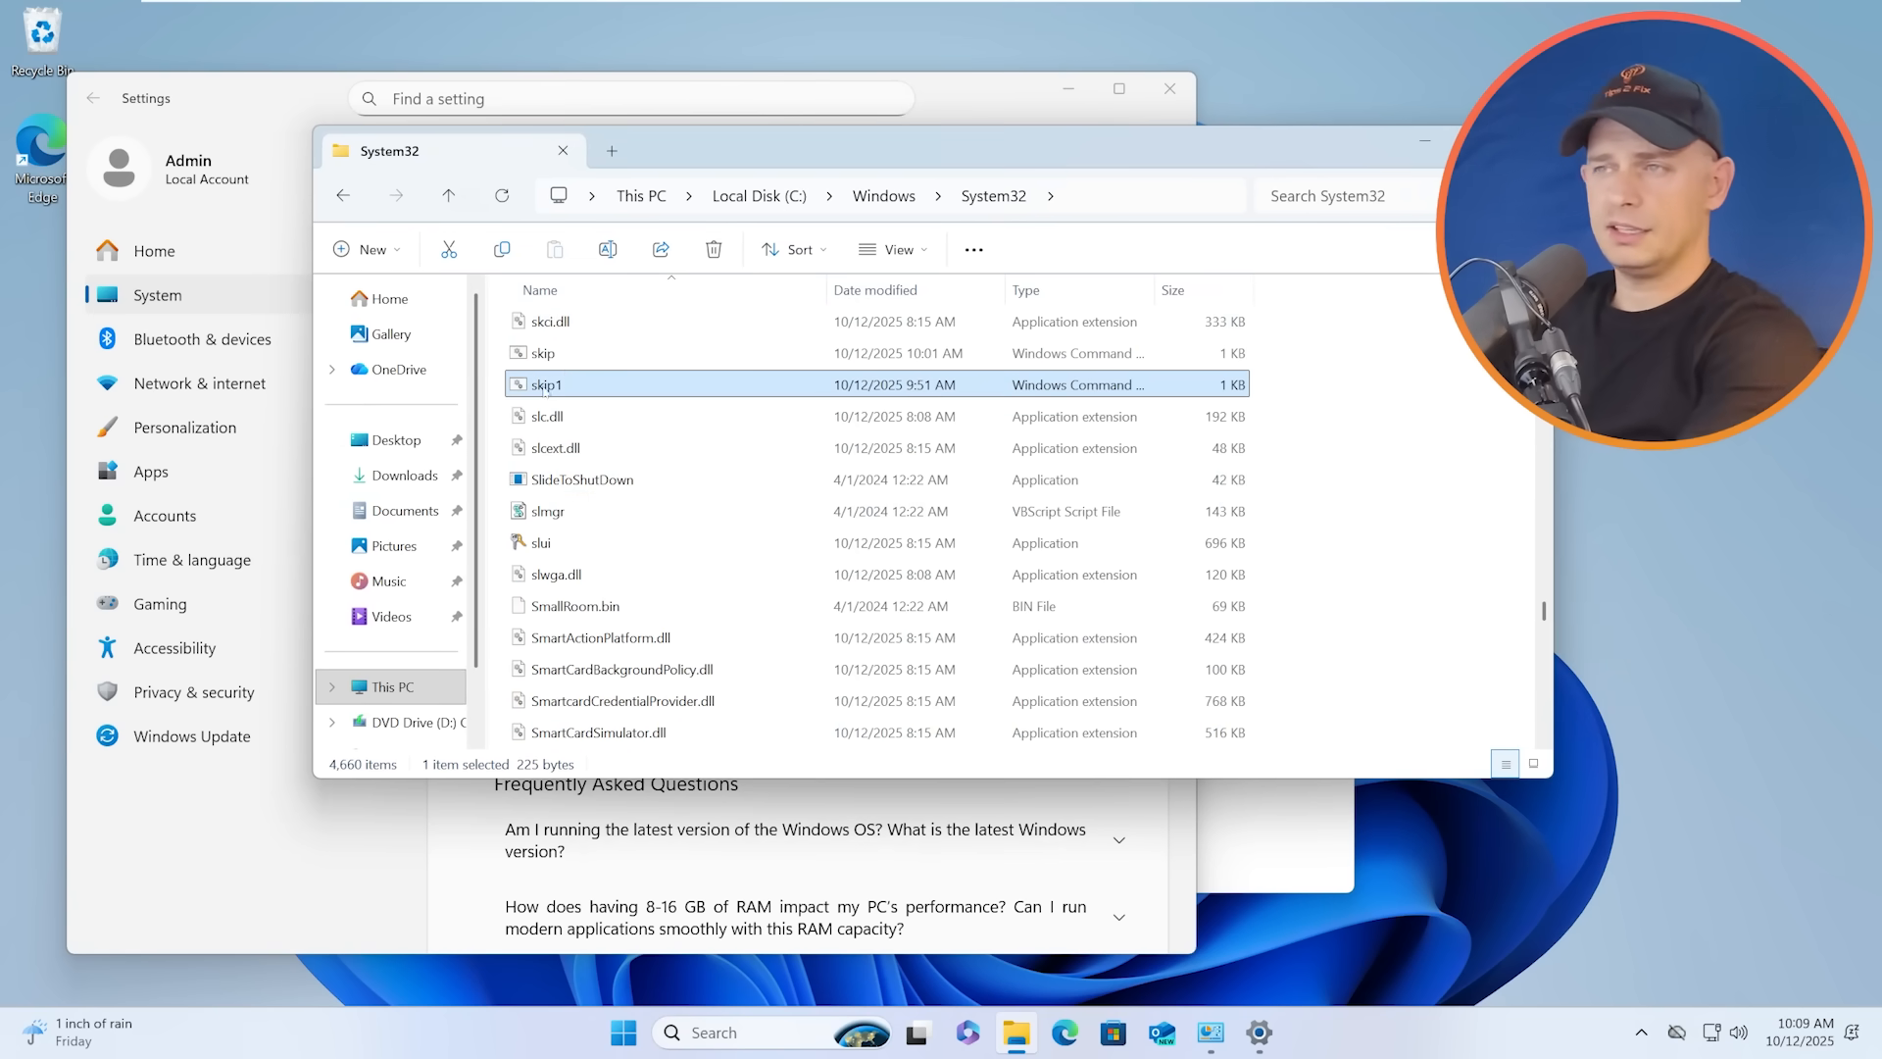
{"action": "mouse_move", "coordinate": [547, 384]}
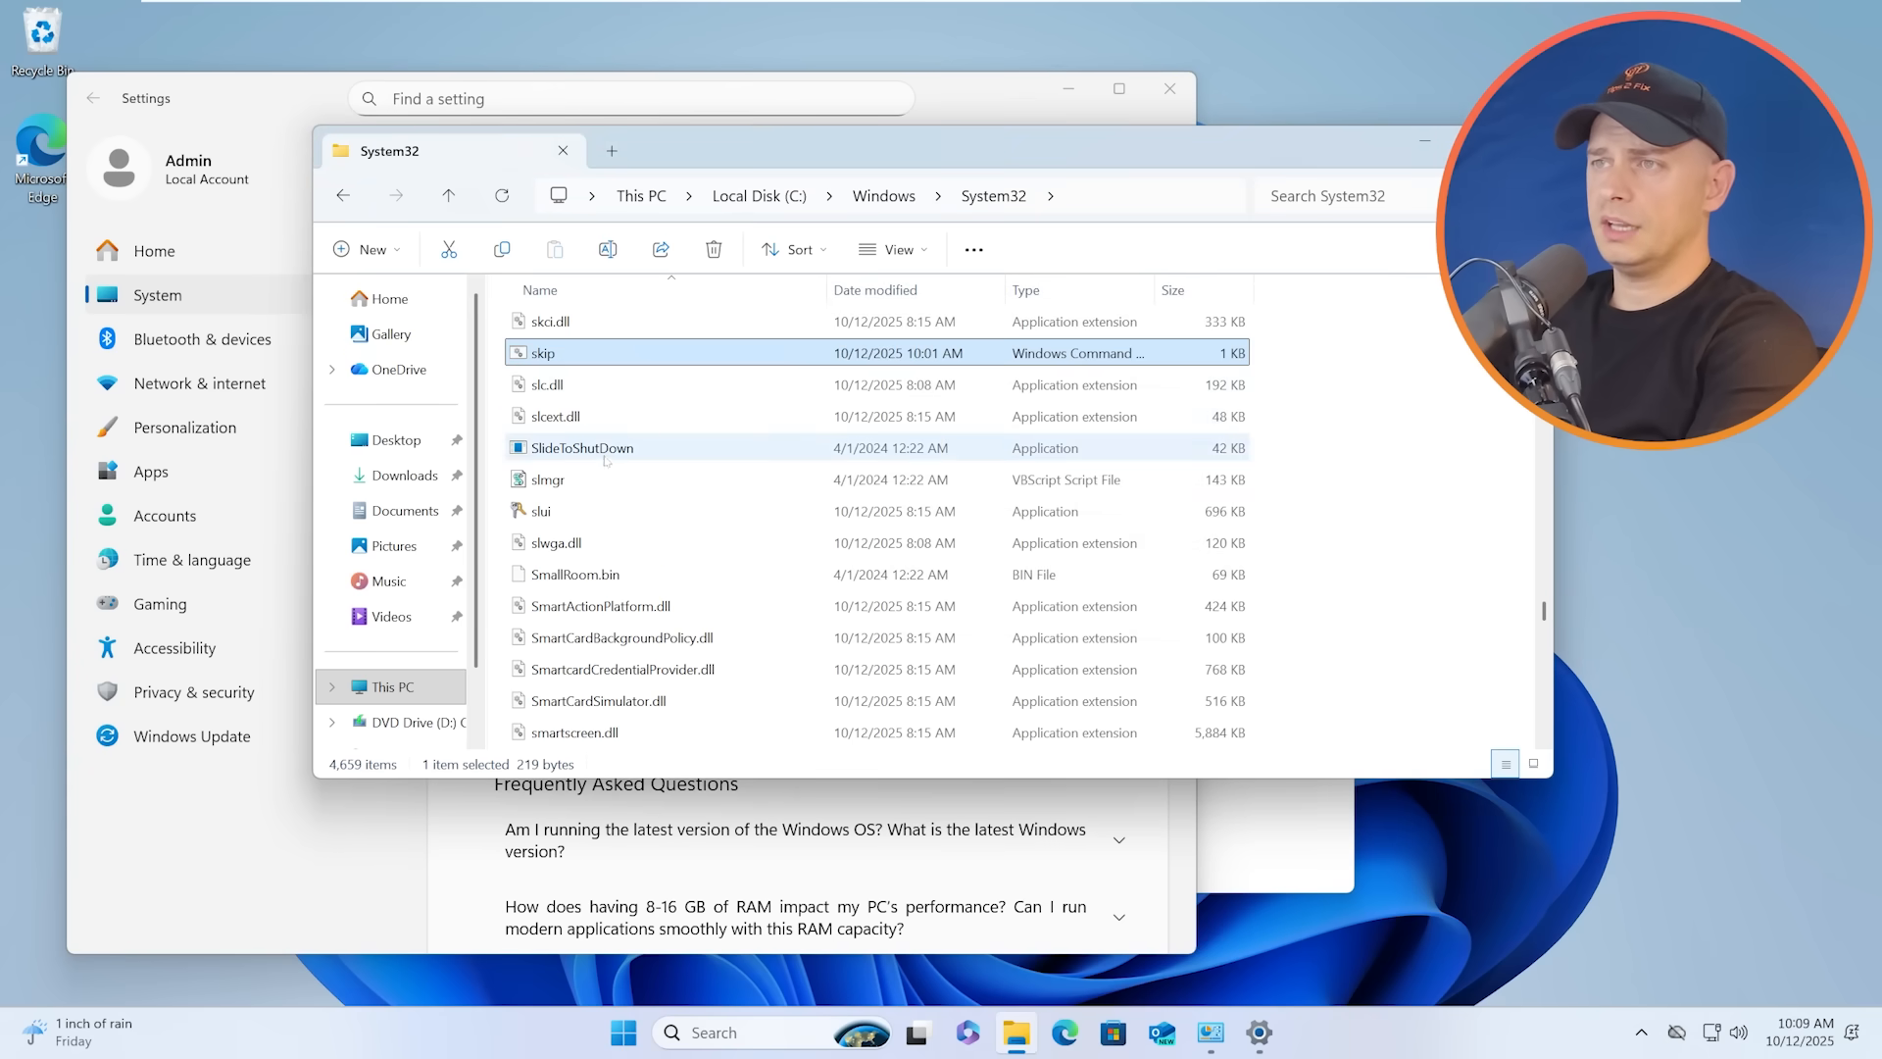
- Review the skip script in Notepad, then delete it with administrator permission
{"action": "right_click", "coordinate": [541, 351]}
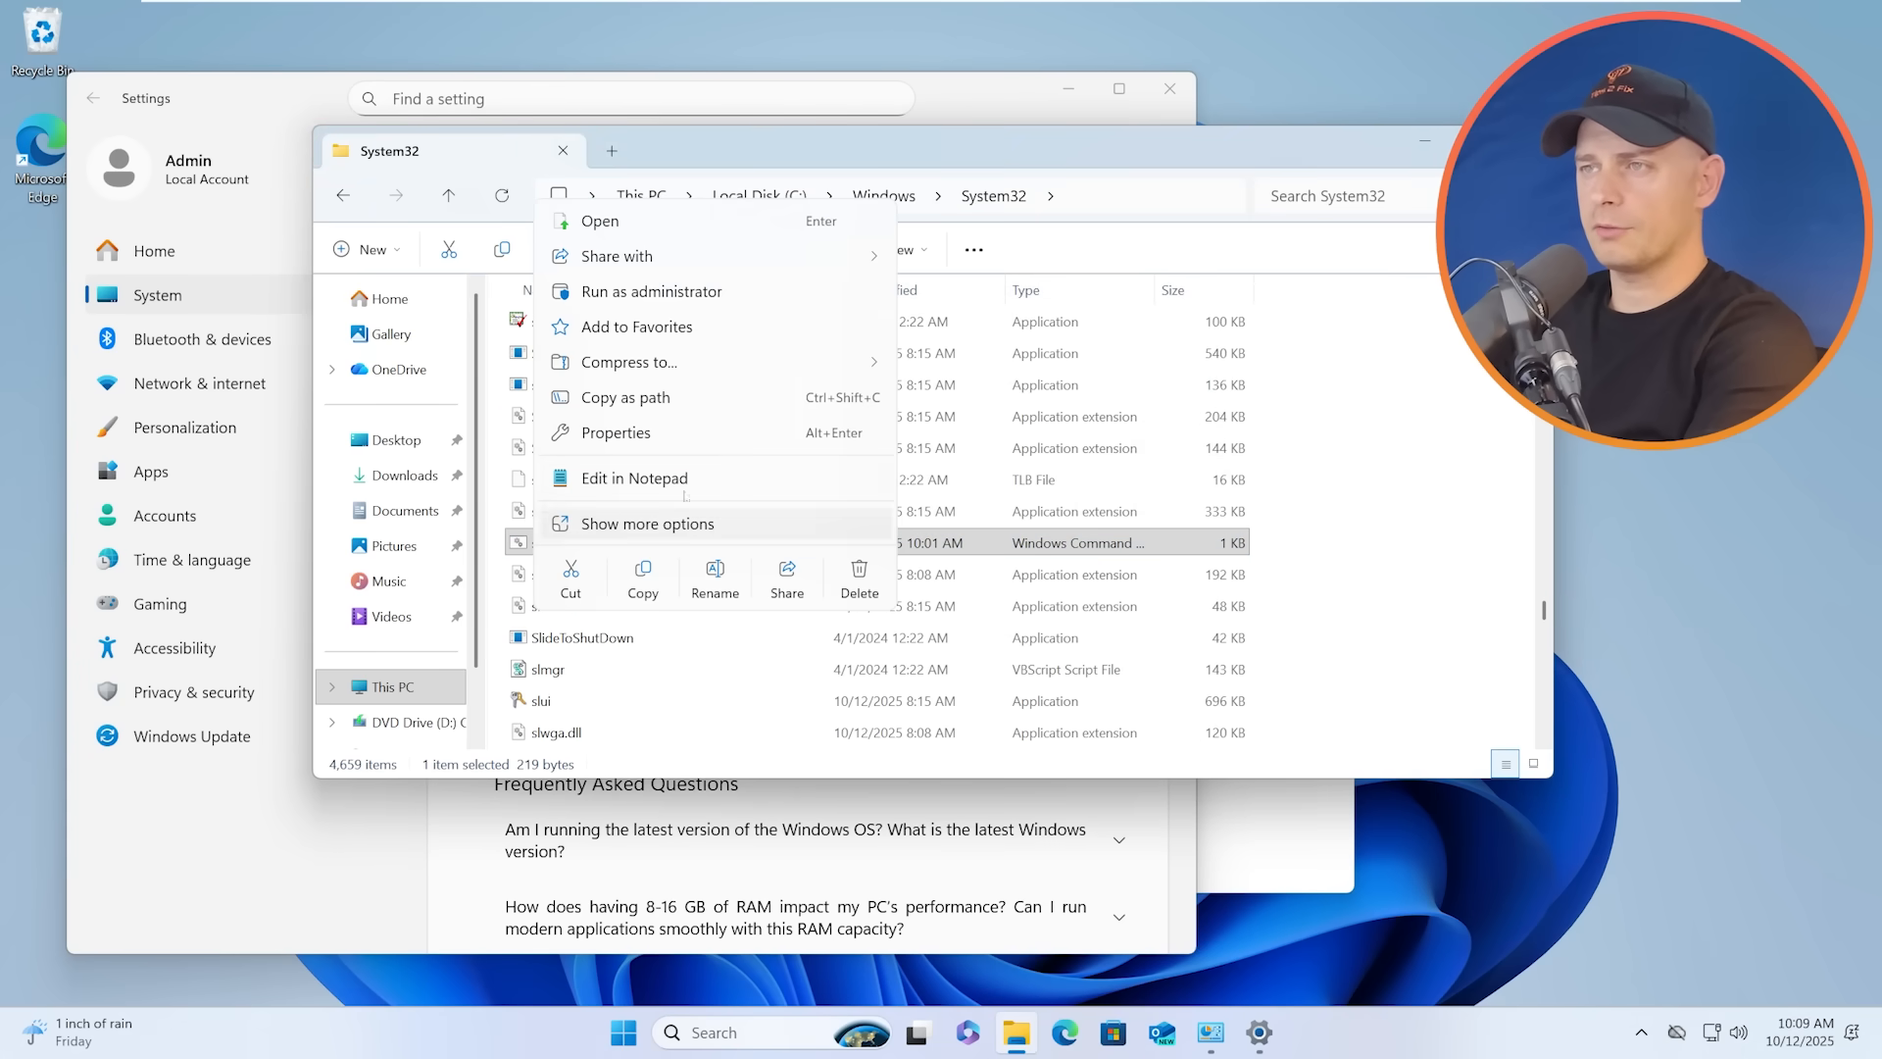
{"action": "left_click", "coordinate": [633, 479]}
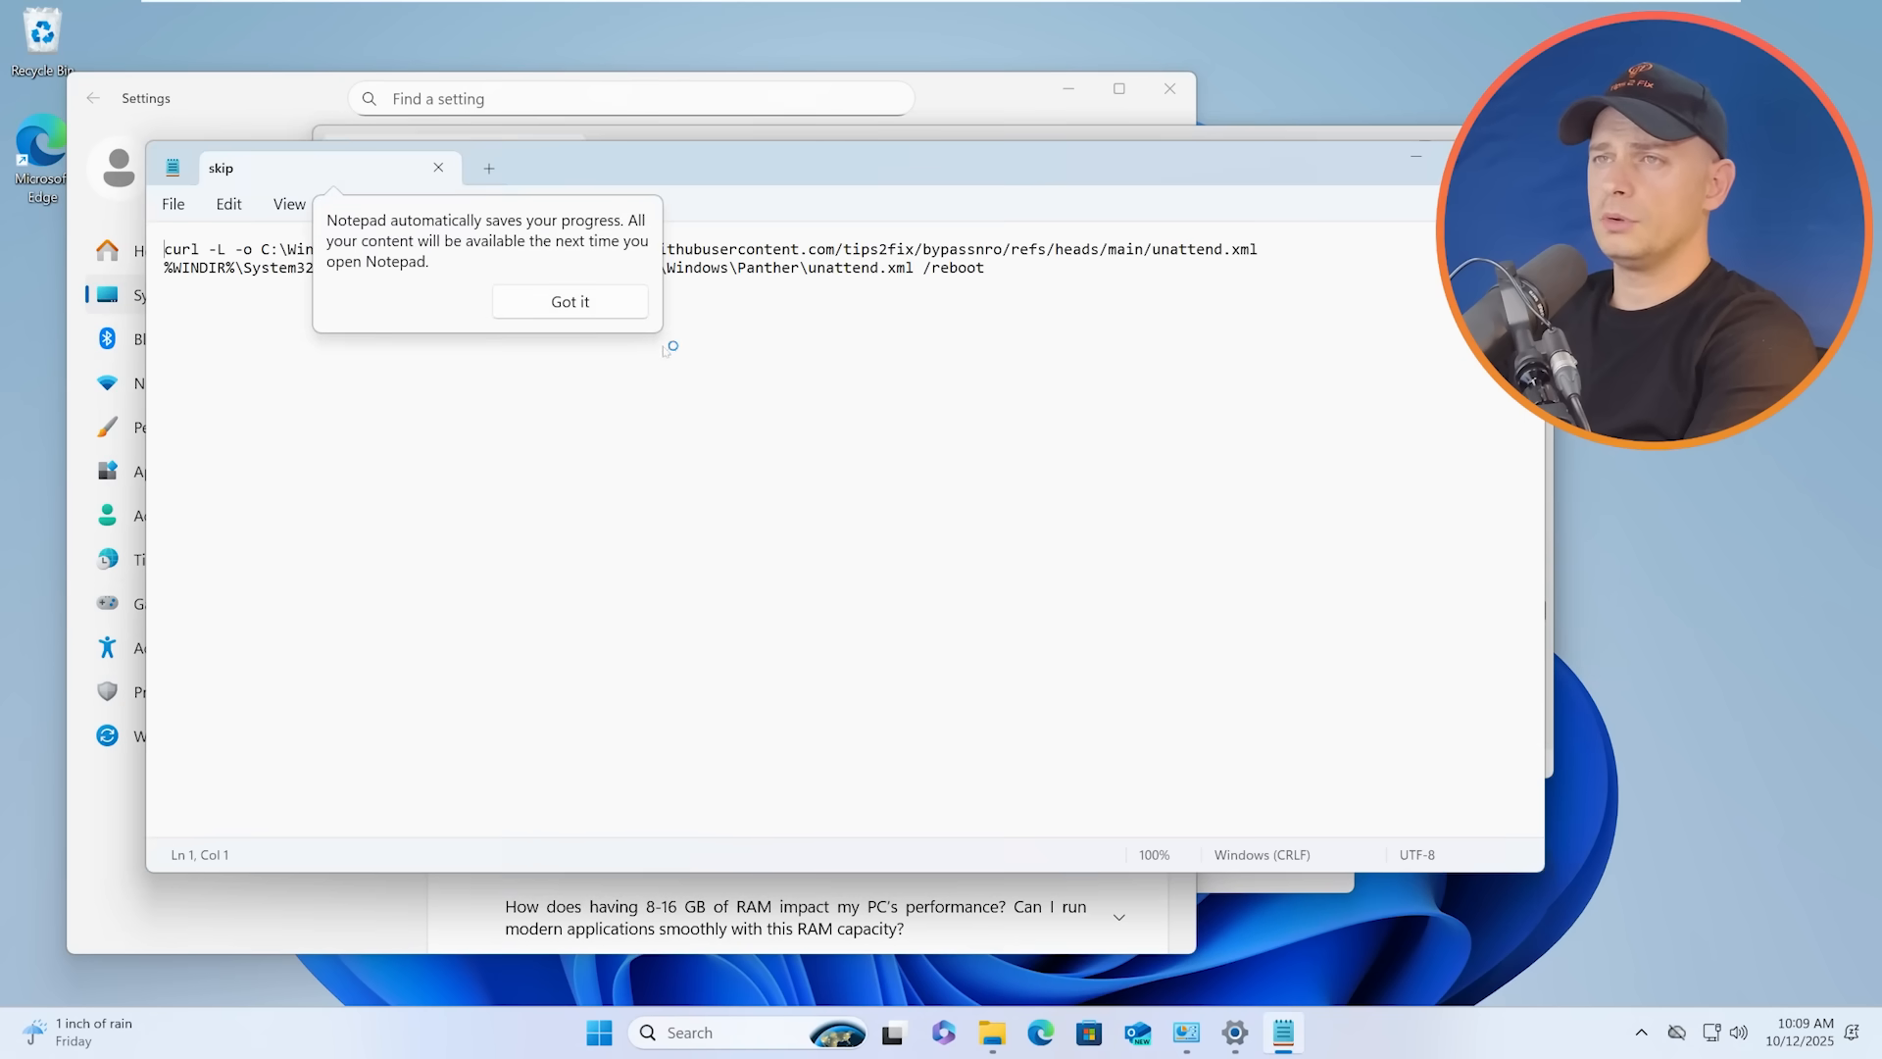
{"action": "left_click", "coordinate": [569, 302]}
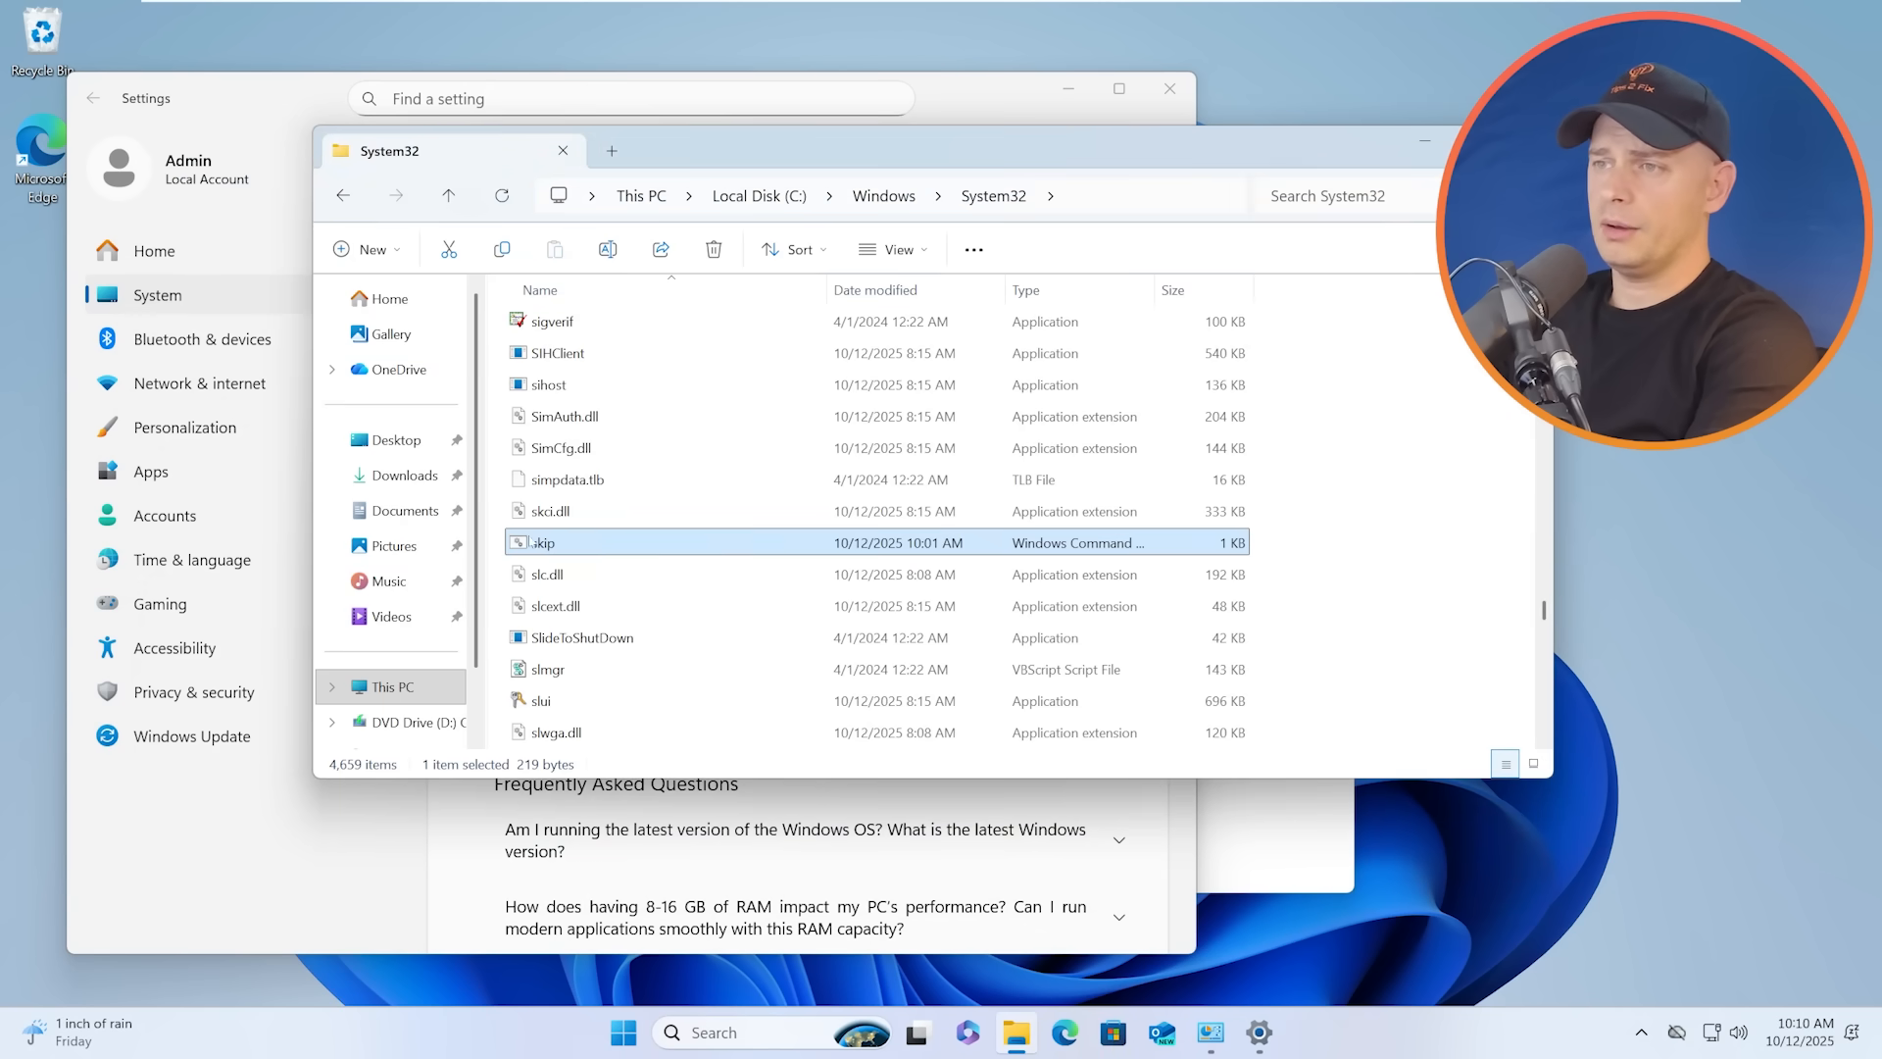
{"action": "left_click", "coordinate": [713, 249]}
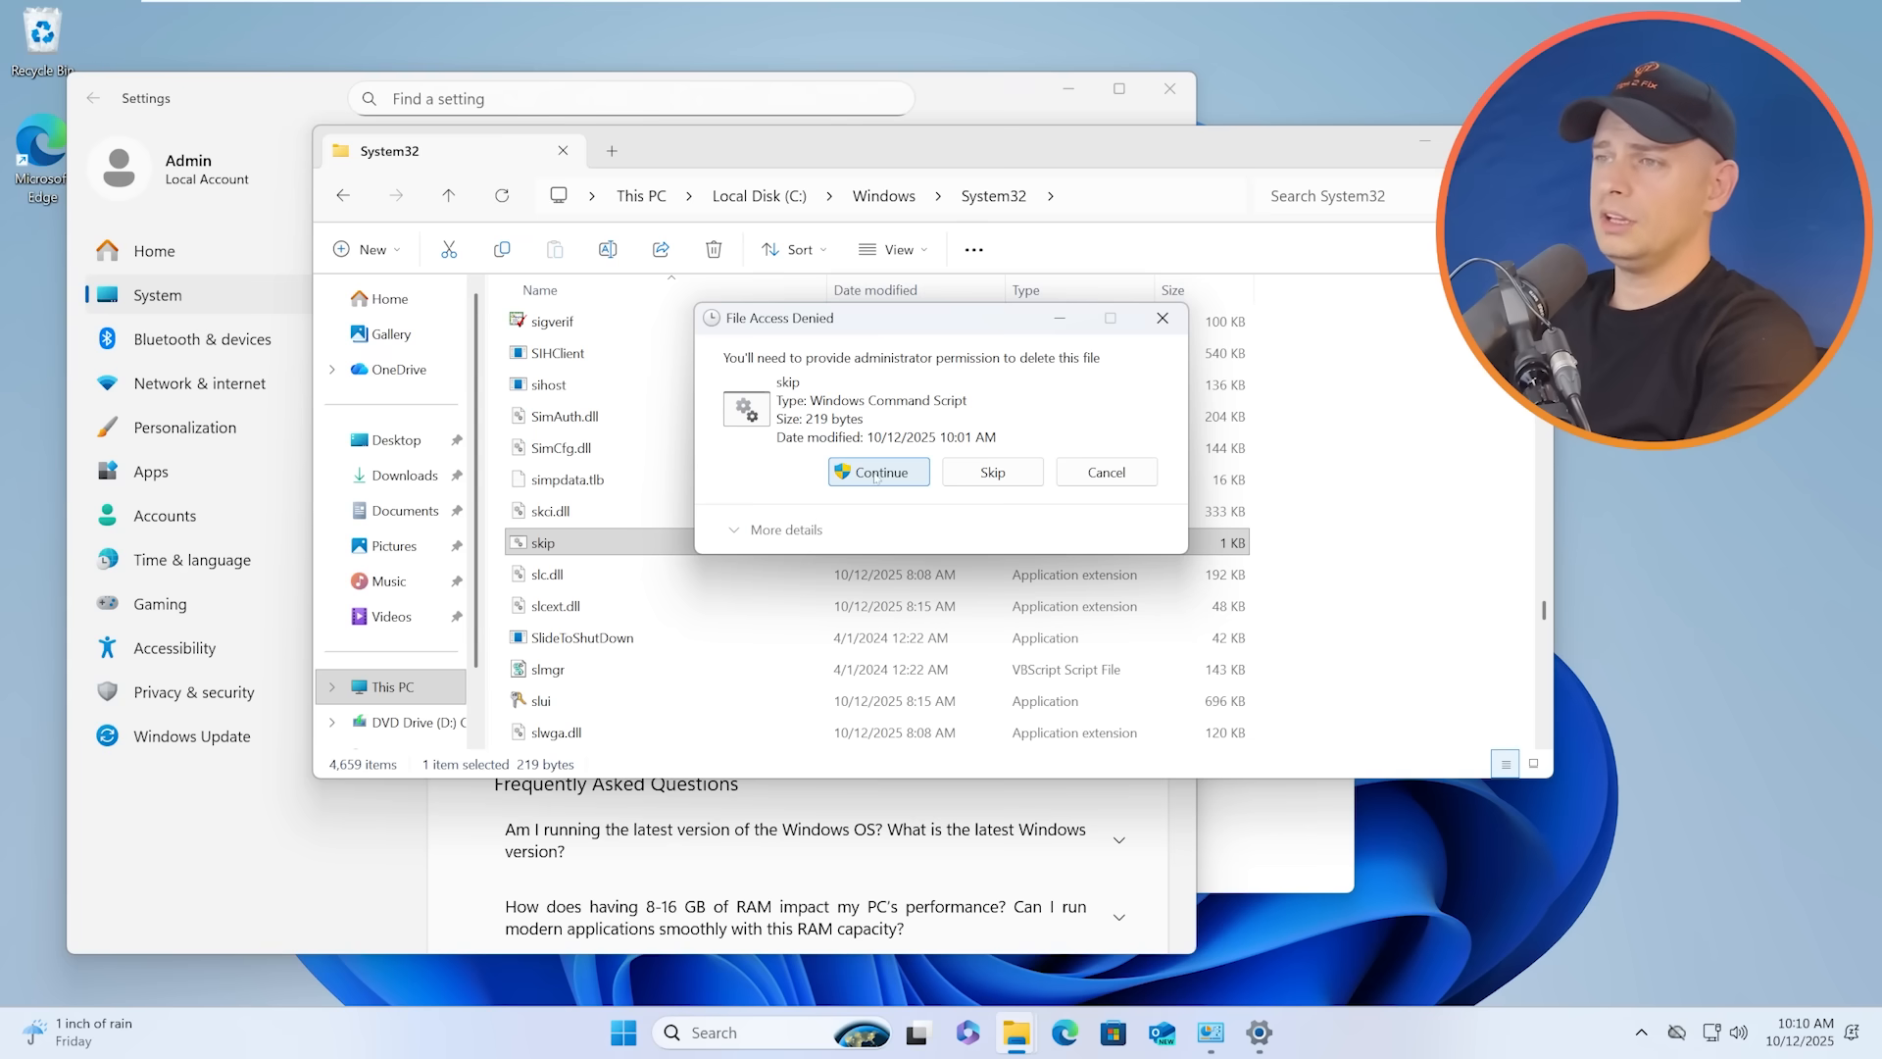
{"action": "left_click", "coordinate": [879, 472]}
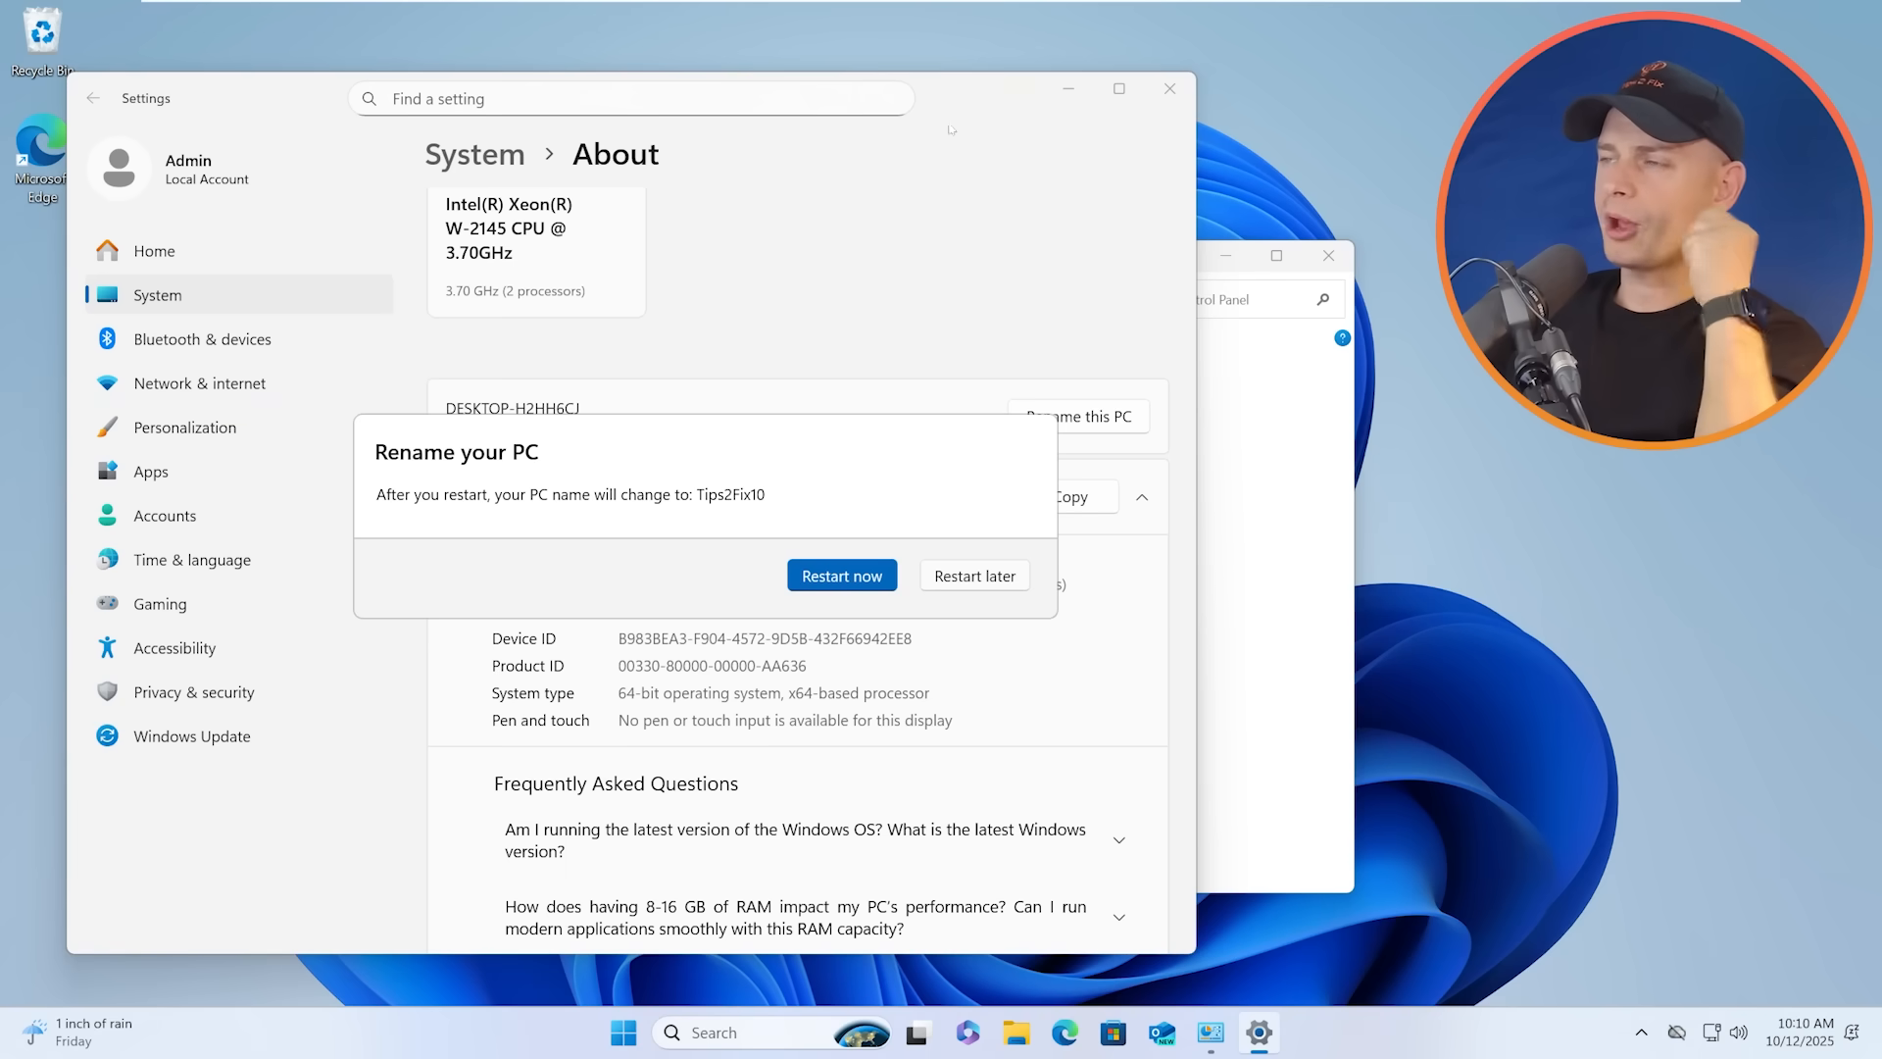
- Confirm the Tips2Fix10 account in User Accounts, then restart now to apply the name
{"action": "left_click", "coordinate": [975, 575]}
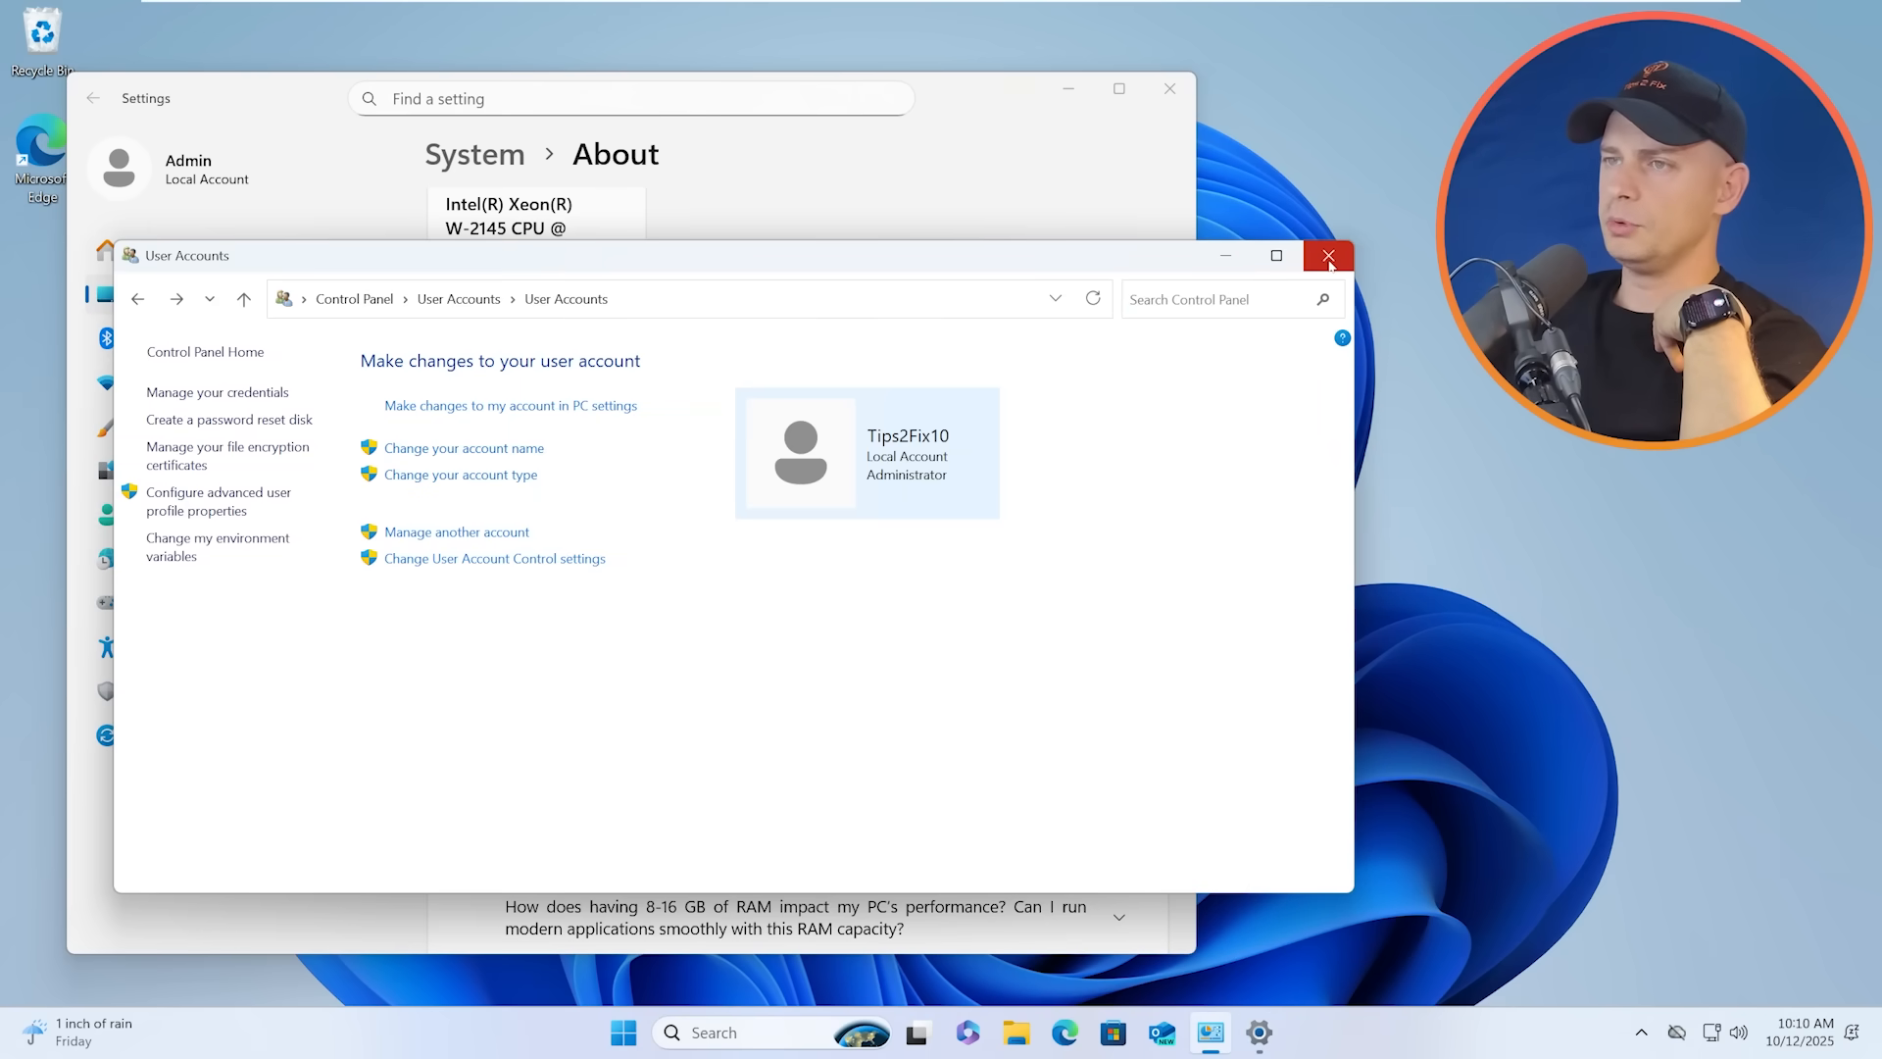
{"action": "left_click", "coordinate": [1327, 255]}
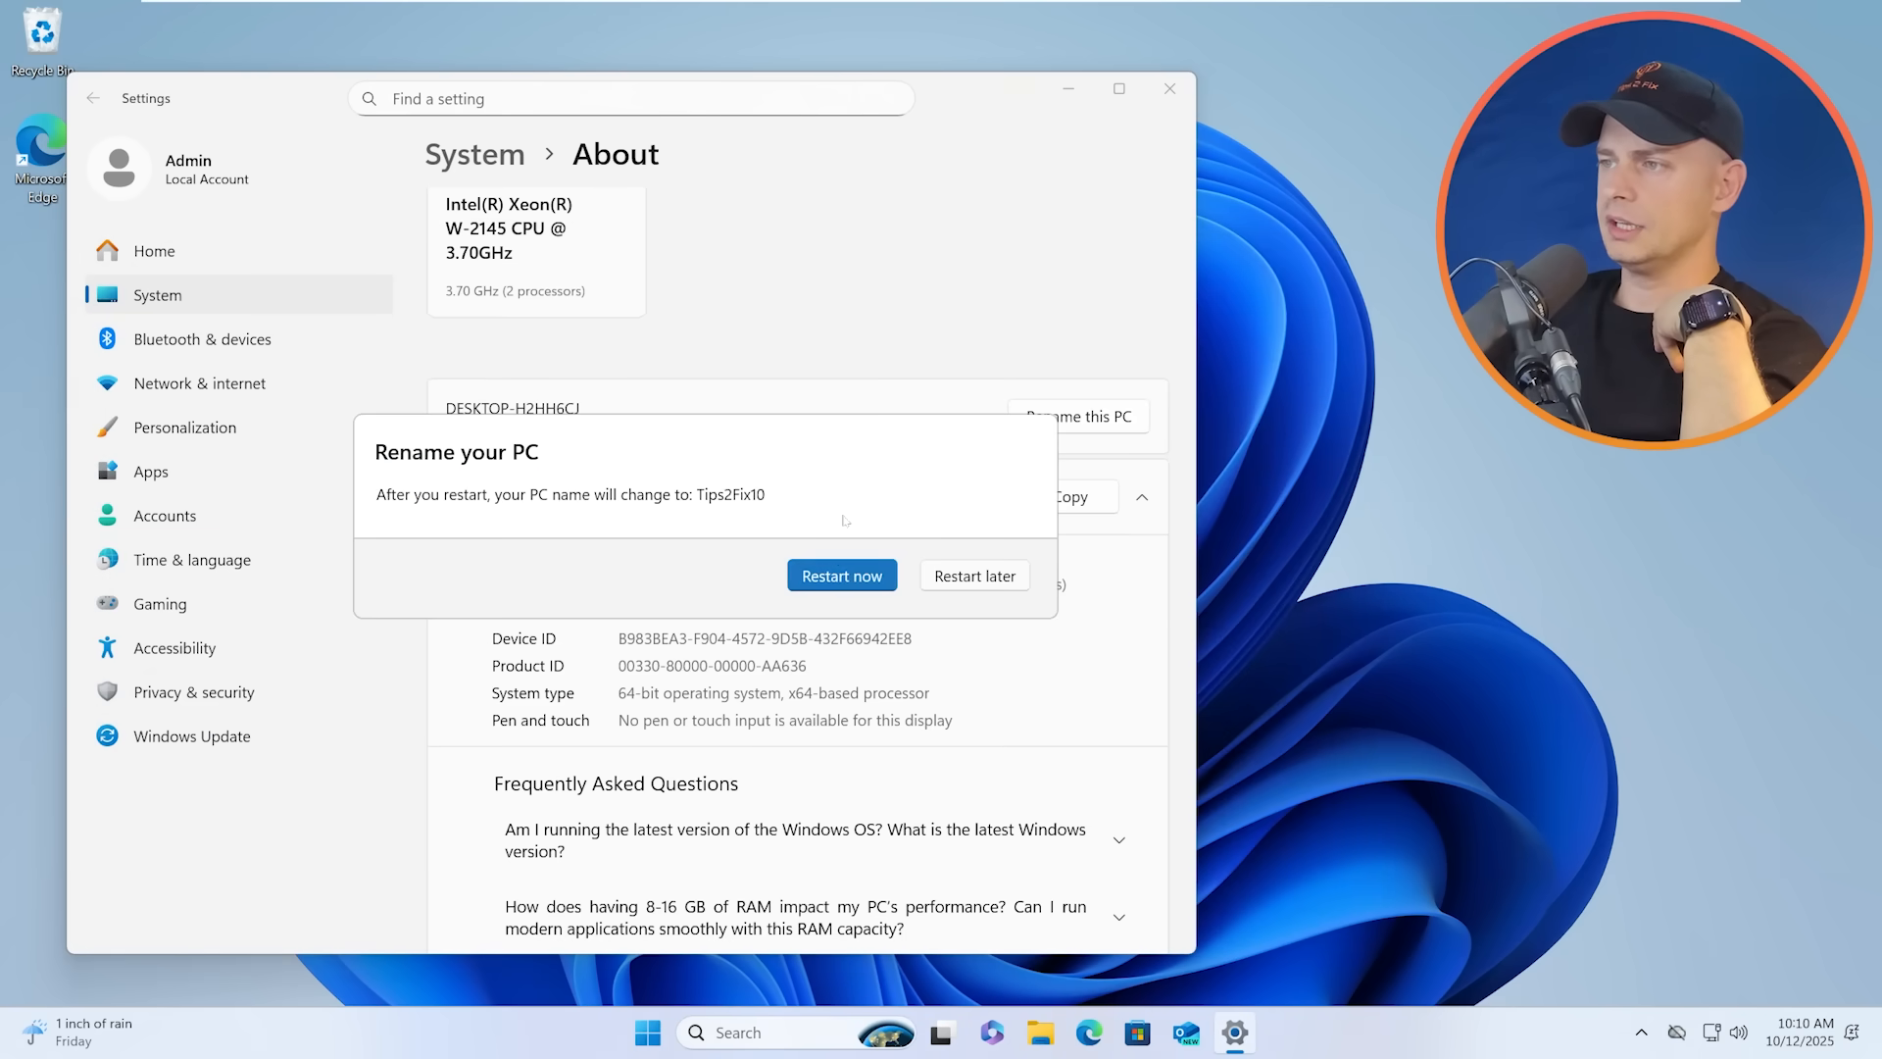
{"action": "left_click", "coordinate": [841, 575]}
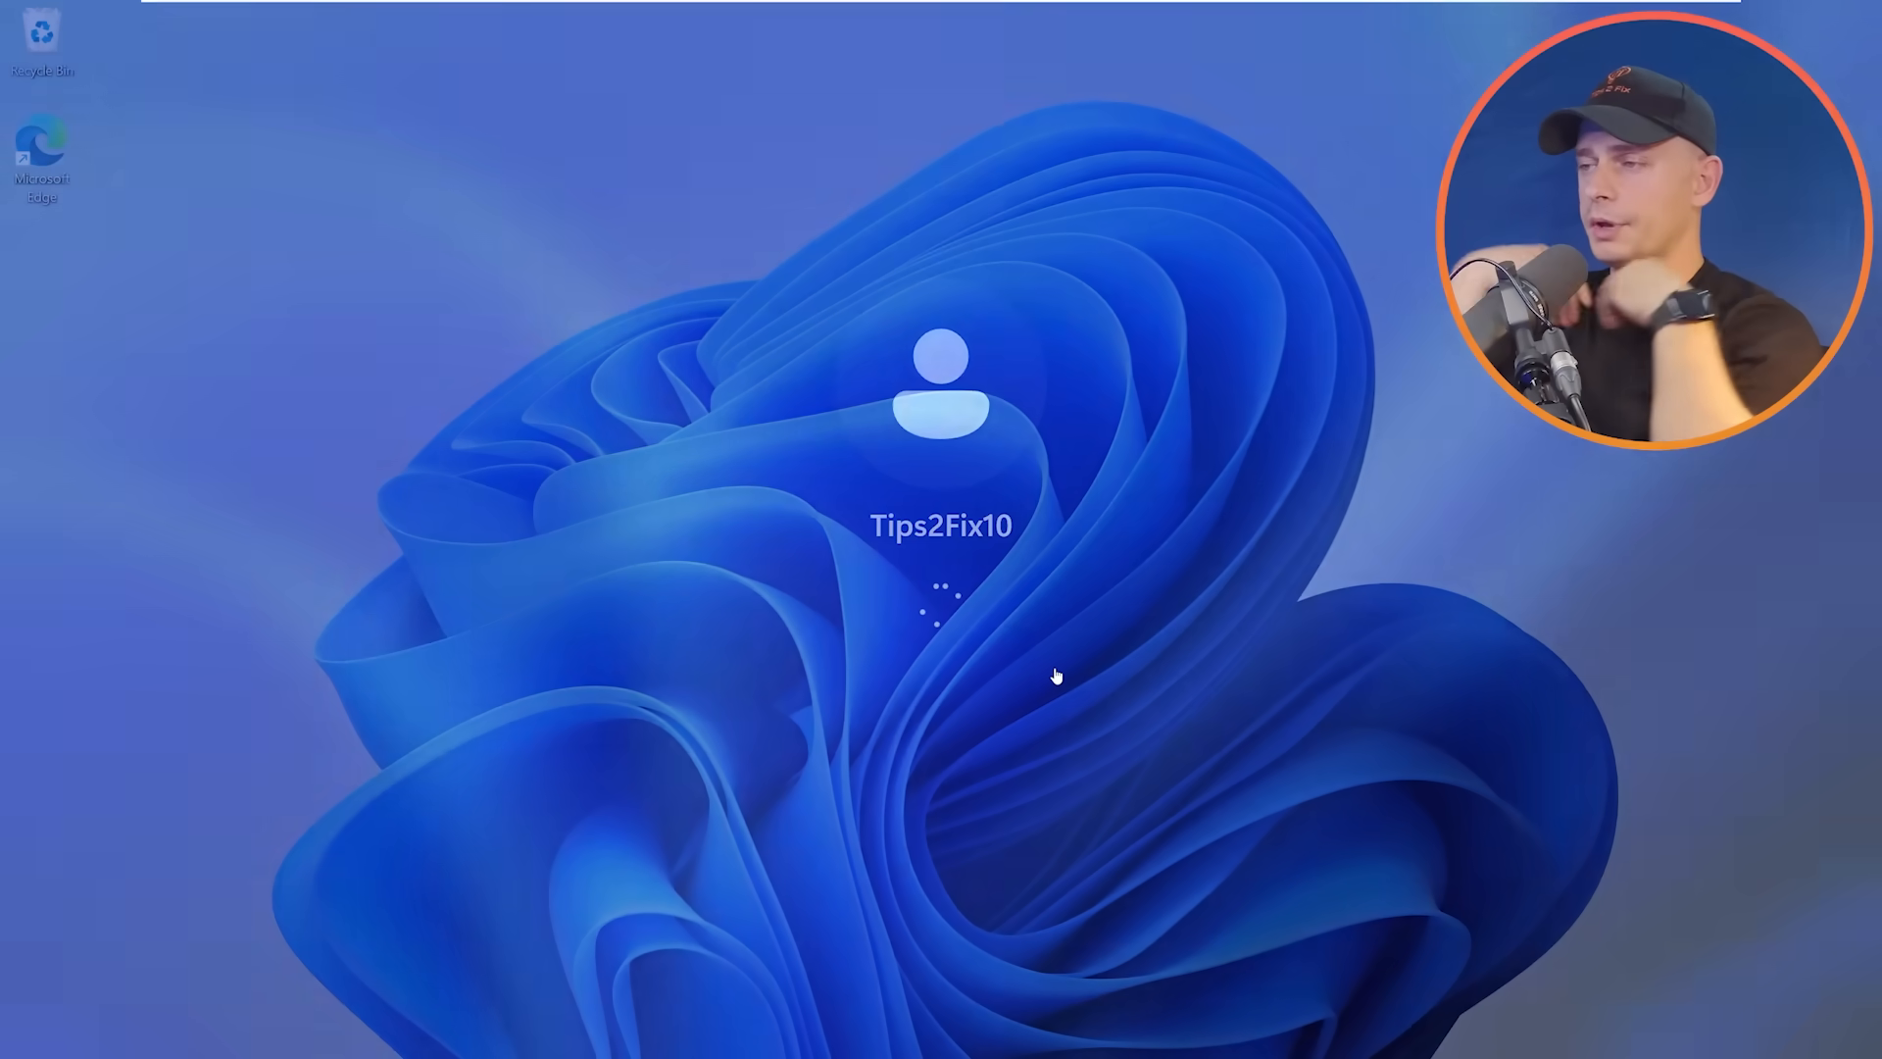